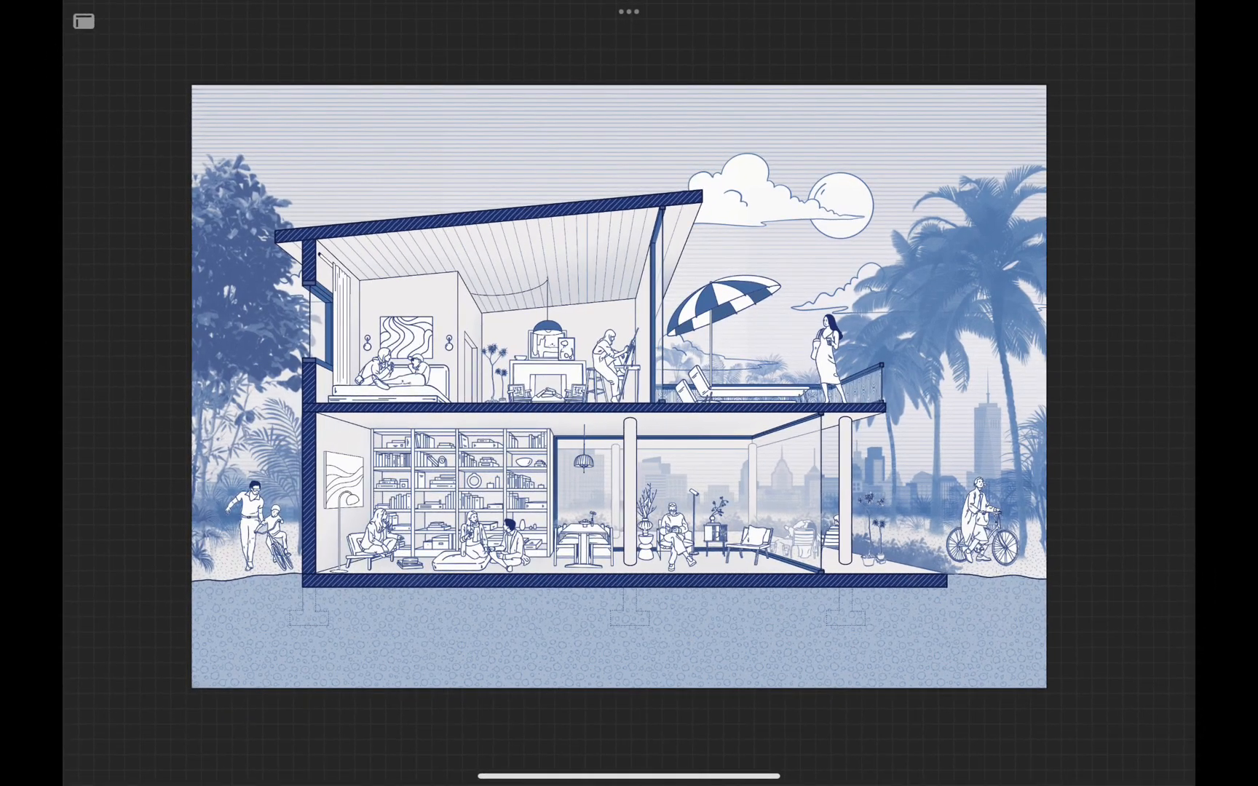
Turn on a 2D square grid drawing guide.
click(168, 21)
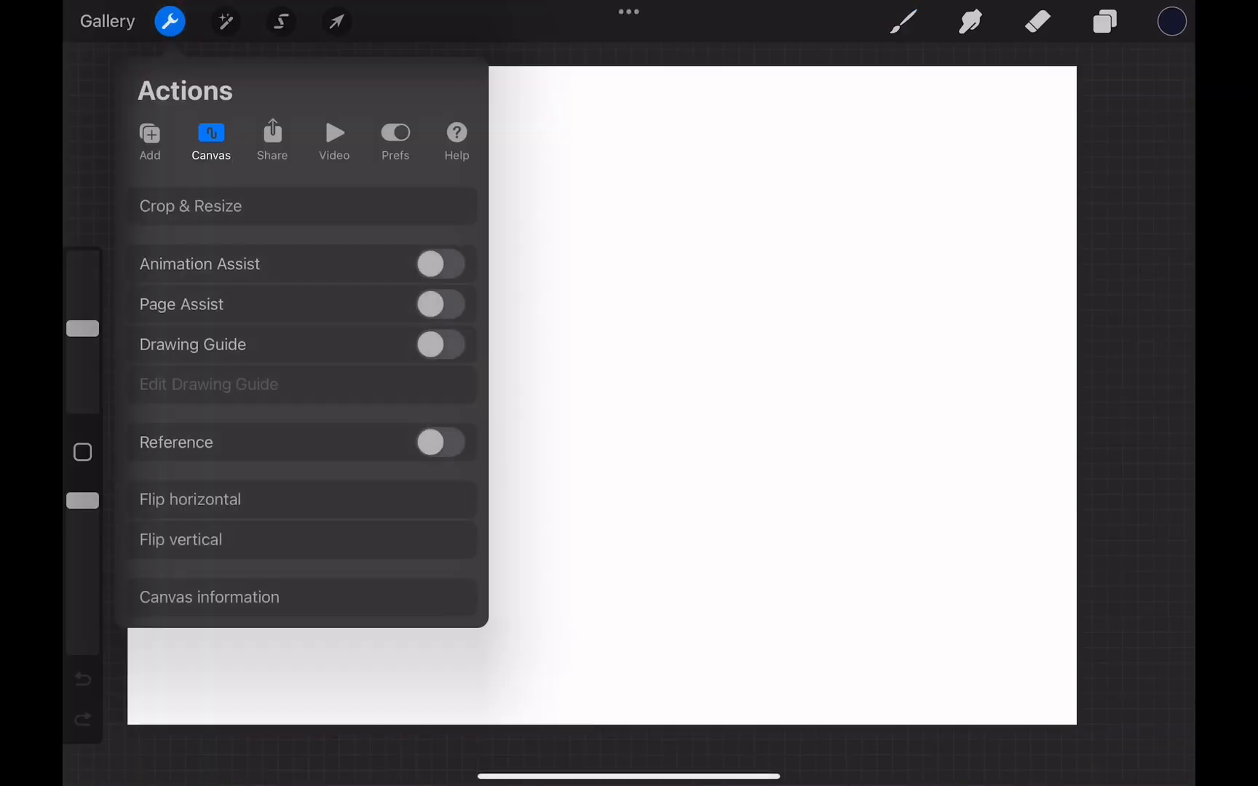
click(209, 384)
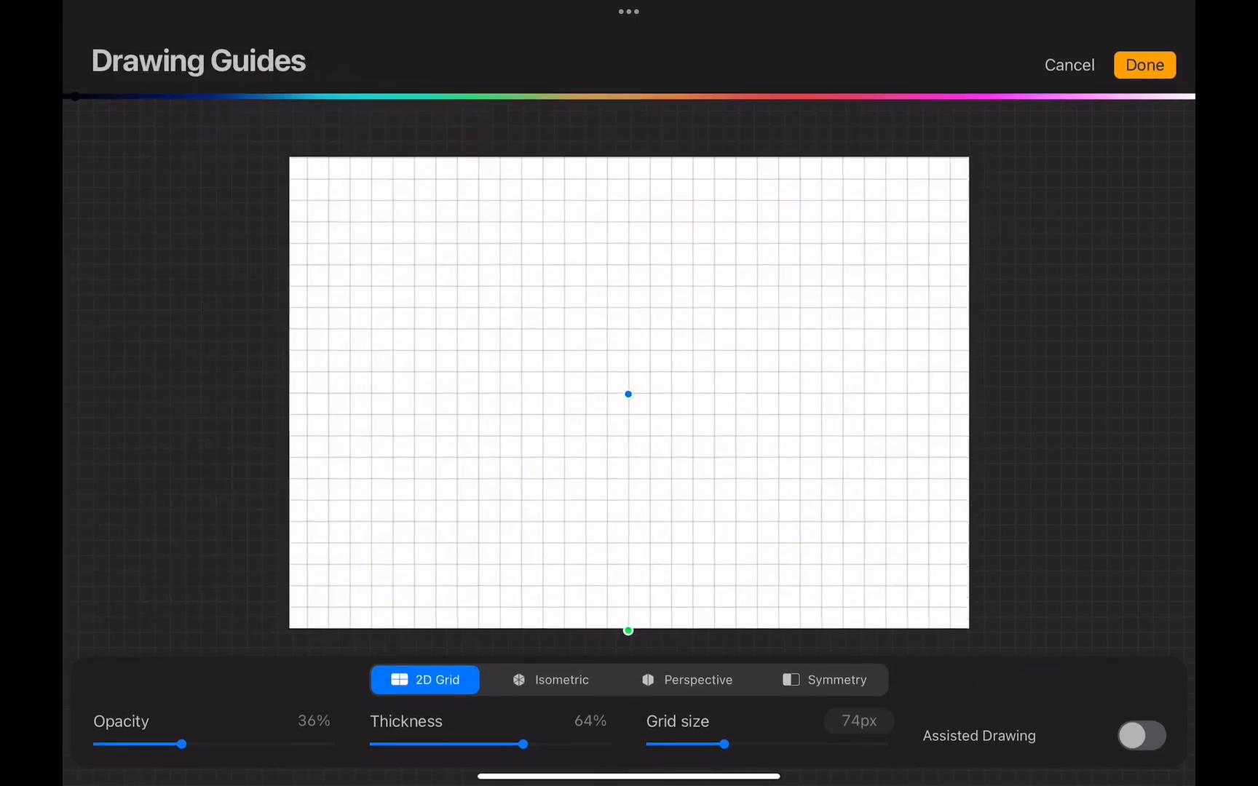
click(1143, 64)
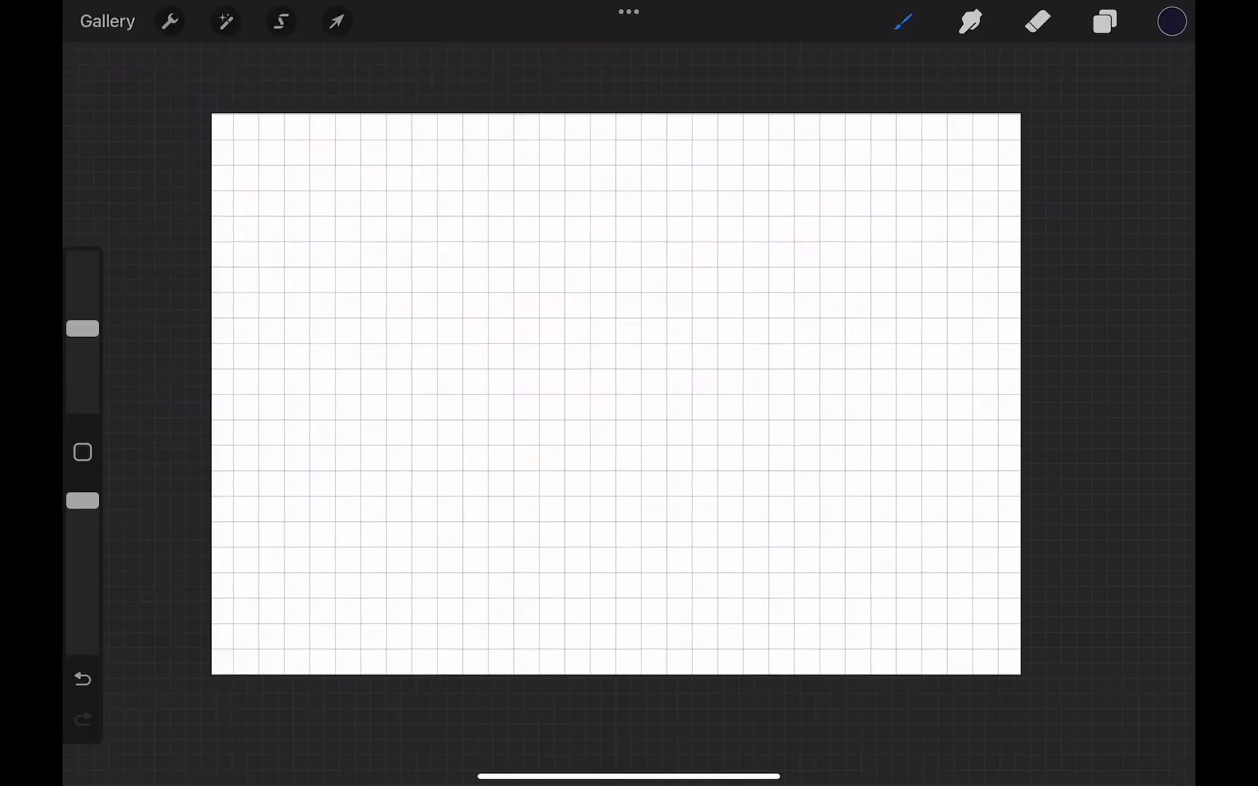
Enable Drawing Assist on Layer 1, draw a square, and switch to an isometric guide.
click(1104, 22)
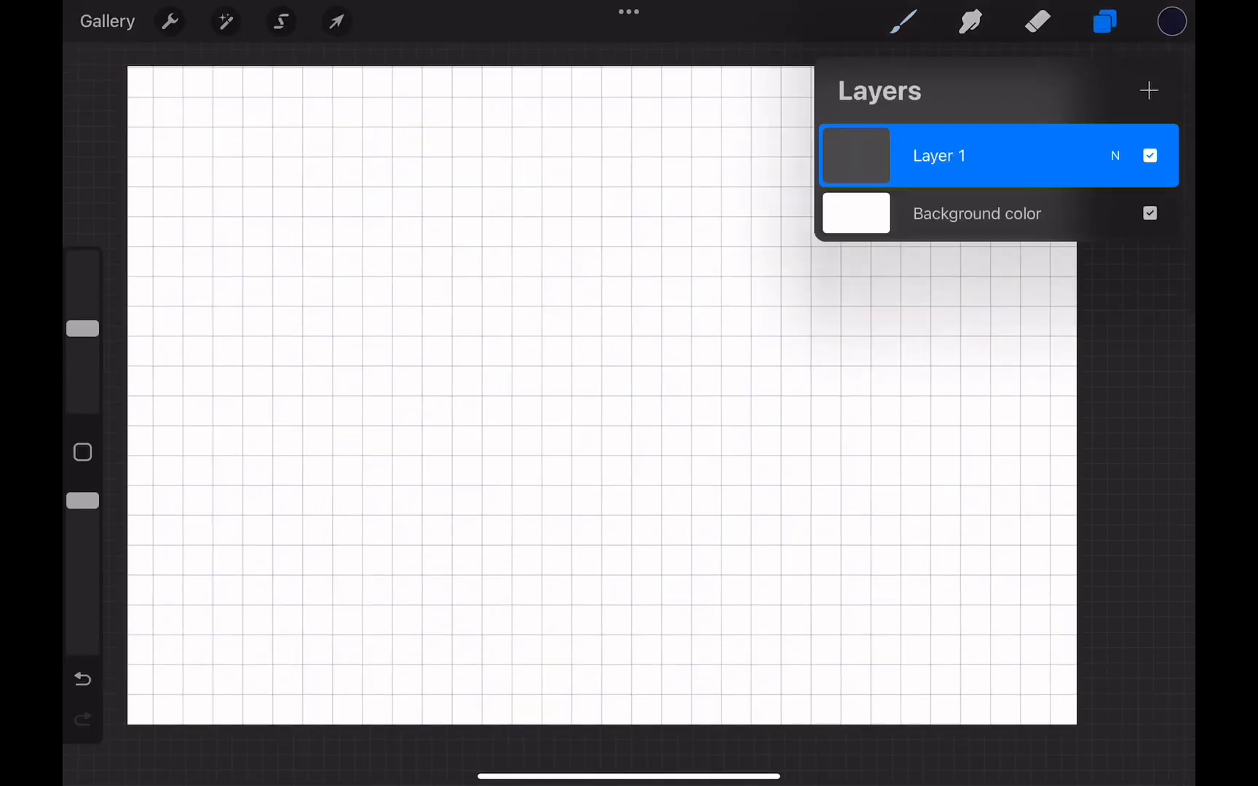
click(938, 156)
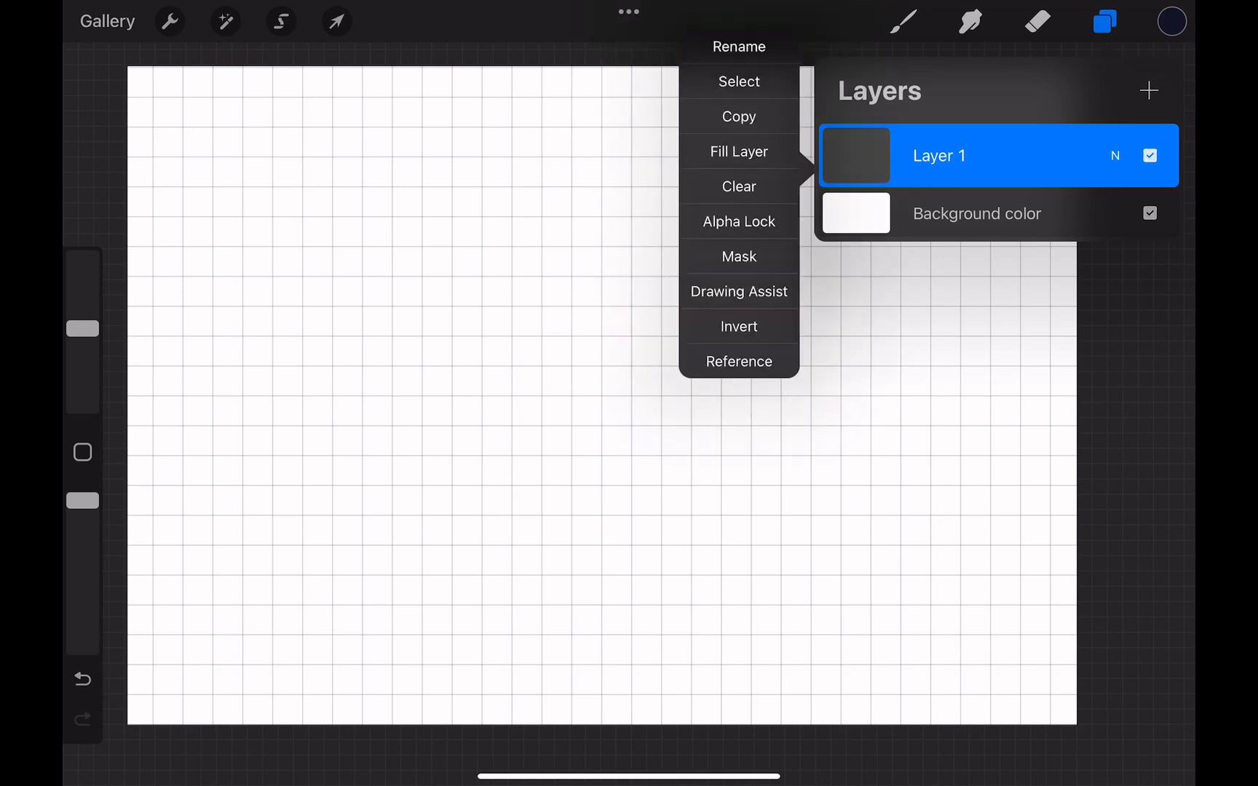
click(739, 291)
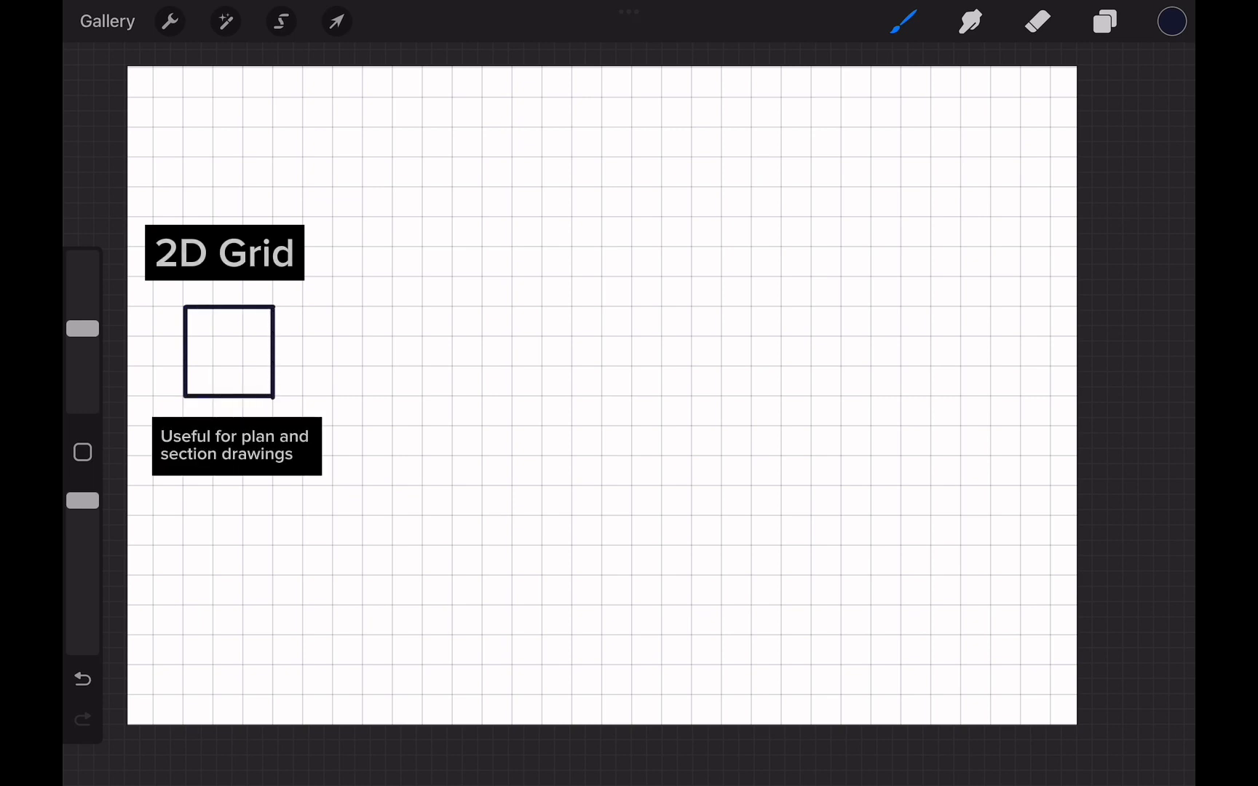
click(170, 22)
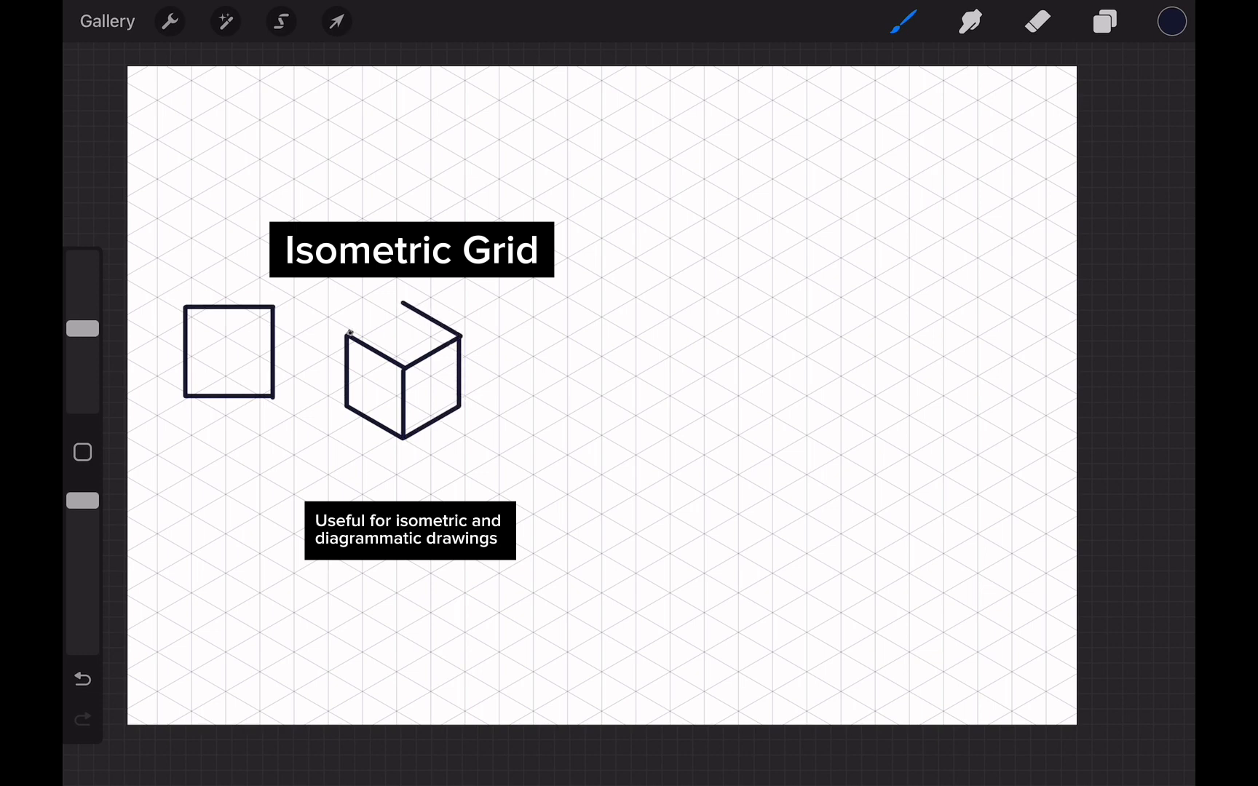
click(170, 20)
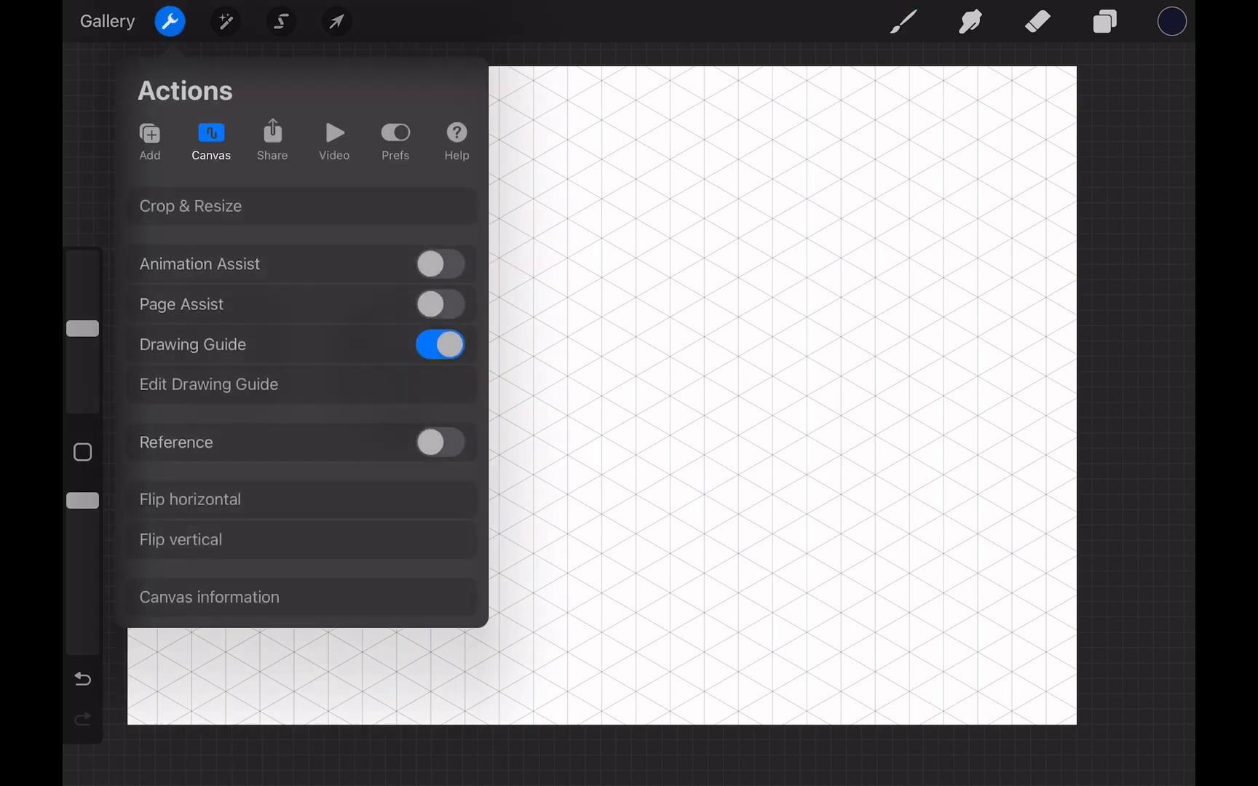
Set a one-point perspective guide centred on the canvas and draw a box.
click(208, 383)
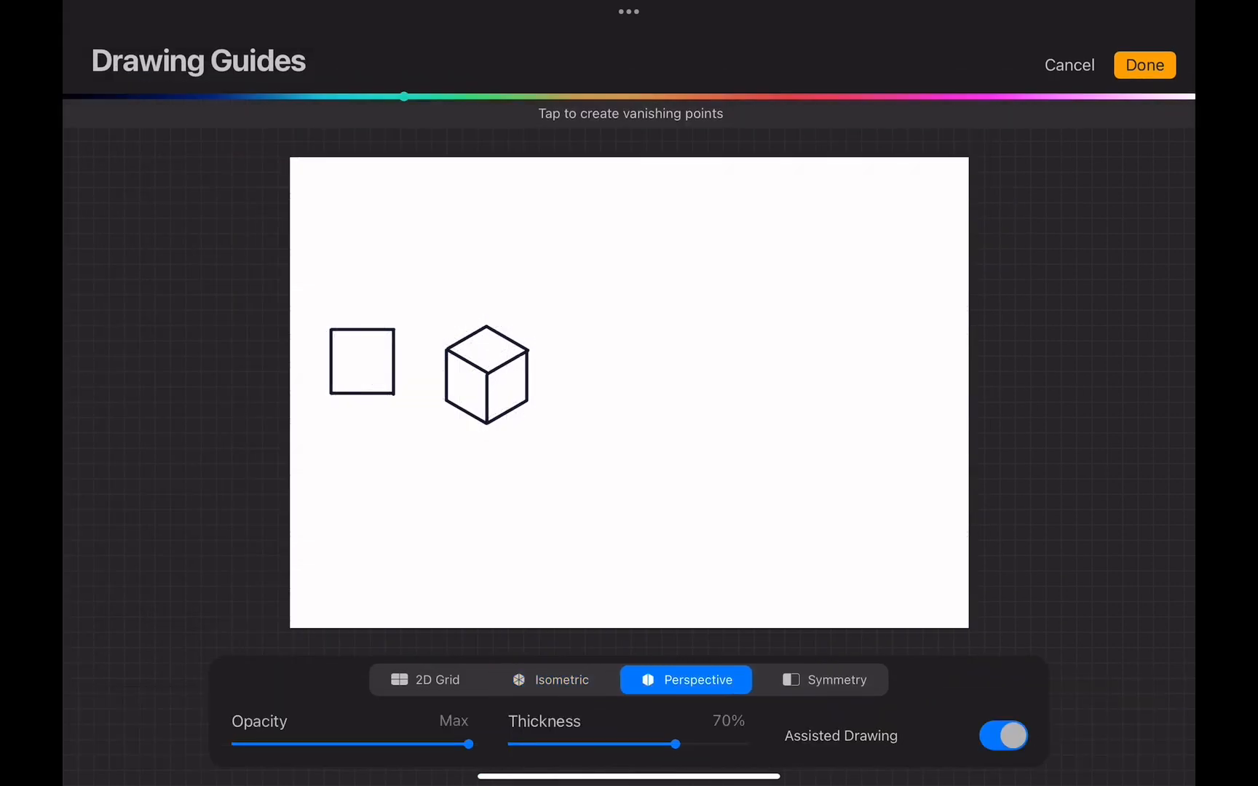
click(630, 380)
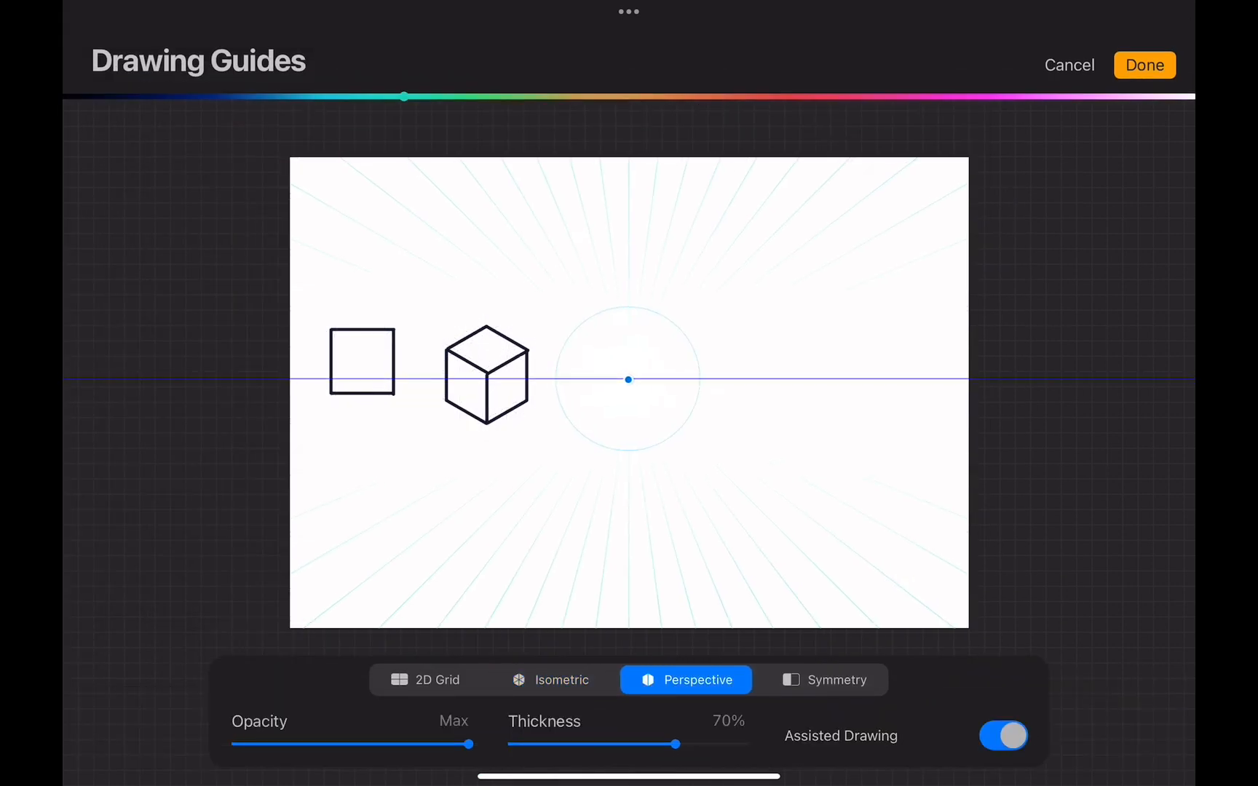
click(1145, 64)
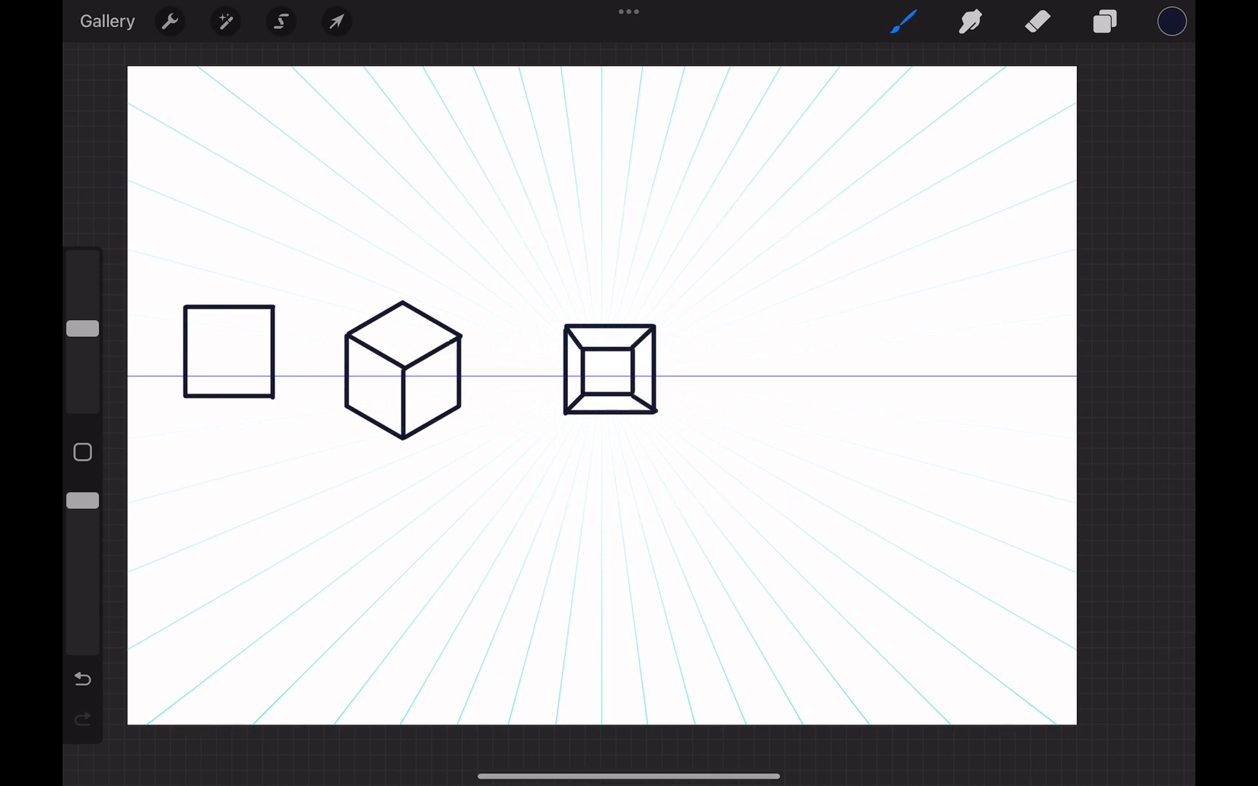
Add a second vanishing point for two-point perspective and draw another box.
click(170, 21)
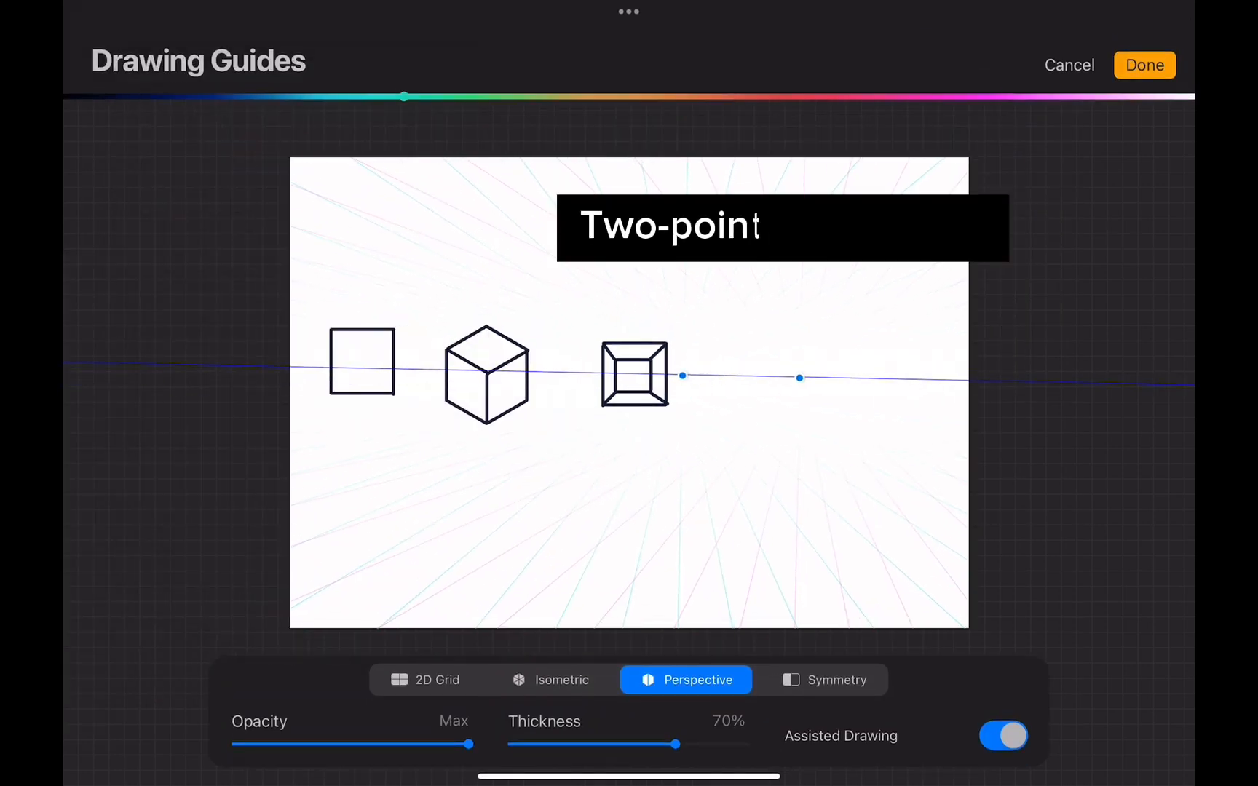
click(1143, 65)
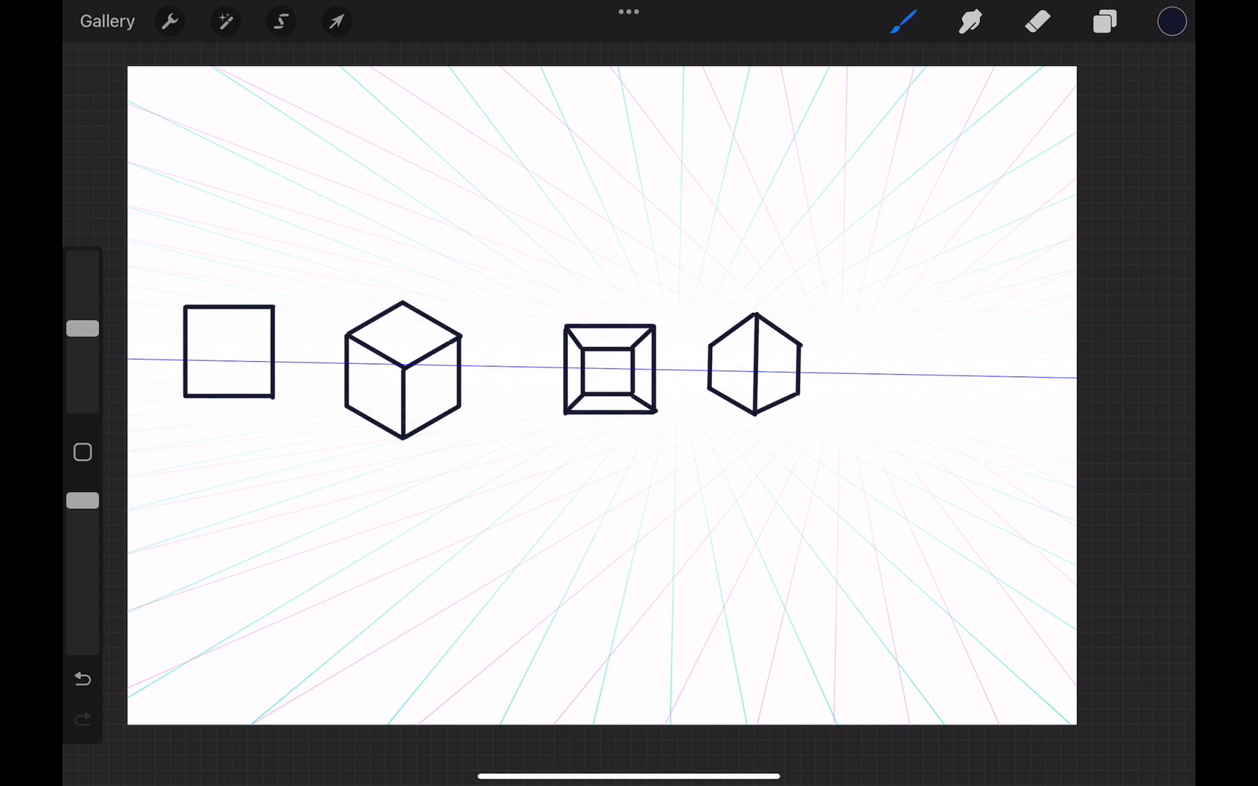
click(169, 21)
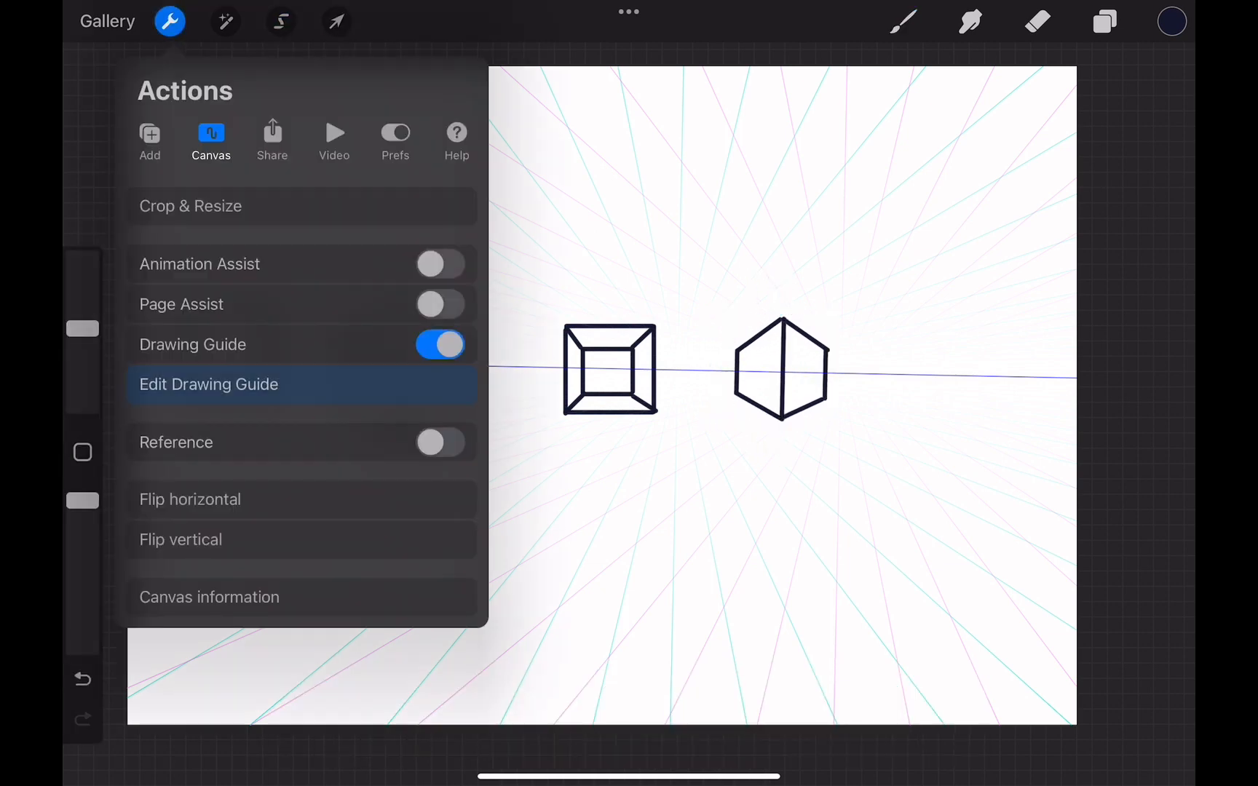
Add a third vanishing point, draw and transform the fifth box, then hide the guide.
click(209, 385)
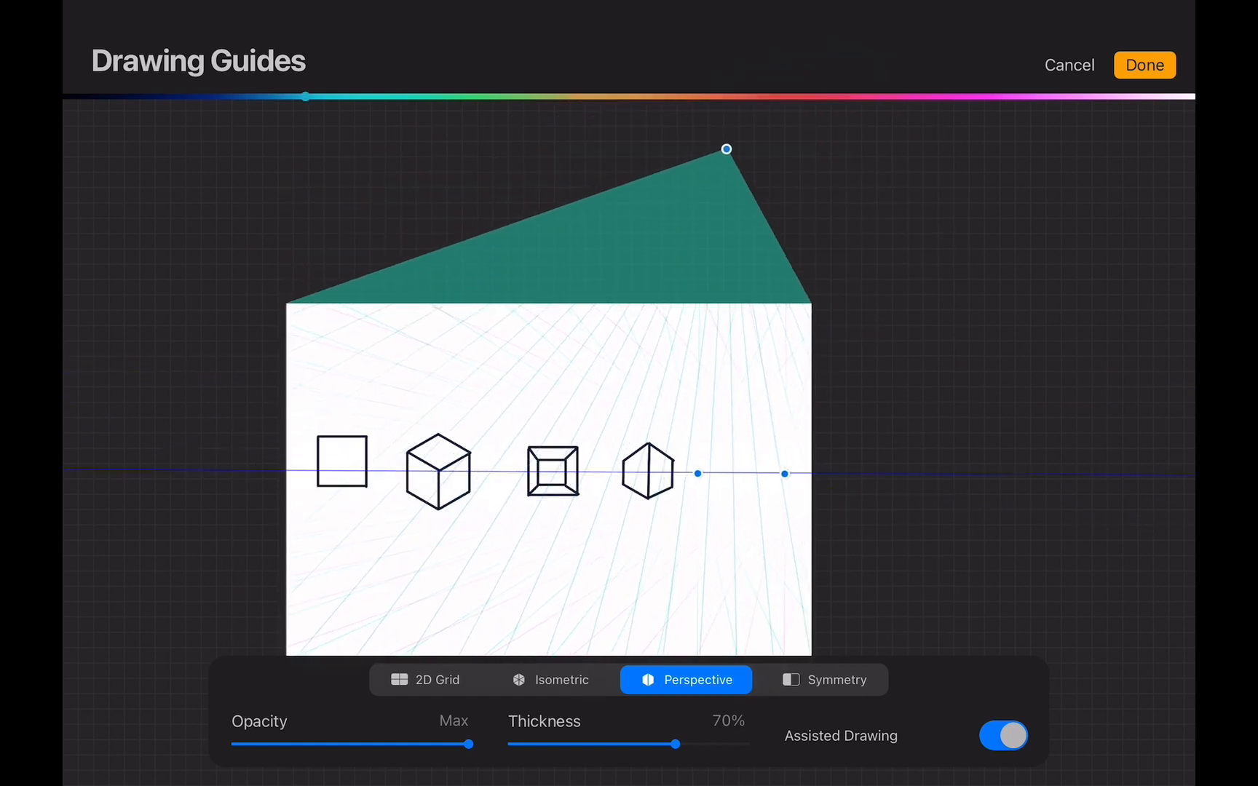
click(1143, 64)
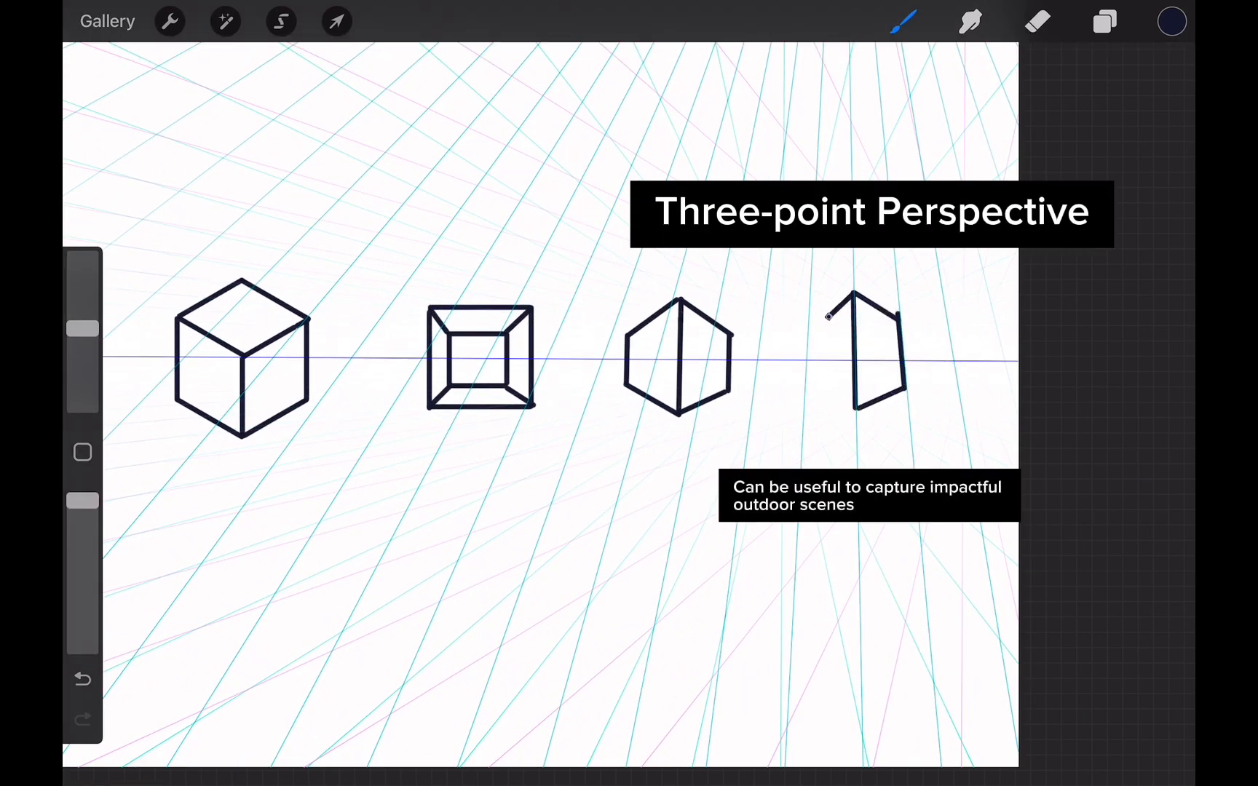
click(336, 21)
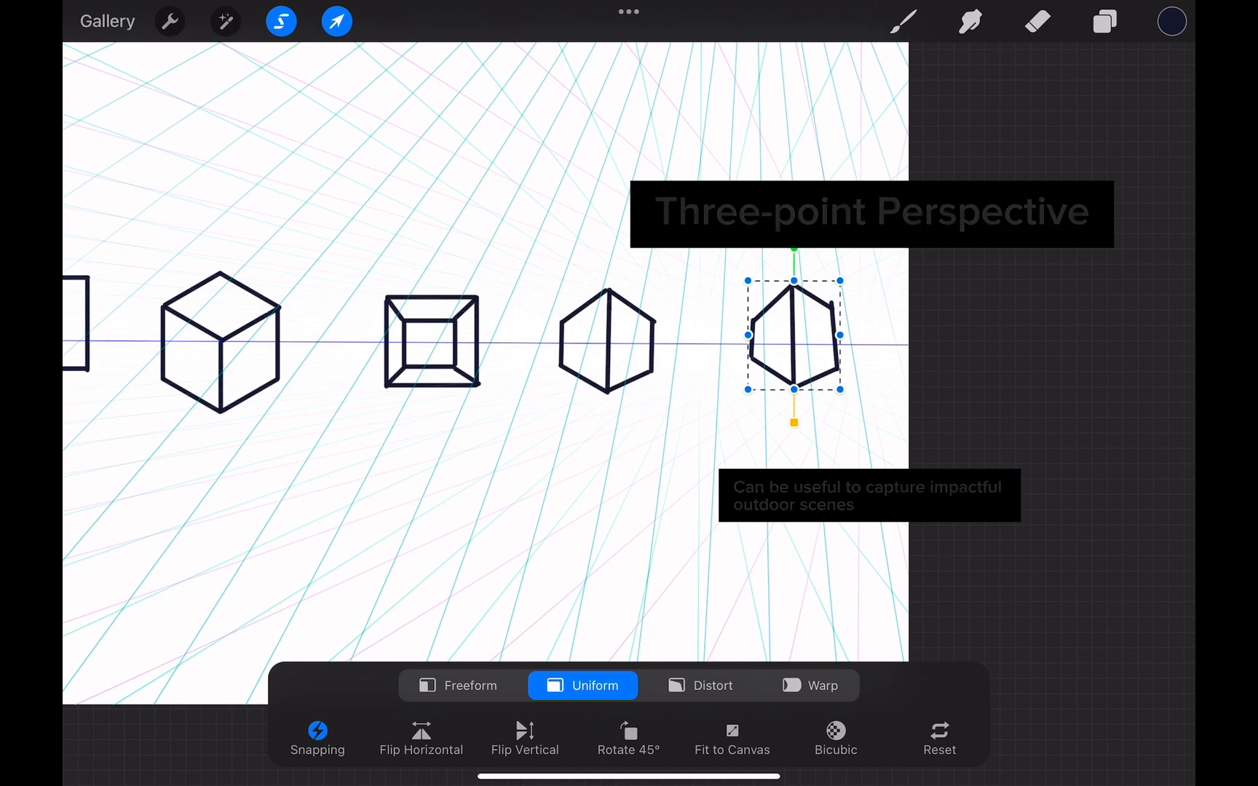
click(170, 21)
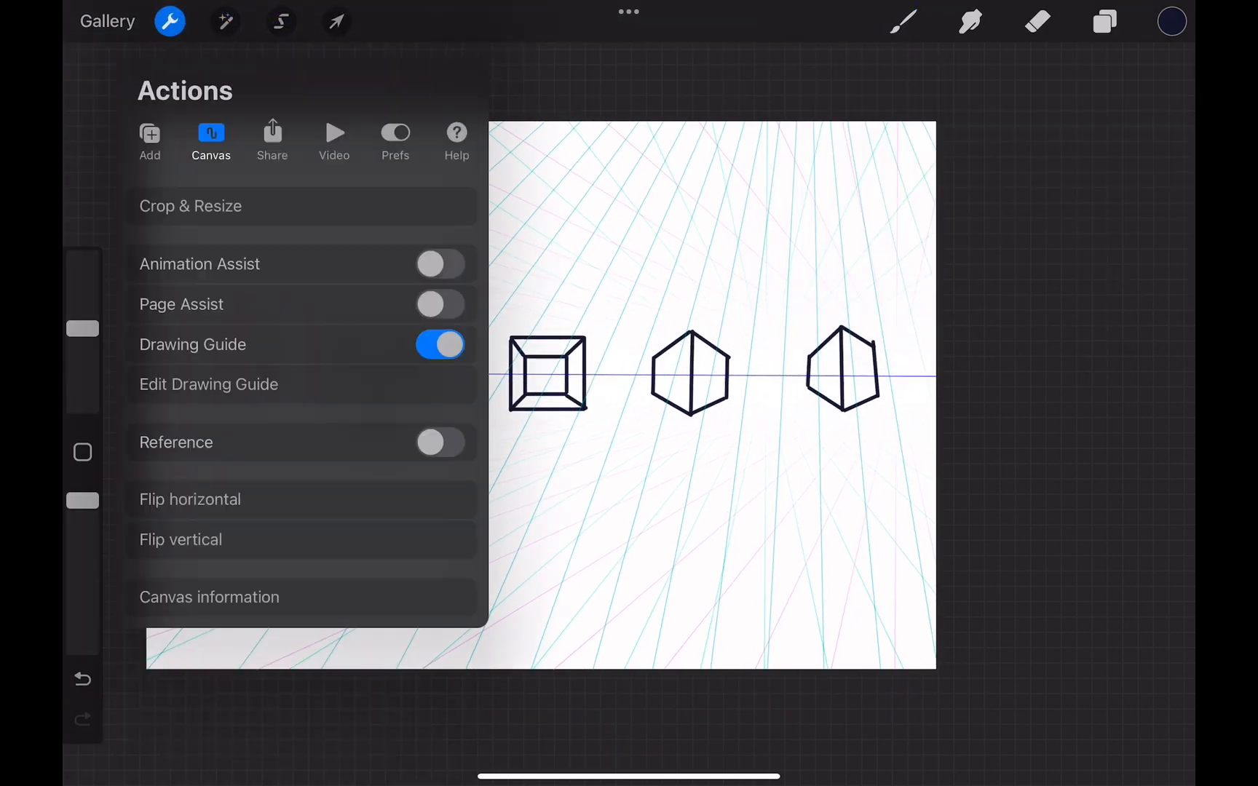
click(441, 345)
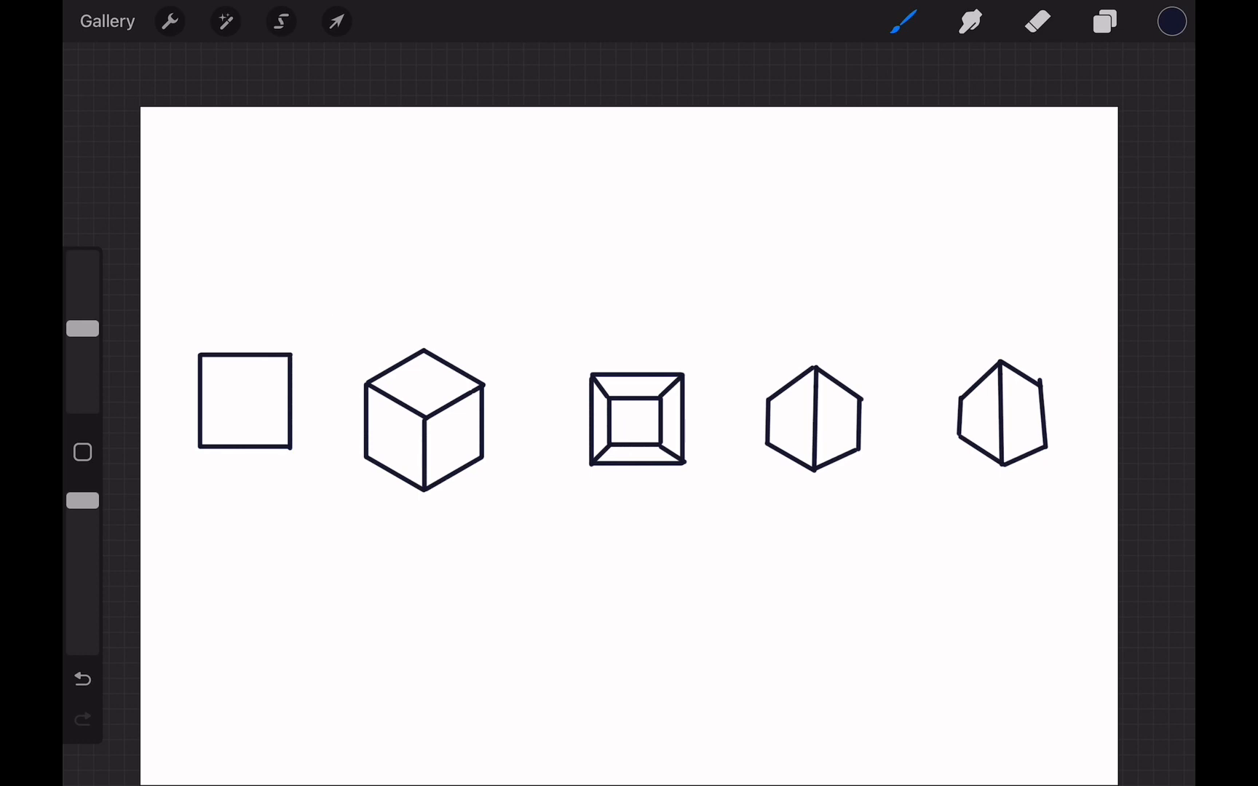
Open the Perspective House Section drawing from the Gallery.
click(108, 21)
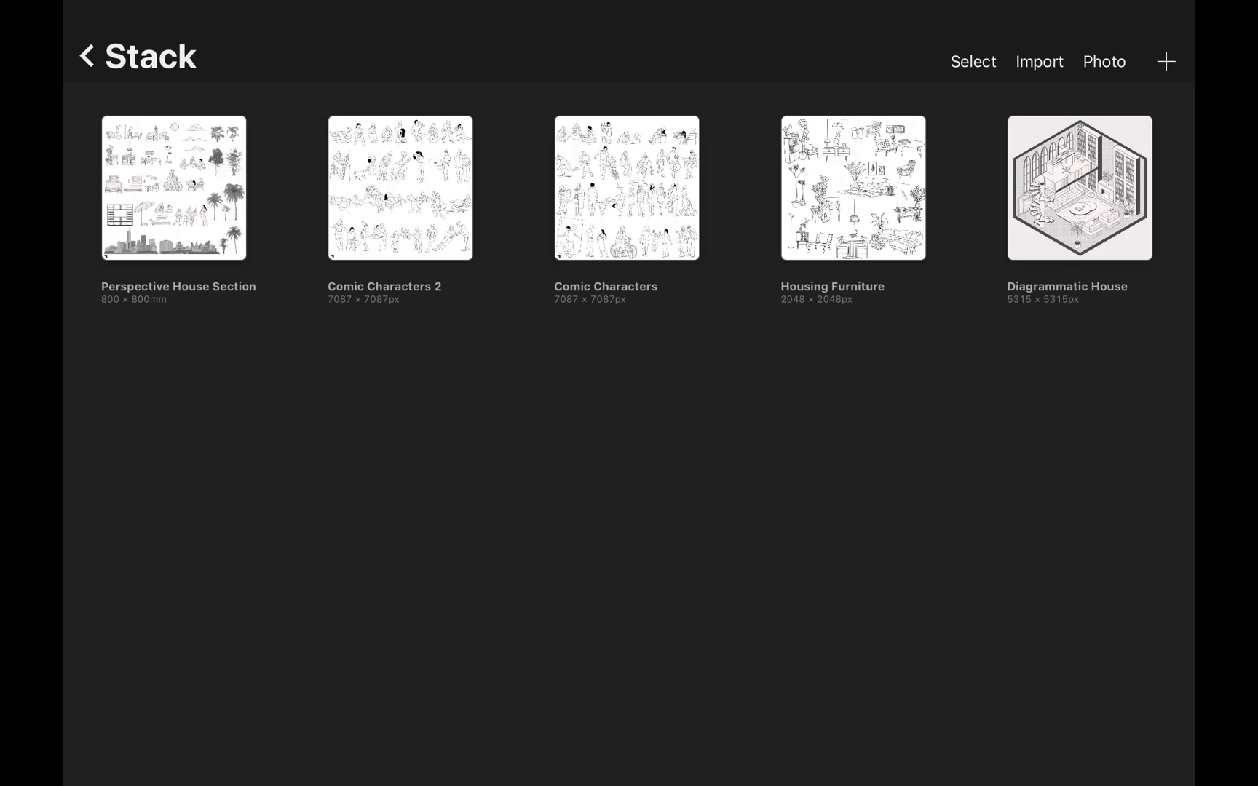
click(1038, 61)
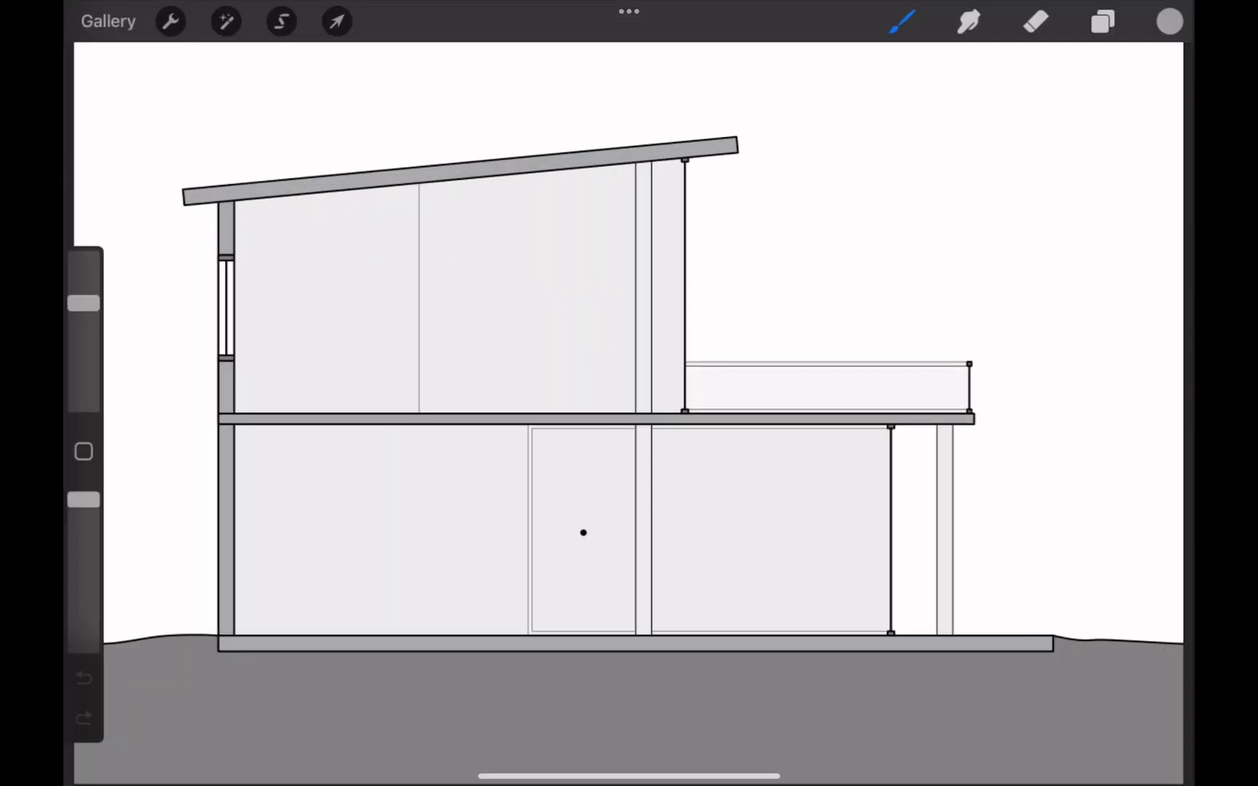
click(1102, 21)
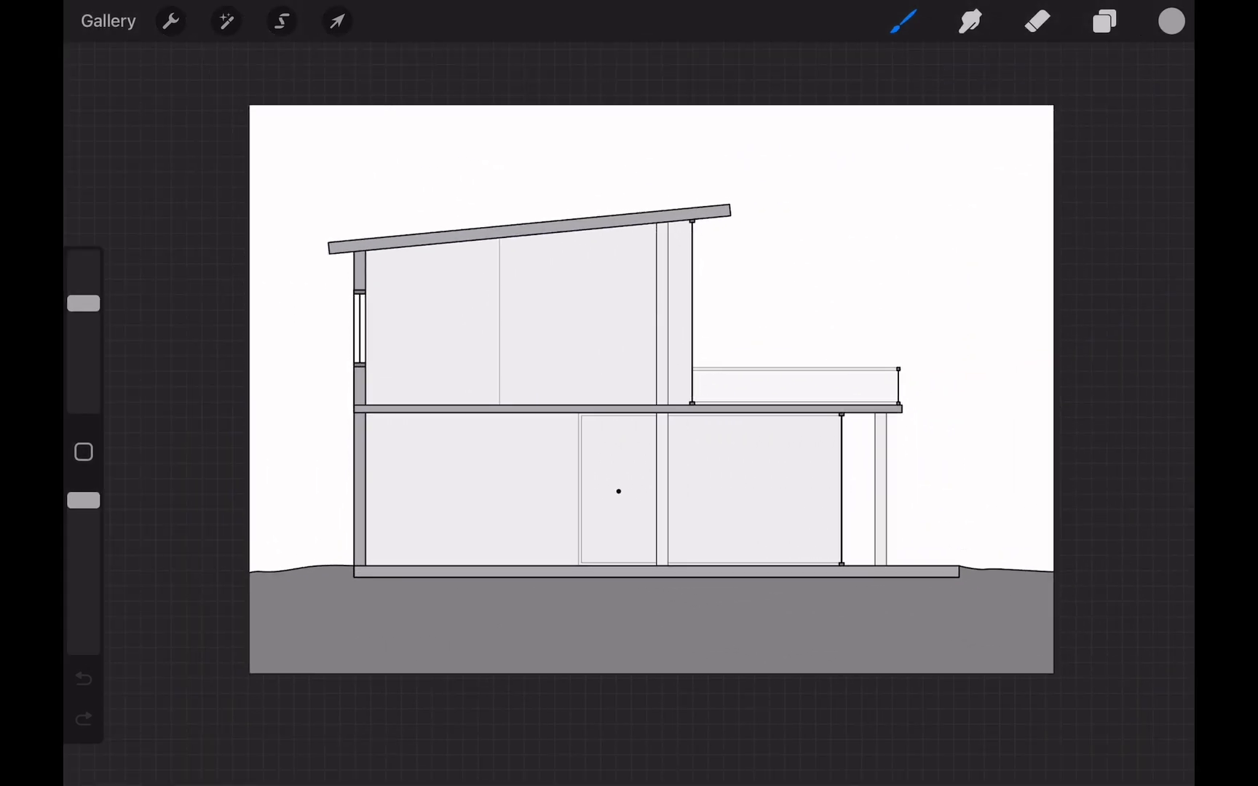
Turn on a one-point perspective guide with its vanishing point mid ground floor.
click(170, 21)
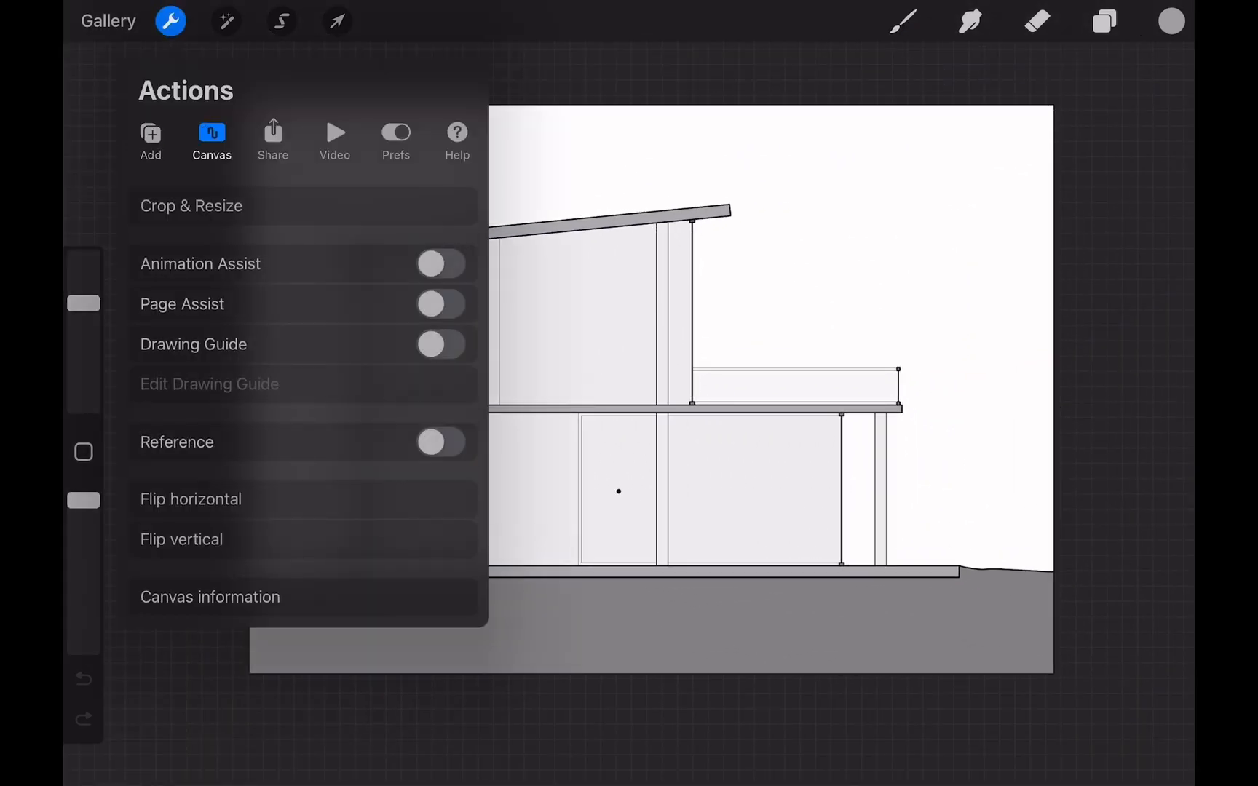
click(440, 345)
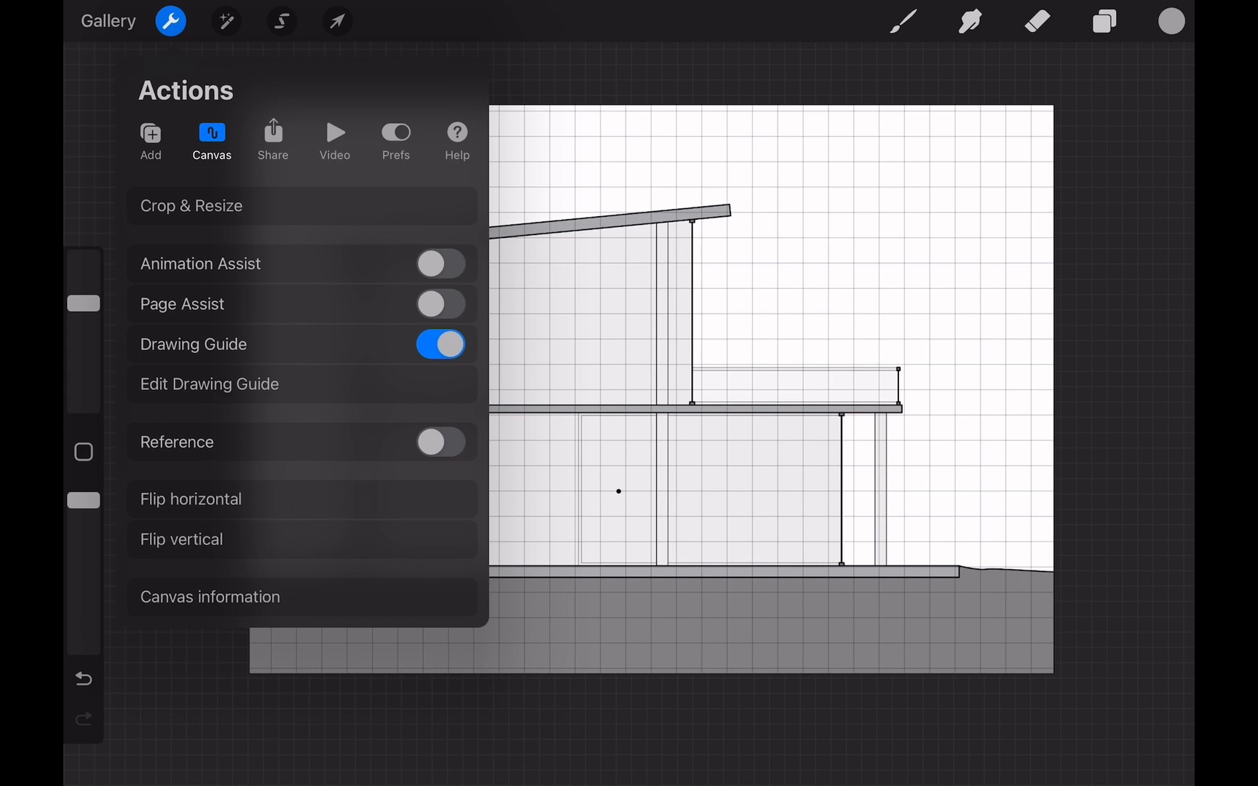
click(209, 384)
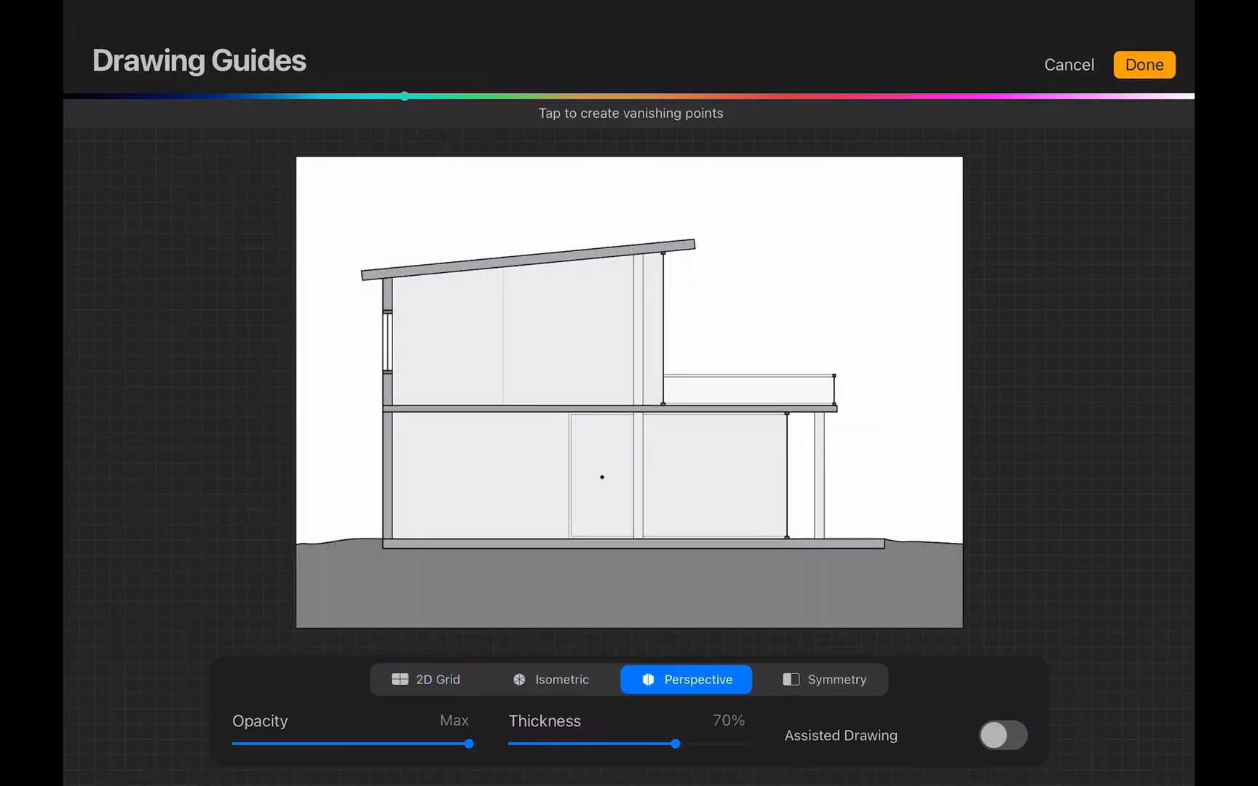
click(611, 381)
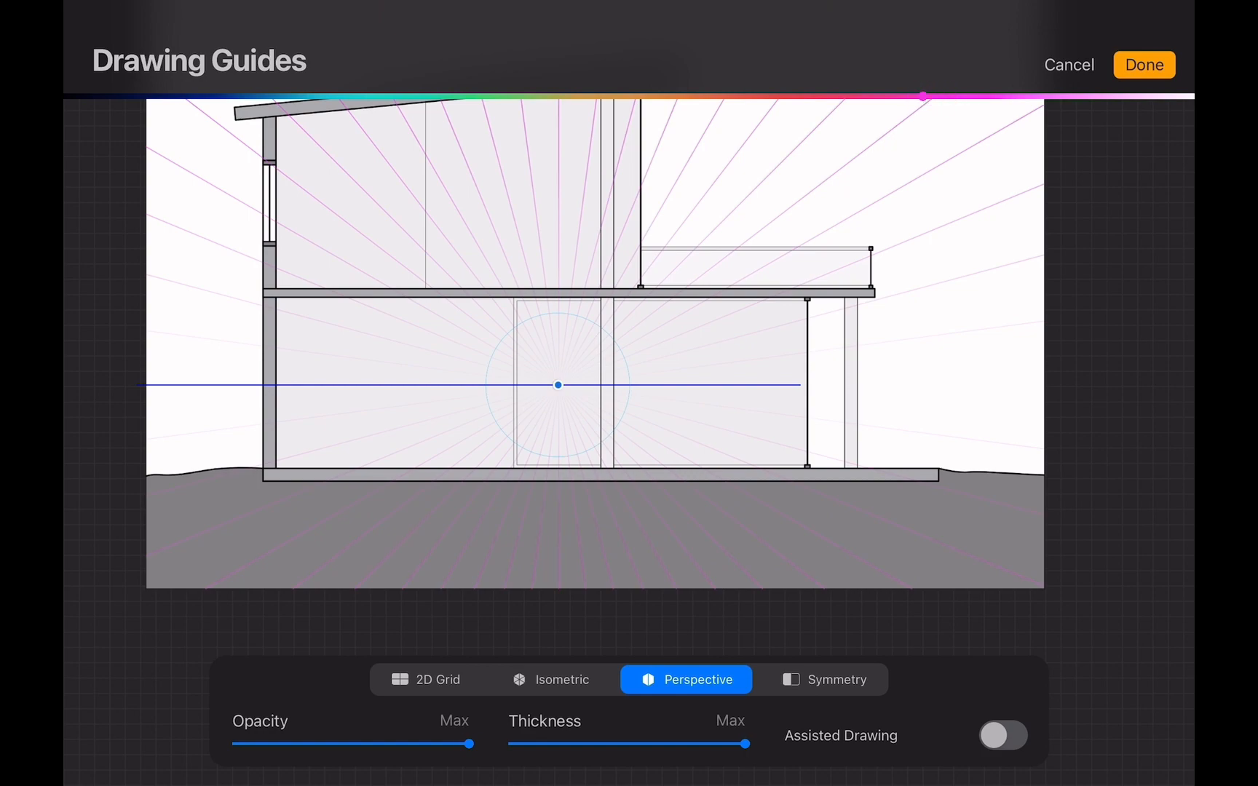
Confirm the guide, rename the layer 'Reference Drawing', and set it to 35% opacity.
click(1143, 65)
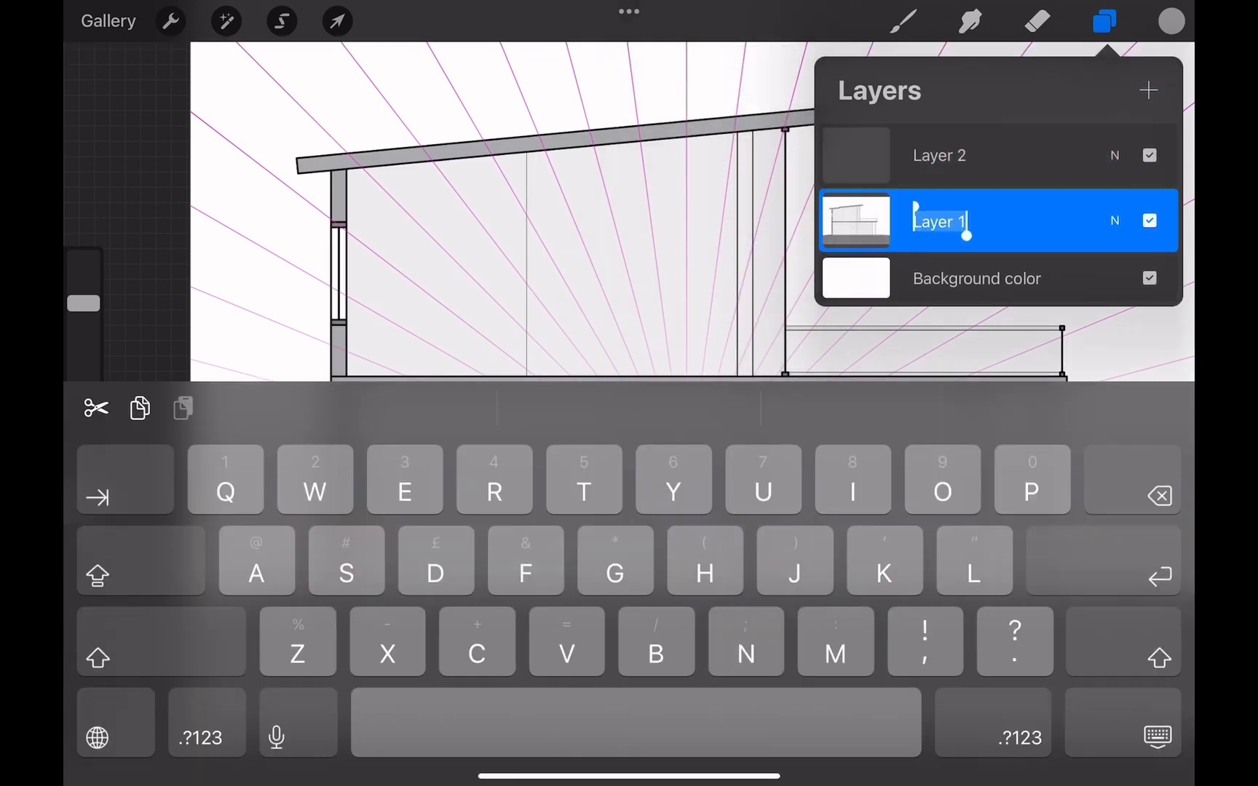
text(Reference Drawing)
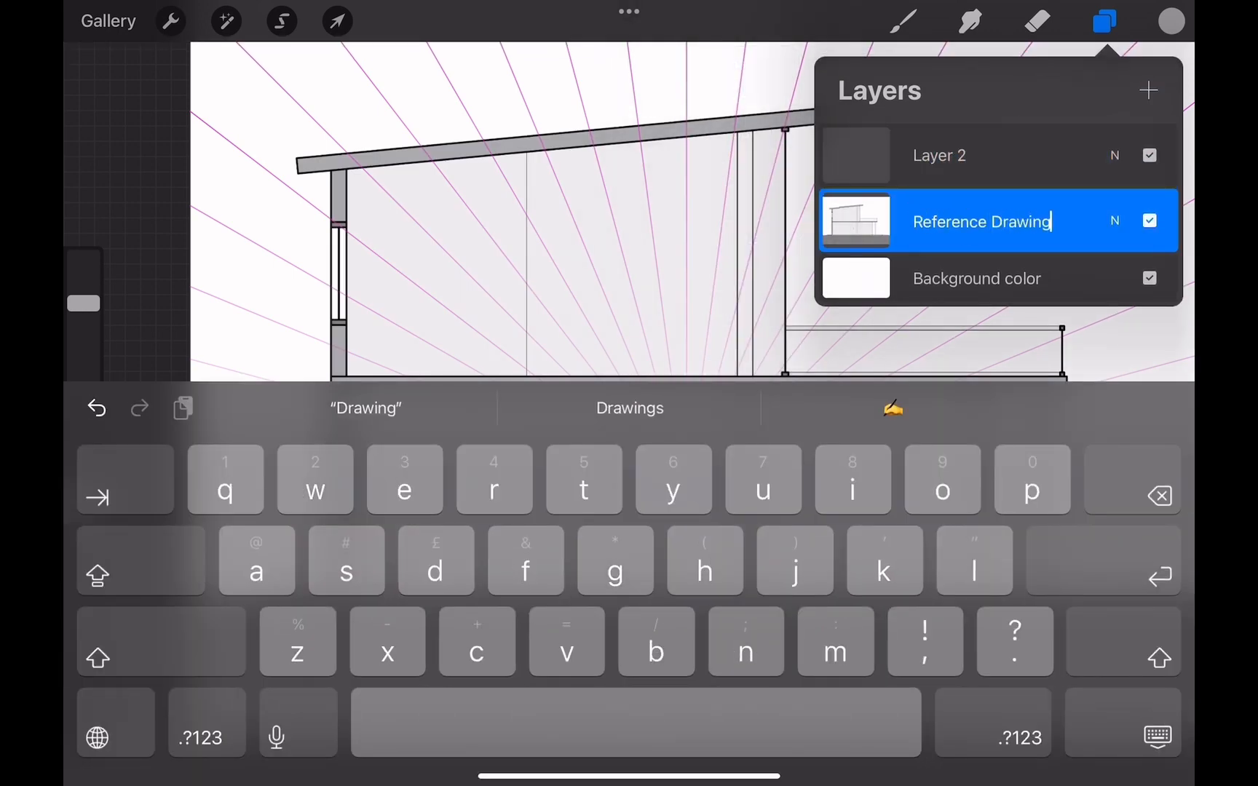
click(1114, 221)
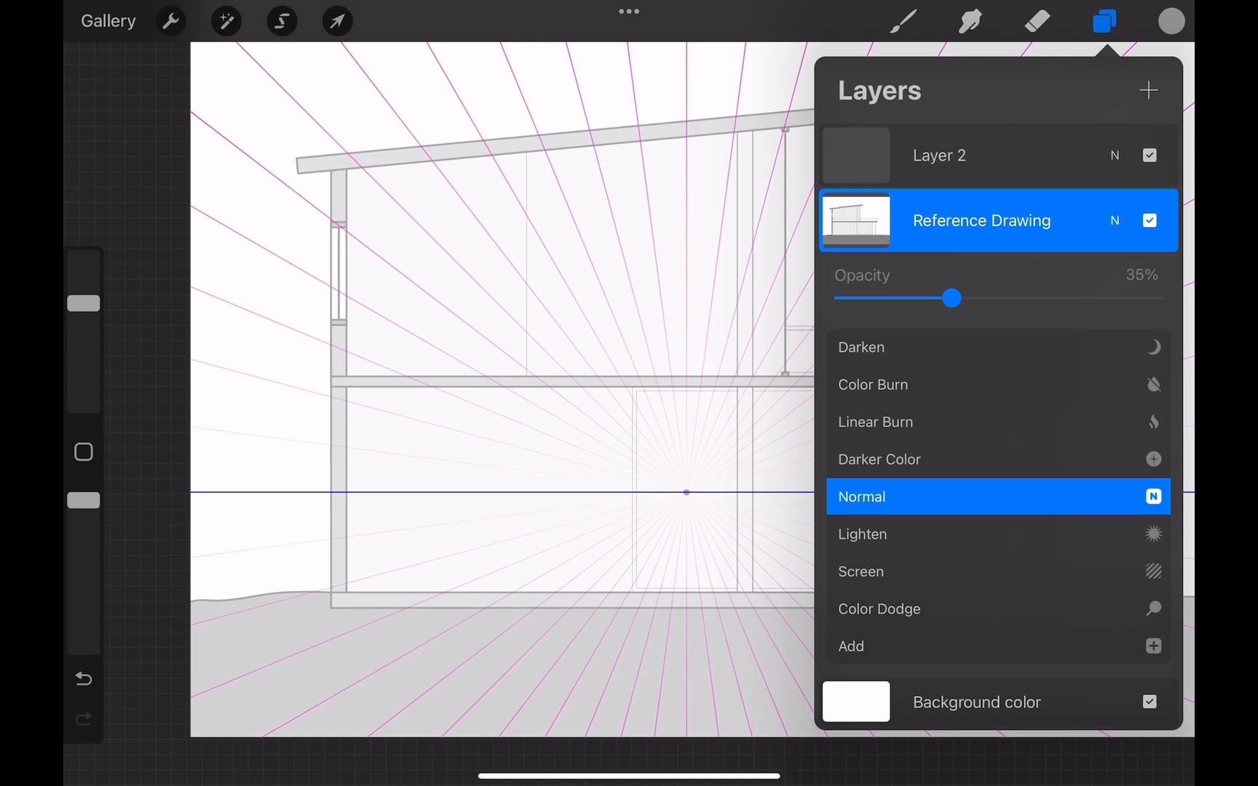
click(938, 155)
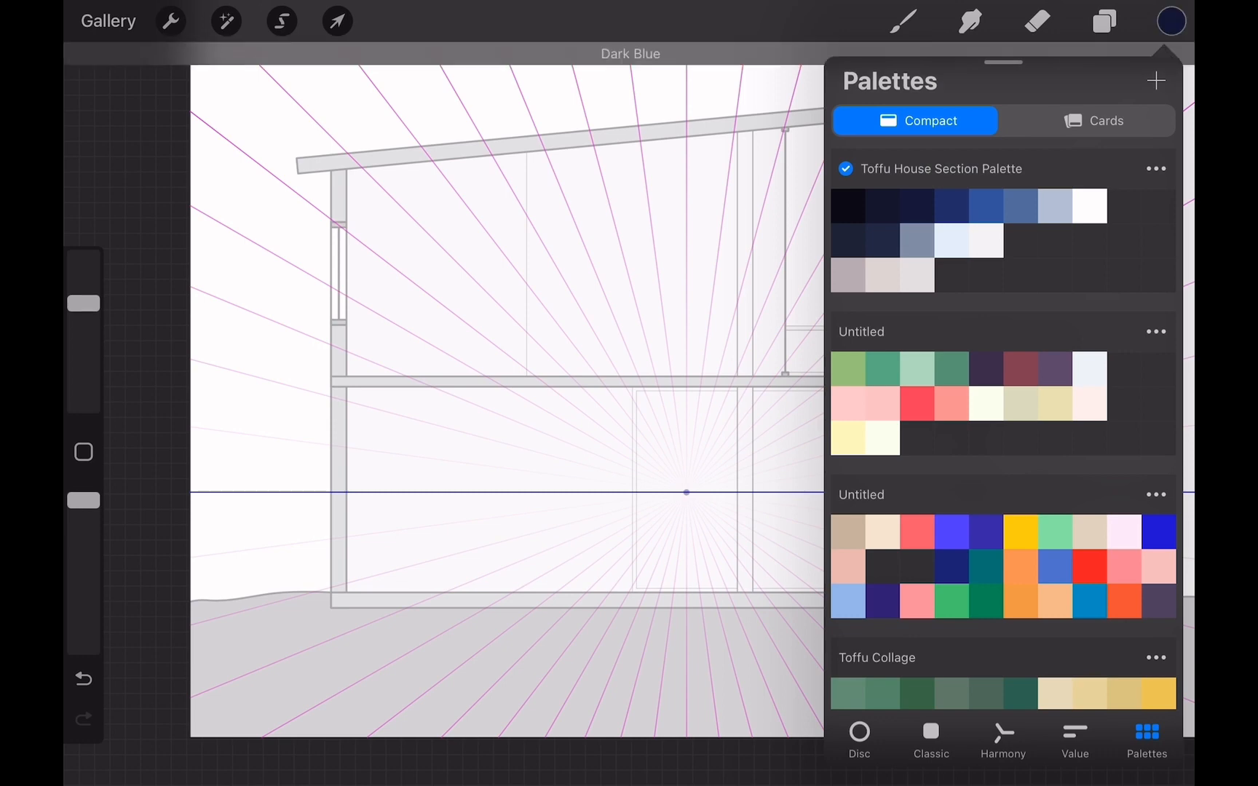
Trace the roof, walls, floor slab edges and posts in dark blue outlines.
click(1104, 21)
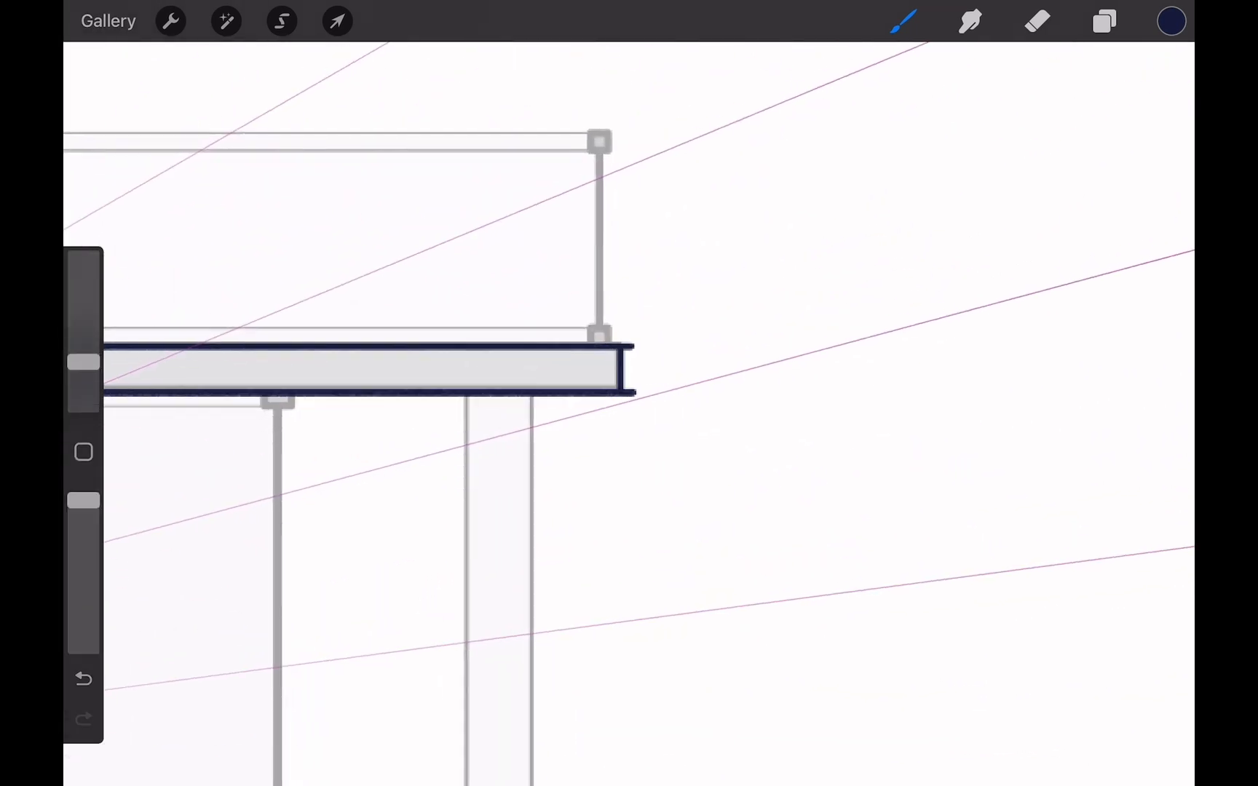
click(1037, 21)
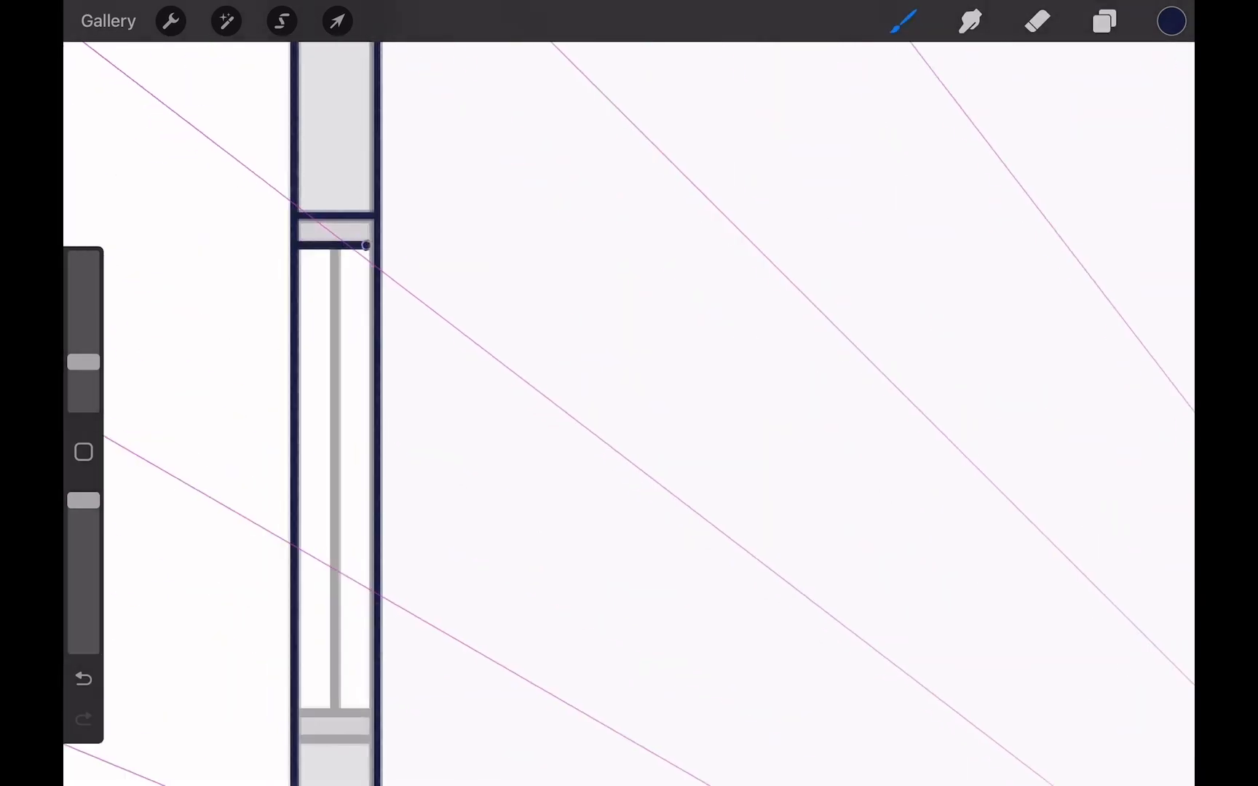
click(1104, 21)
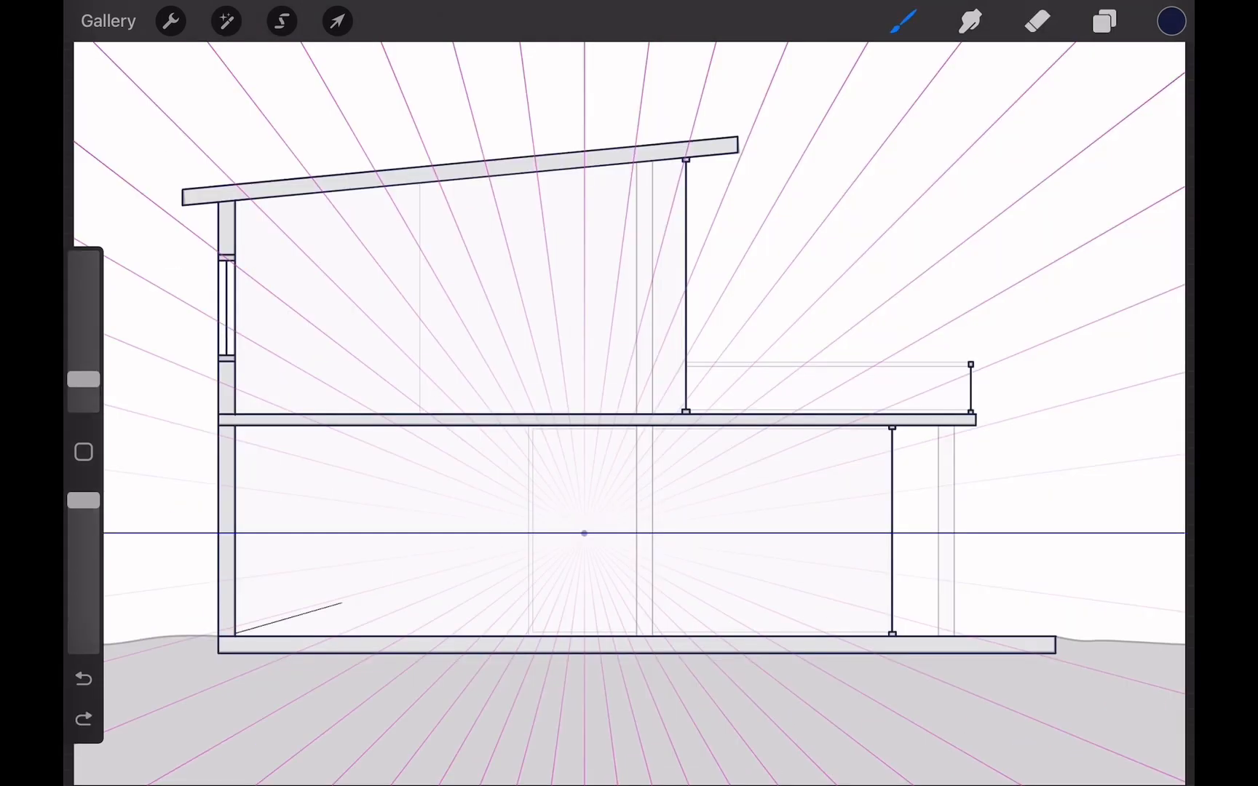
On the Perspective Lines layer, draw a line toward the vanishing point.
click(1104, 21)
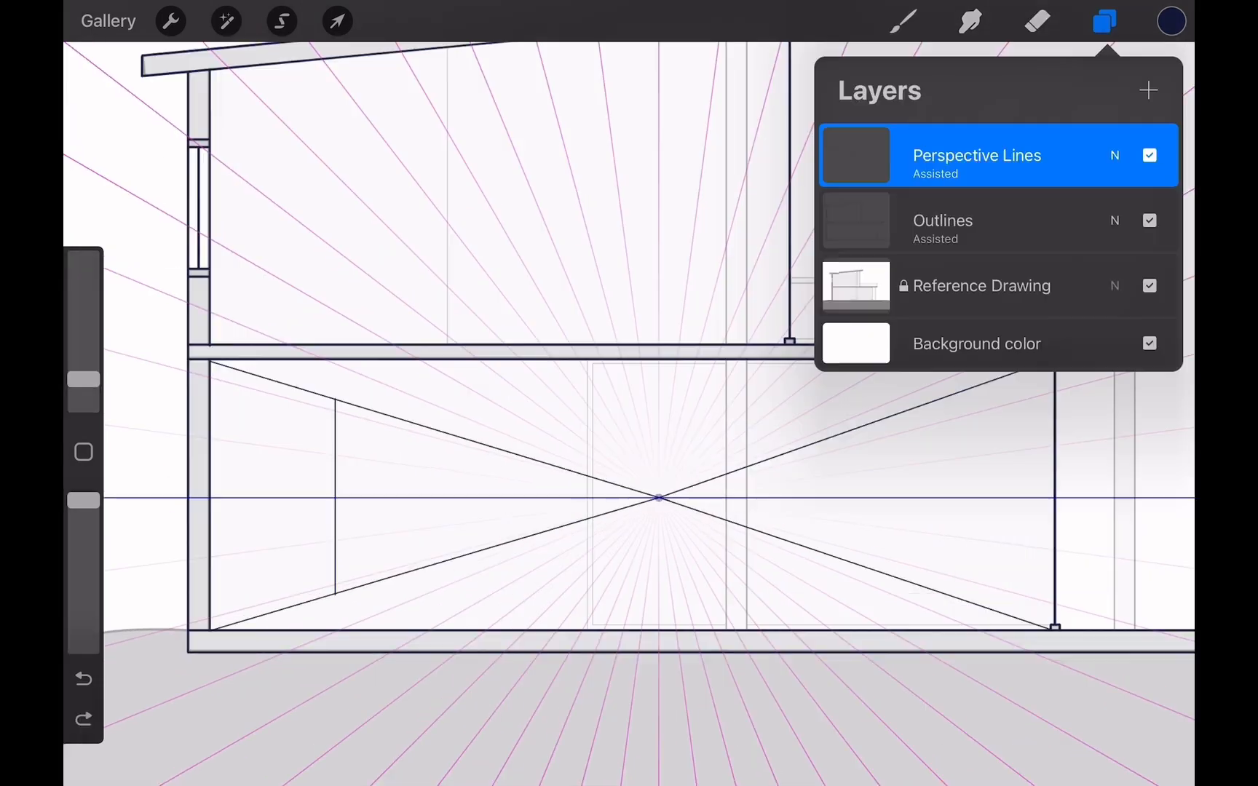
click(1037, 22)
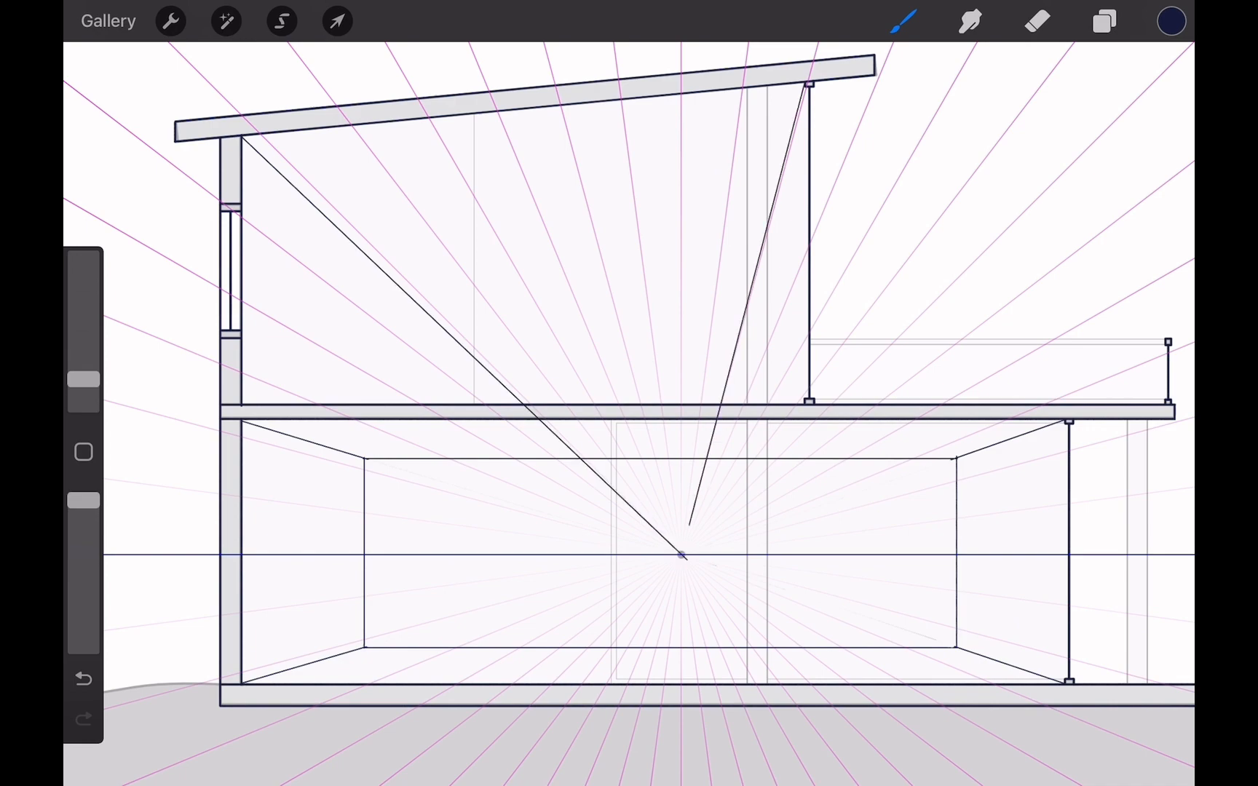
click(84, 679)
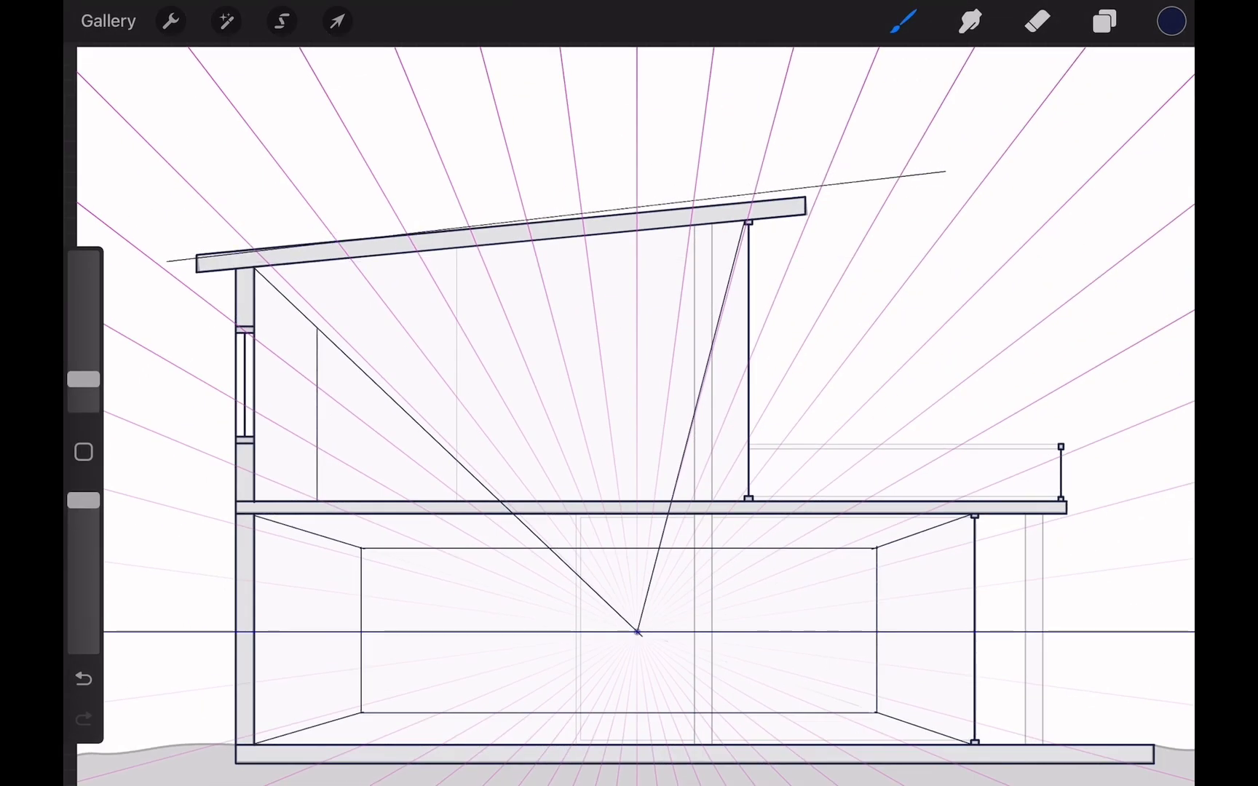
Move the roof-height guide, add a guide-lines layer, and sketch the upper room's back wall.
click(337, 21)
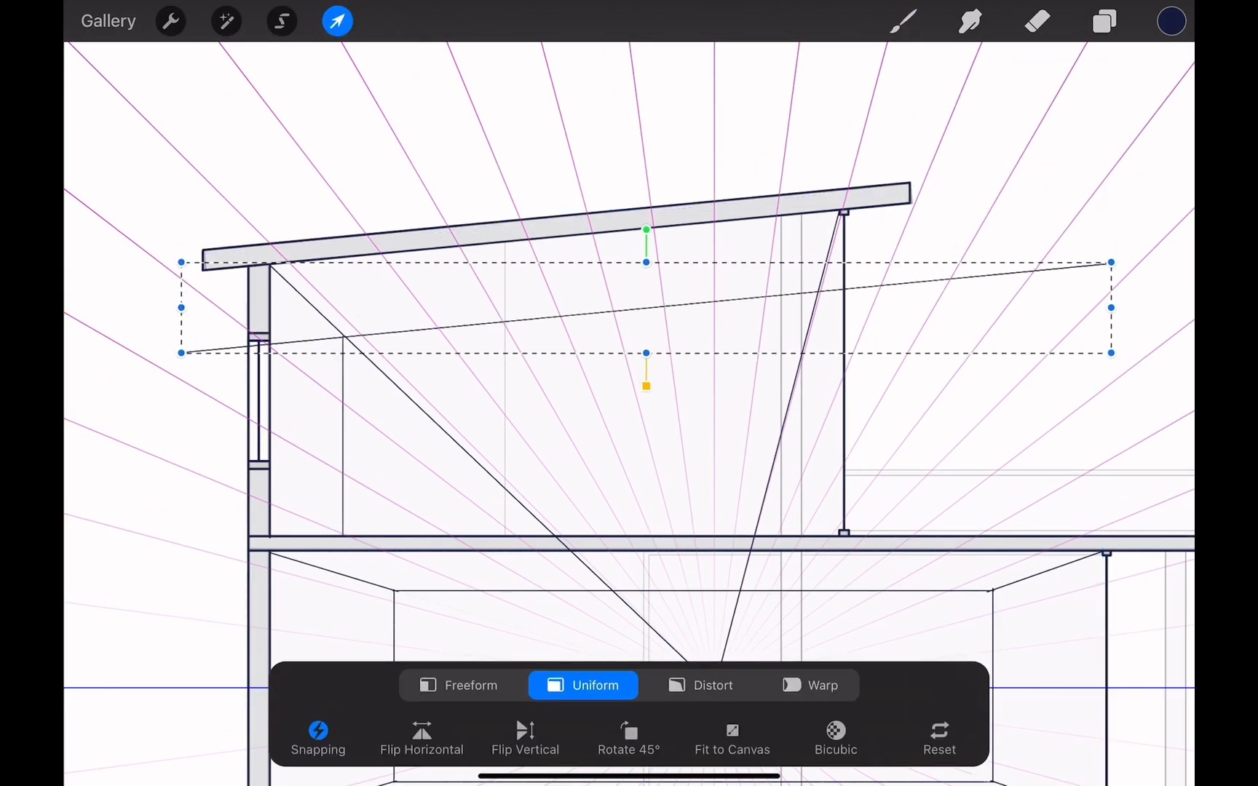
click(1103, 21)
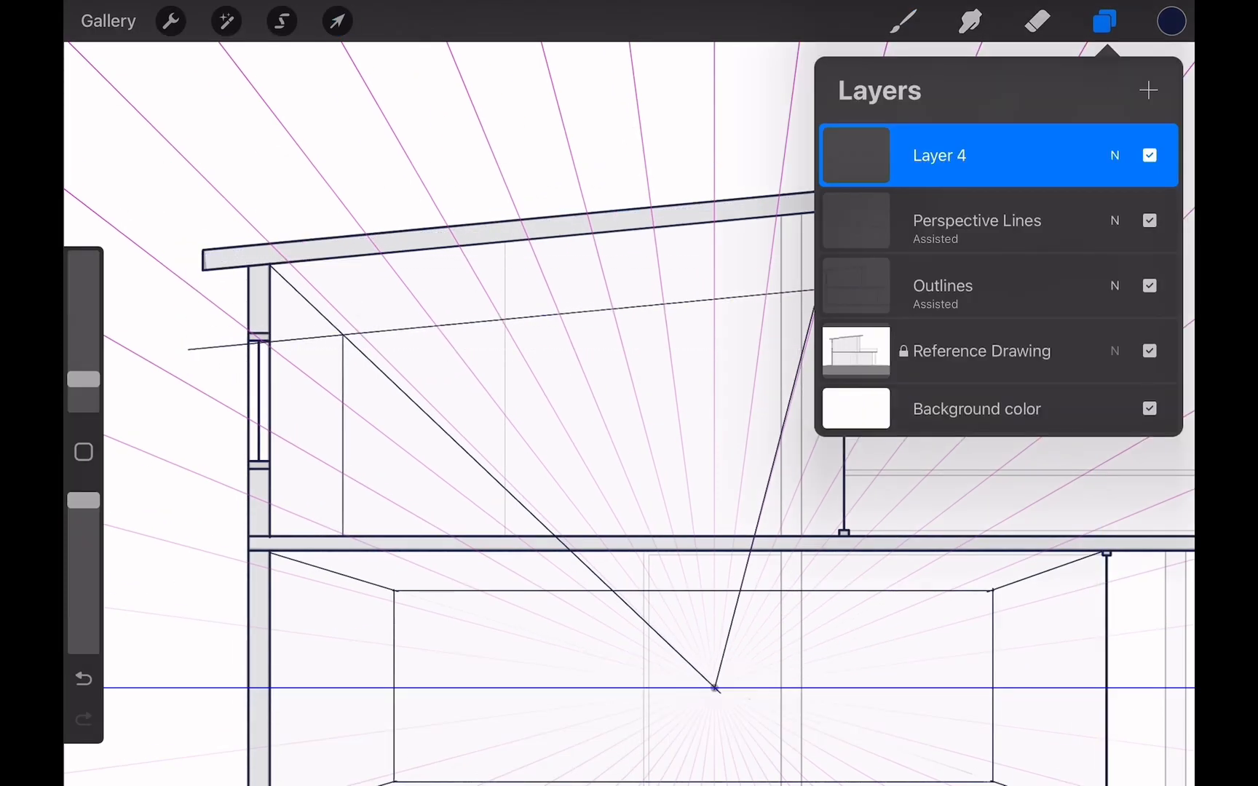
click(1104, 21)
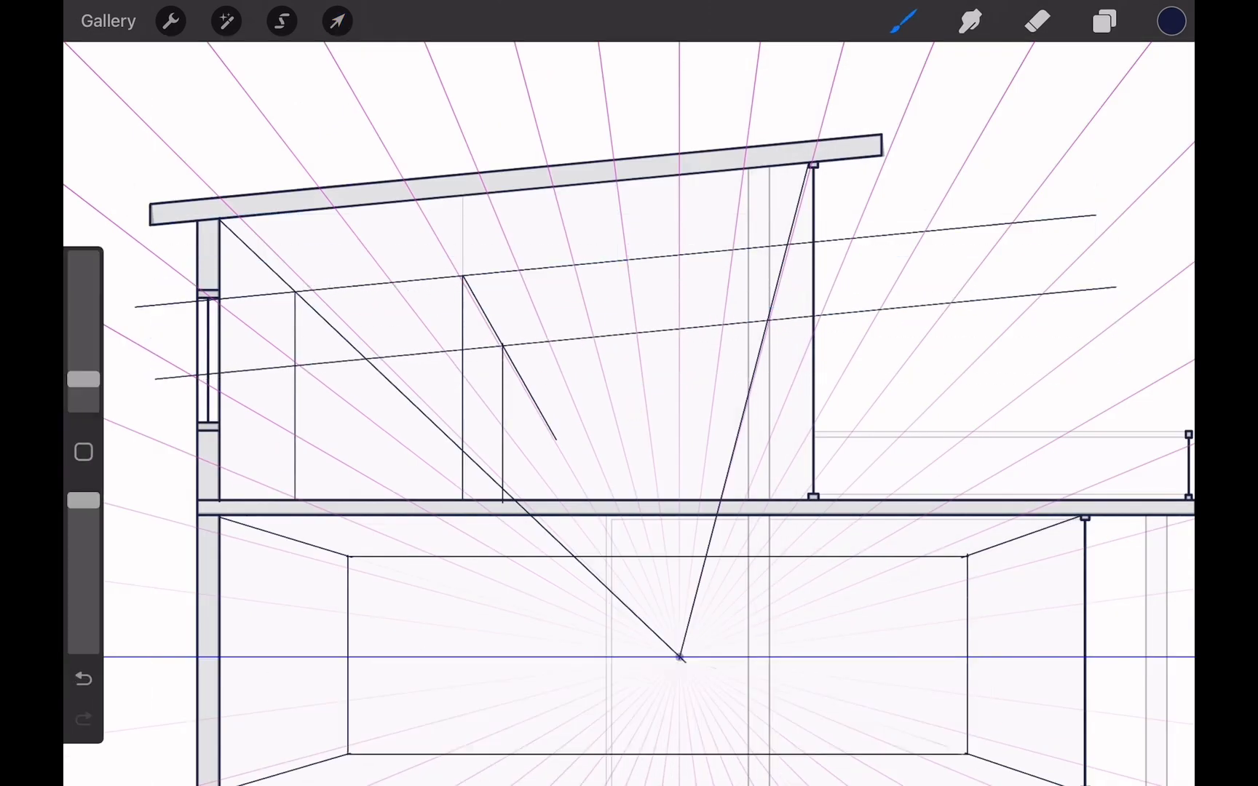
click(1038, 21)
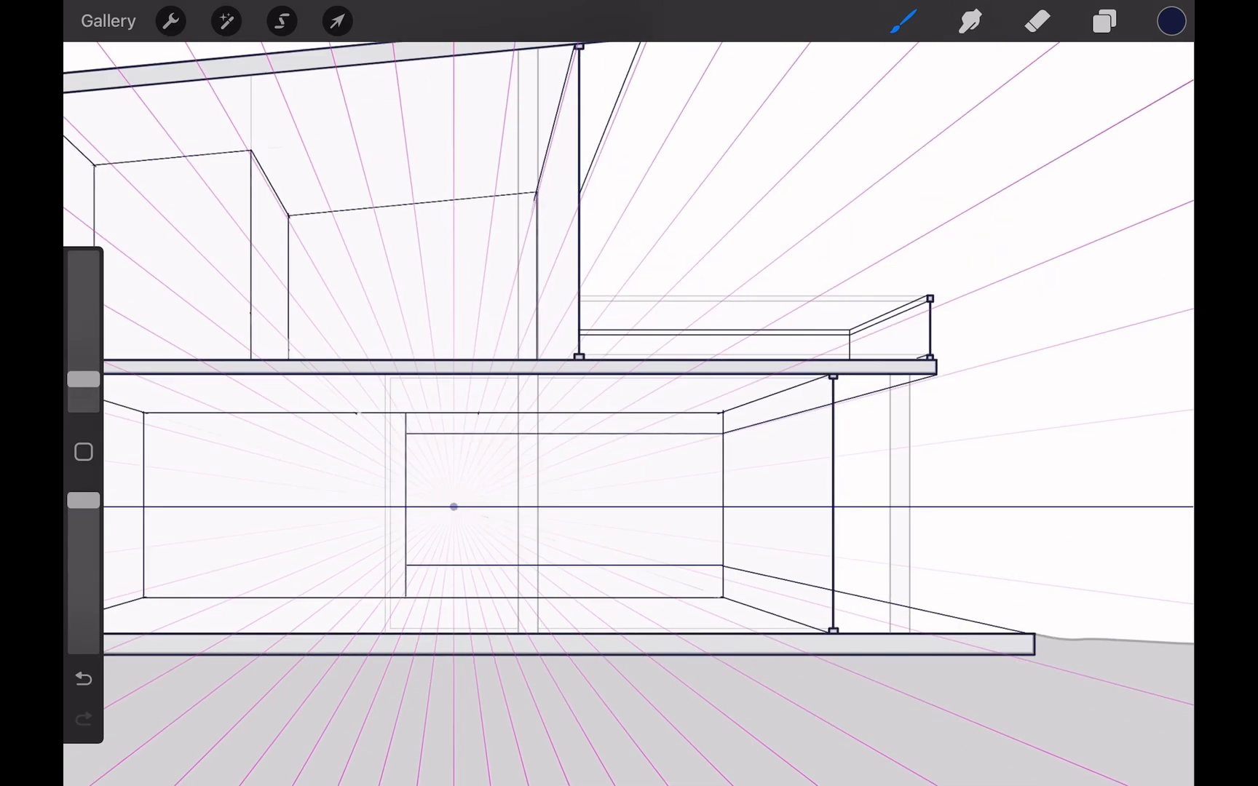
Hide Reference Drawing, refine the wall outlines, add wavy ground lines, and group under Building.
click(1103, 22)
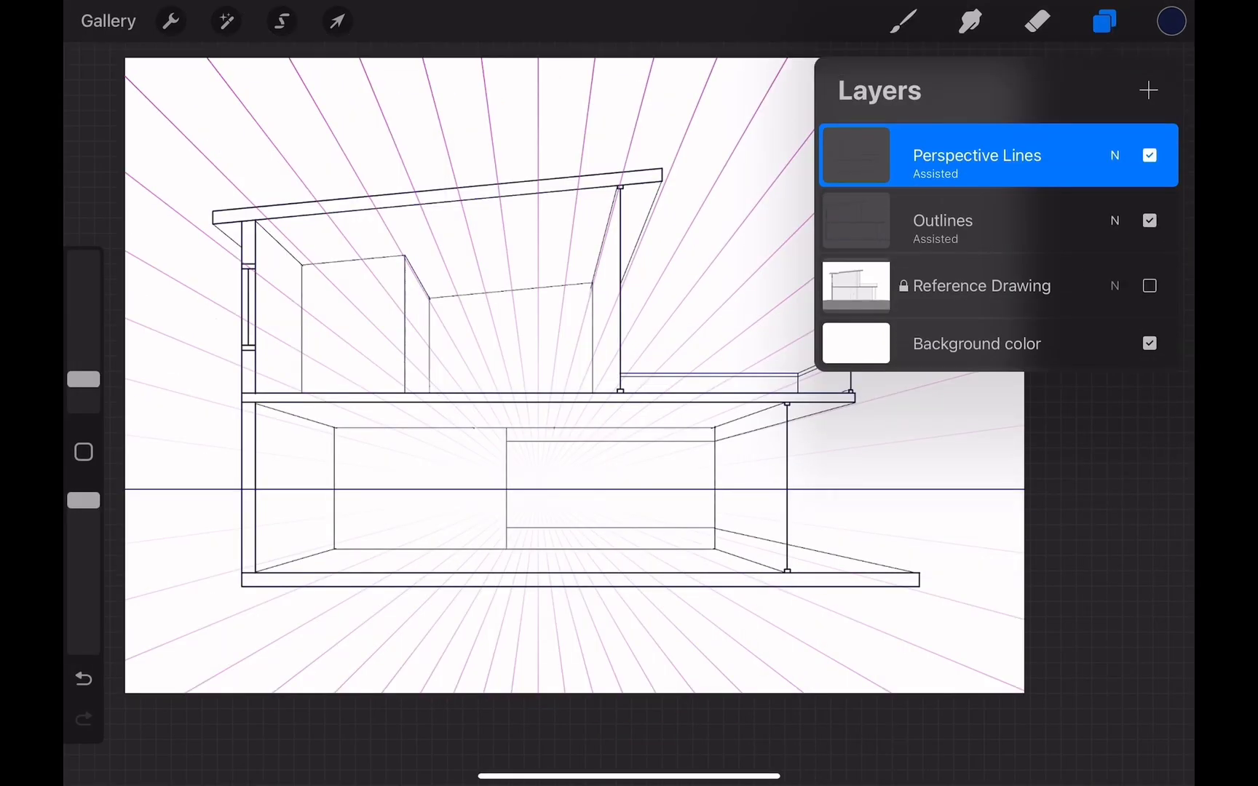
click(1148, 89)
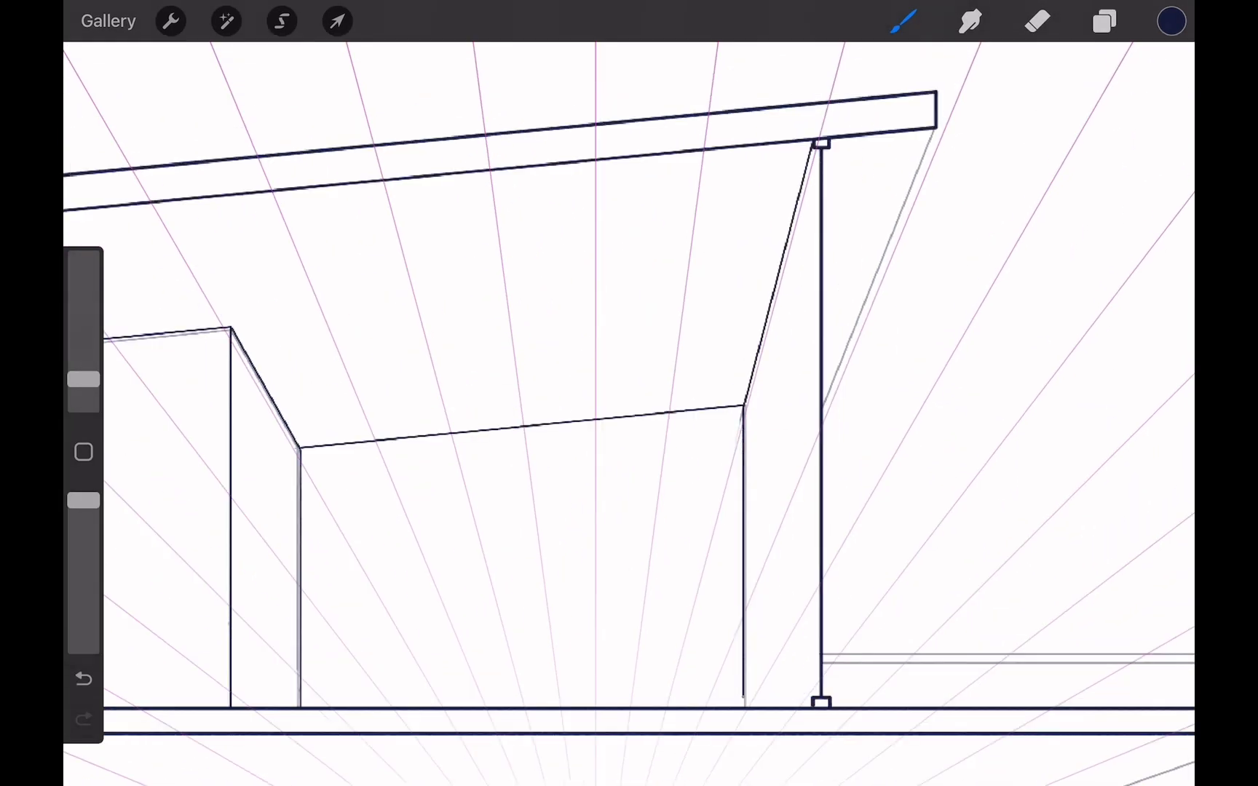
click(84, 678)
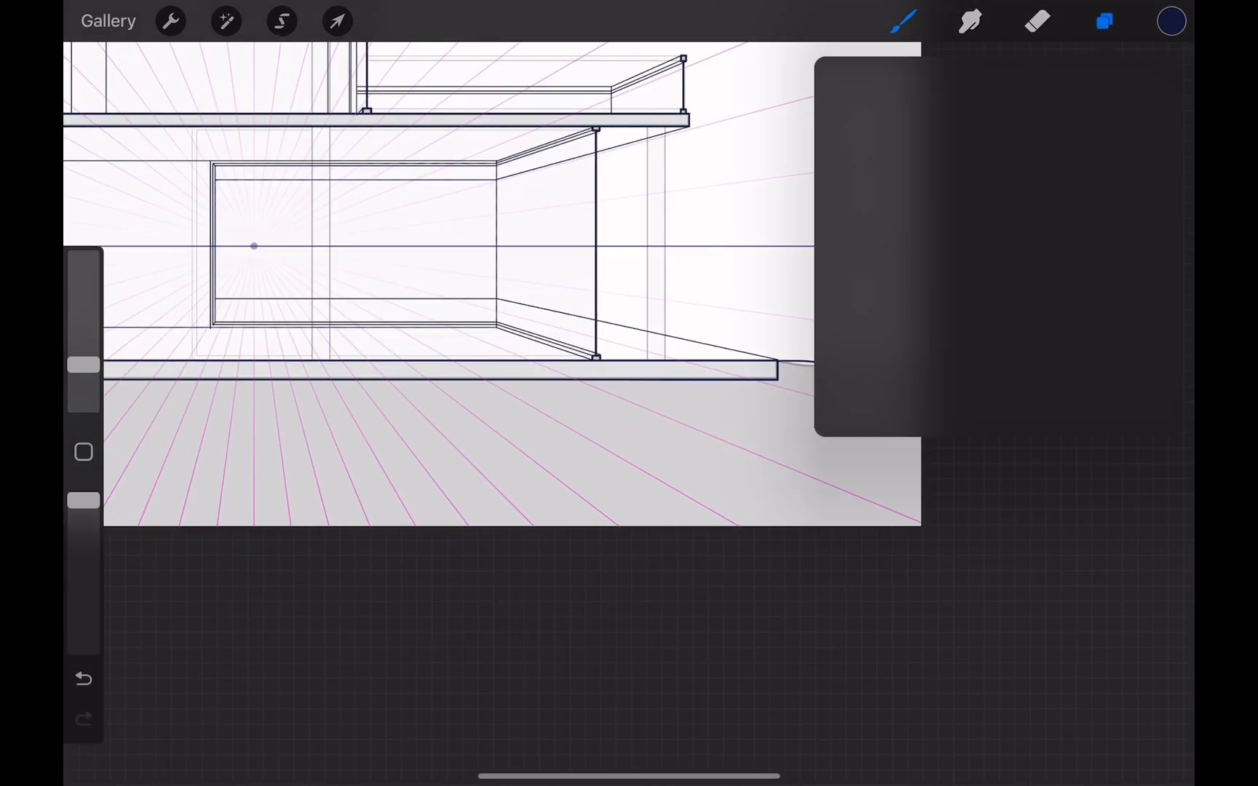
click(169, 21)
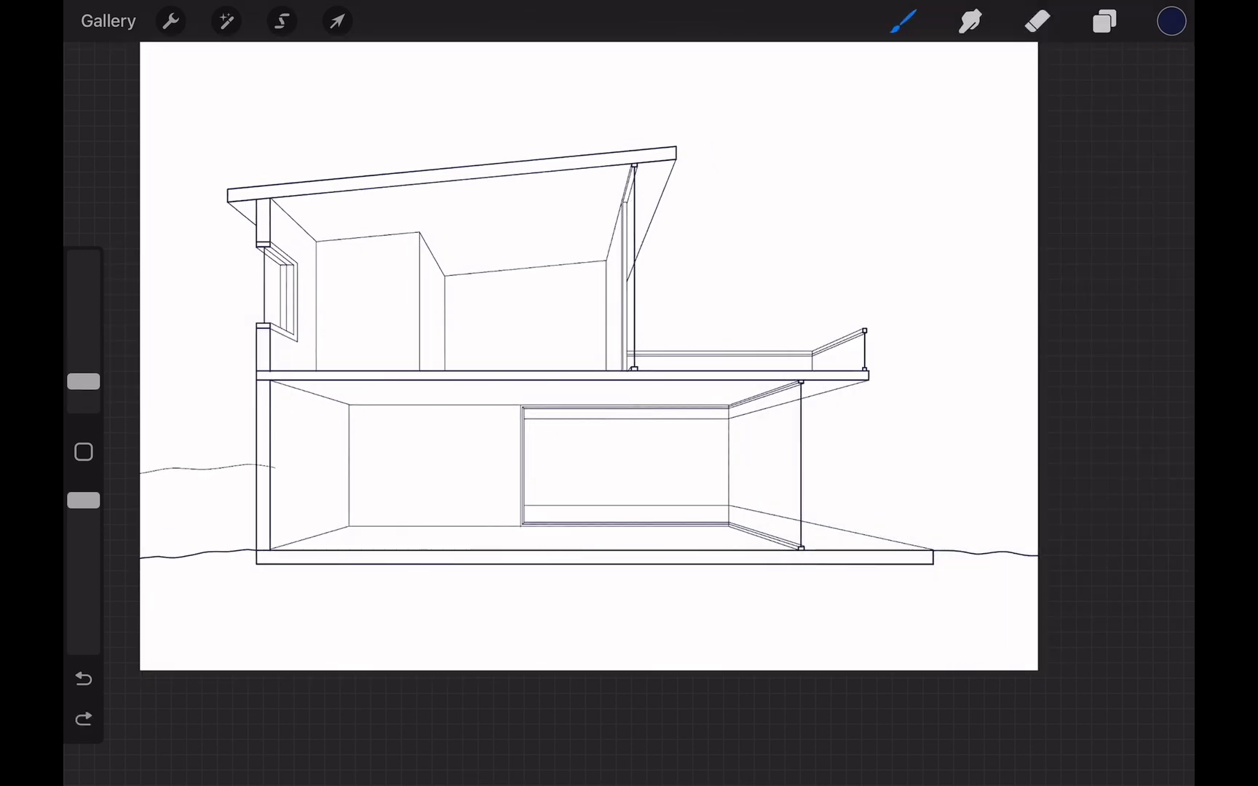
click(1102, 21)
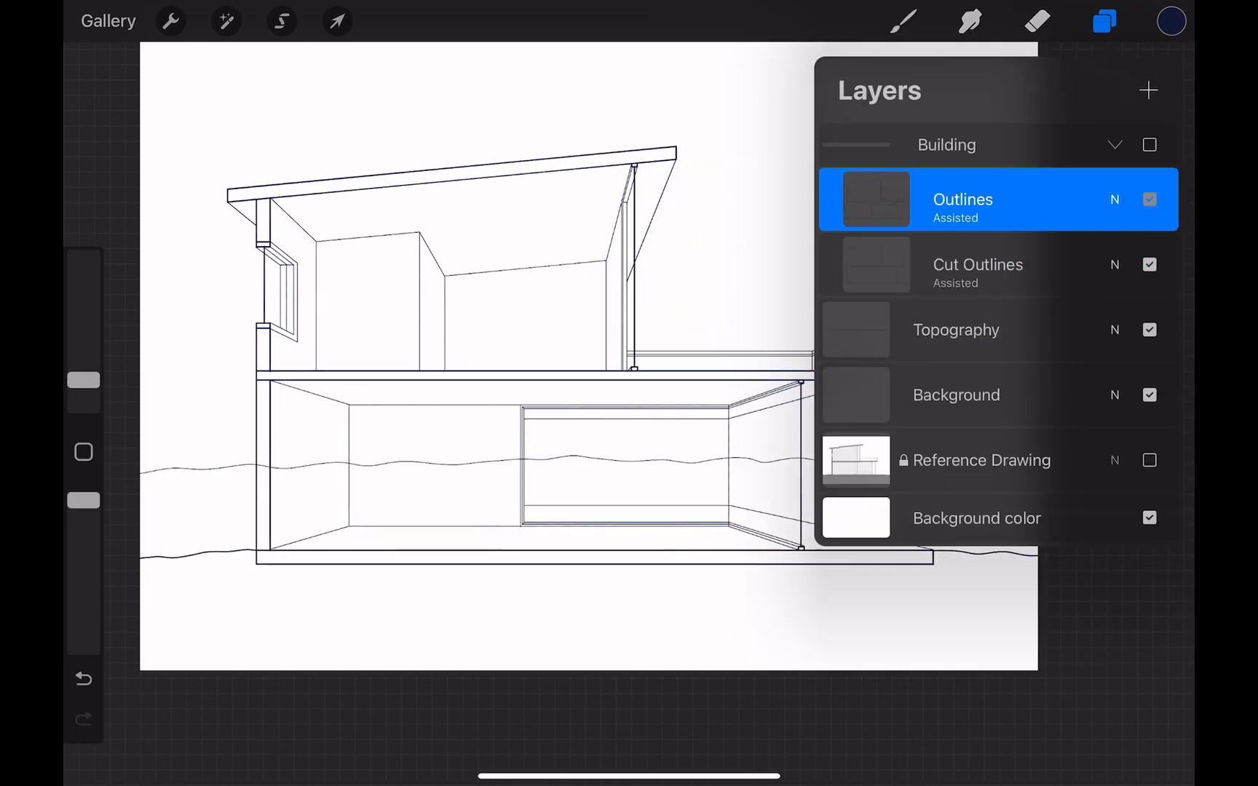
Fill the cut walls, slabs and roof navy on a new layer.
click(281, 21)
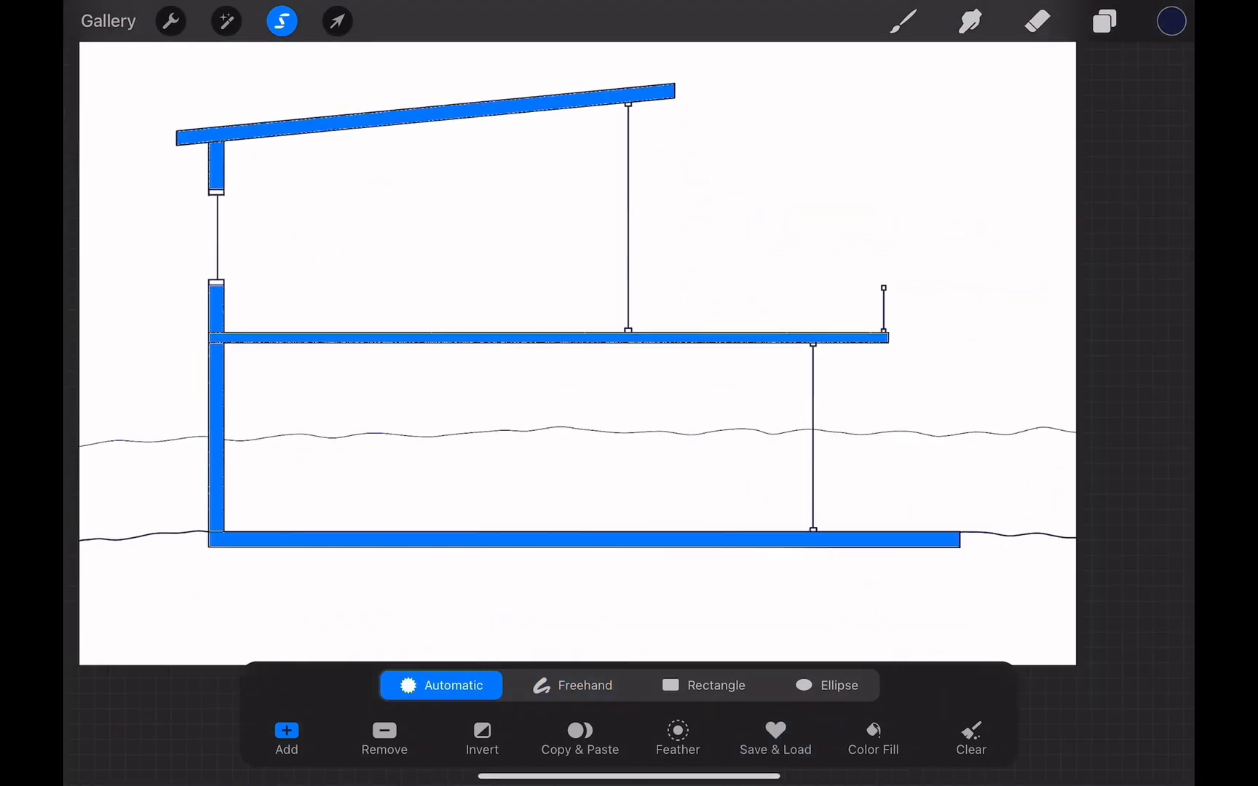
click(1103, 21)
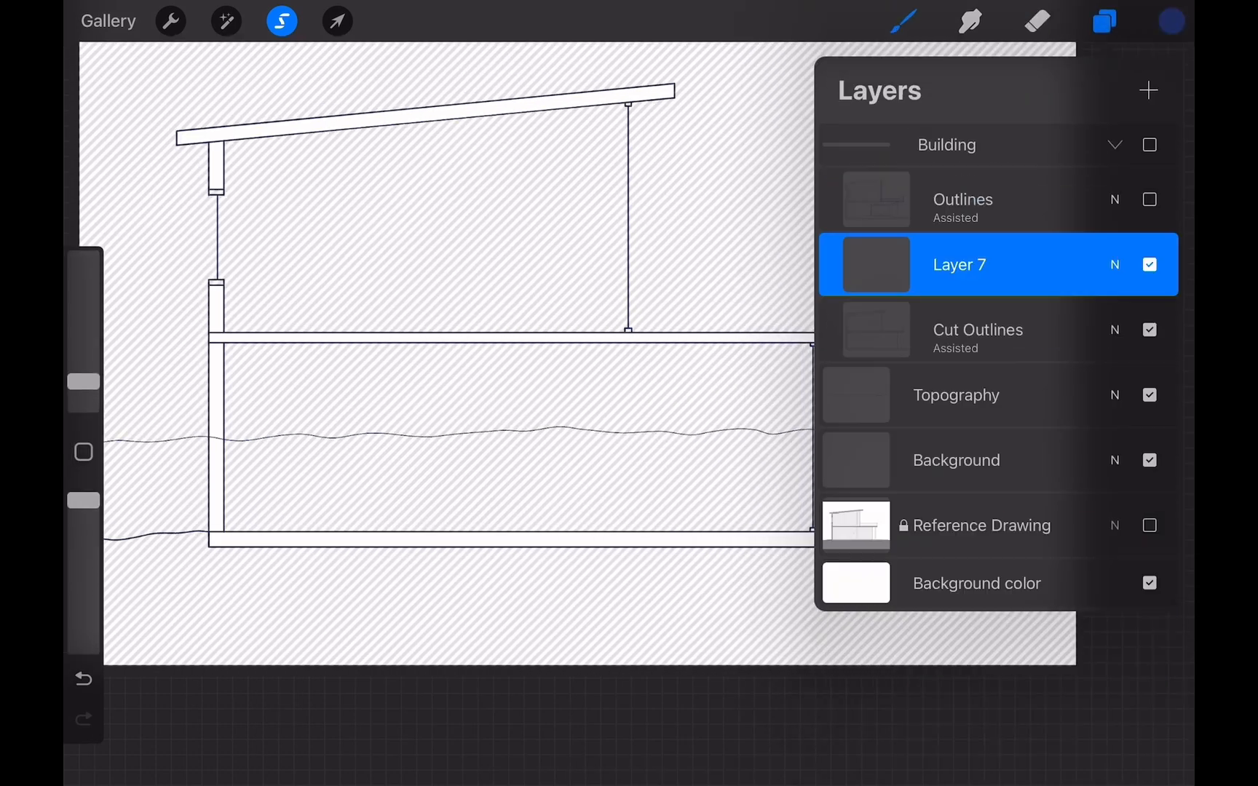
click(1149, 199)
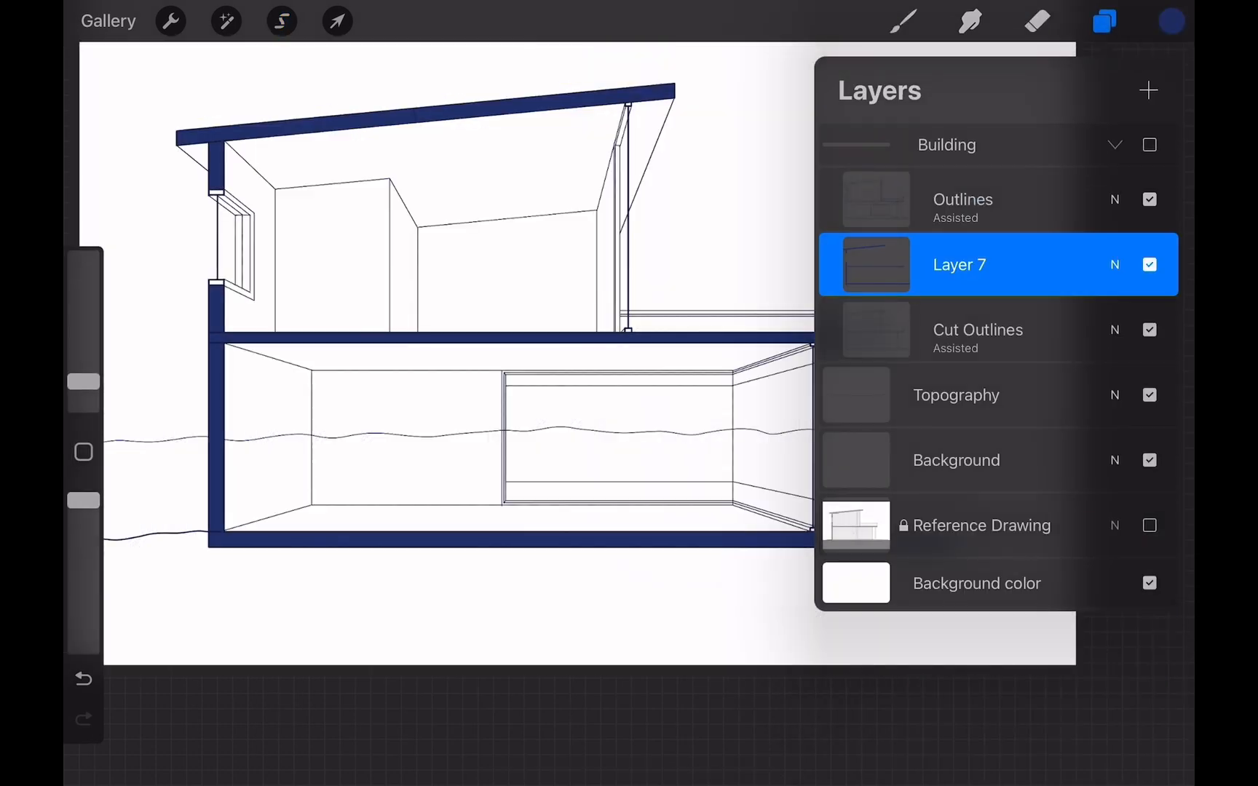
Fill the building interior solid white on a layer named 'Solid White Fill'.
click(281, 21)
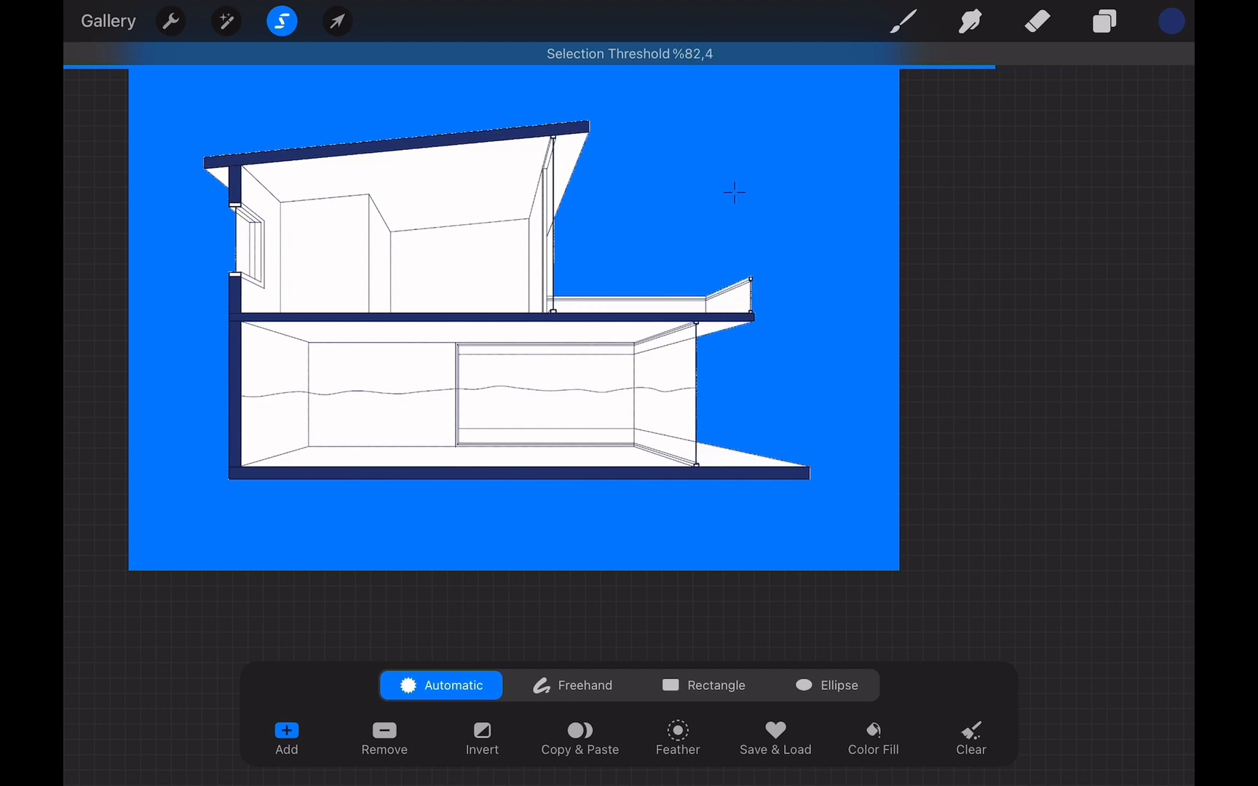
click(1171, 21)
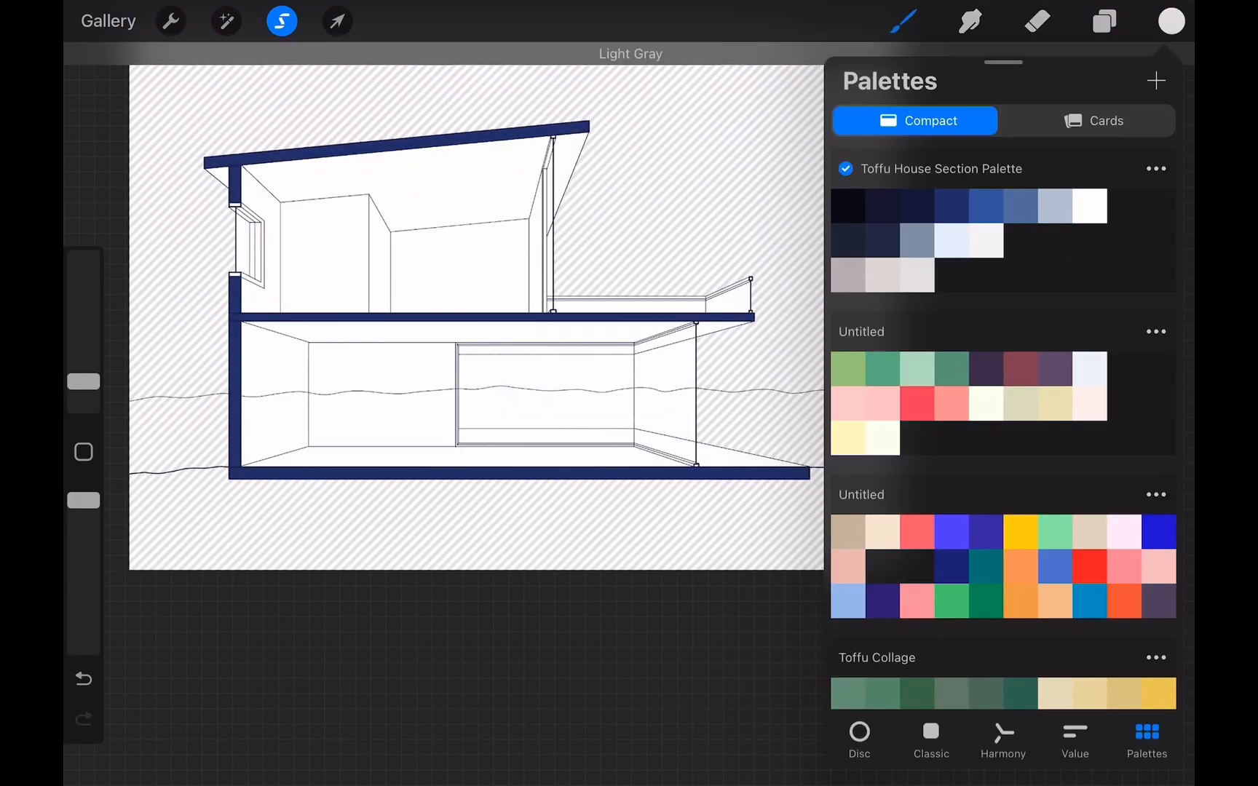
click(1104, 21)
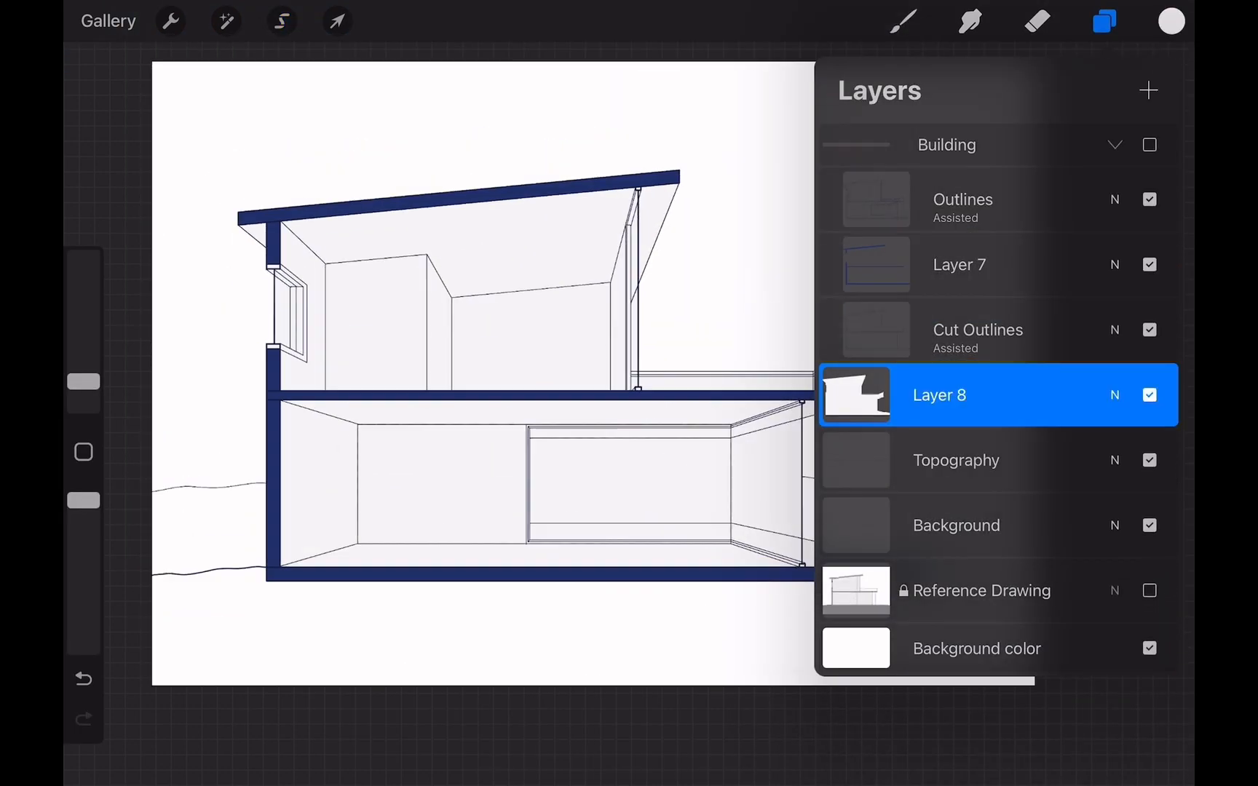
double_click(960, 264)
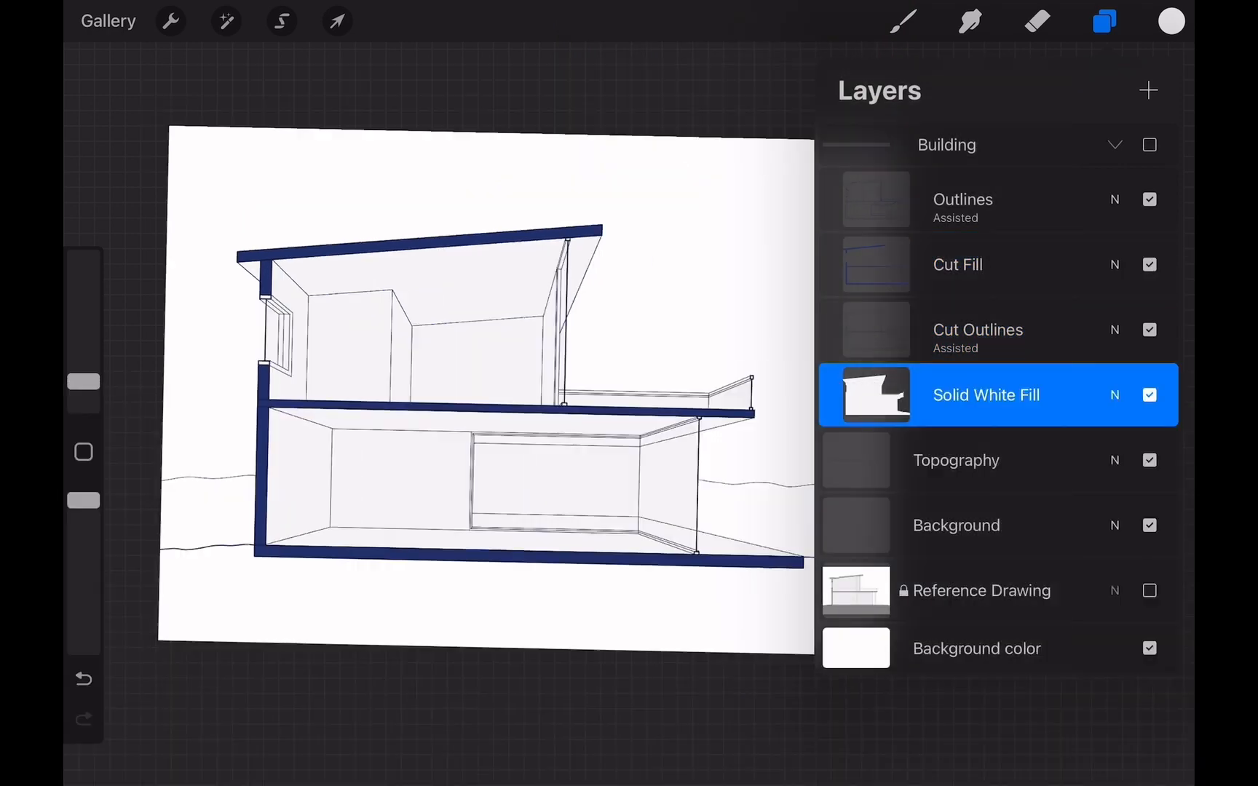
Fill the ground blue as 'Topography Fill' and group it into Background.
click(282, 21)
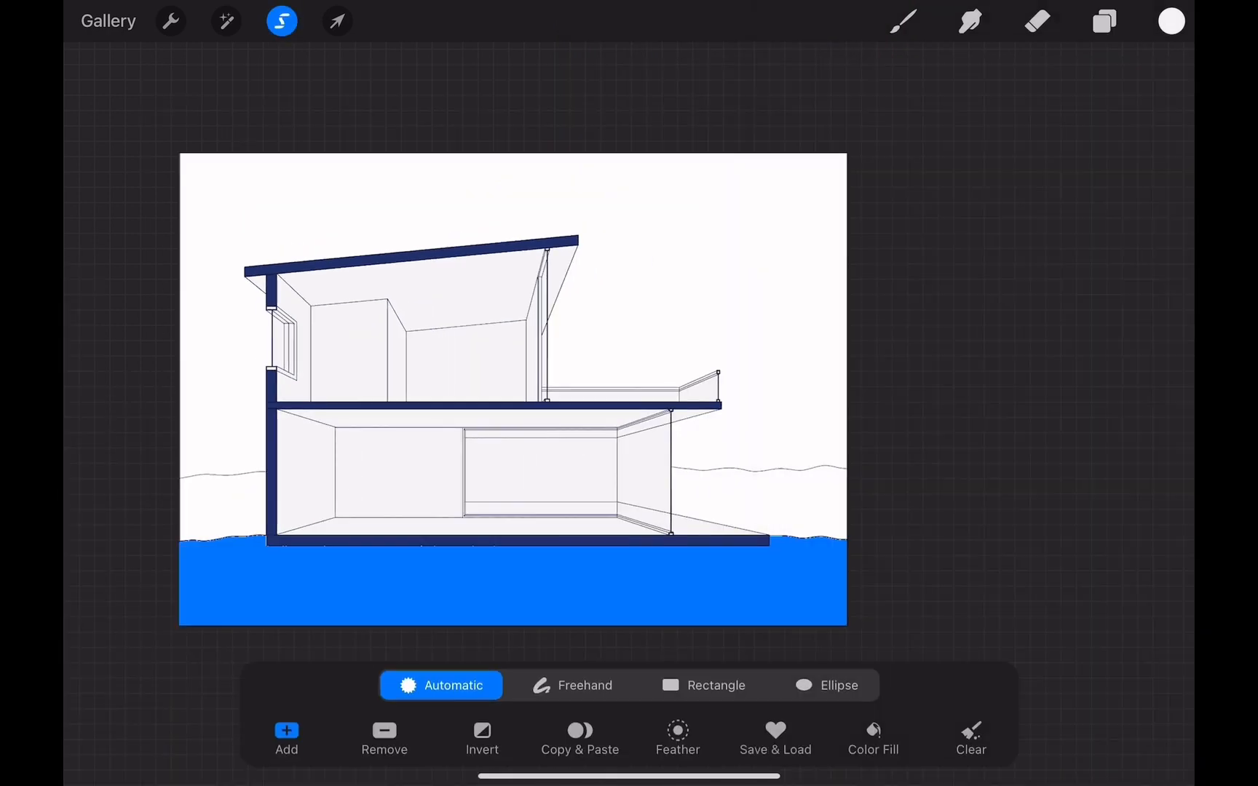
click(1103, 22)
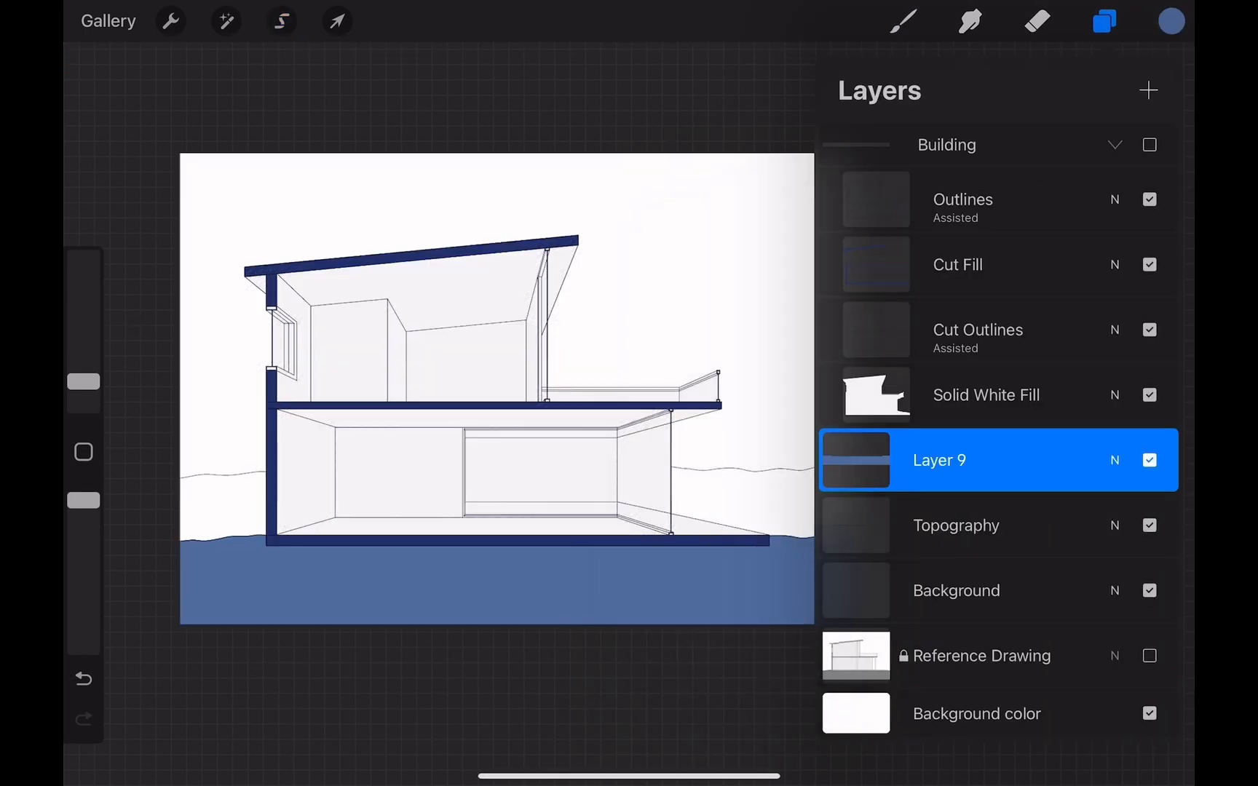
double_click(939, 459)
text(Topography Fill)
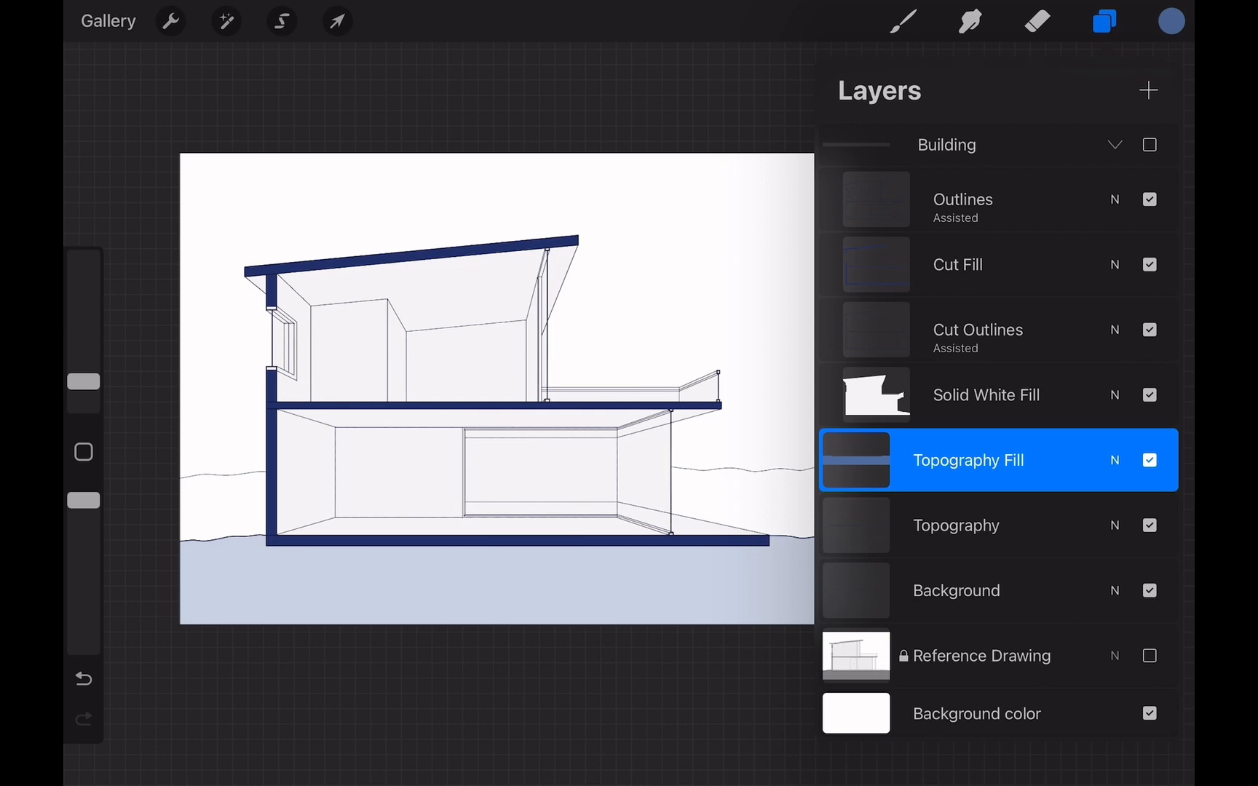
click(957, 526)
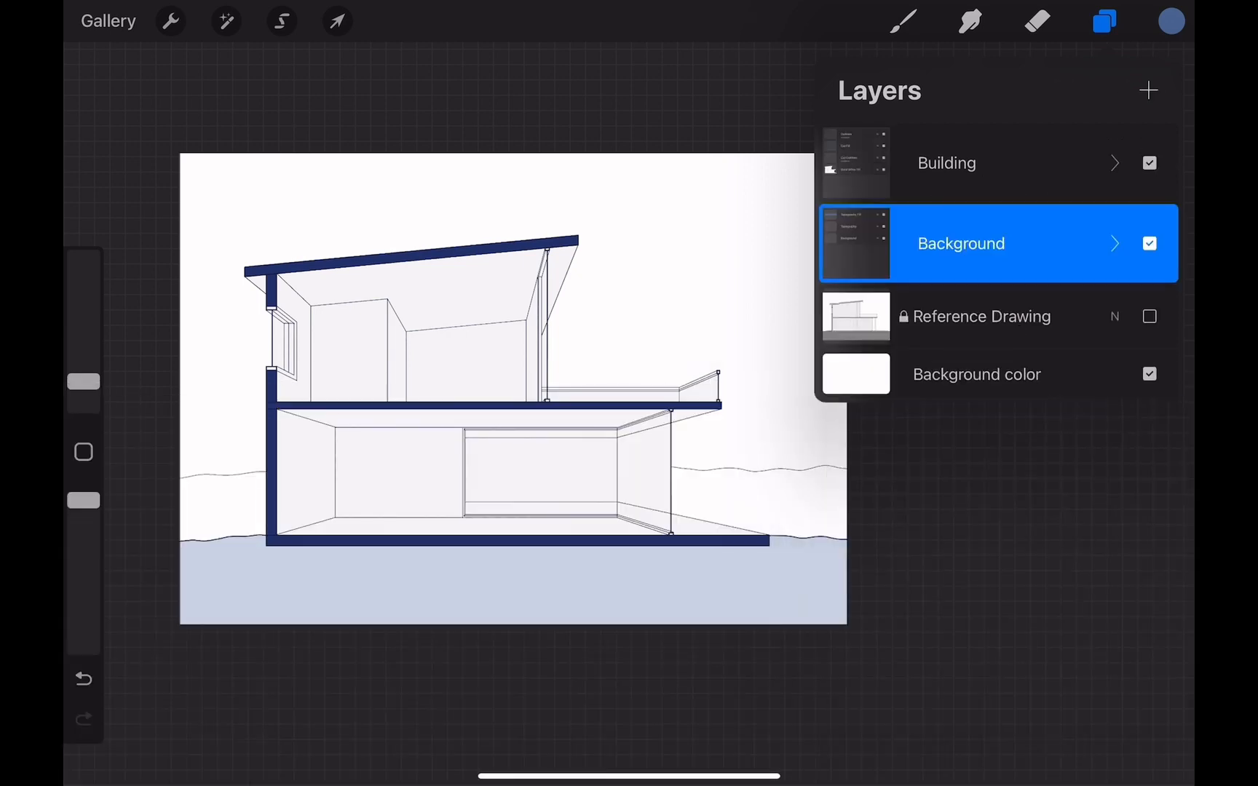
Switch to freehand selection and fill the window frames lighter blue.
click(1114, 163)
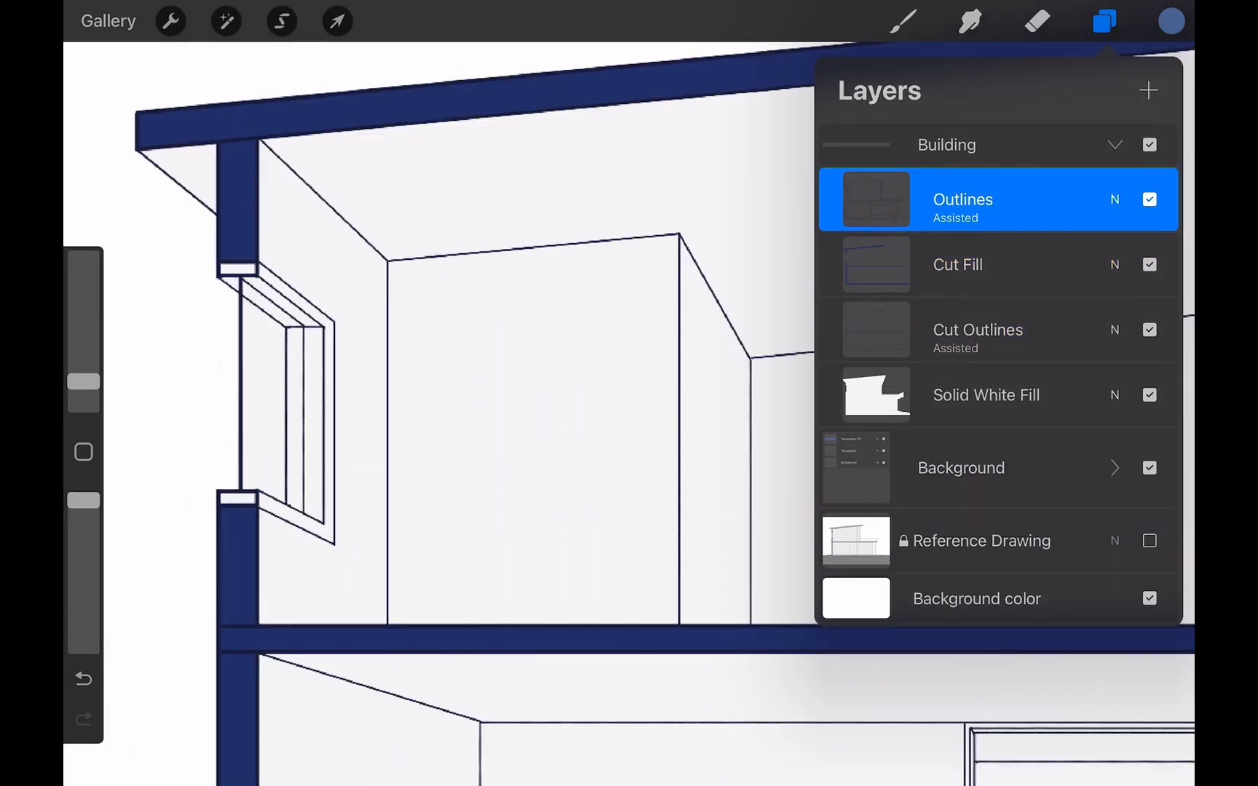
click(281, 21)
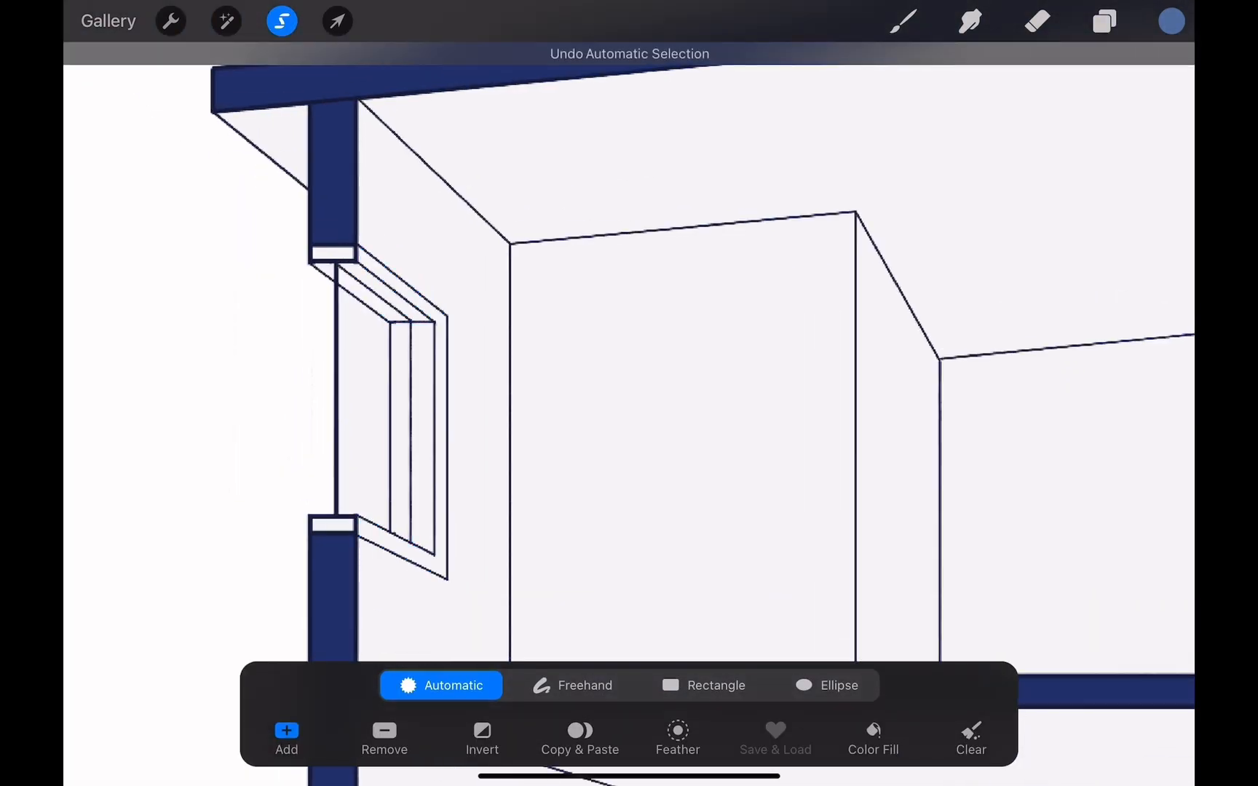
click(573, 685)
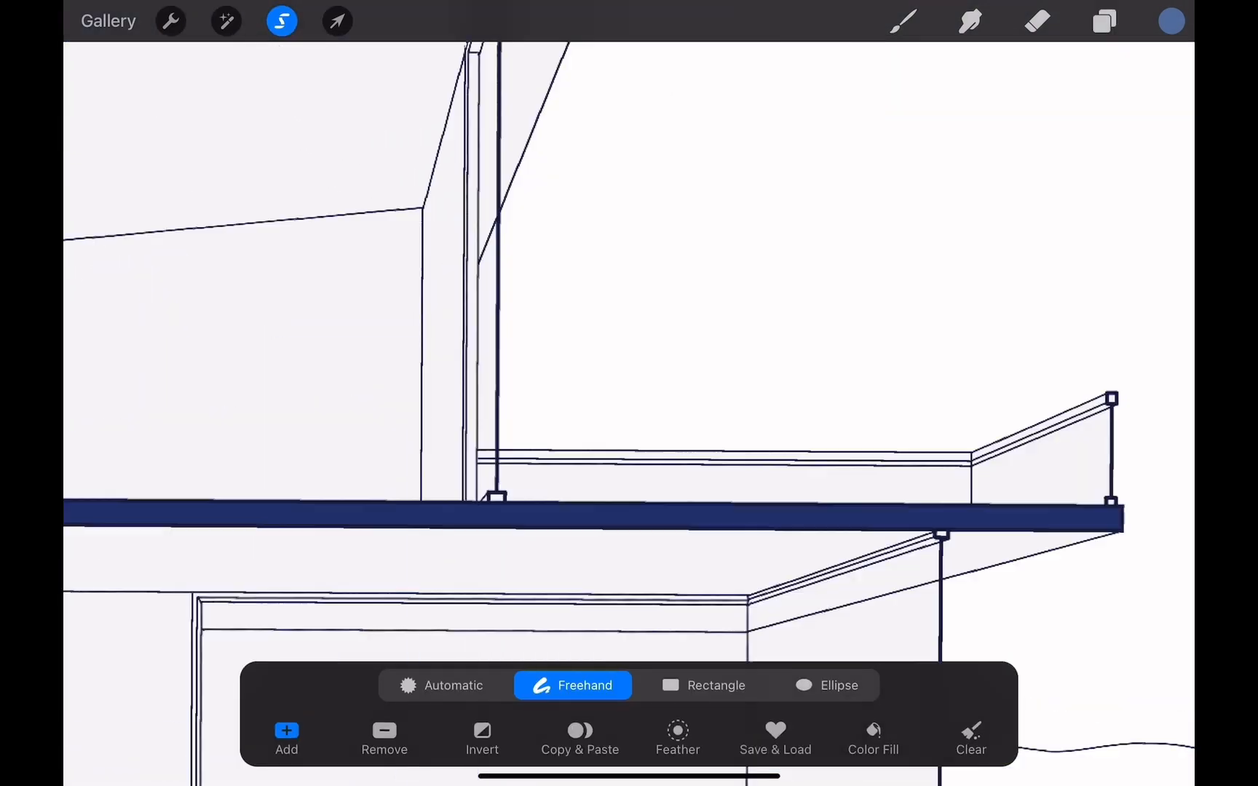
click(1105, 21)
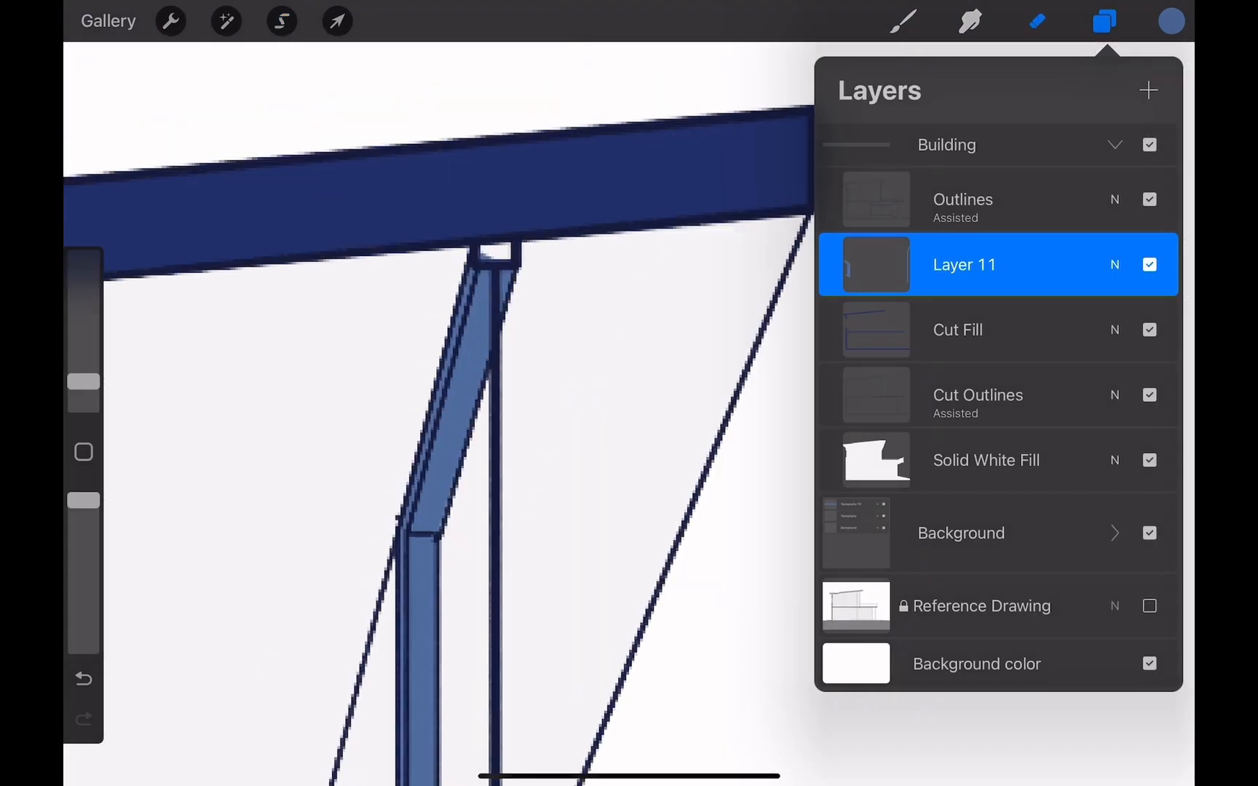
click(282, 21)
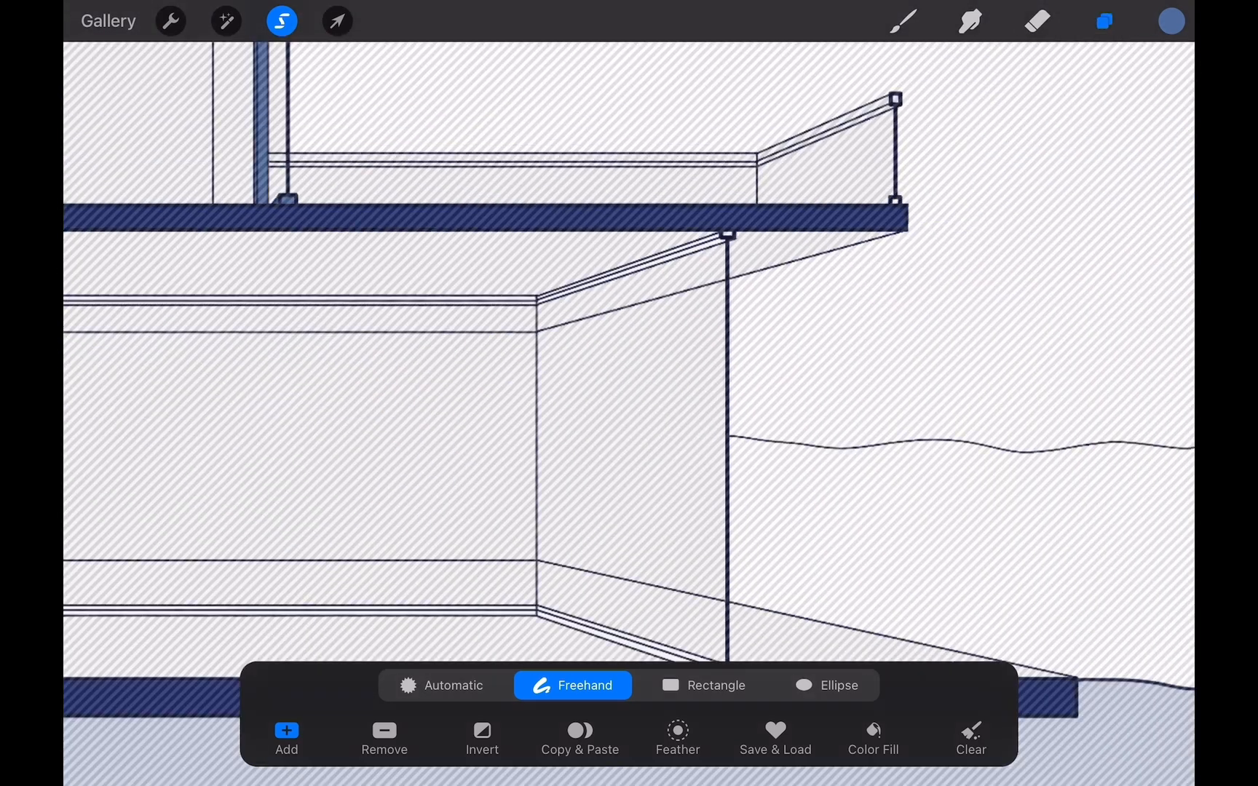
click(1104, 21)
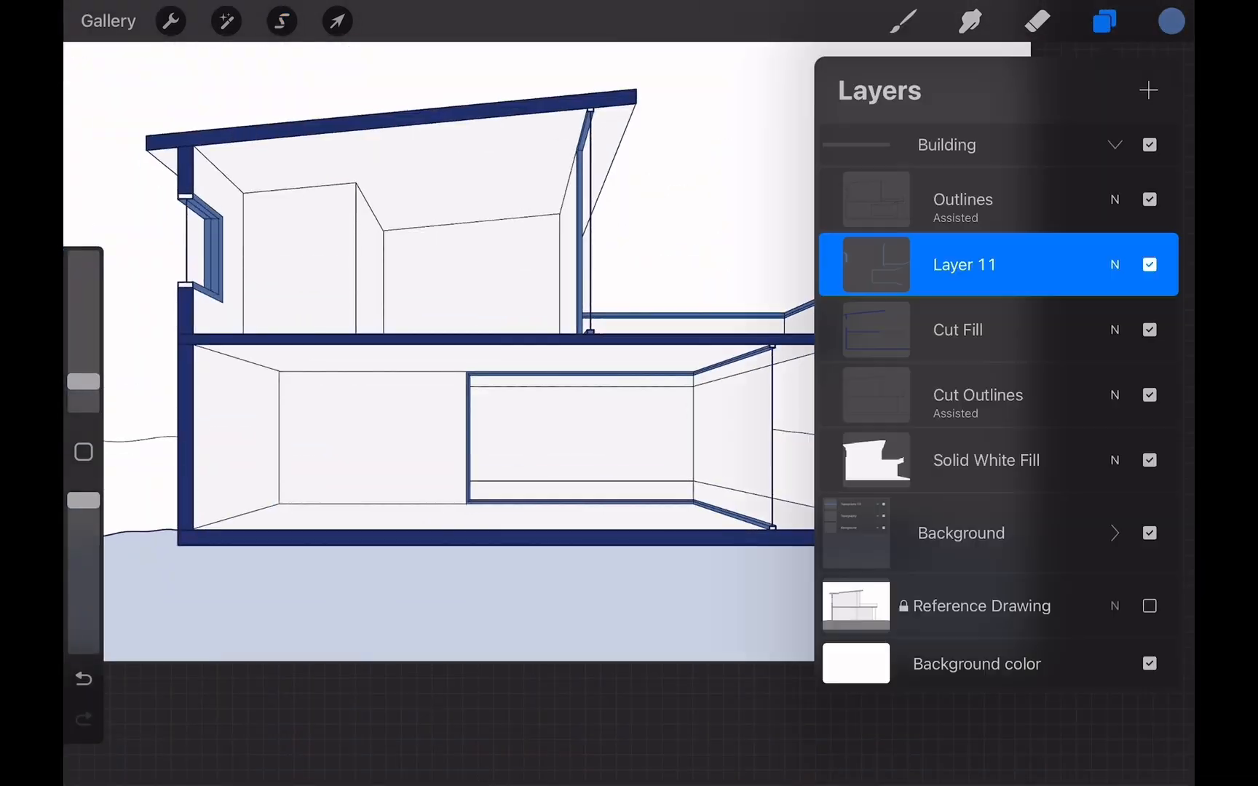
Colour the tall column and balcony railing lighter blue, then add a new layer.
click(281, 20)
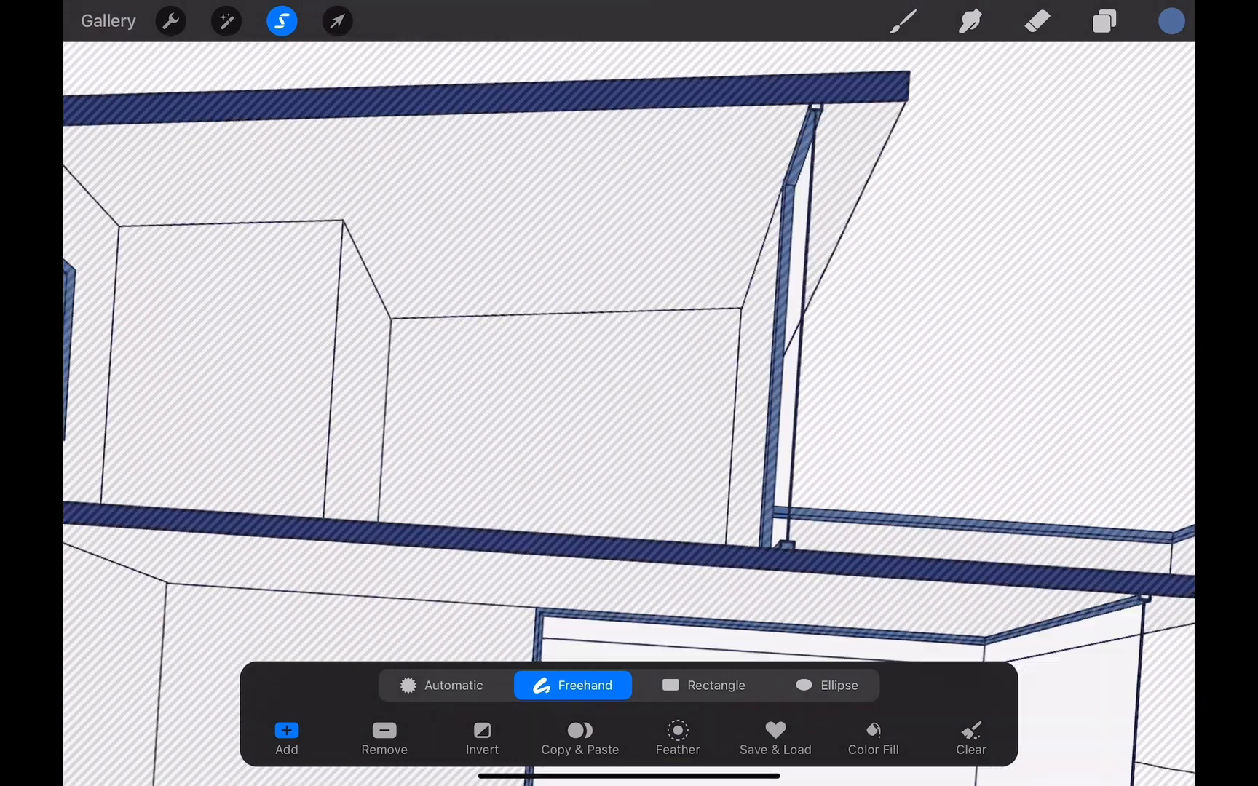
click(1102, 21)
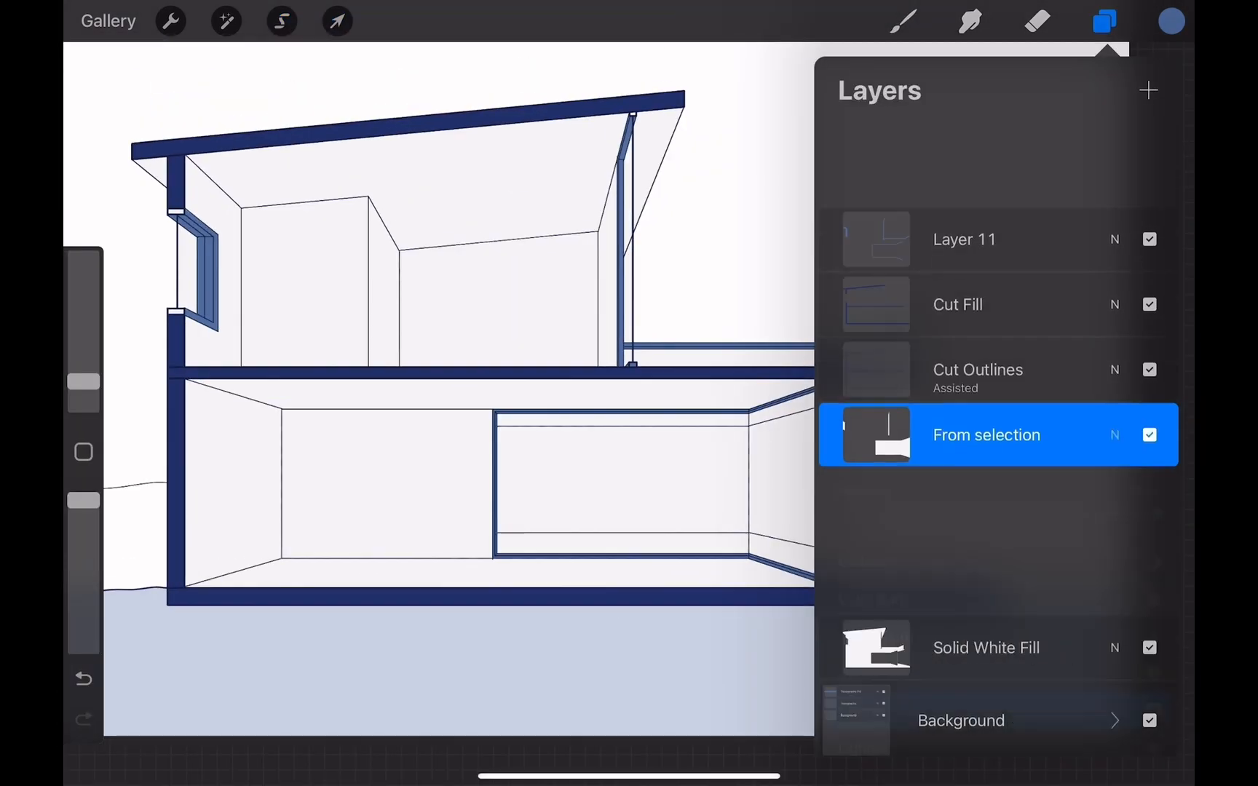
click(281, 21)
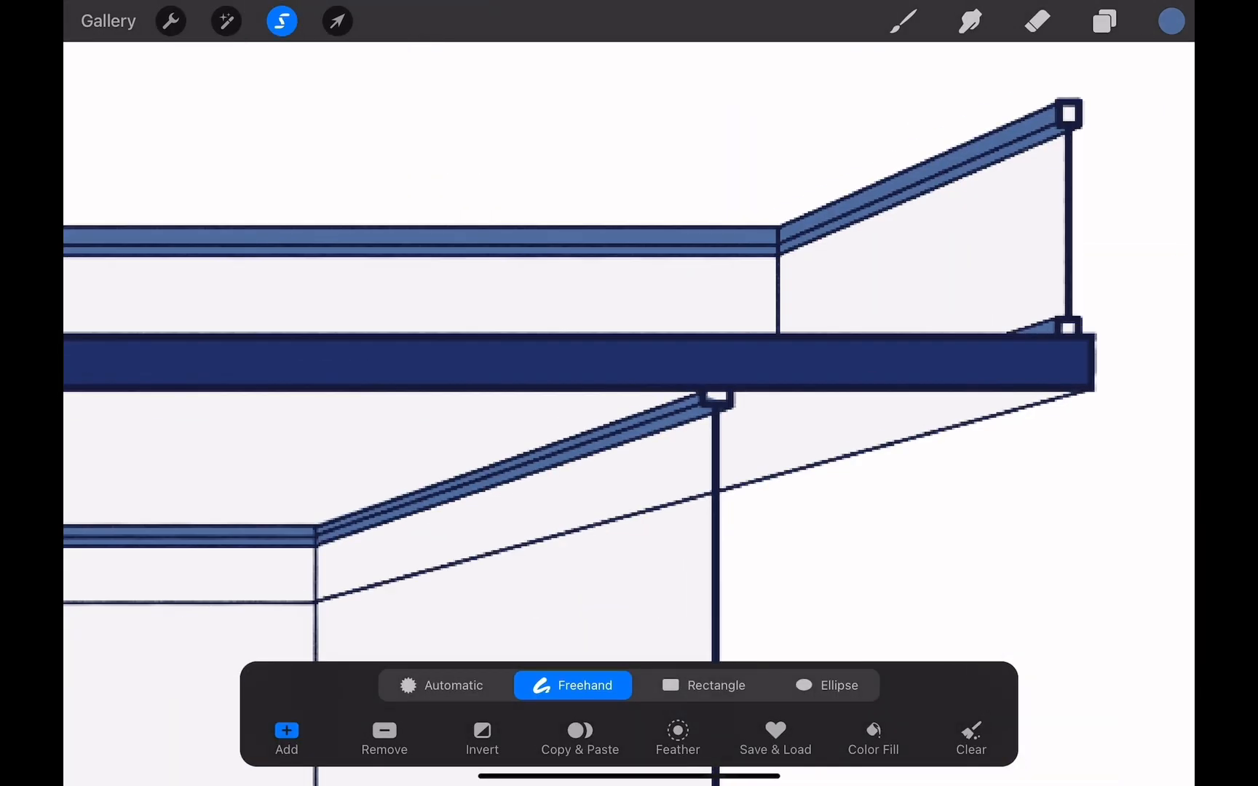
click(1104, 21)
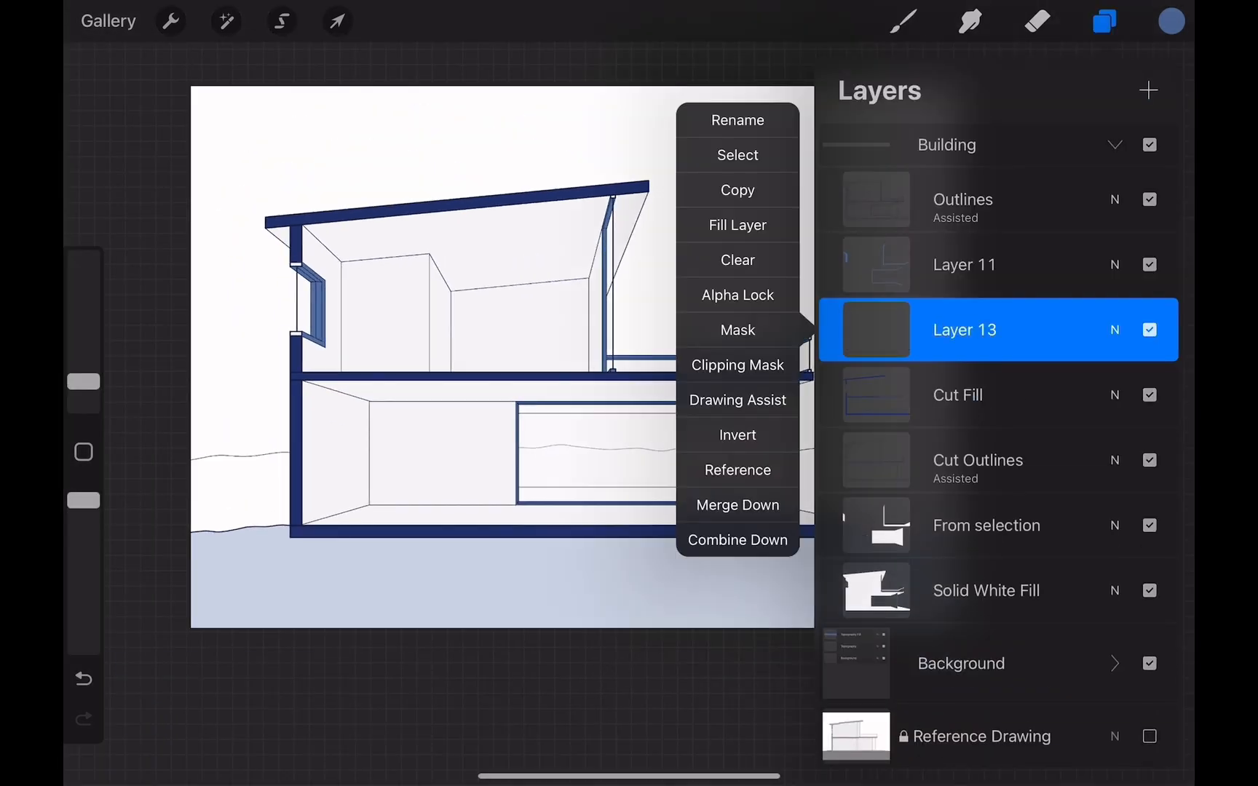
Hatch the navy cut walls and slabs and add a lower-opacity bubbly ground pattern.
click(903, 21)
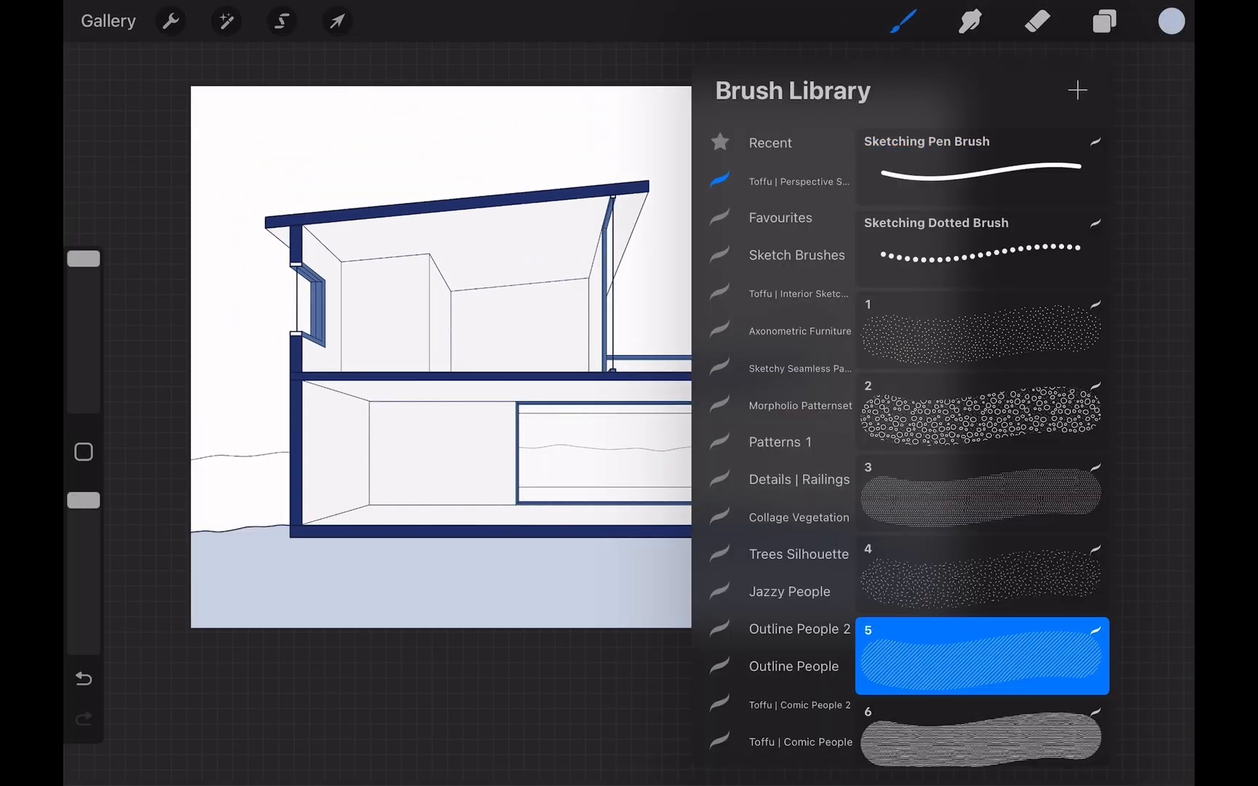
click(1104, 22)
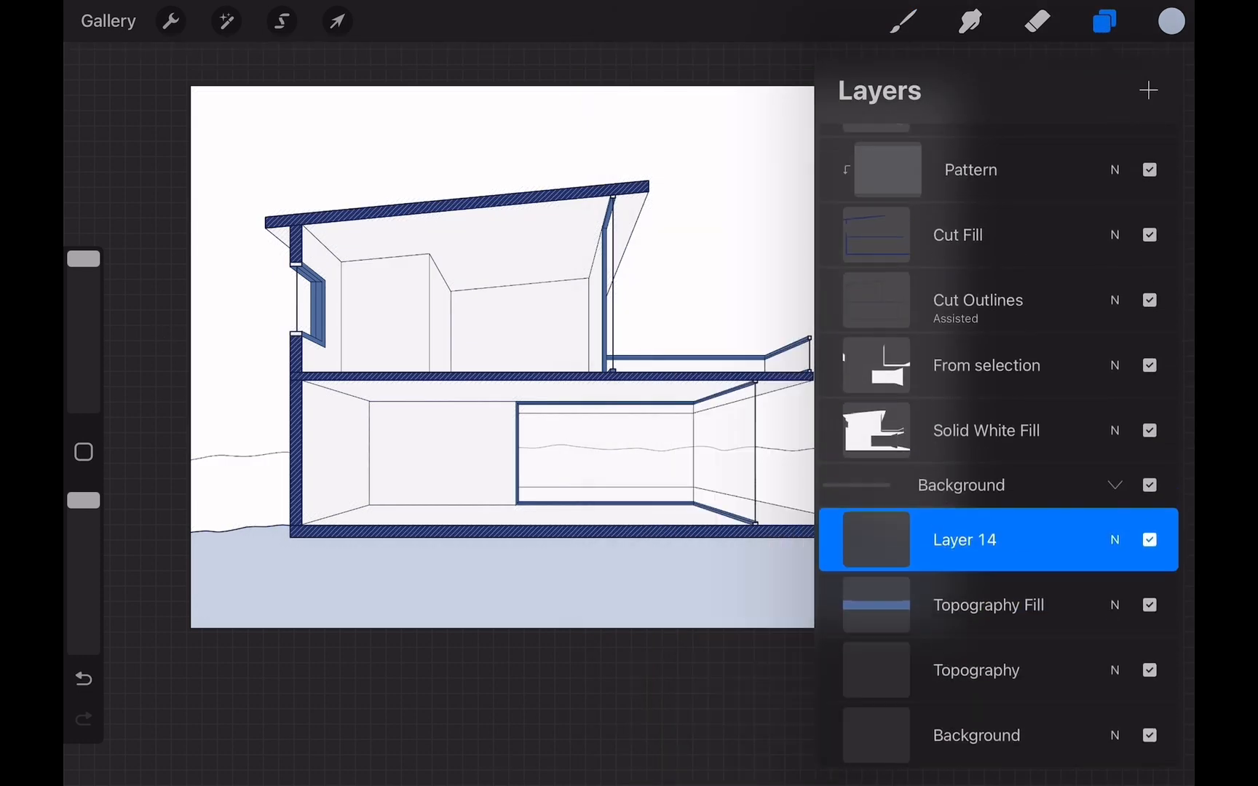
click(902, 21)
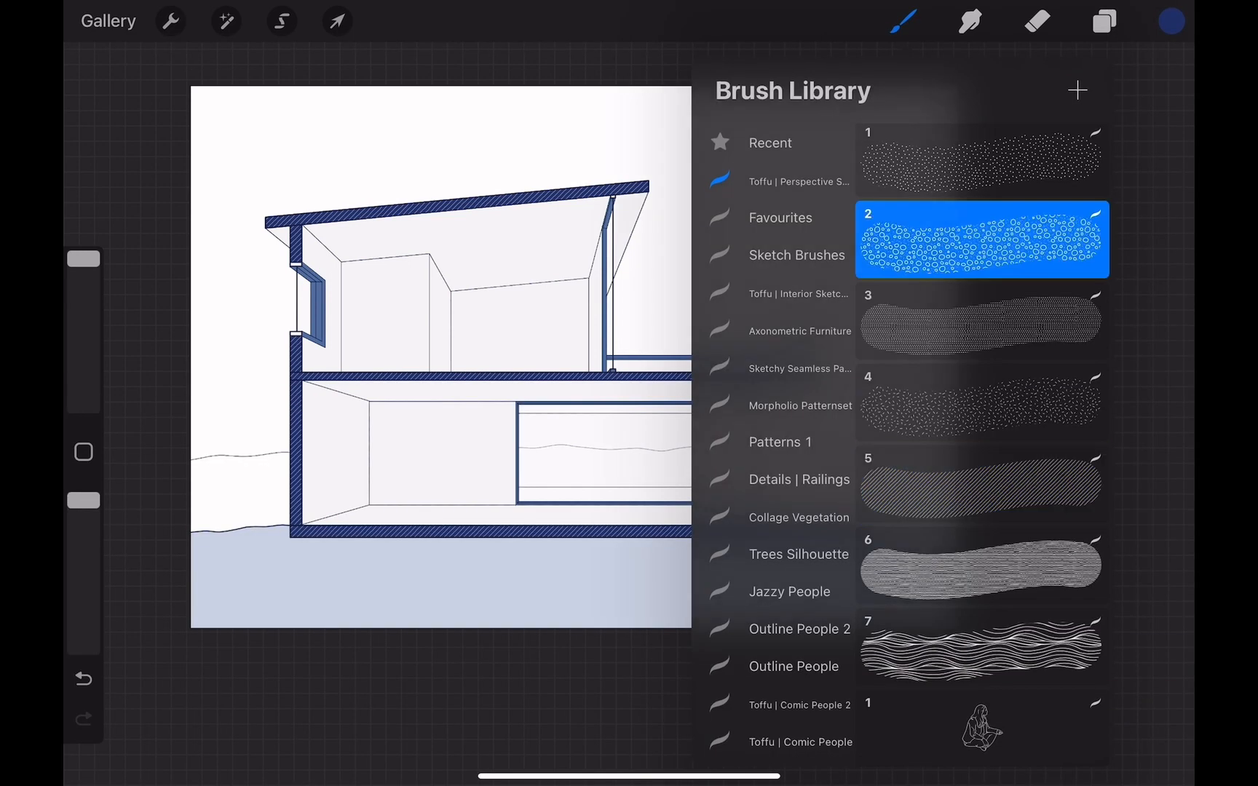
click(1103, 21)
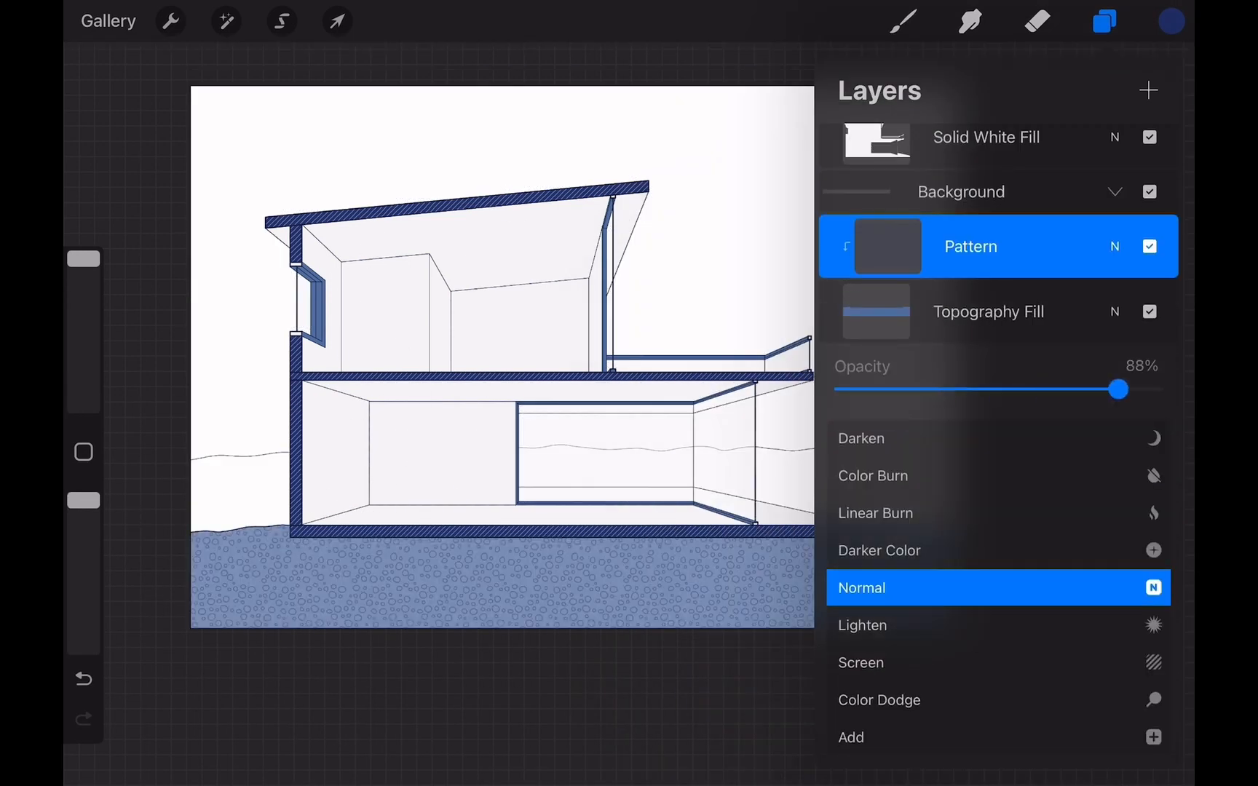
Alpha-lock Topography Fill, add a second pattern layer for stippling, and hide Background Line.
click(989, 312)
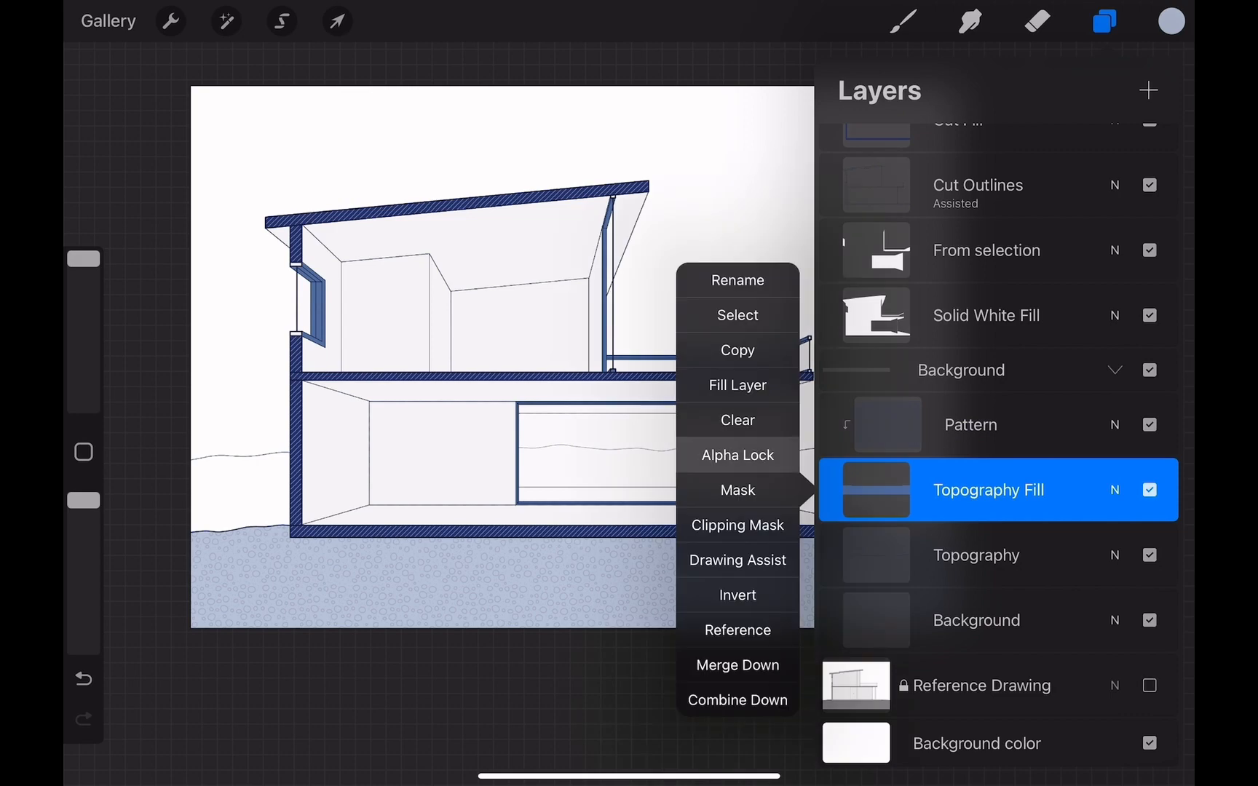
click(737, 420)
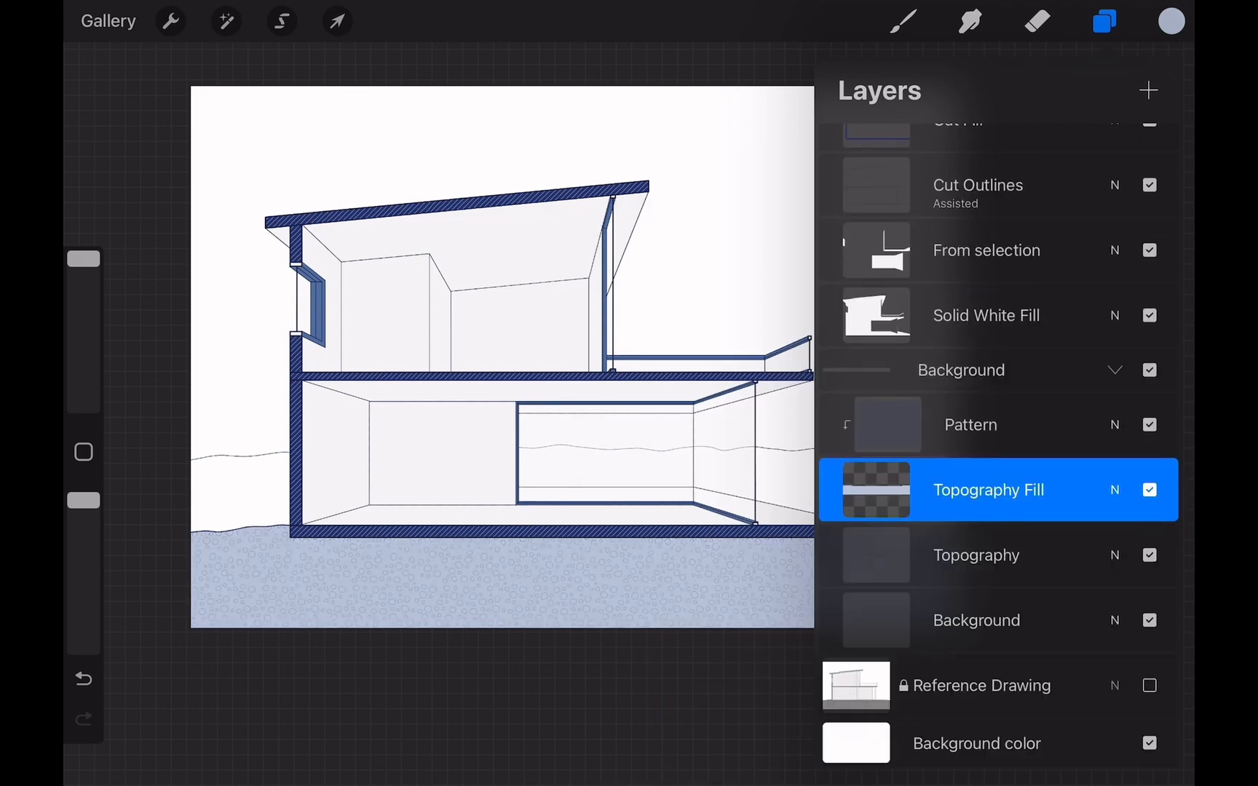
click(1147, 90)
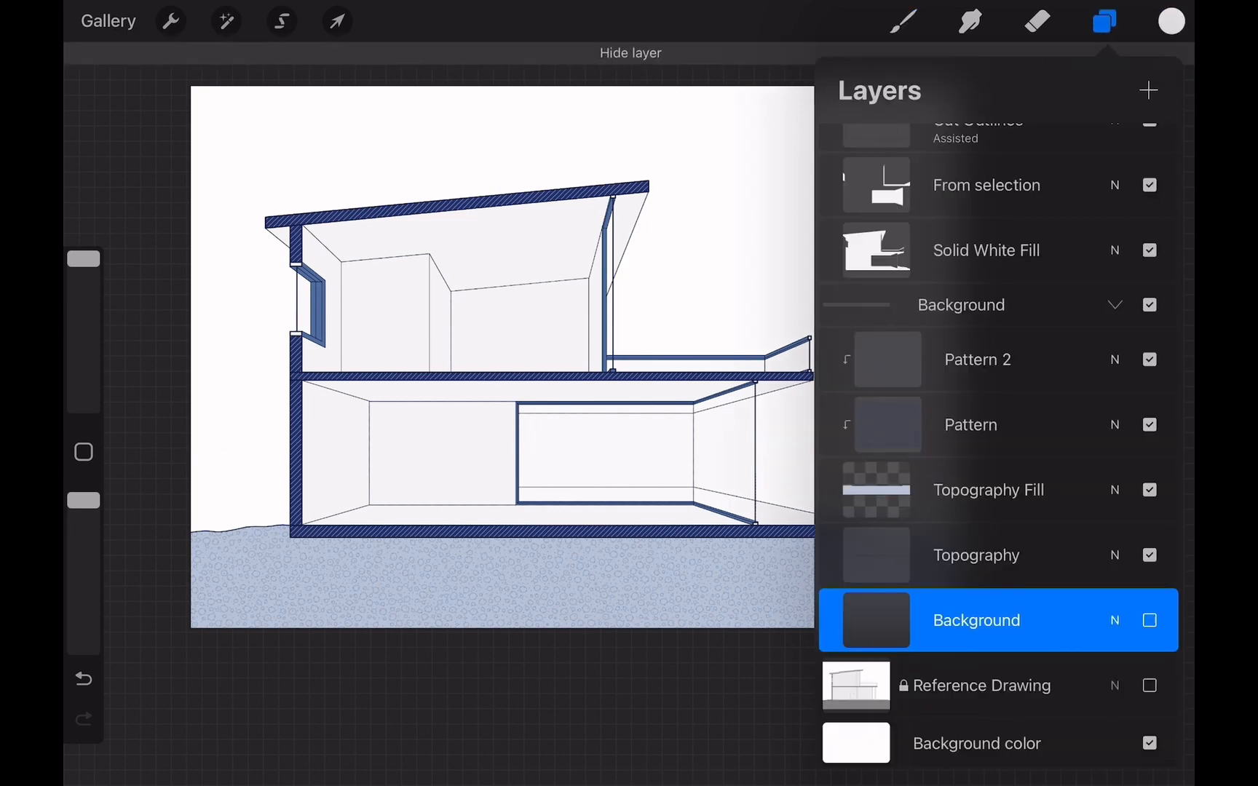
click(976, 621)
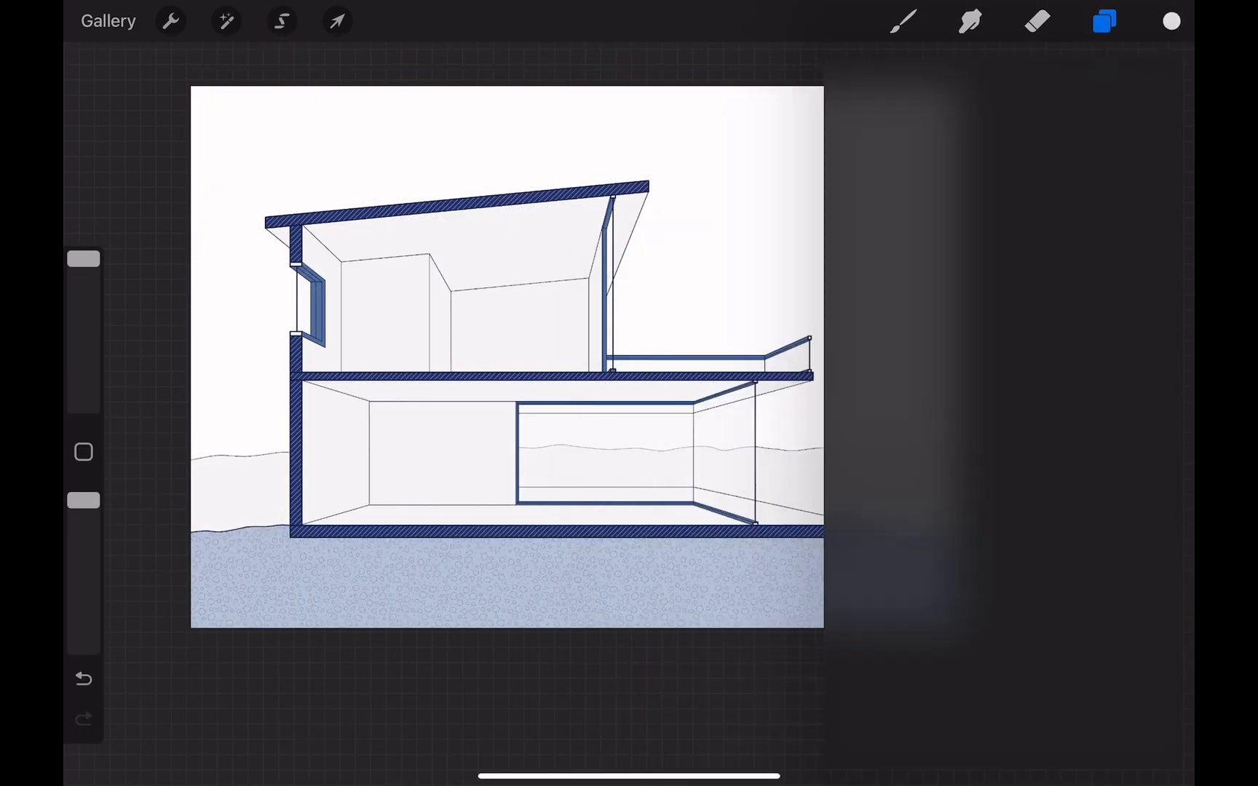
click(1103, 21)
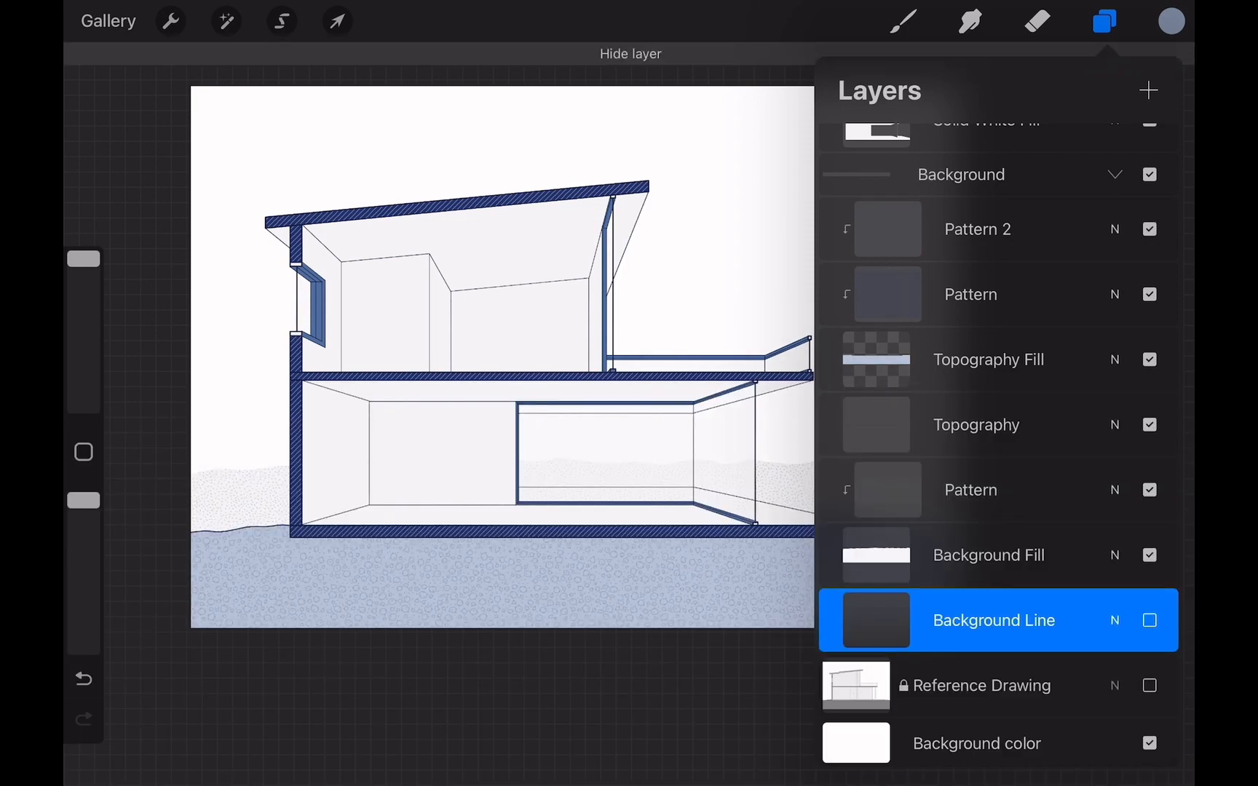
click(282, 21)
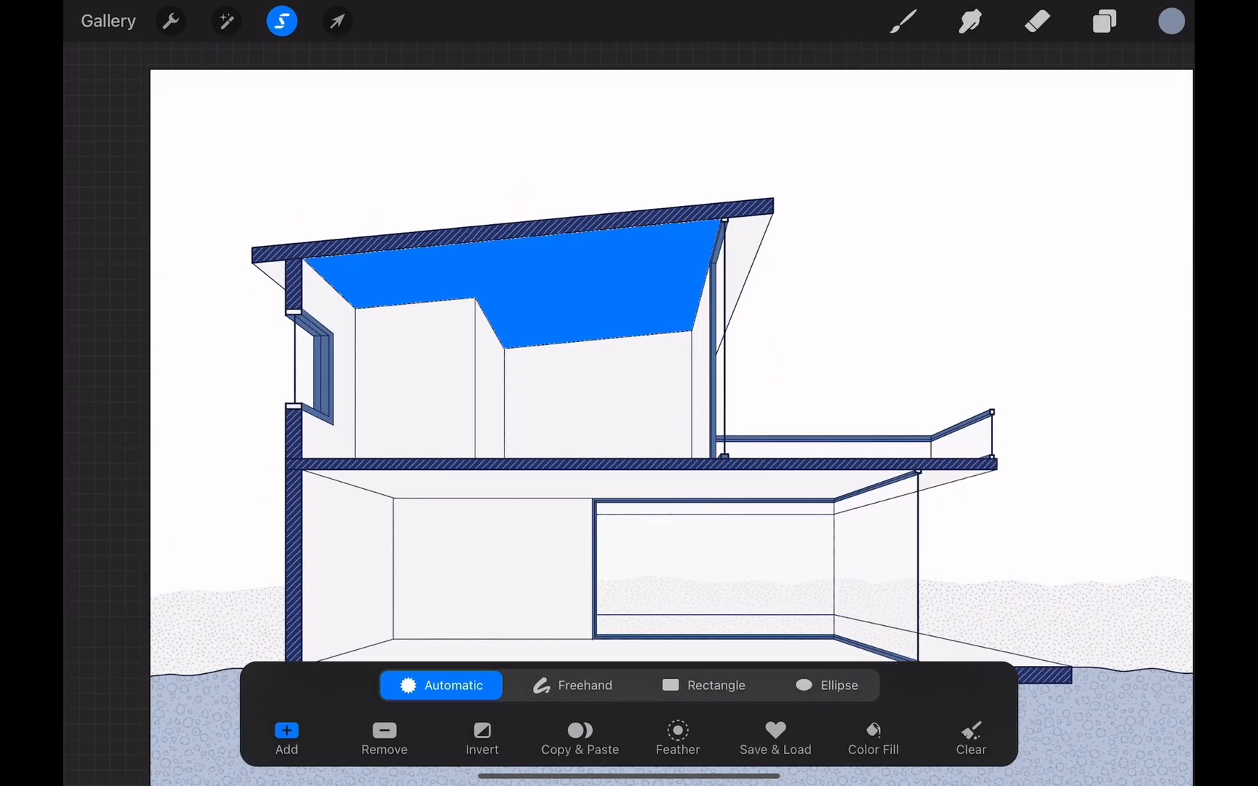
Airbrush soft shading onto the upper ceiling and add a new layer named 'Furnitur'.
click(1171, 21)
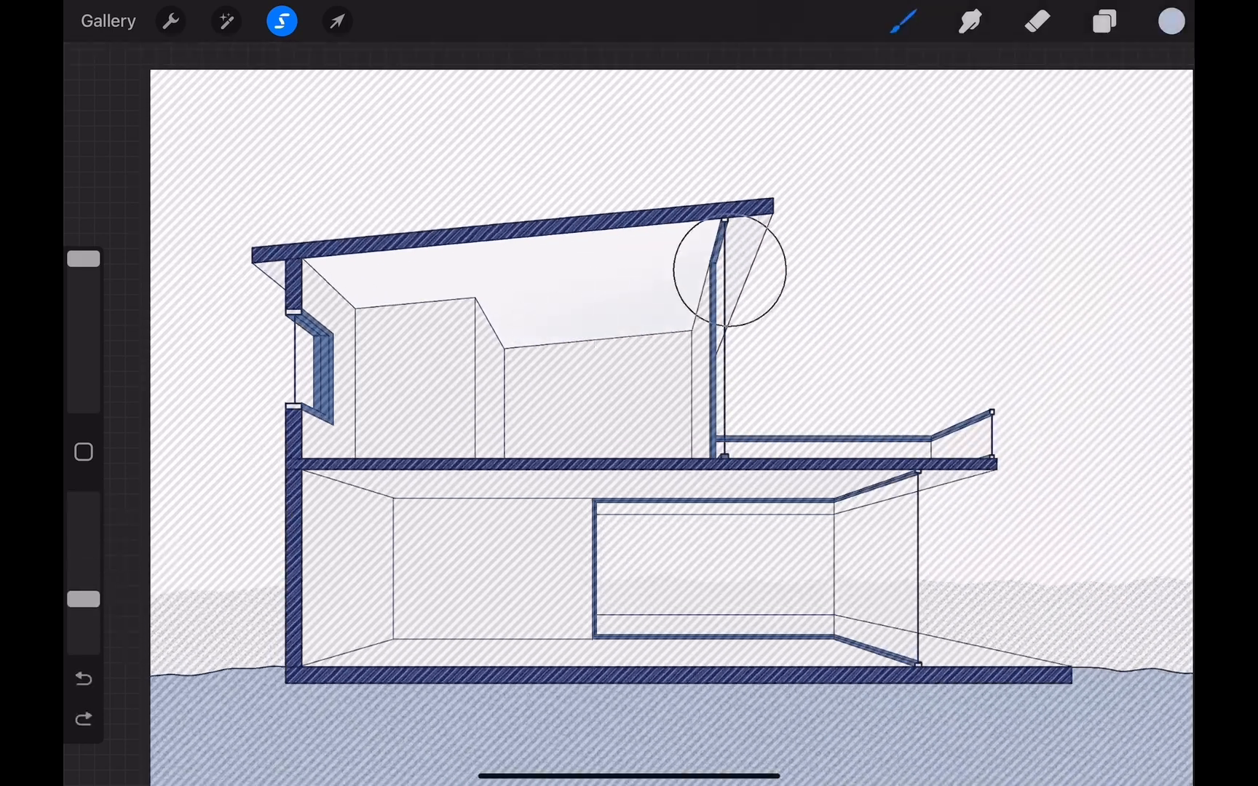
click(1102, 22)
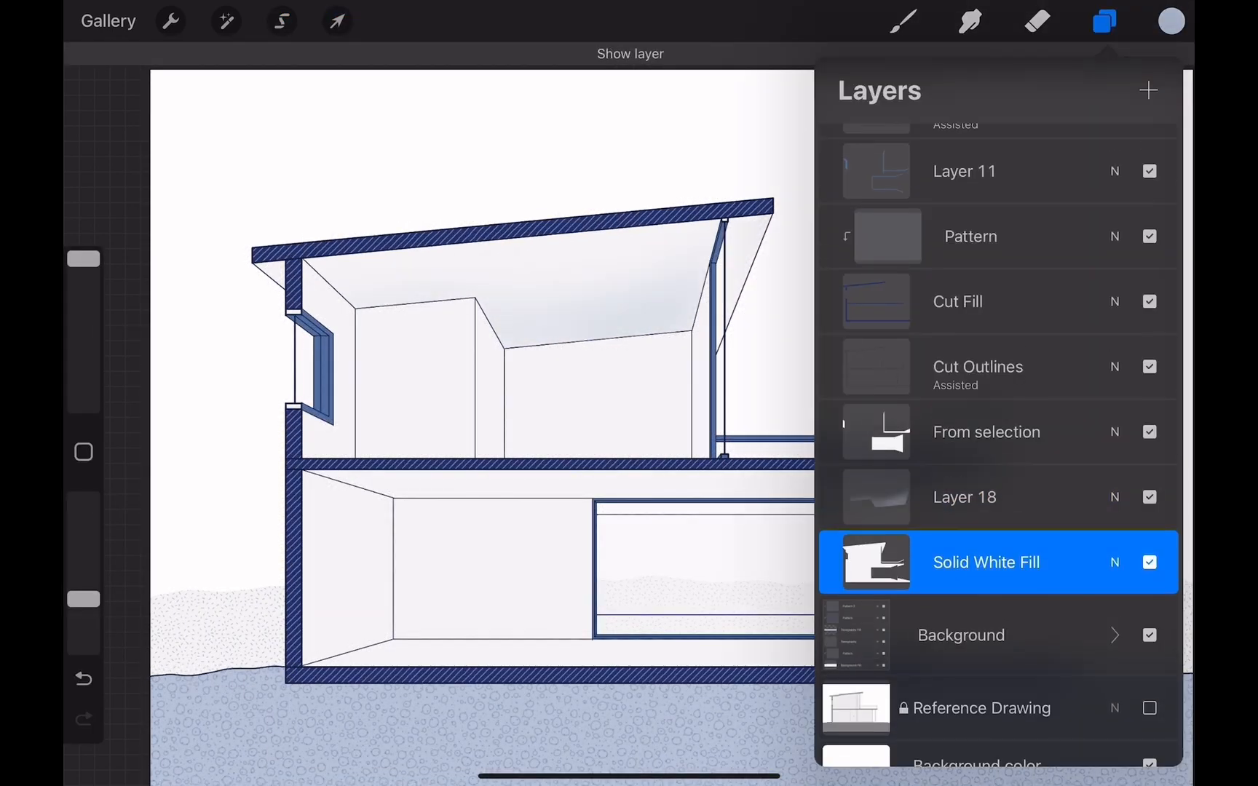
click(282, 21)
text(Furnitur)
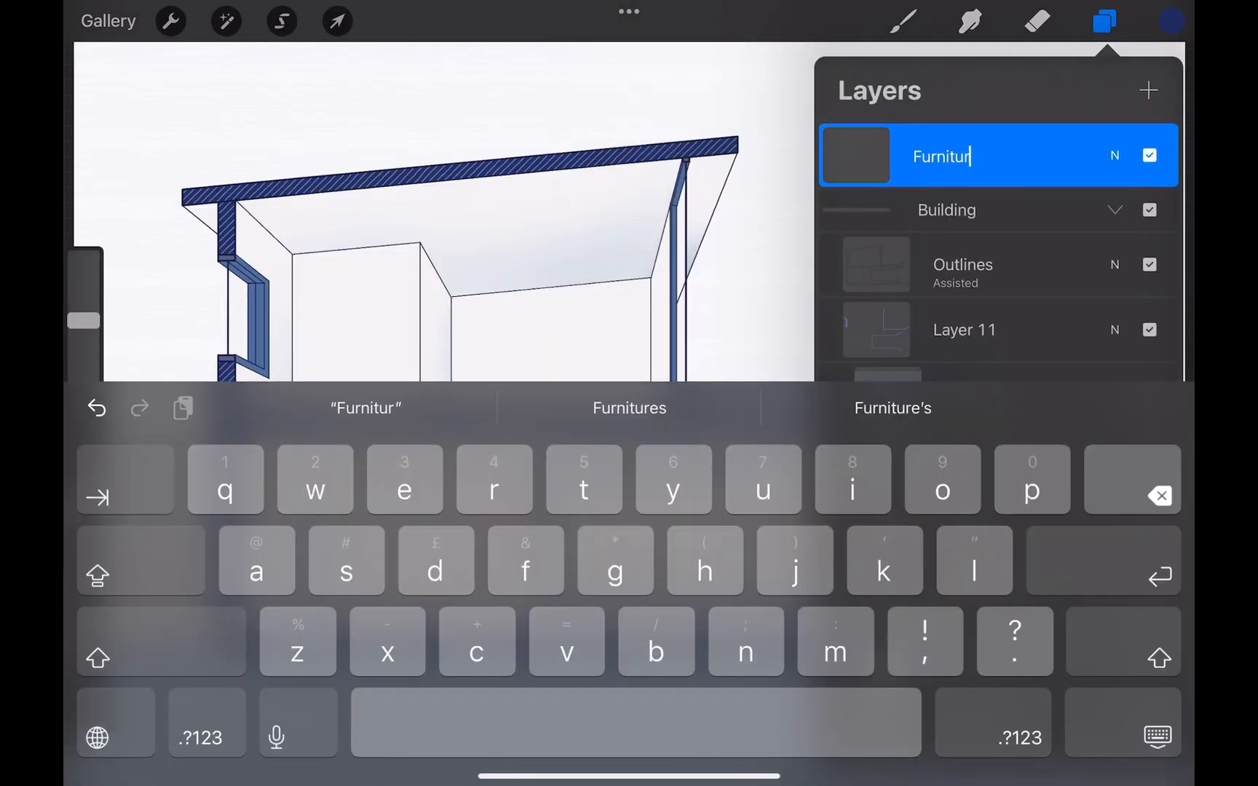
Stamp and size furniture groups in the rooms, including armchair, pictures, daybed and bed.
click(336, 21)
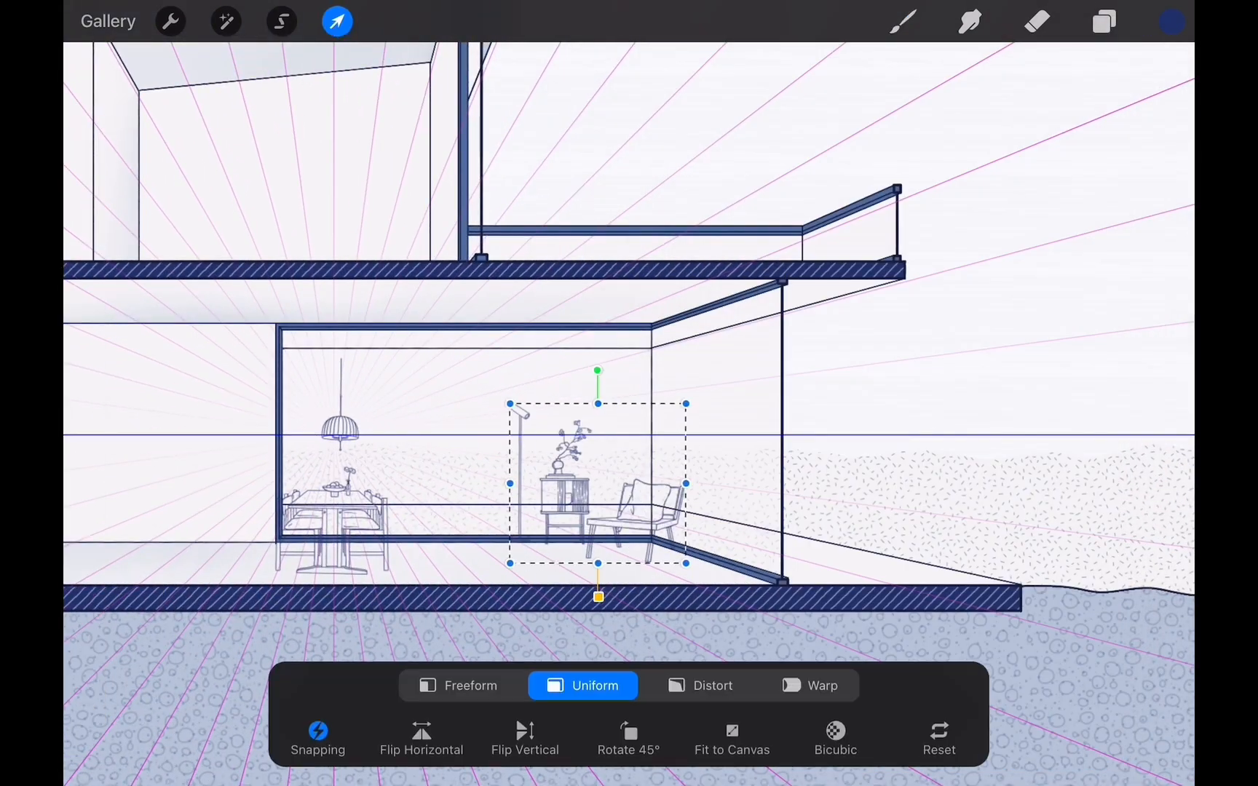
click(903, 21)
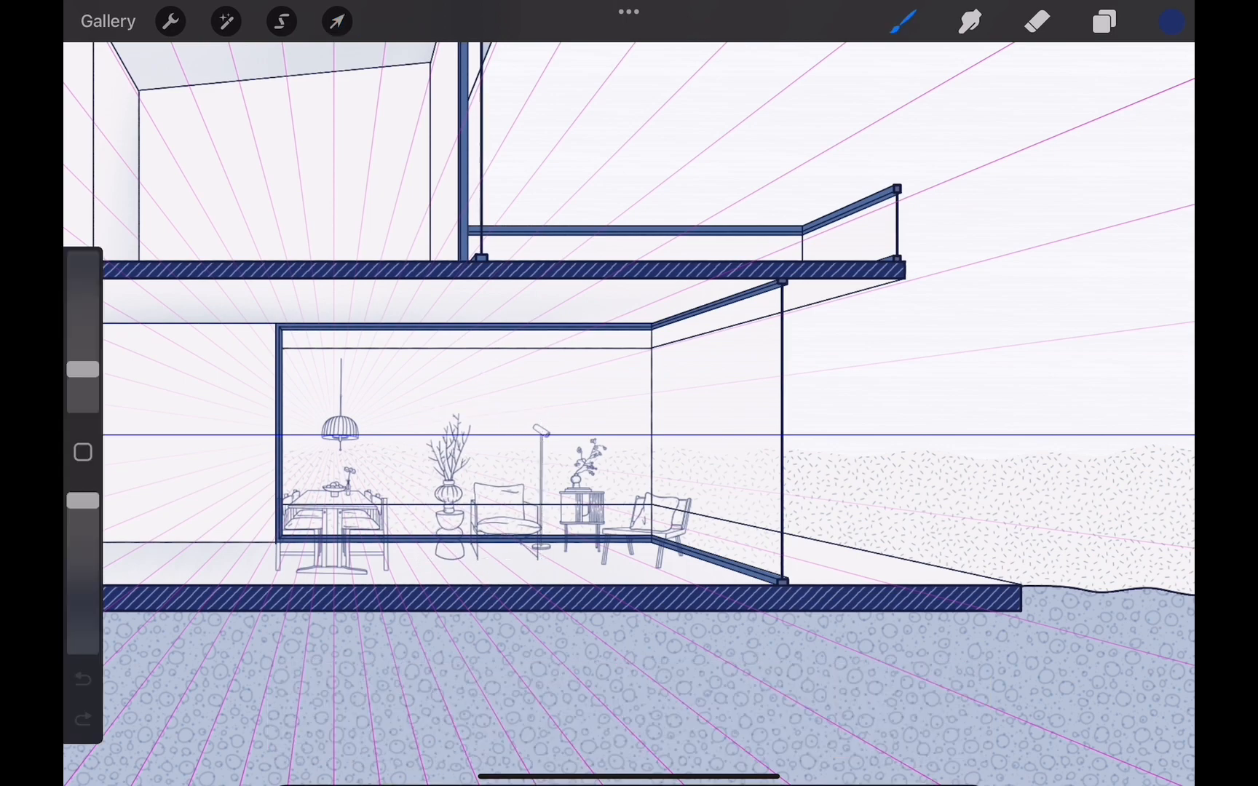
click(903, 22)
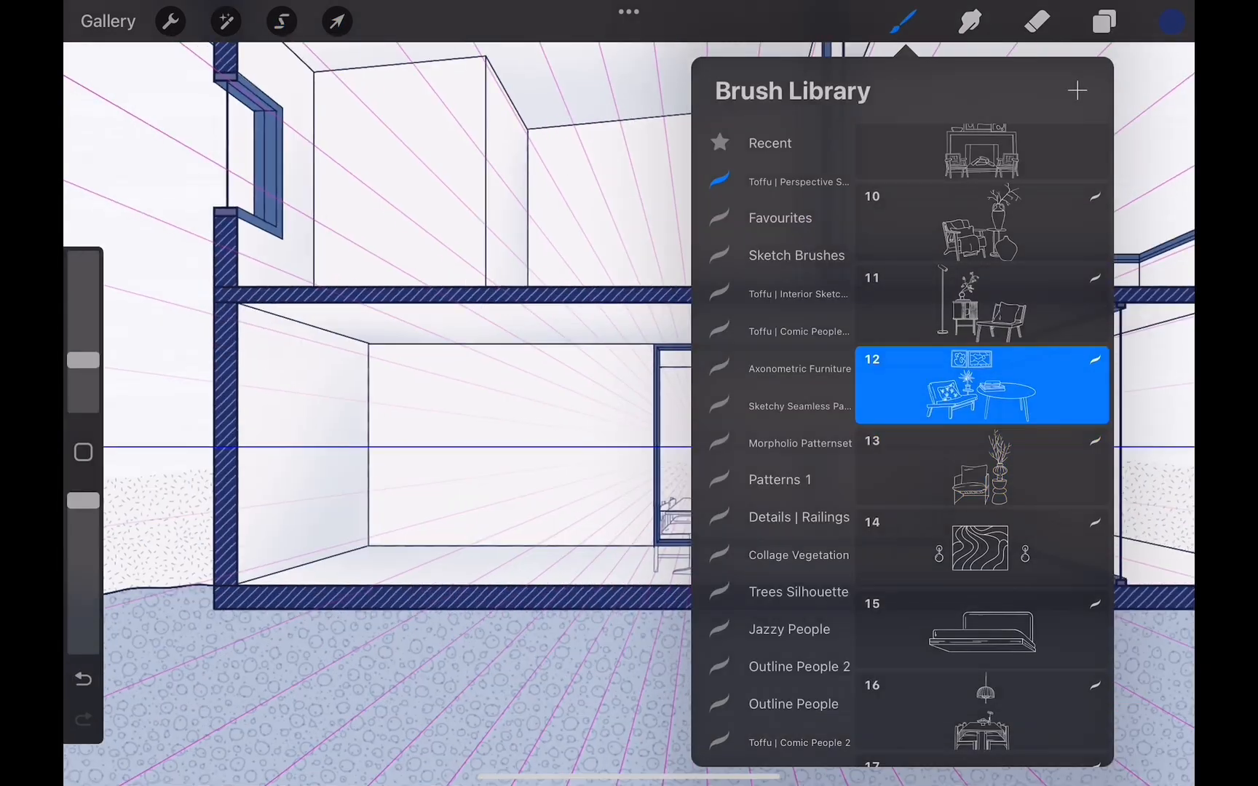
click(281, 21)
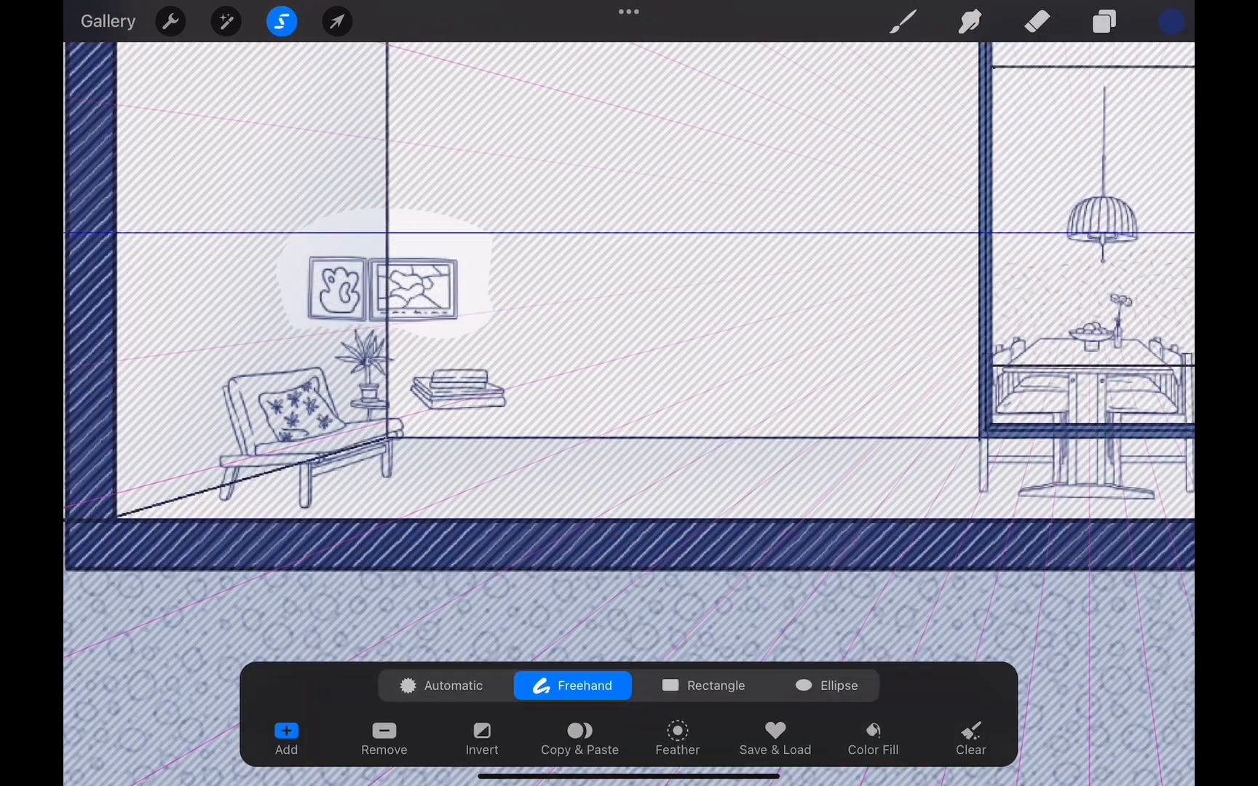
click(336, 21)
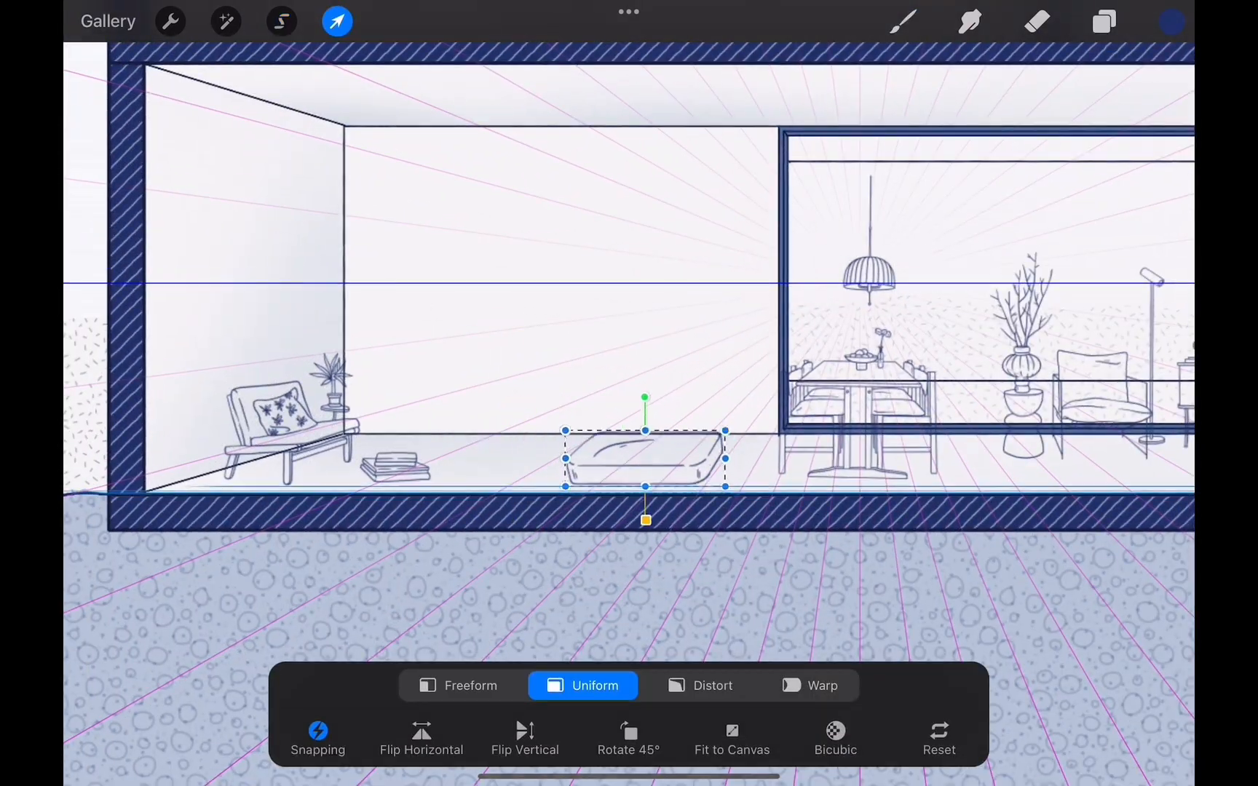
click(903, 21)
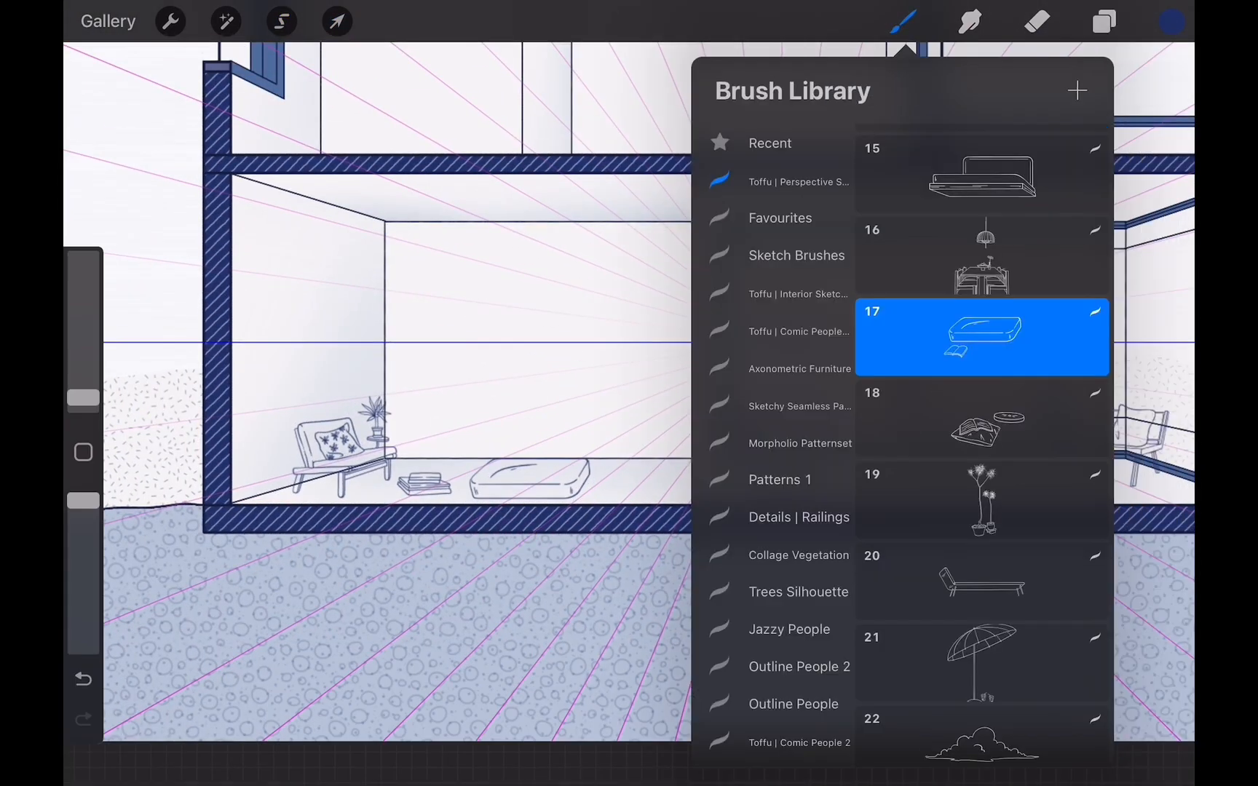
click(336, 21)
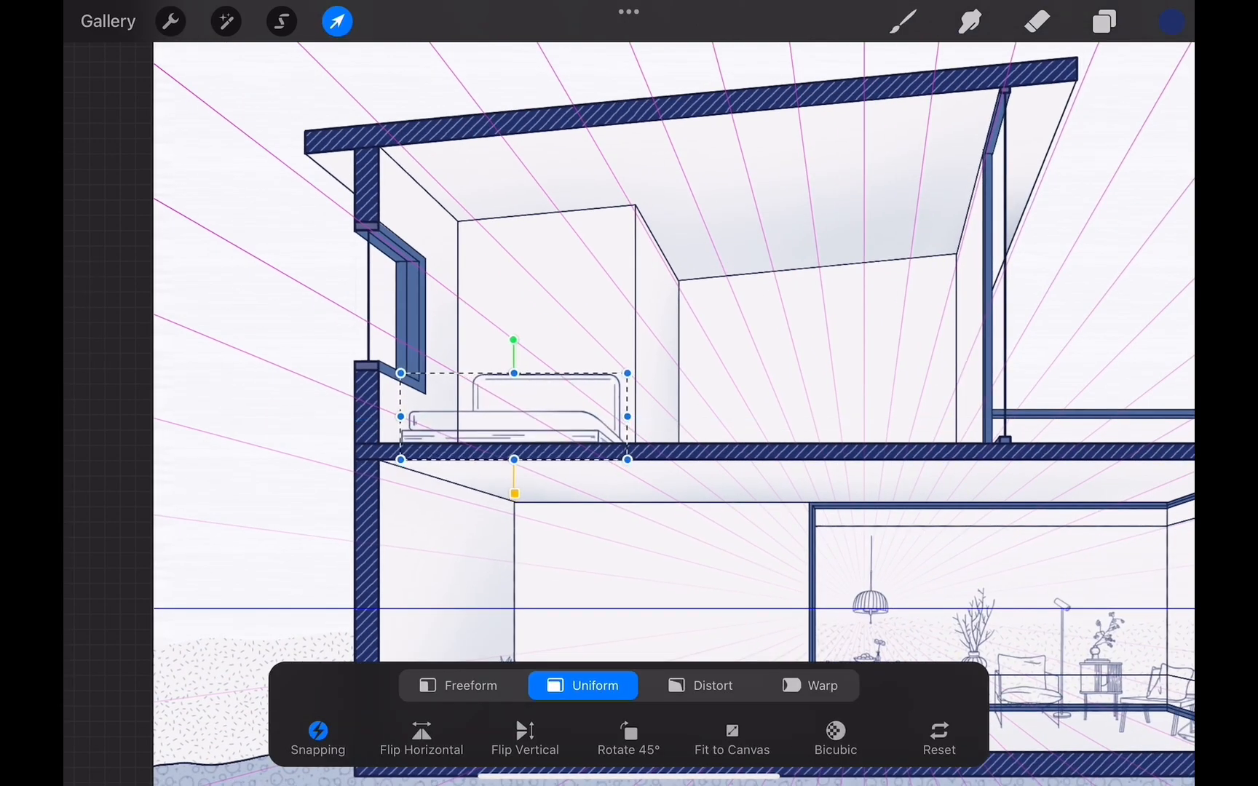
Undo the stray stroke, place the parasol and lounger on the terrace, and select the furniture.
click(338, 21)
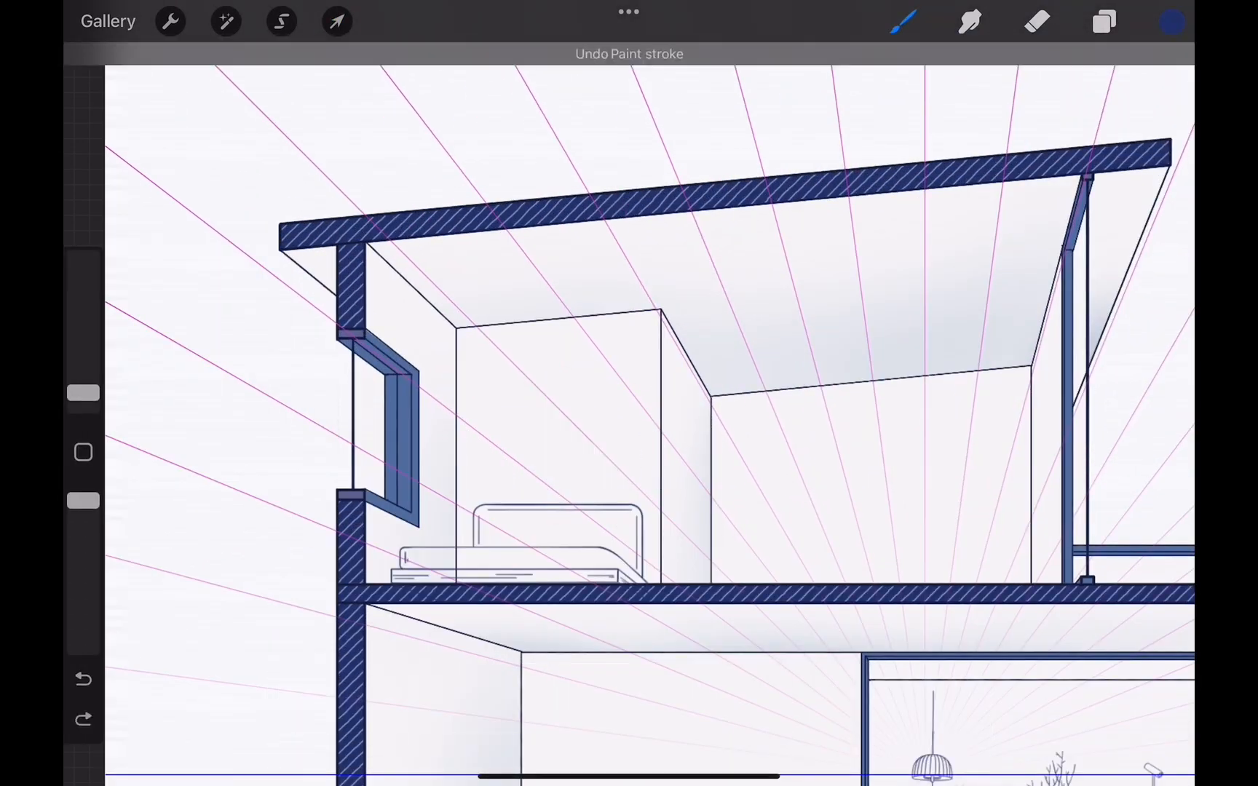
click(1103, 22)
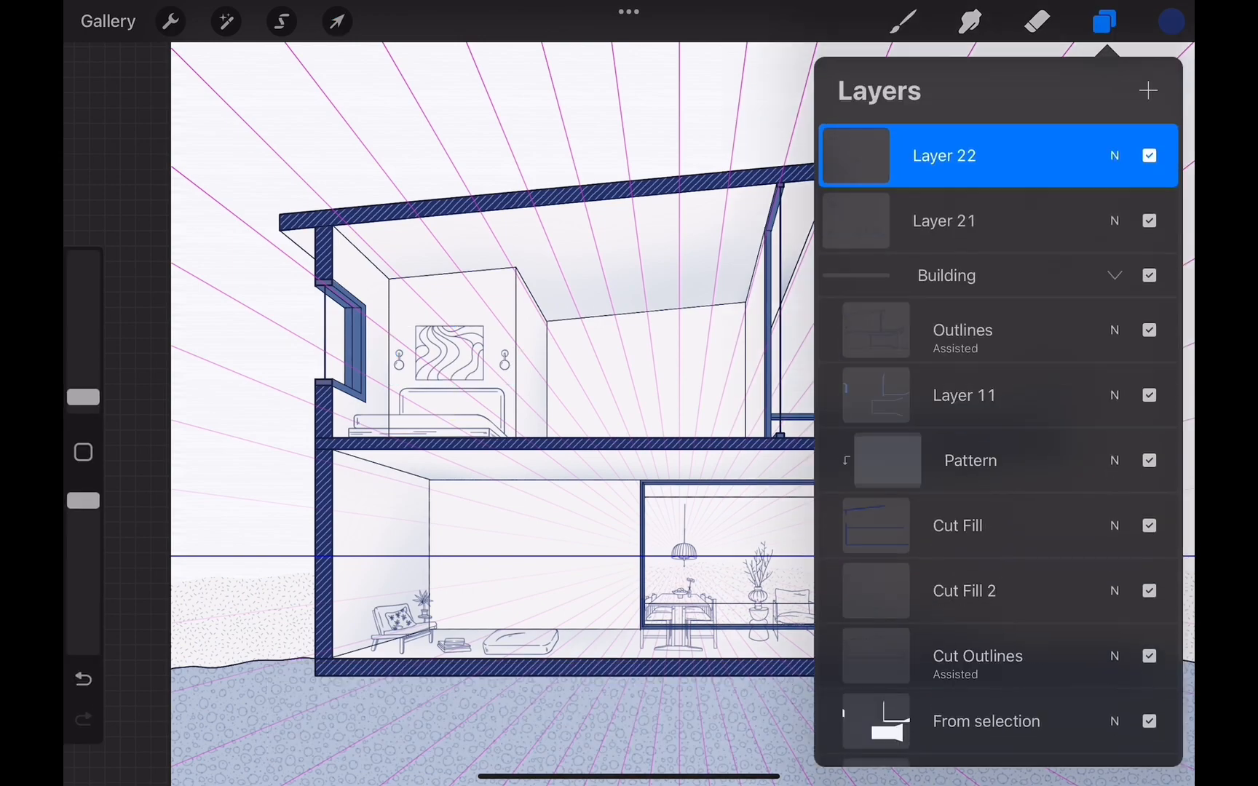
click(337, 21)
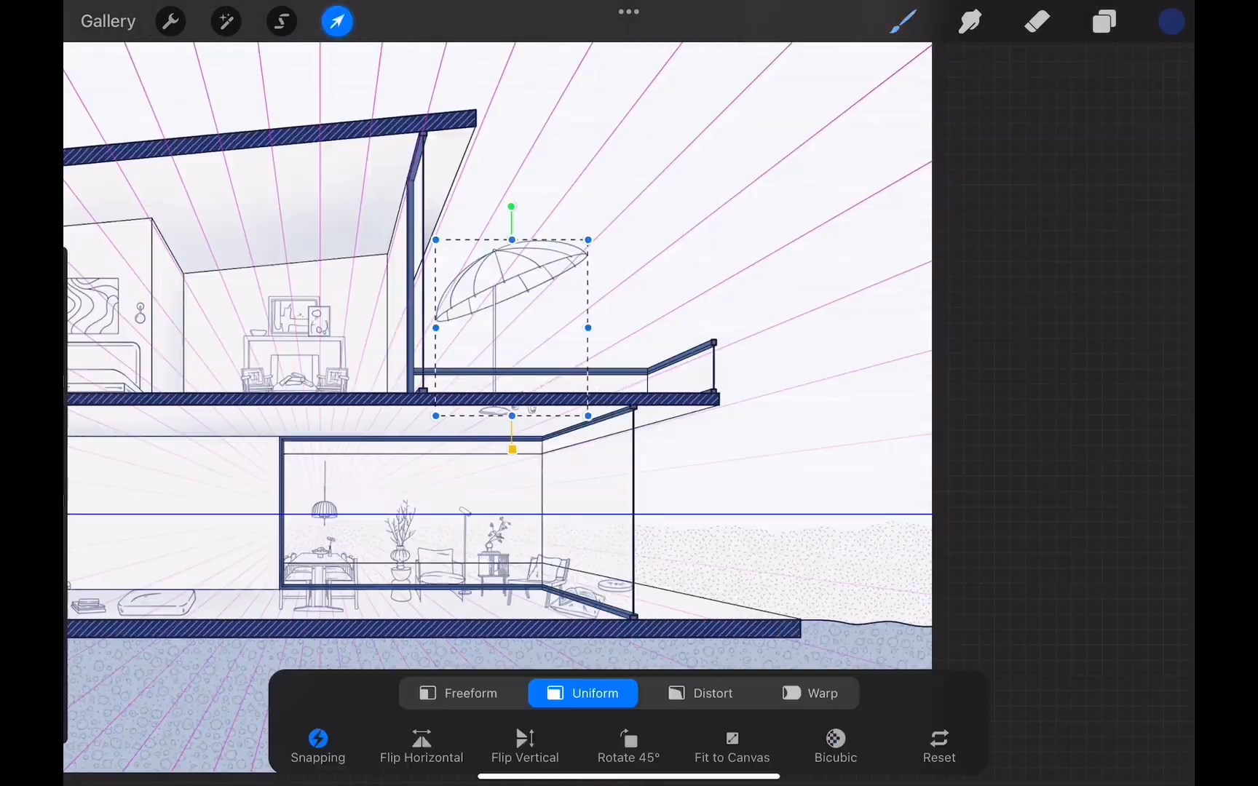
click(903, 21)
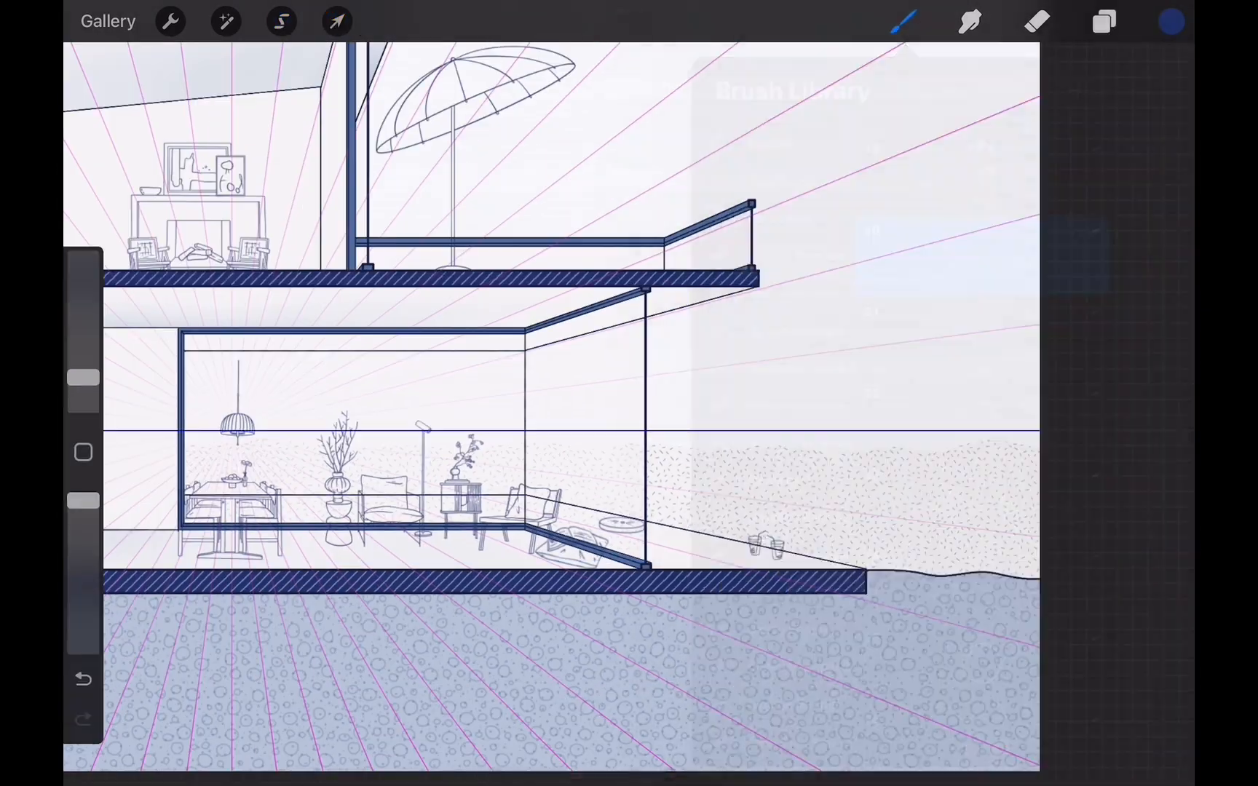
click(1104, 21)
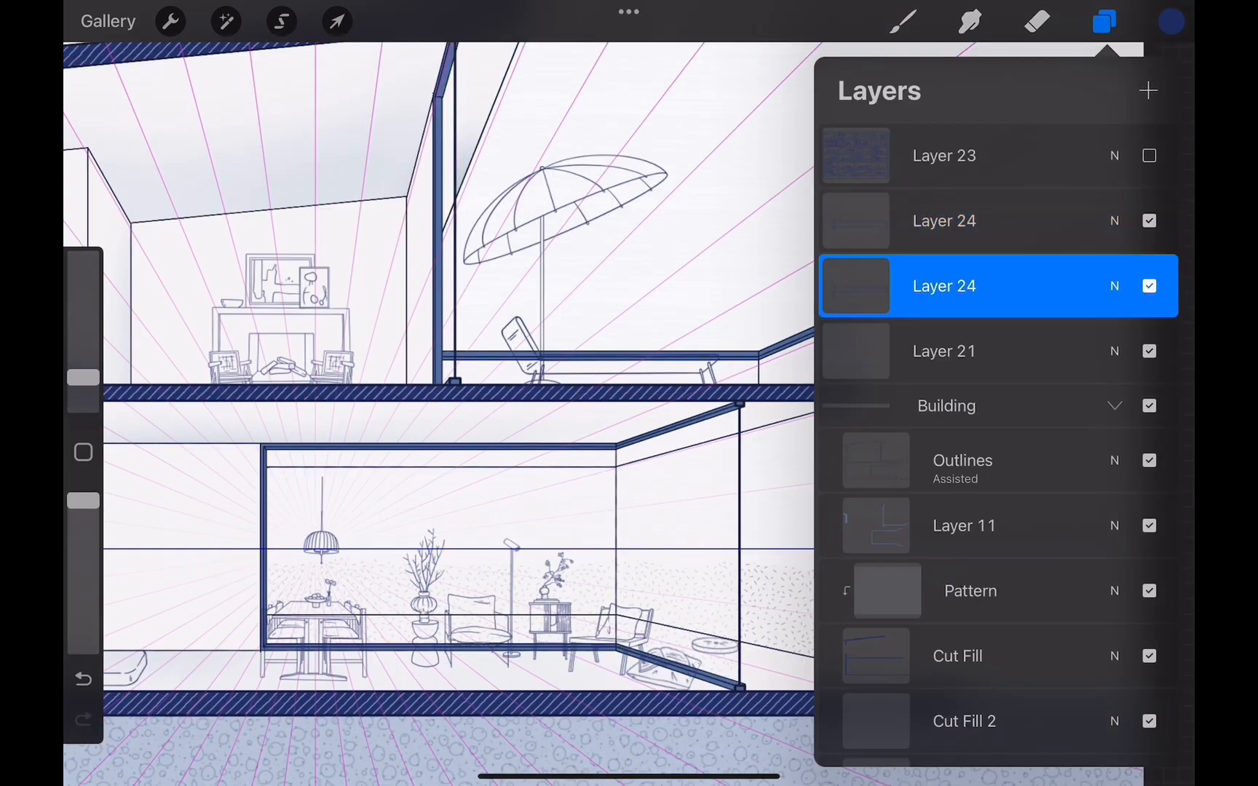
click(281, 22)
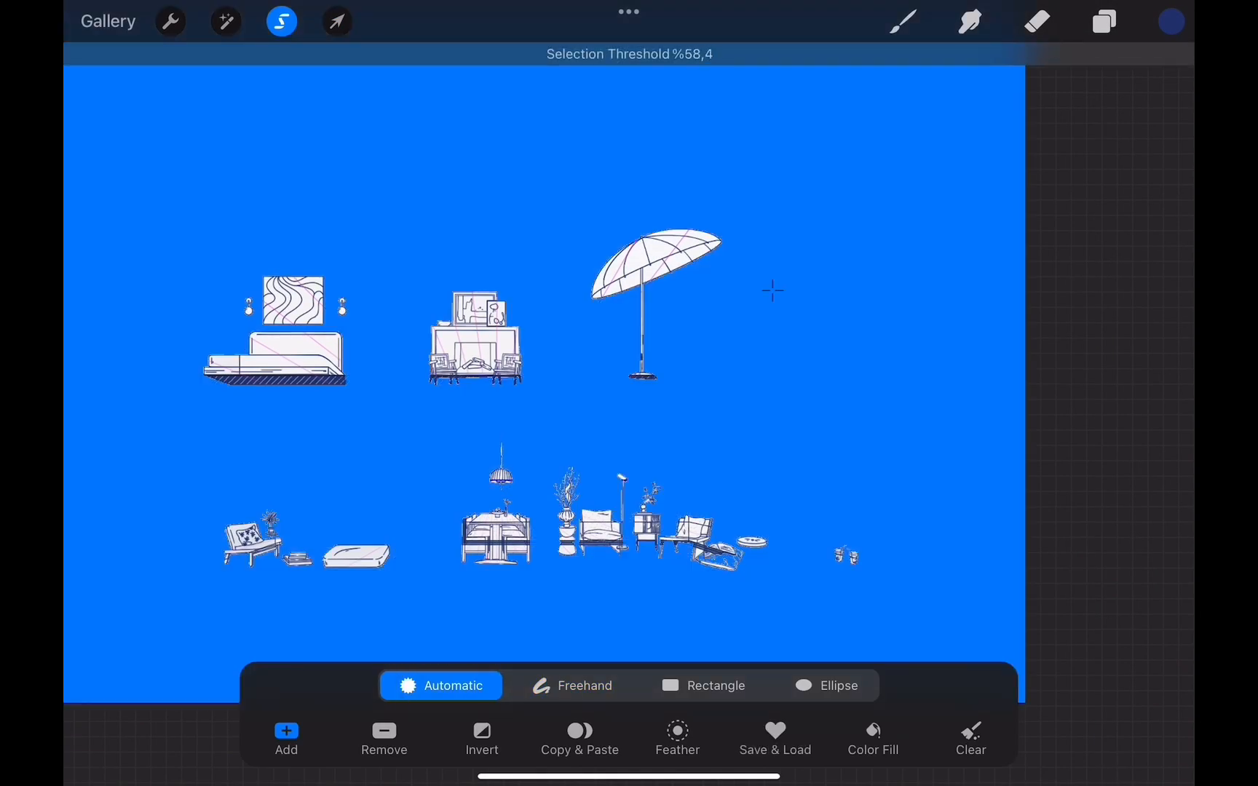
Fill the selected furniture with white and draw the tall ground-floor bookshelf.
click(1103, 22)
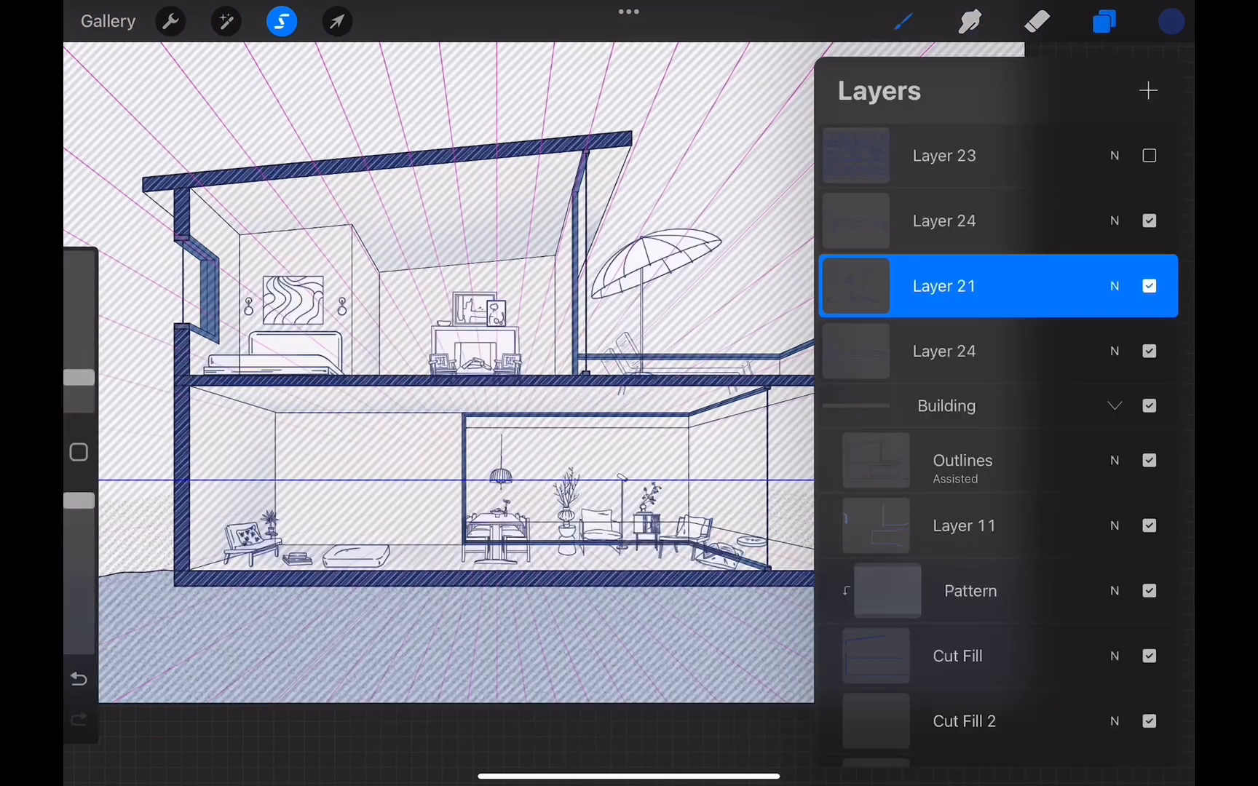
click(1172, 21)
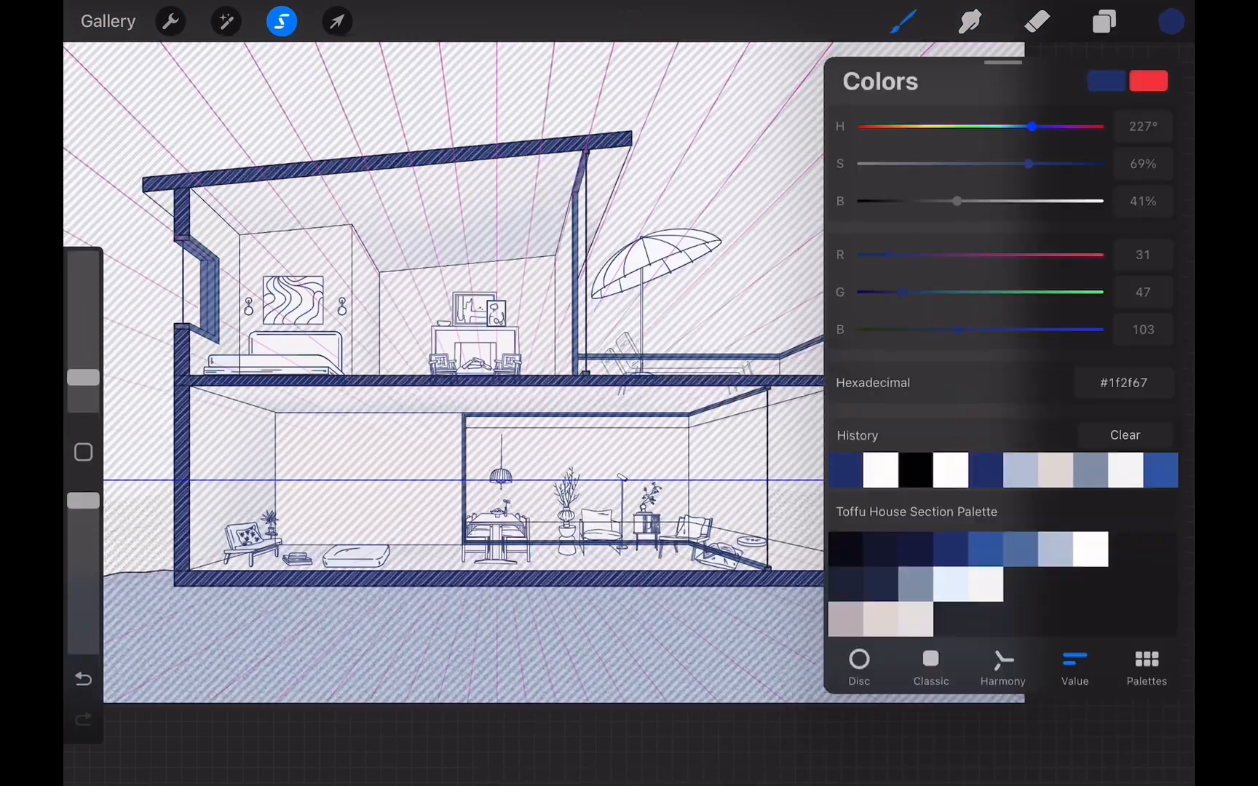
click(1103, 21)
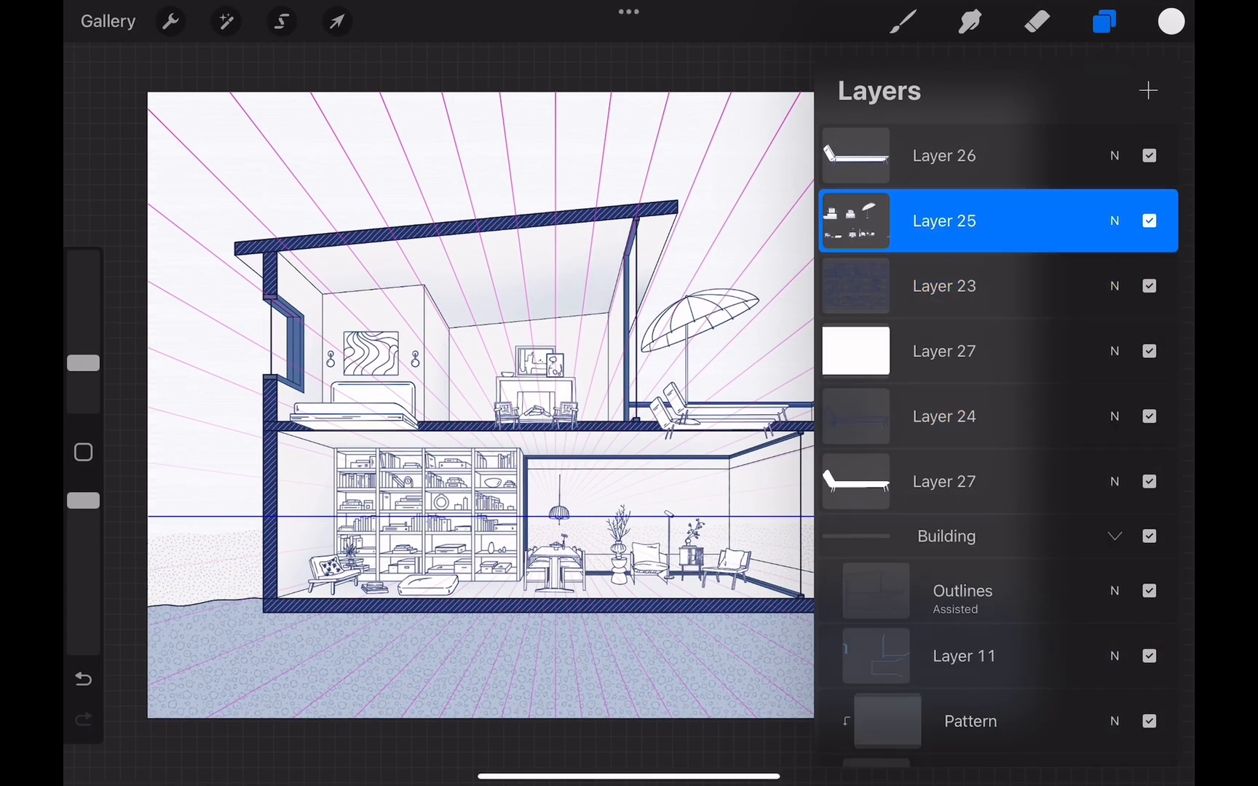
click(281, 21)
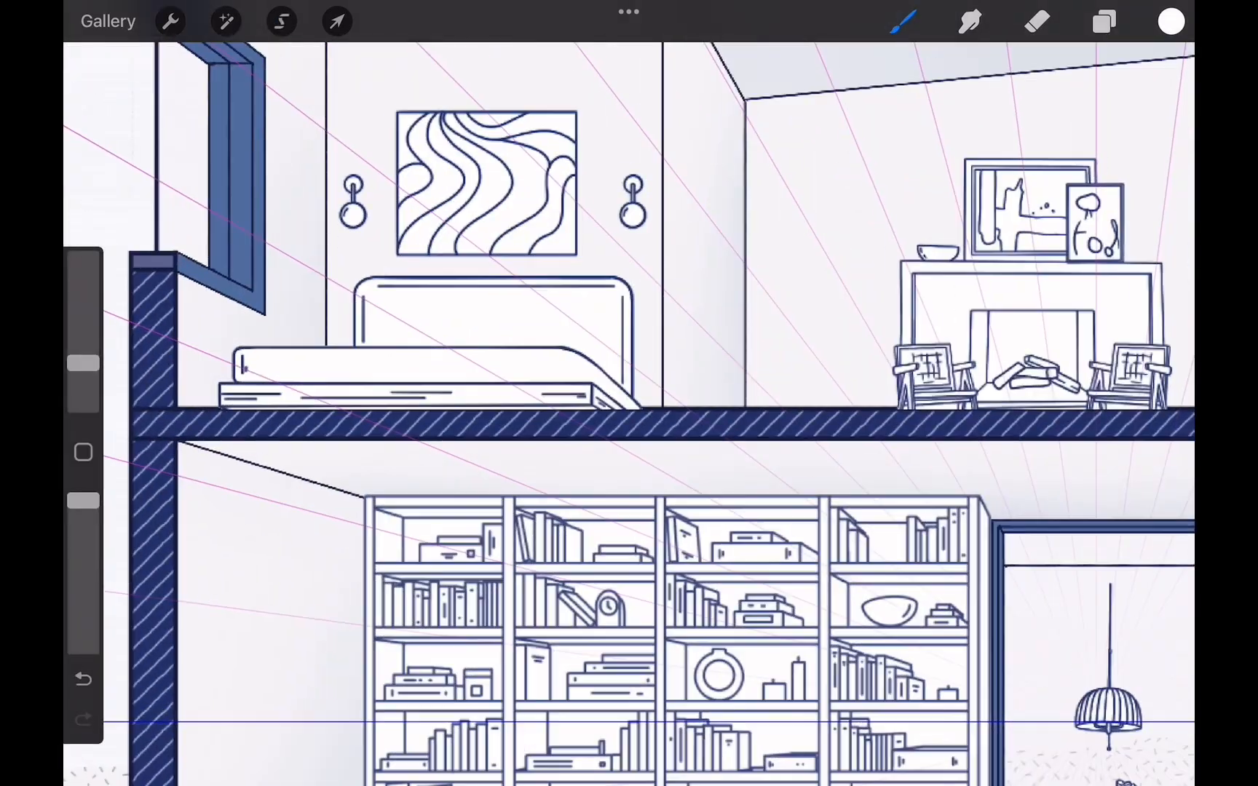
Adjust the top layer's blend settings and switch to rectangular selection.
click(281, 21)
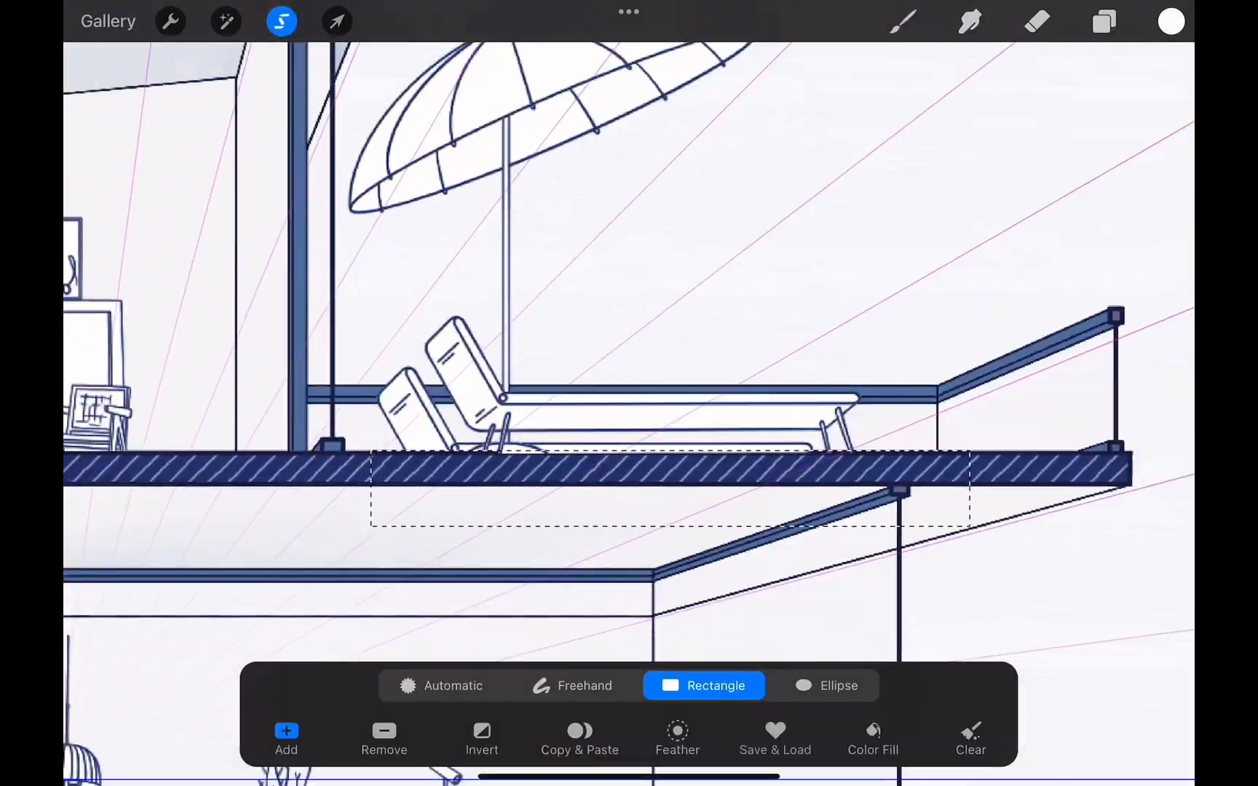
click(1103, 22)
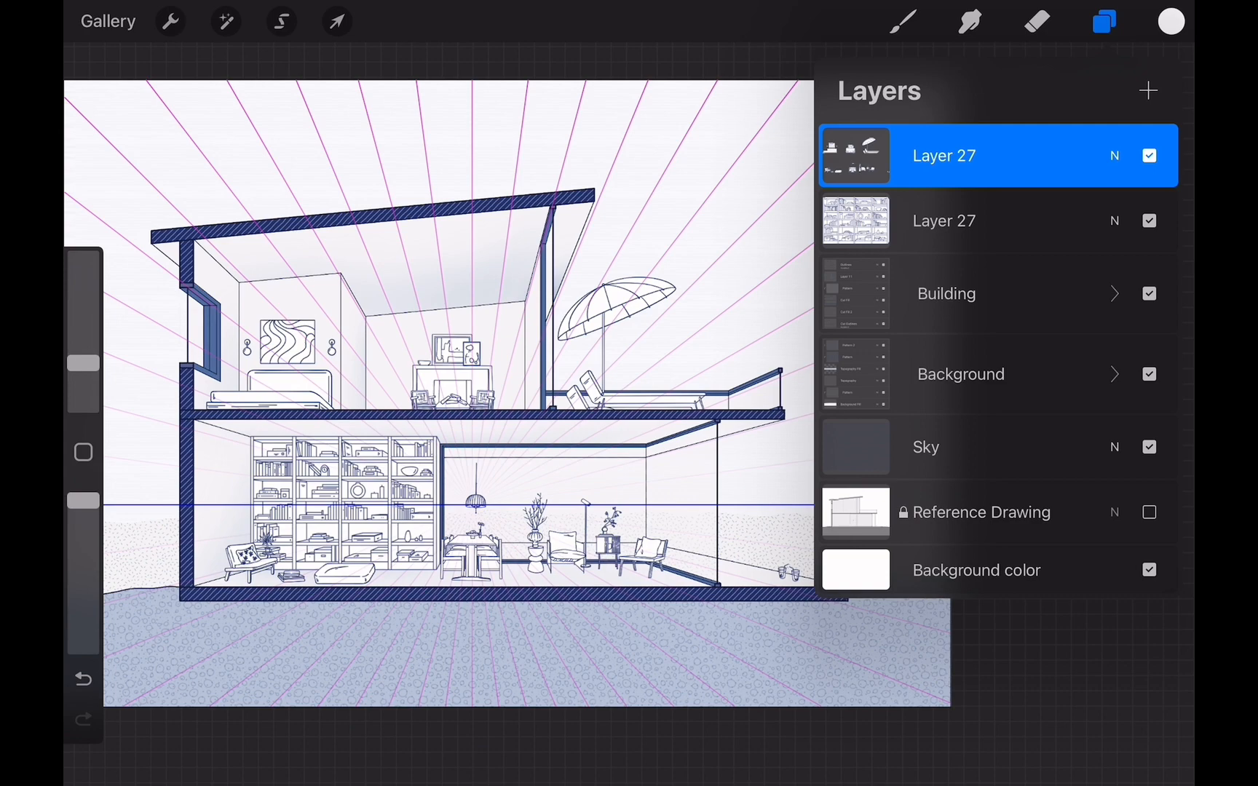
click(1114, 221)
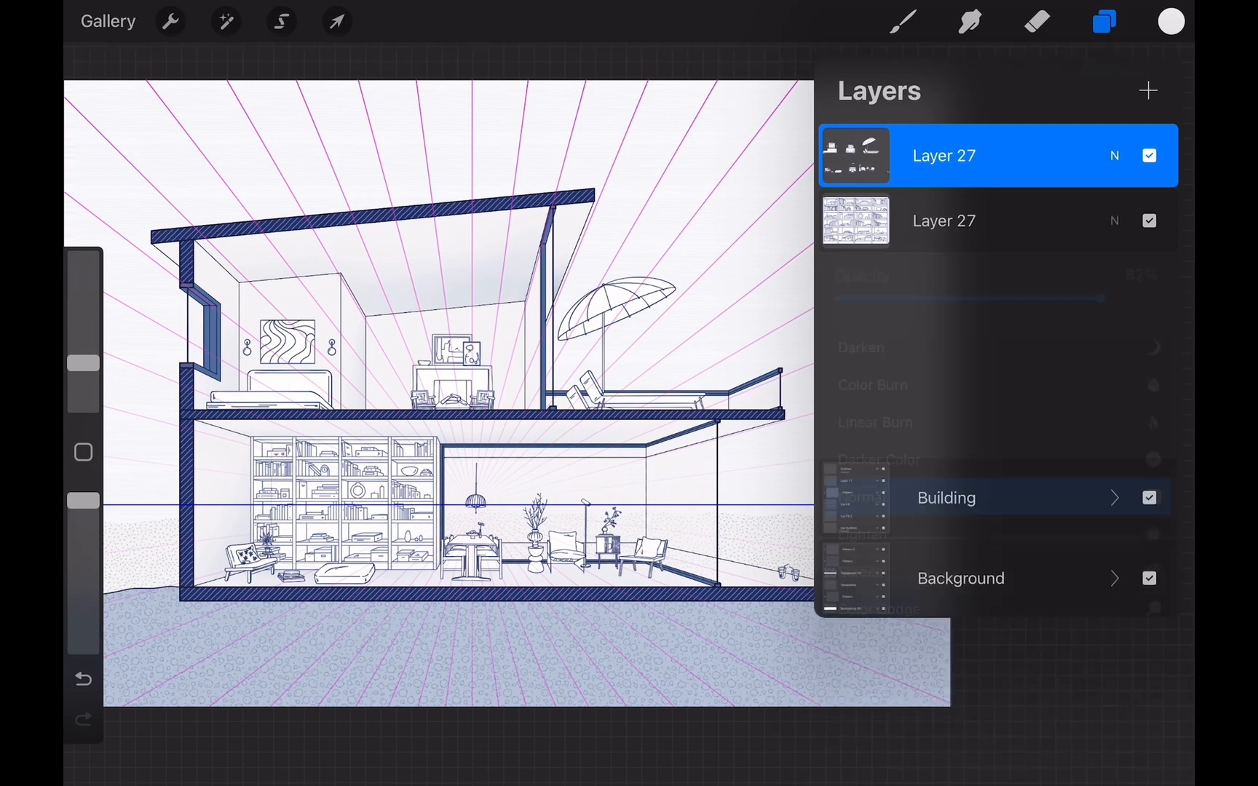
click(281, 21)
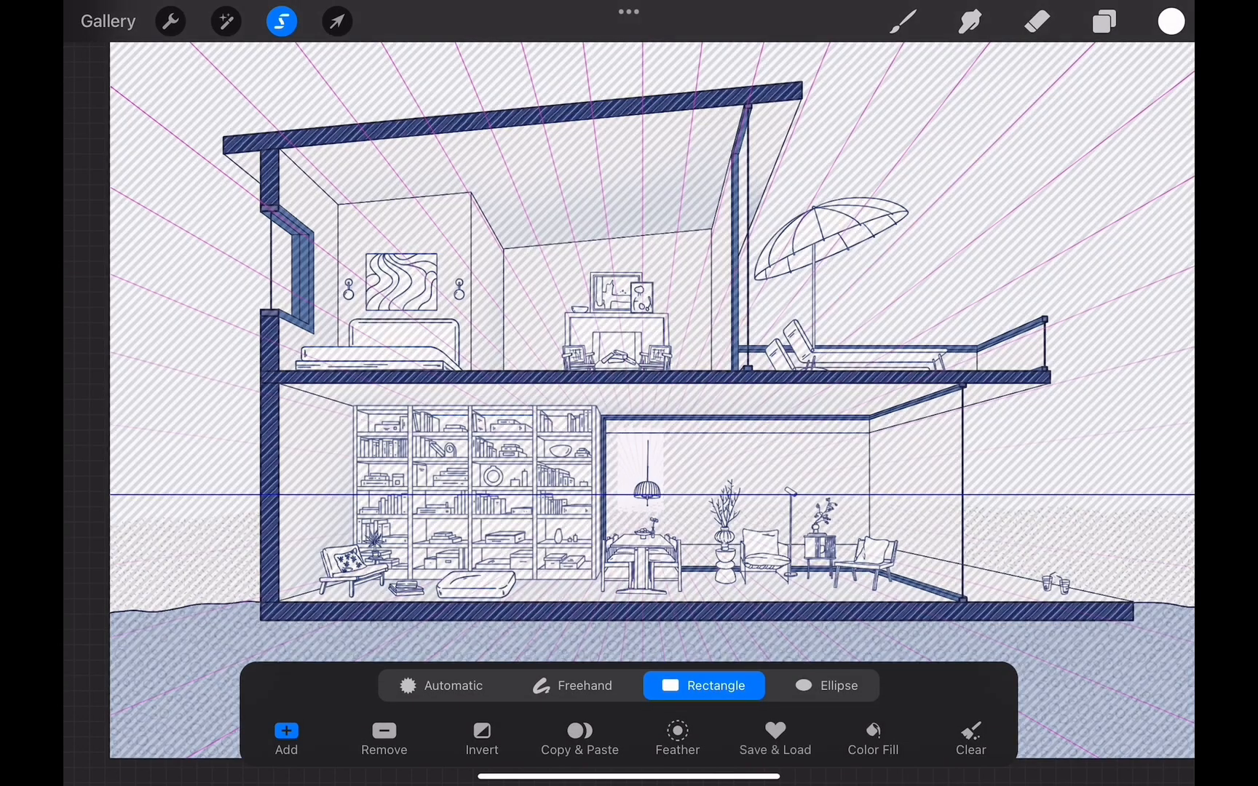
Draw two dark navy round columns and add people figures to the rooms.
click(1102, 21)
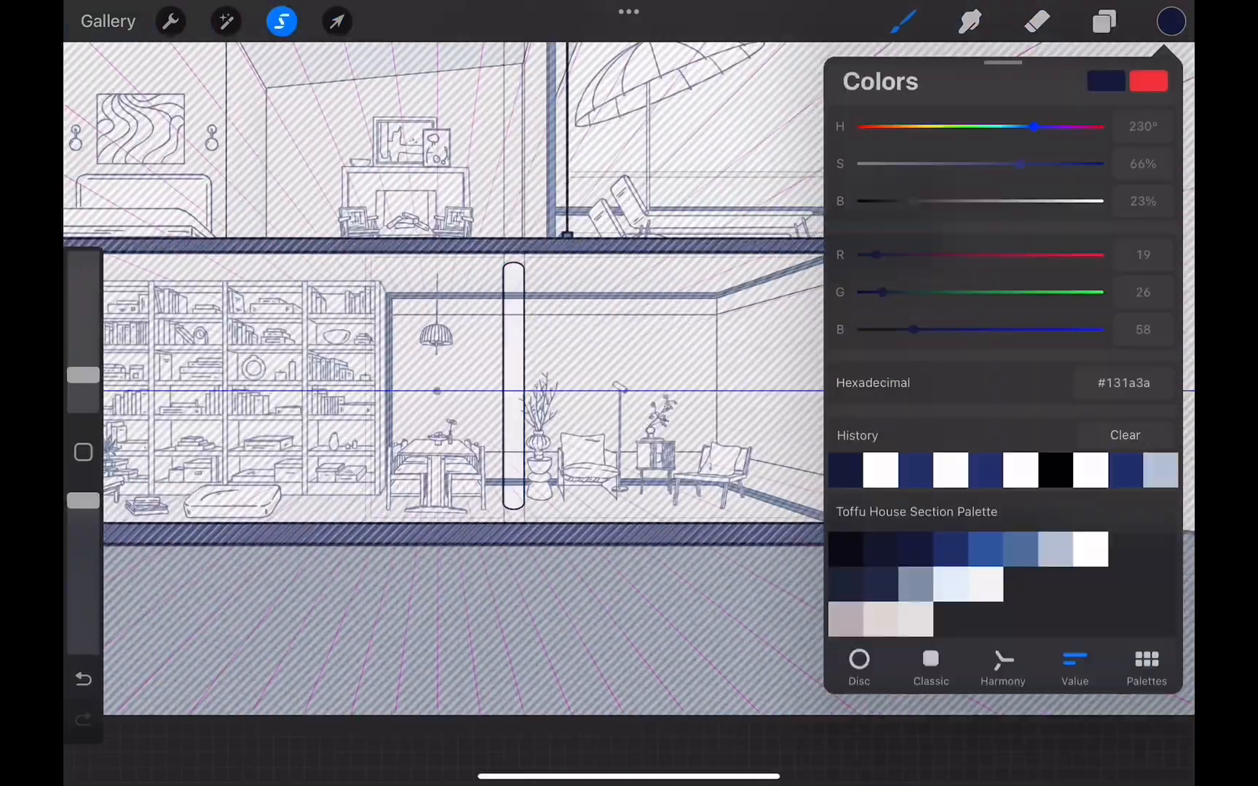
click(1103, 21)
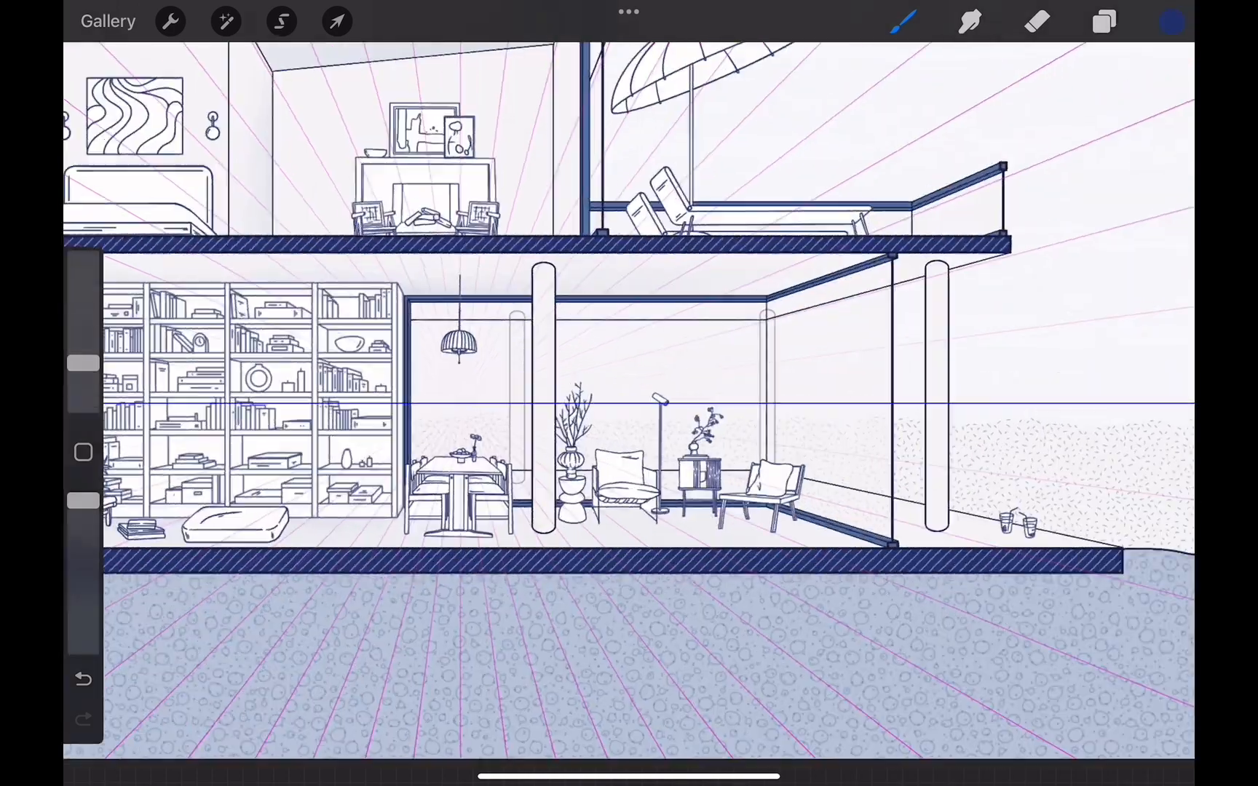
click(336, 21)
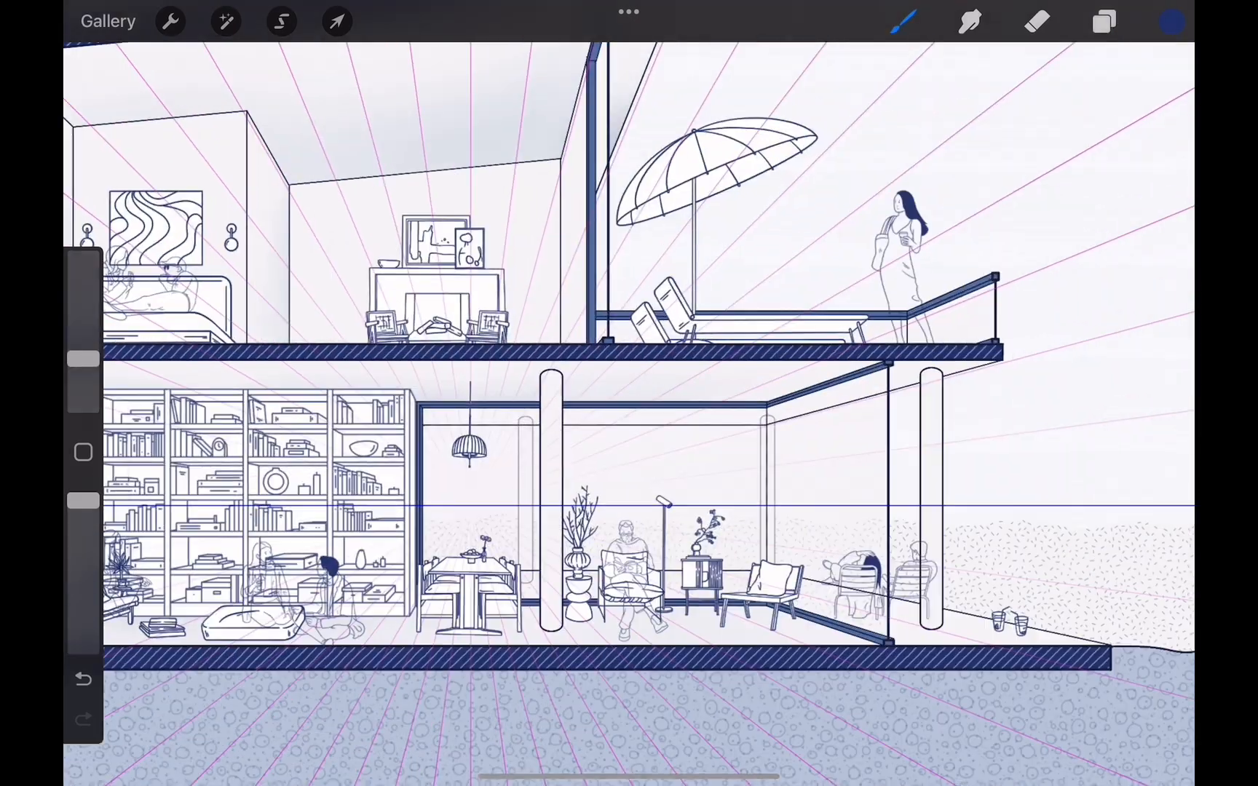
click(1103, 22)
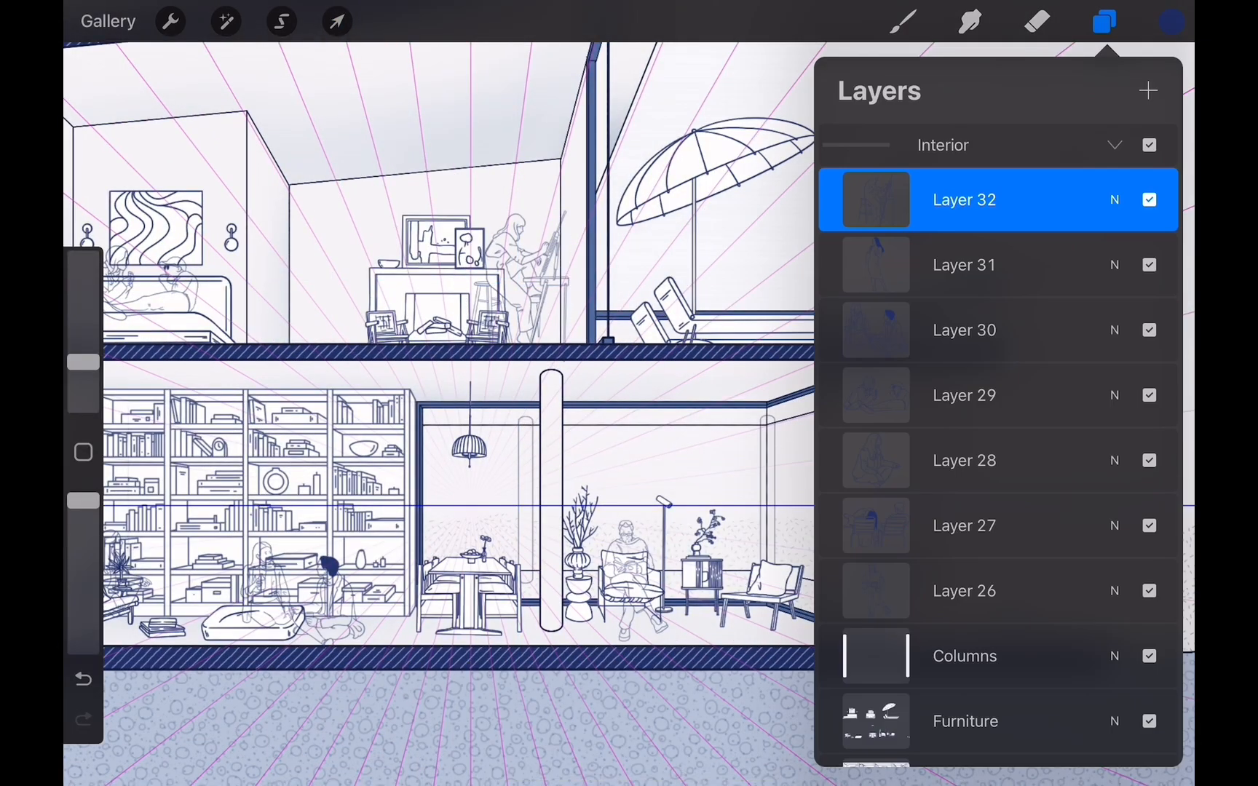
click(1103, 21)
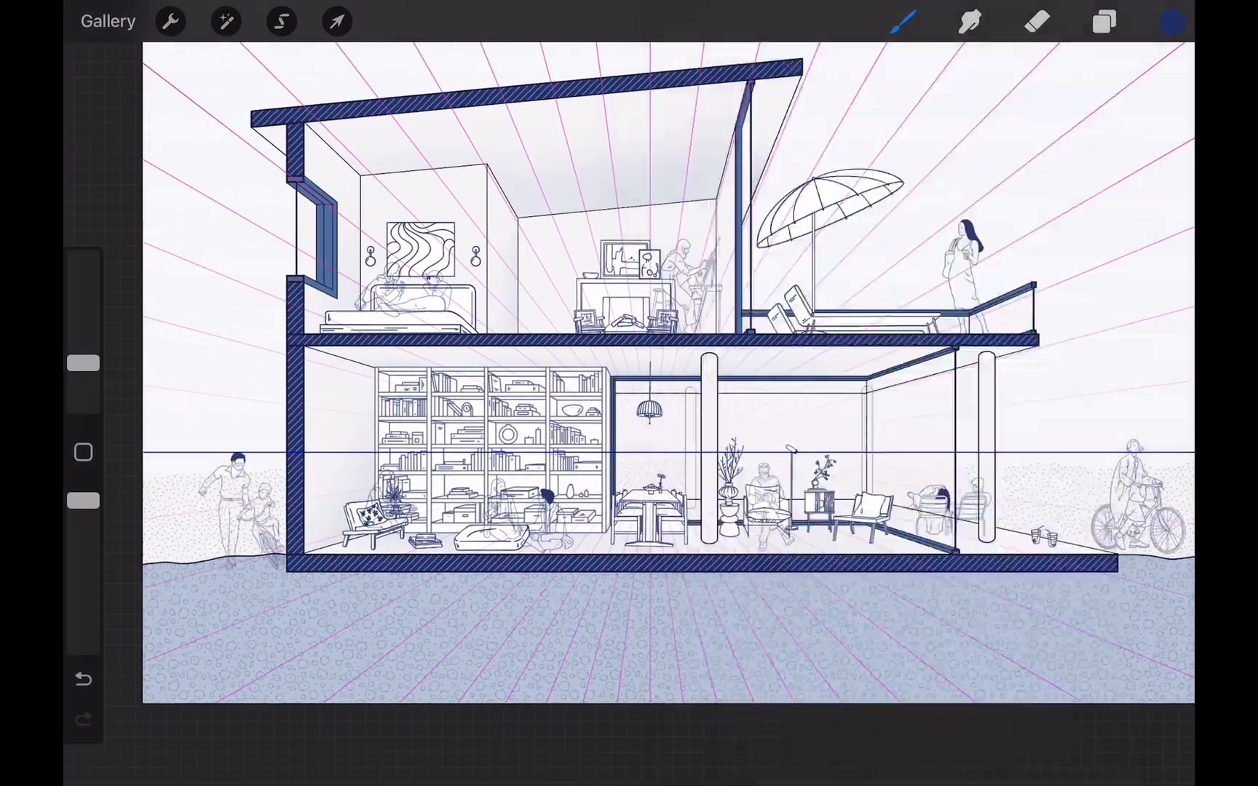
Adjust the People layer's opacity and move the drinking glasses near the terrace edge.
click(1103, 22)
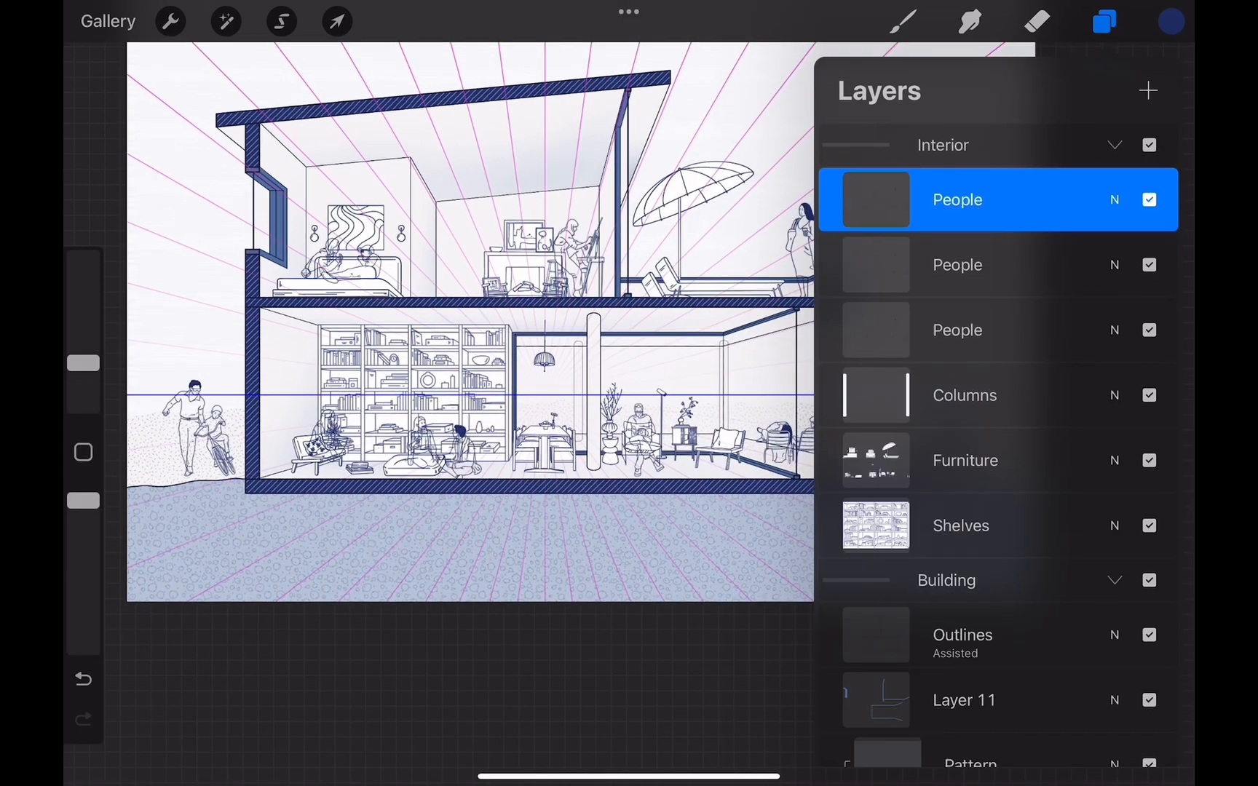
click(281, 21)
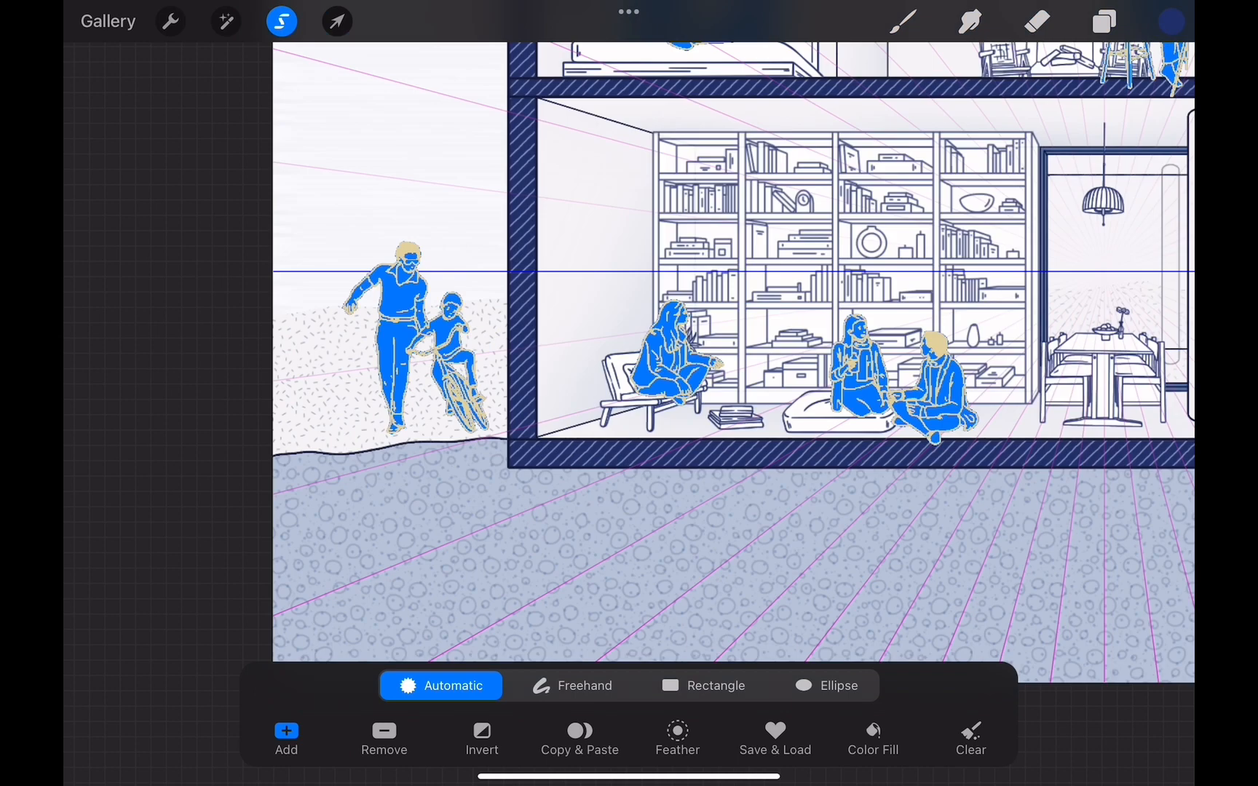
click(1104, 22)
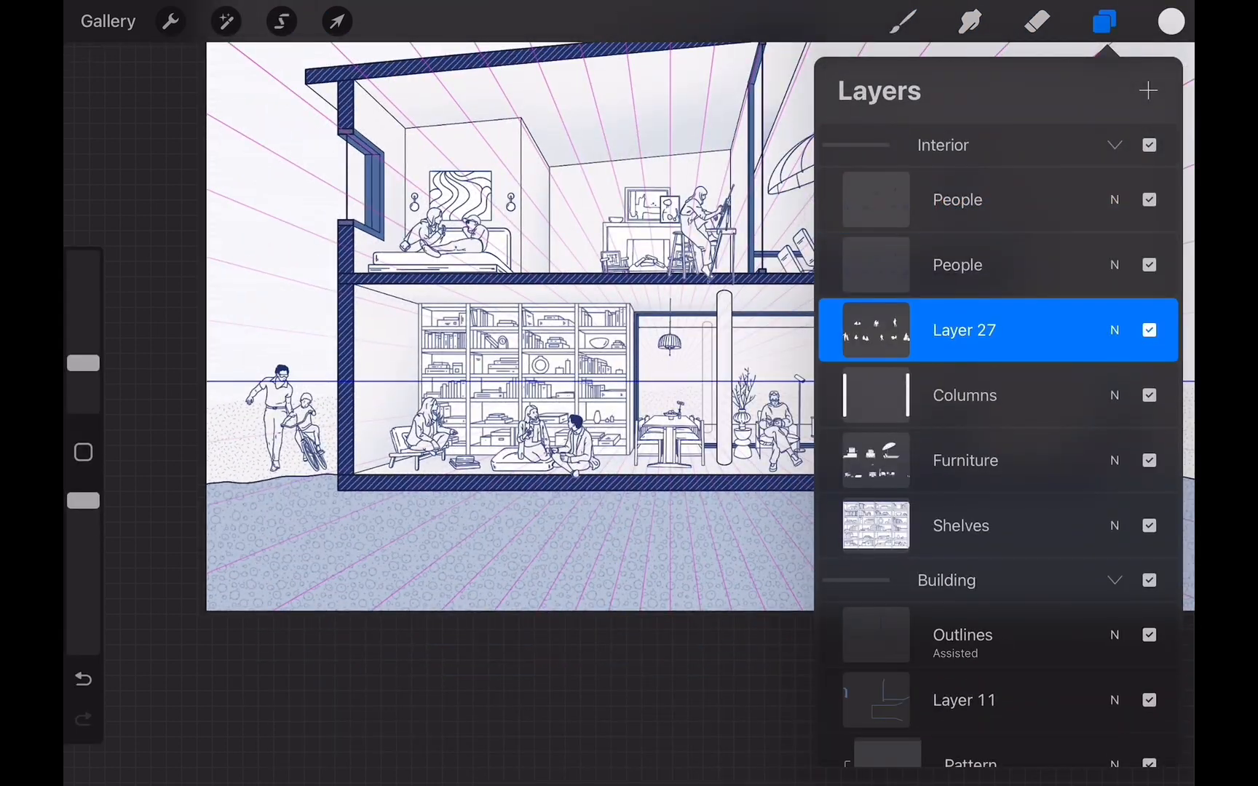
click(1115, 199)
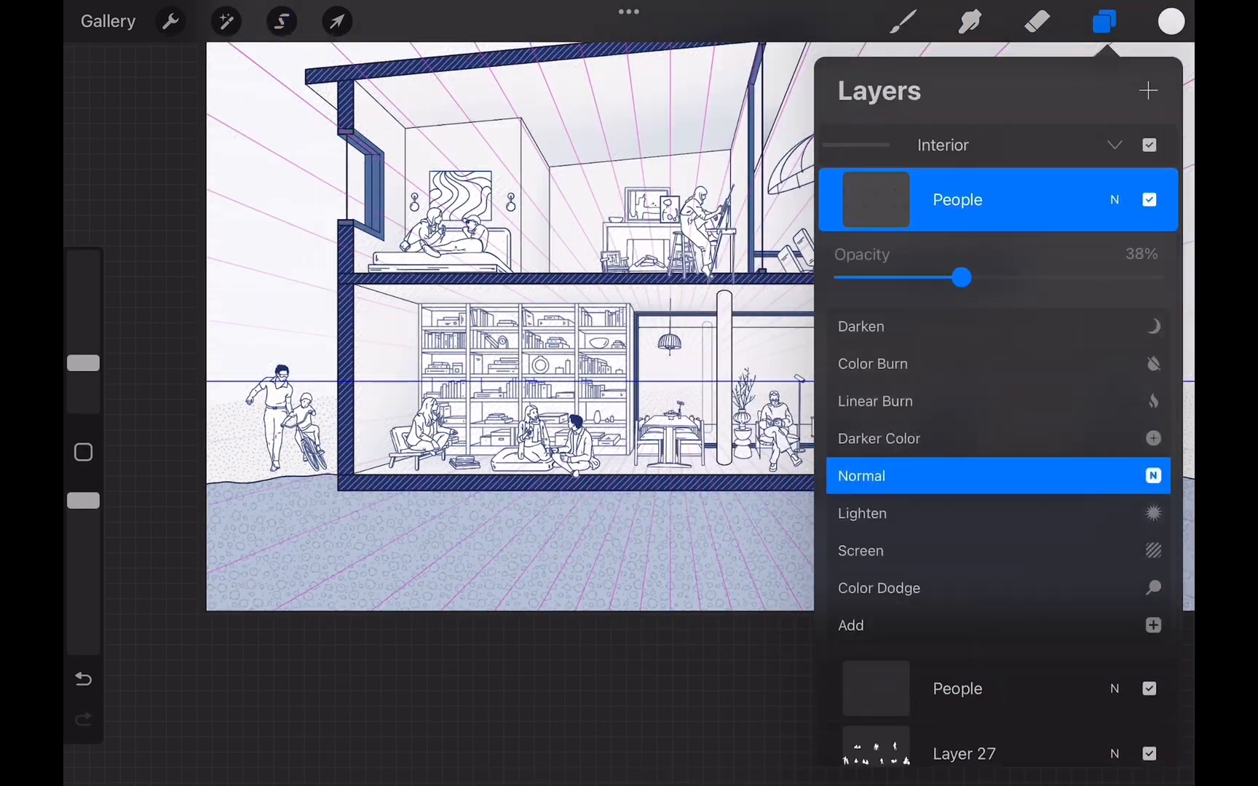
click(336, 21)
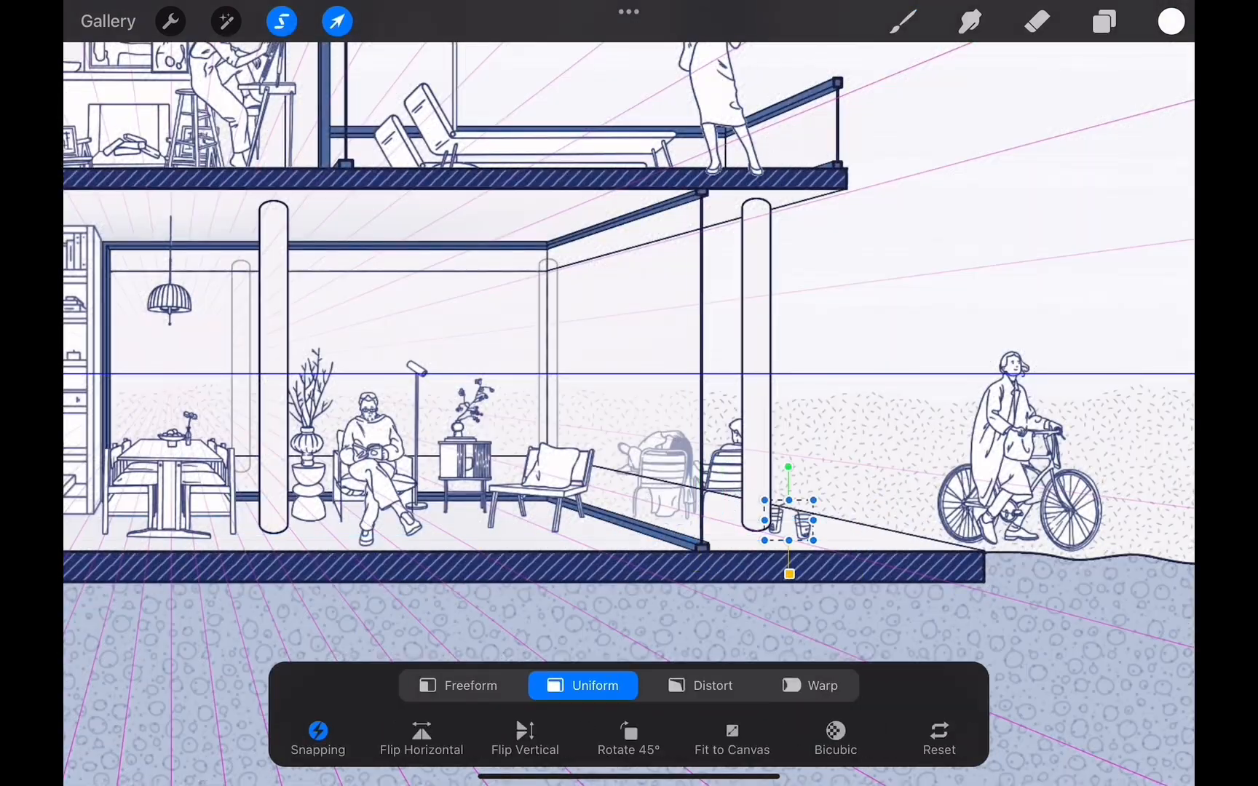
click(1103, 22)
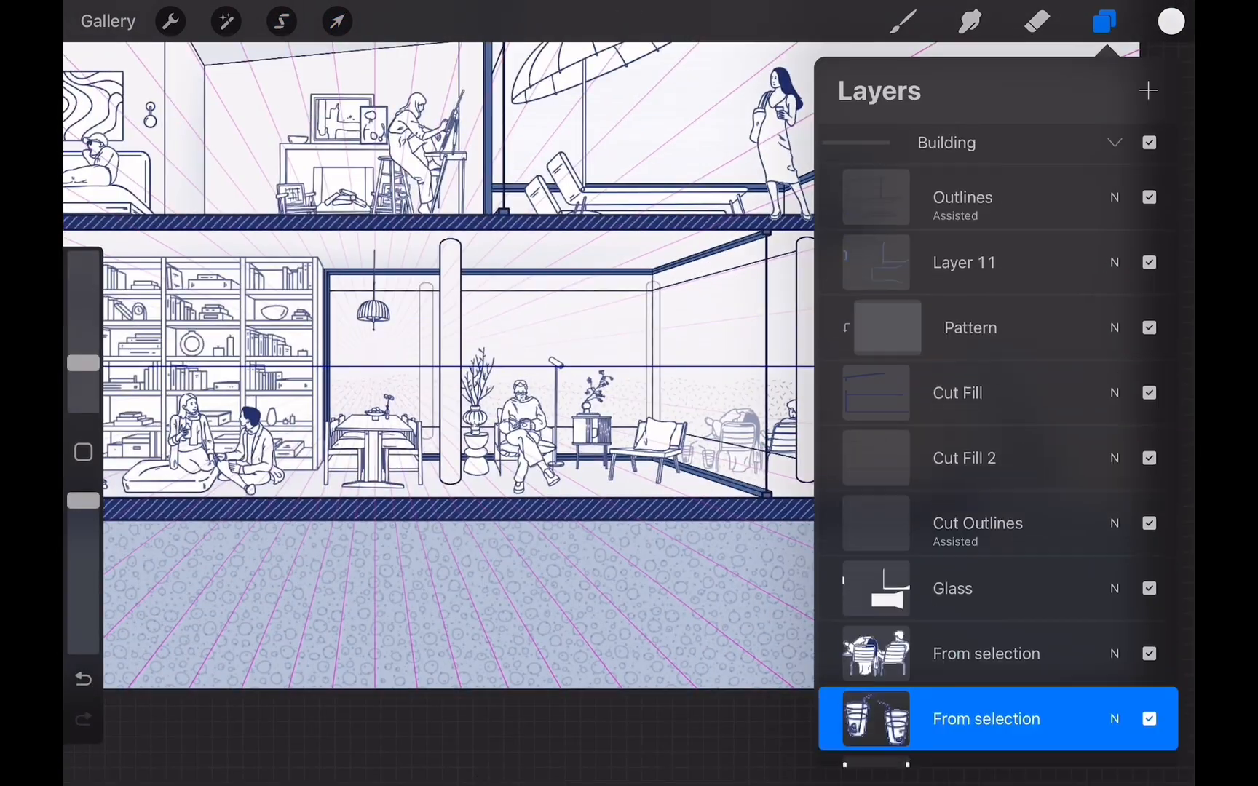
click(1103, 22)
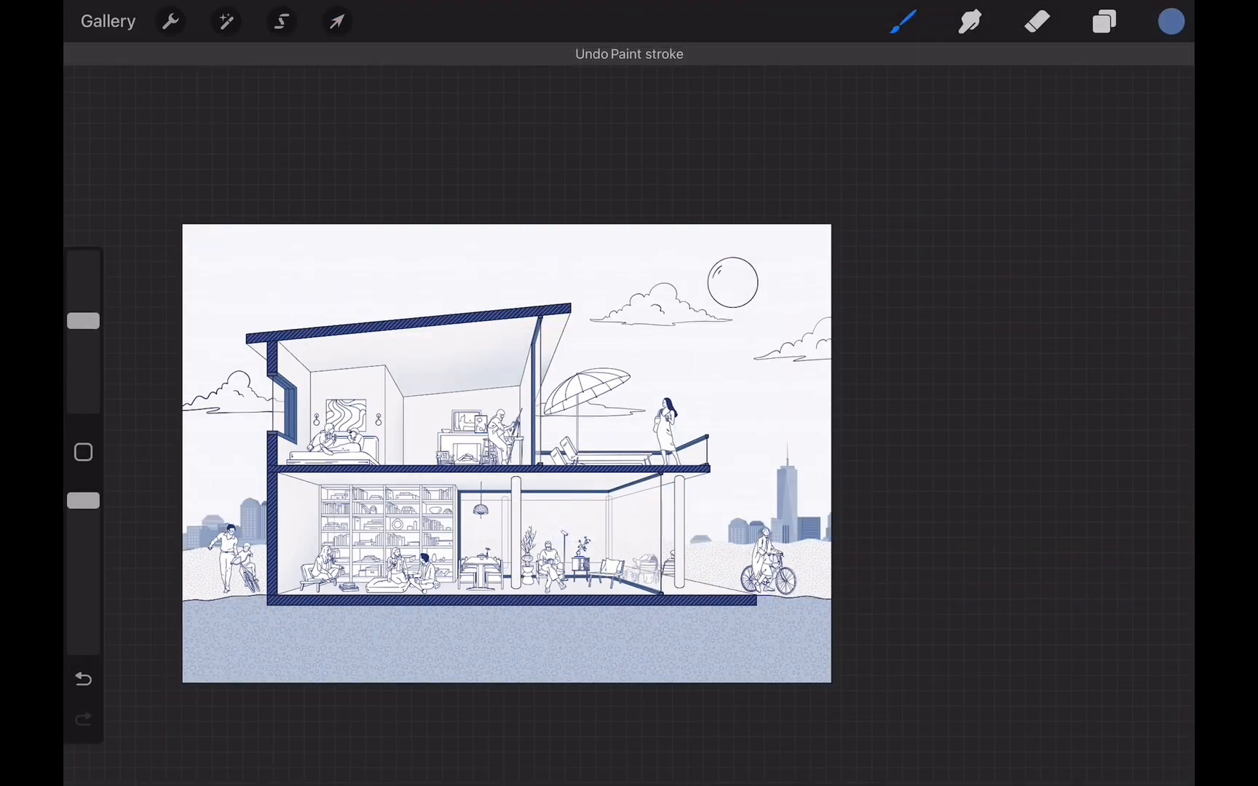
Blur the background skyline and hide the Background Line layer.
click(1104, 22)
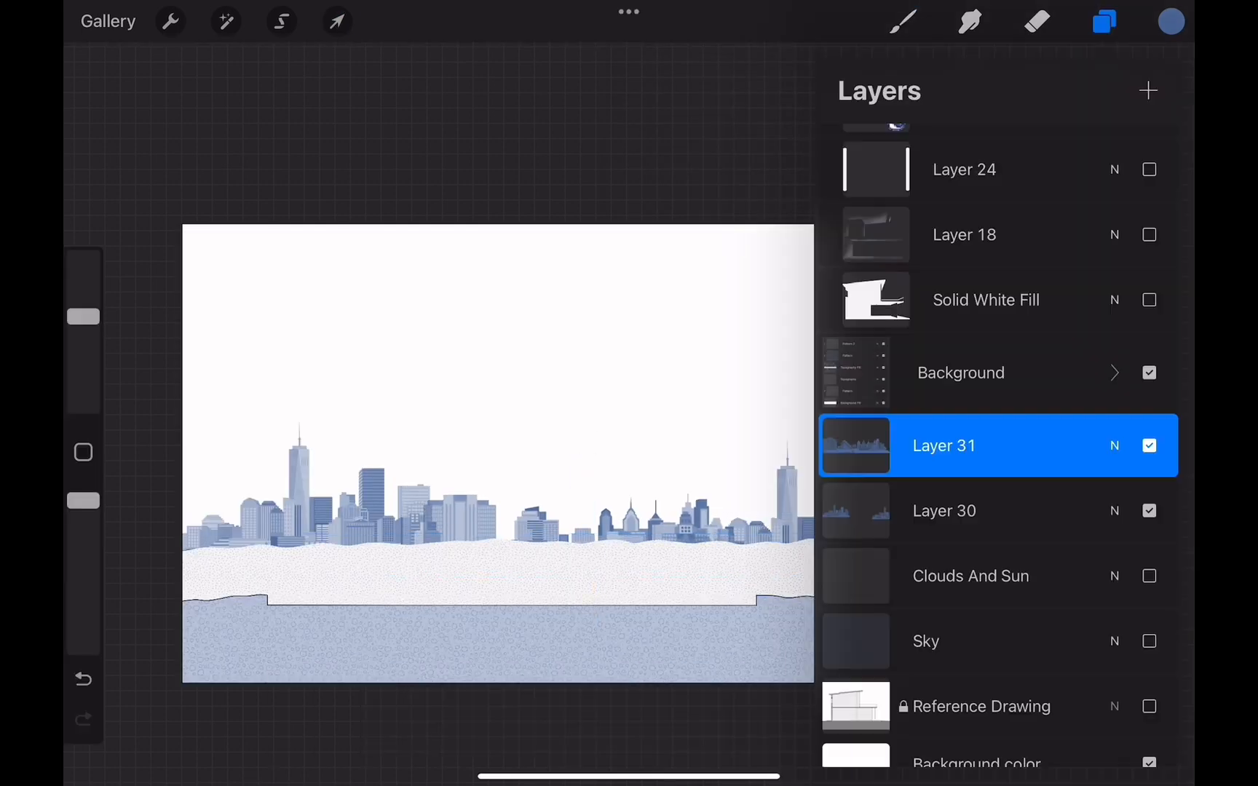
click(1114, 373)
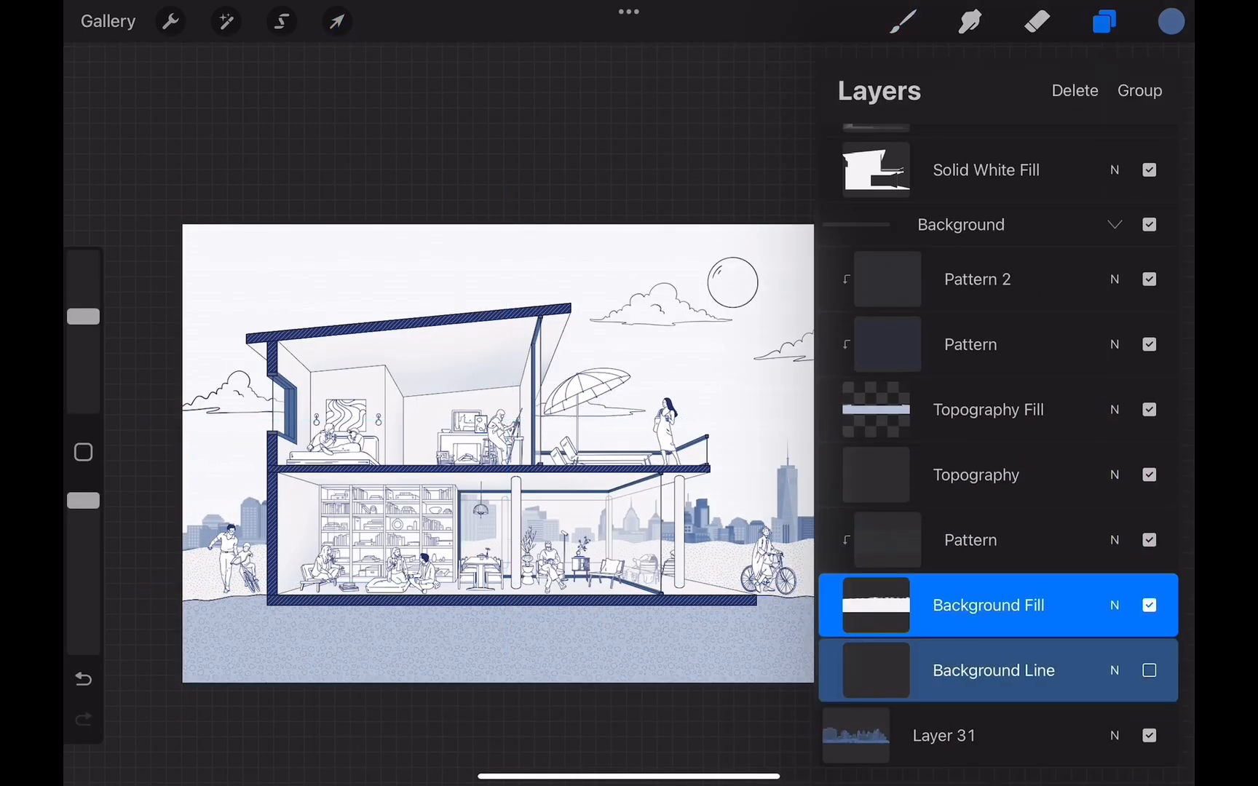
click(226, 21)
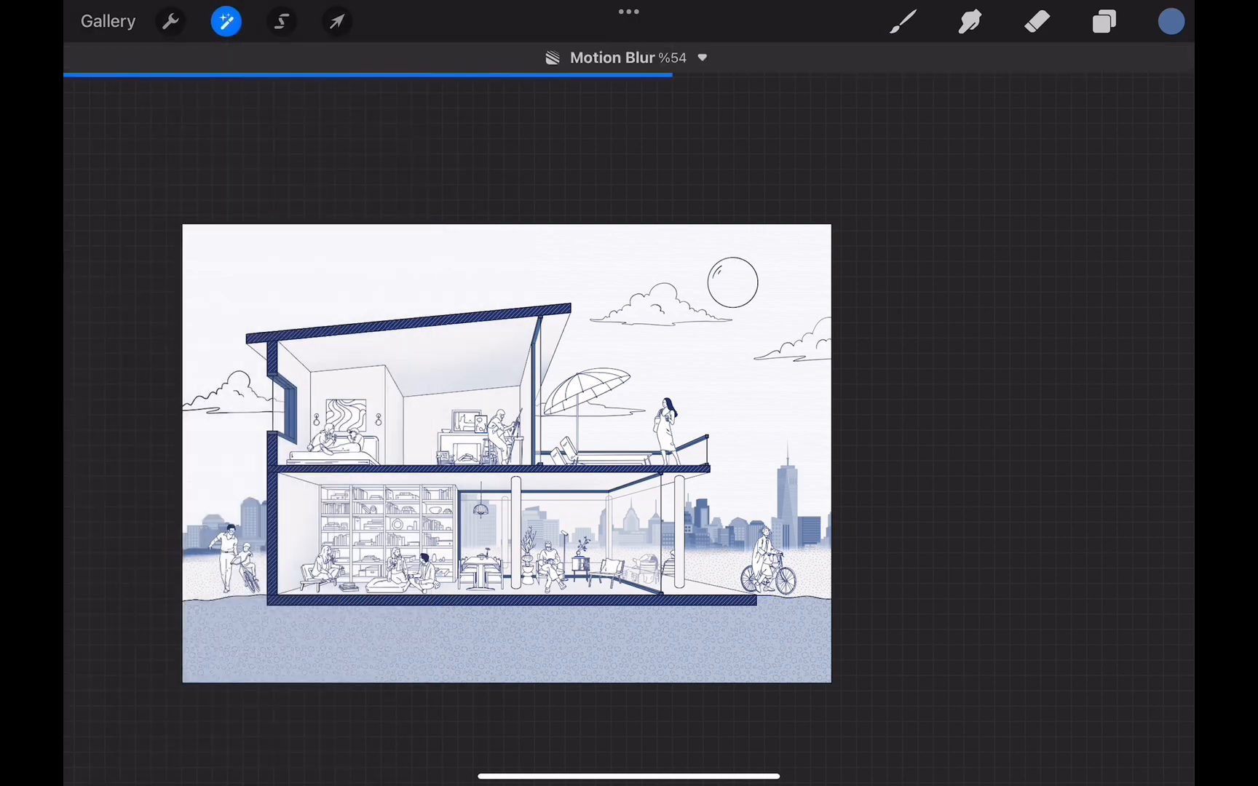
click(1103, 21)
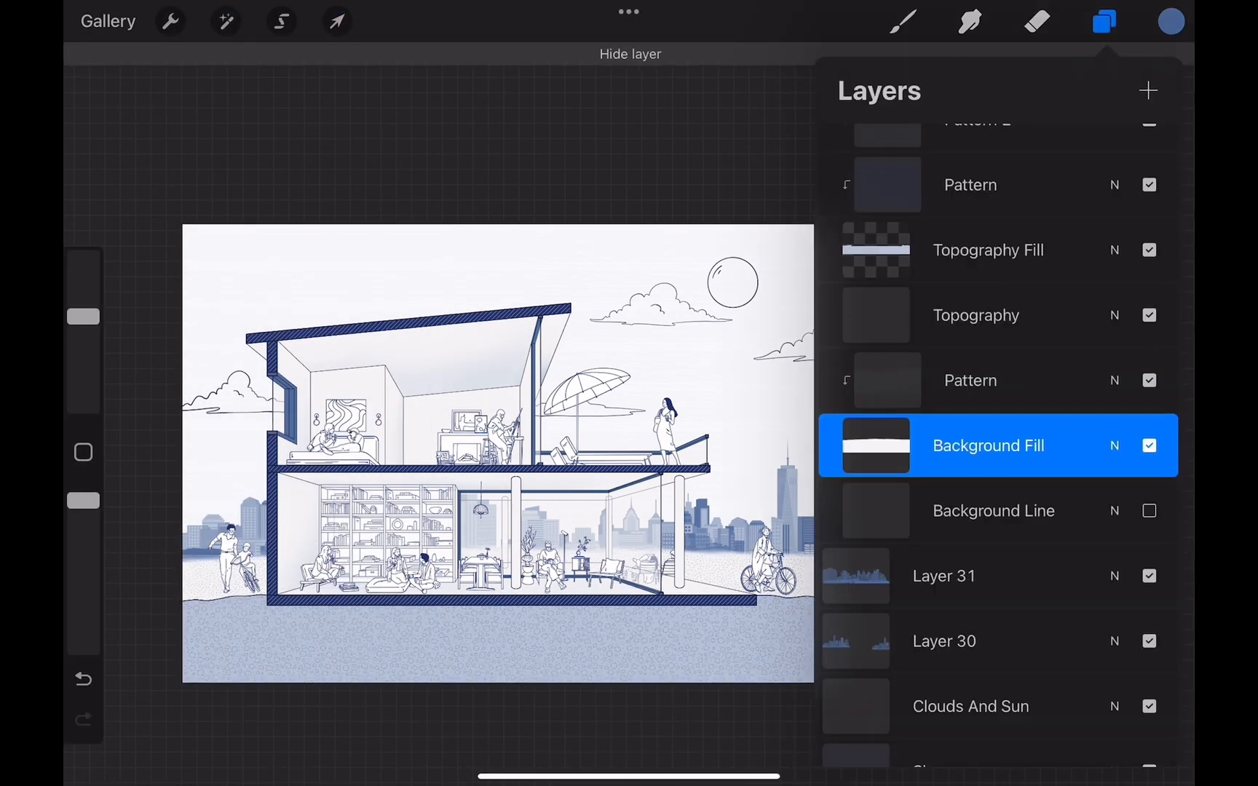
click(1106, 21)
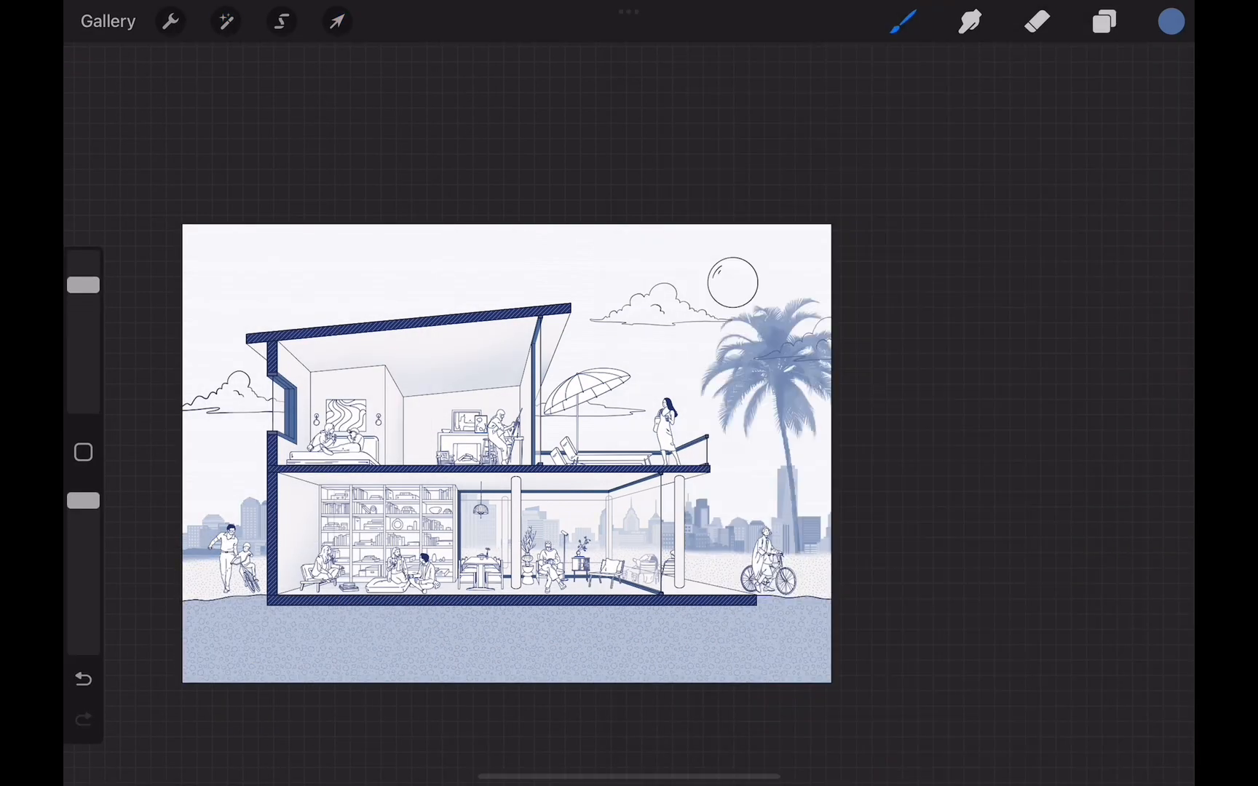
Stamp blue palm trees on the right and place a leafy tree at the left wall.
click(337, 21)
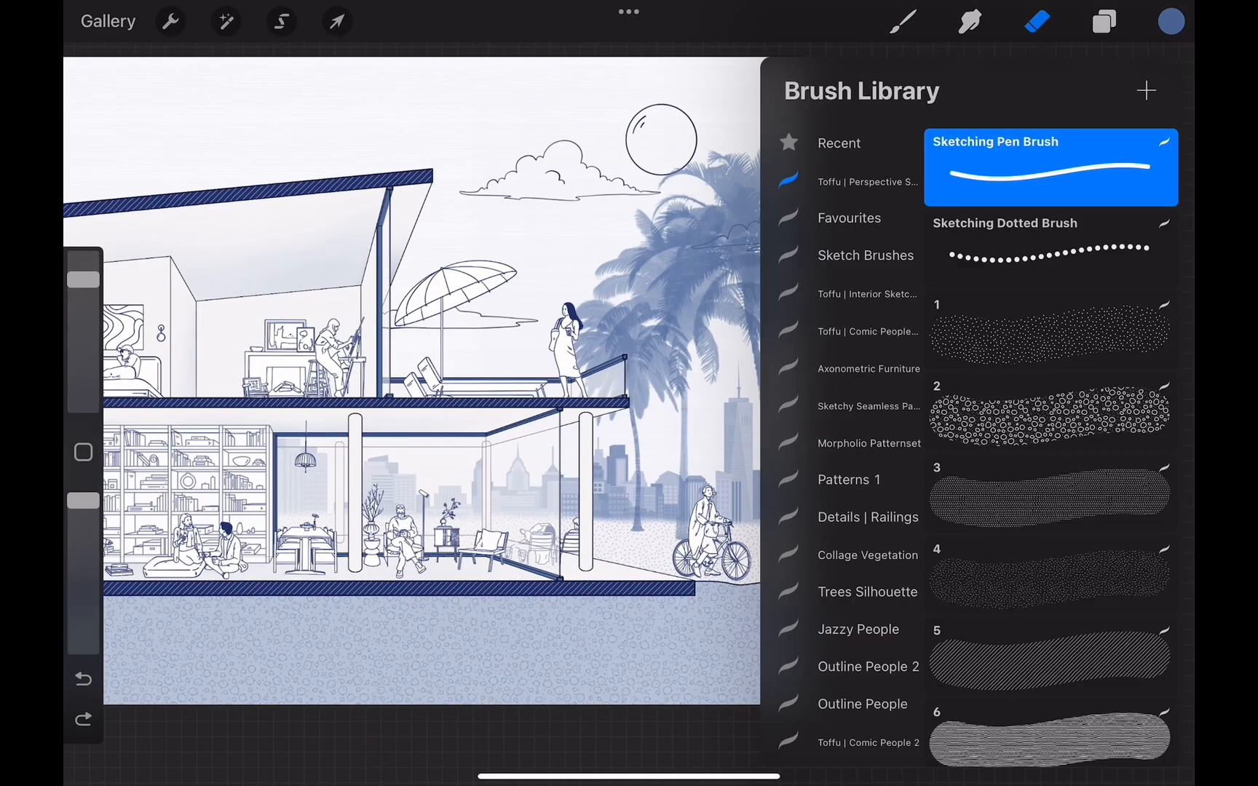
click(1103, 22)
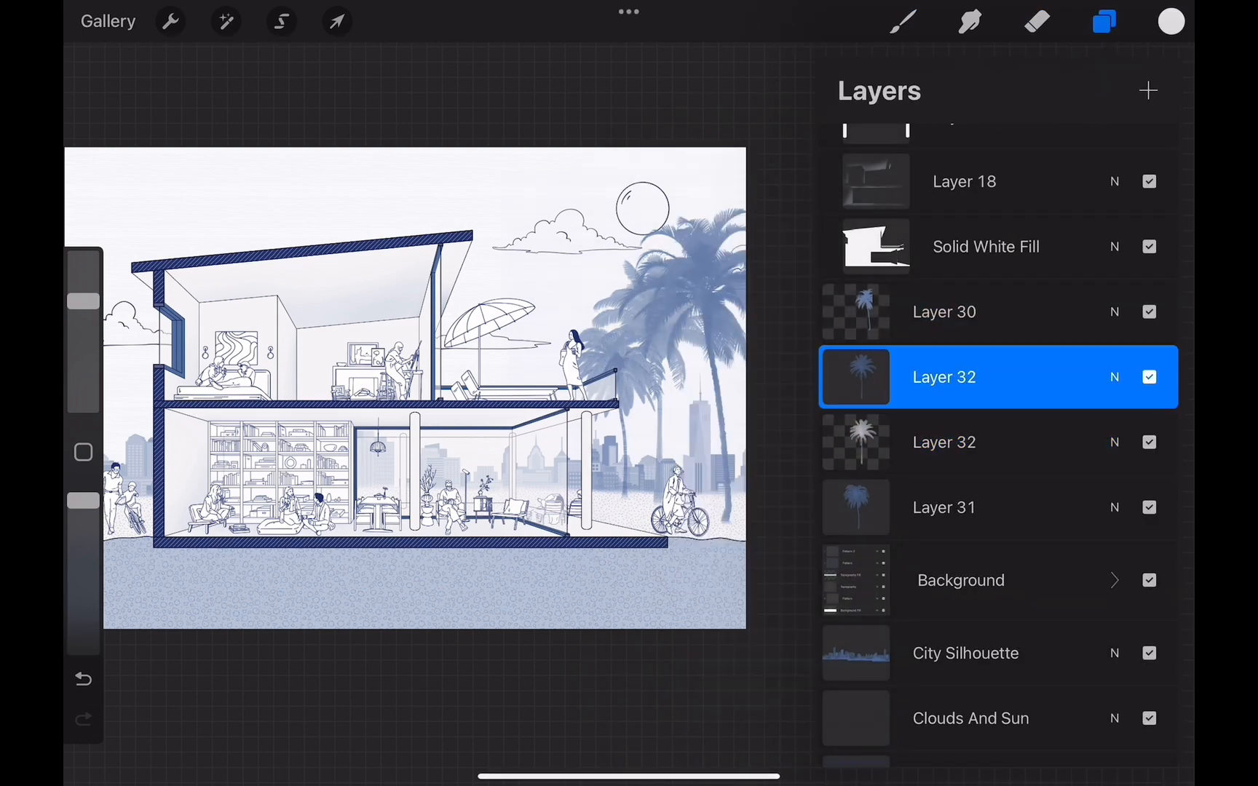
click(337, 21)
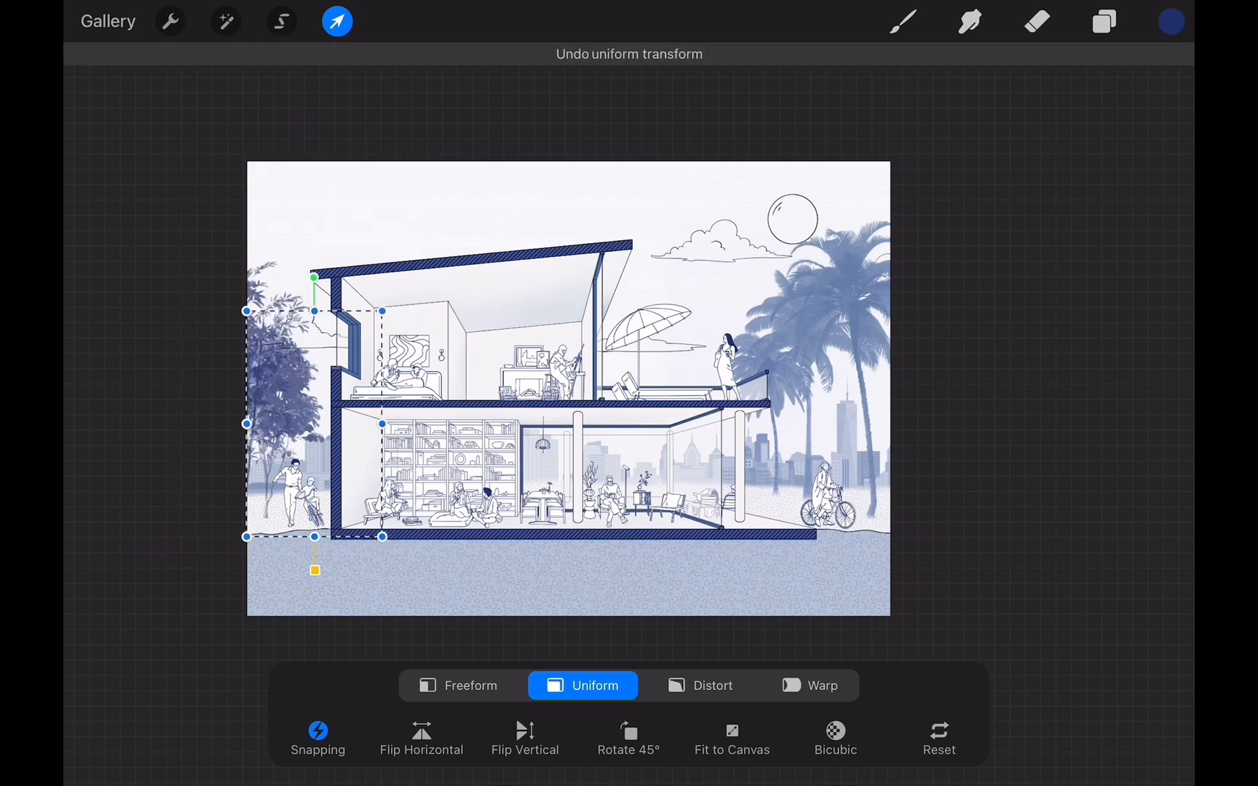
click(336, 21)
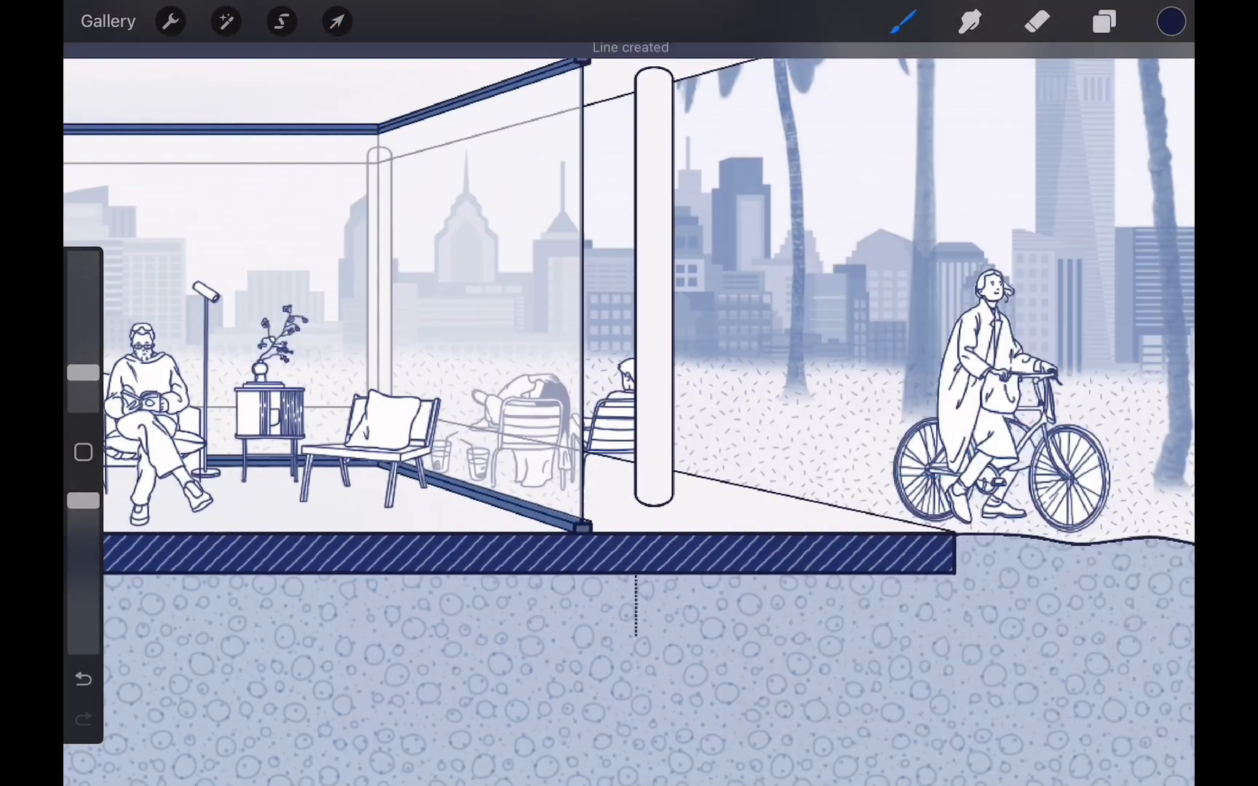
Draw the footing outlines and navy pendant lamp, and choose white for the curtain.
click(337, 21)
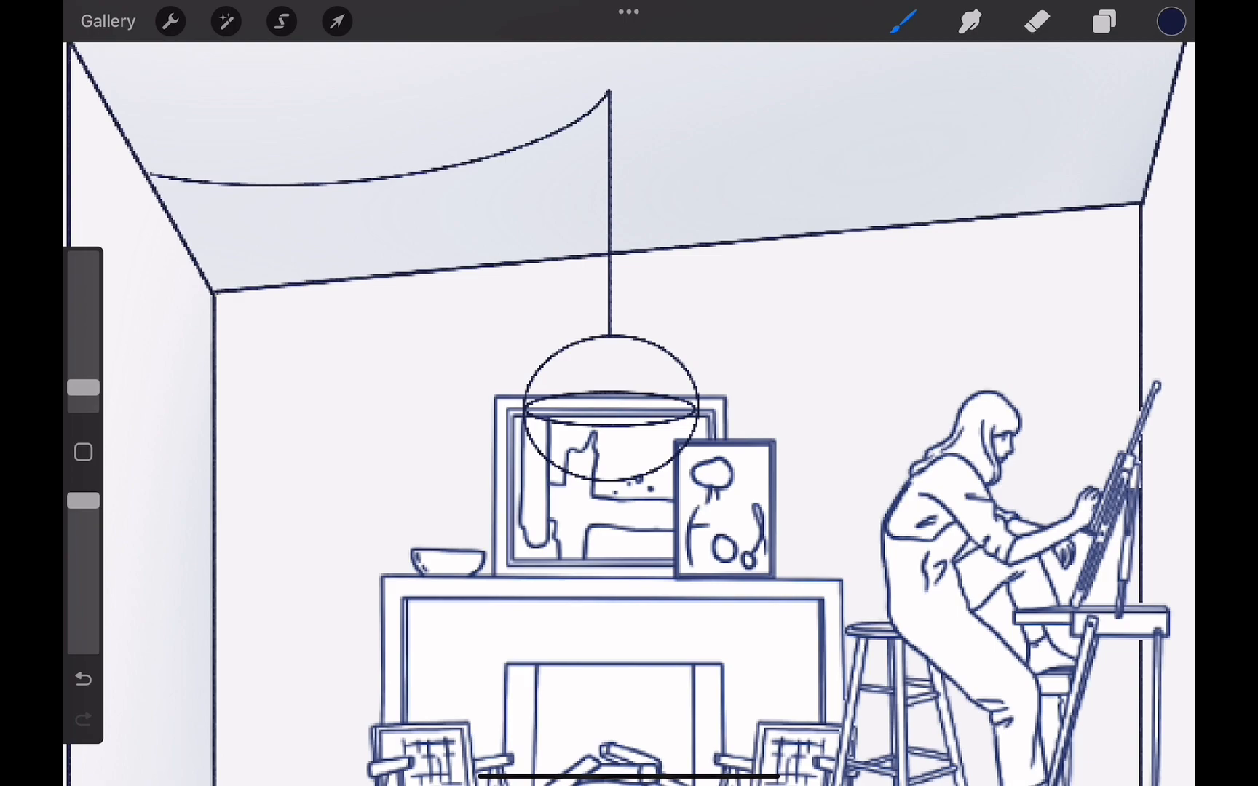
click(610, 386)
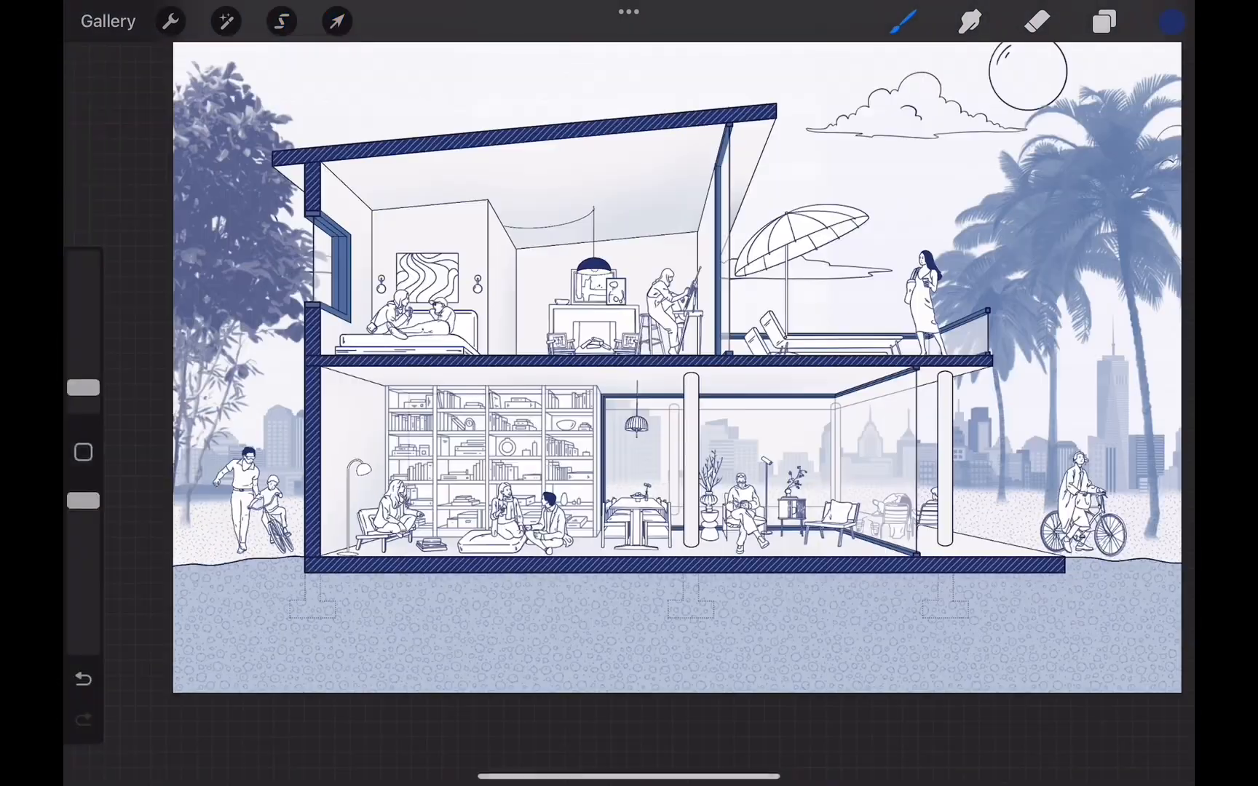
click(1172, 21)
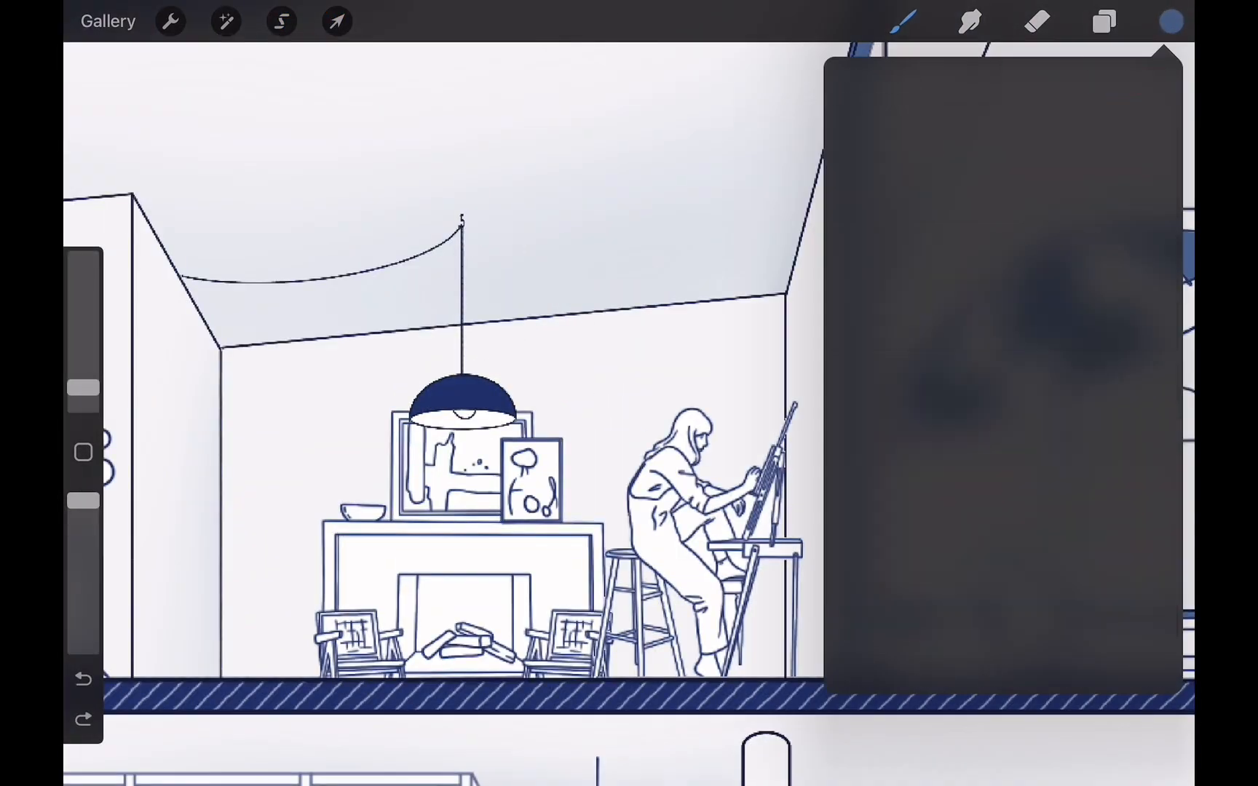
click(1103, 21)
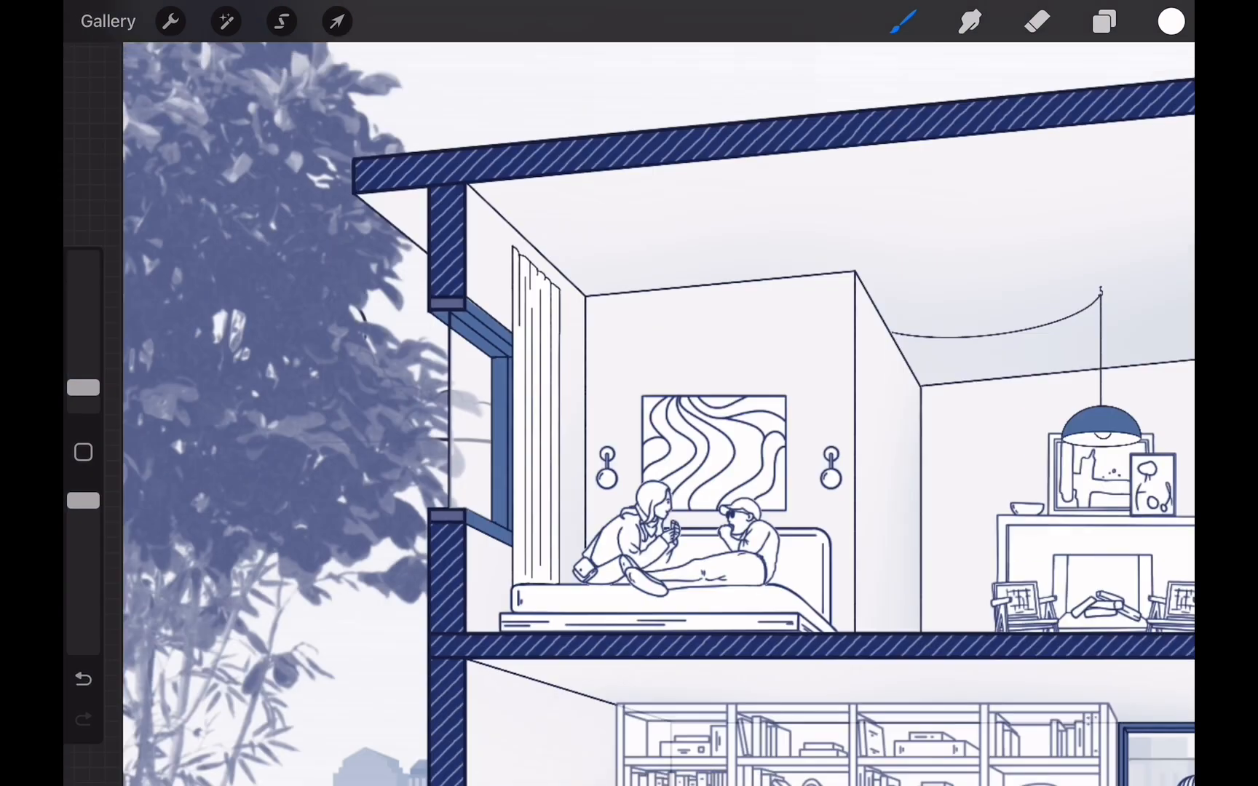
Draw the curtain folds, wave artwork with floor lamp, and bedroom door; size the plant stamp.
click(1104, 21)
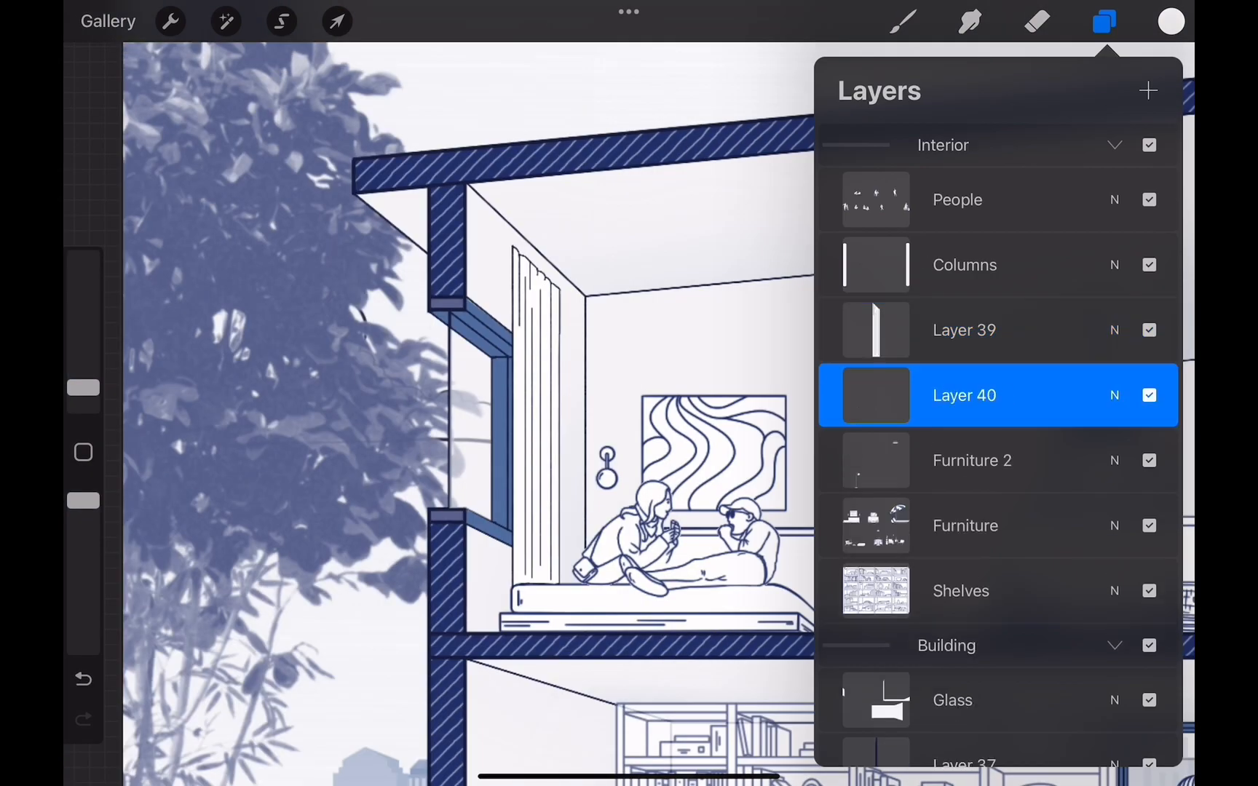
click(1104, 22)
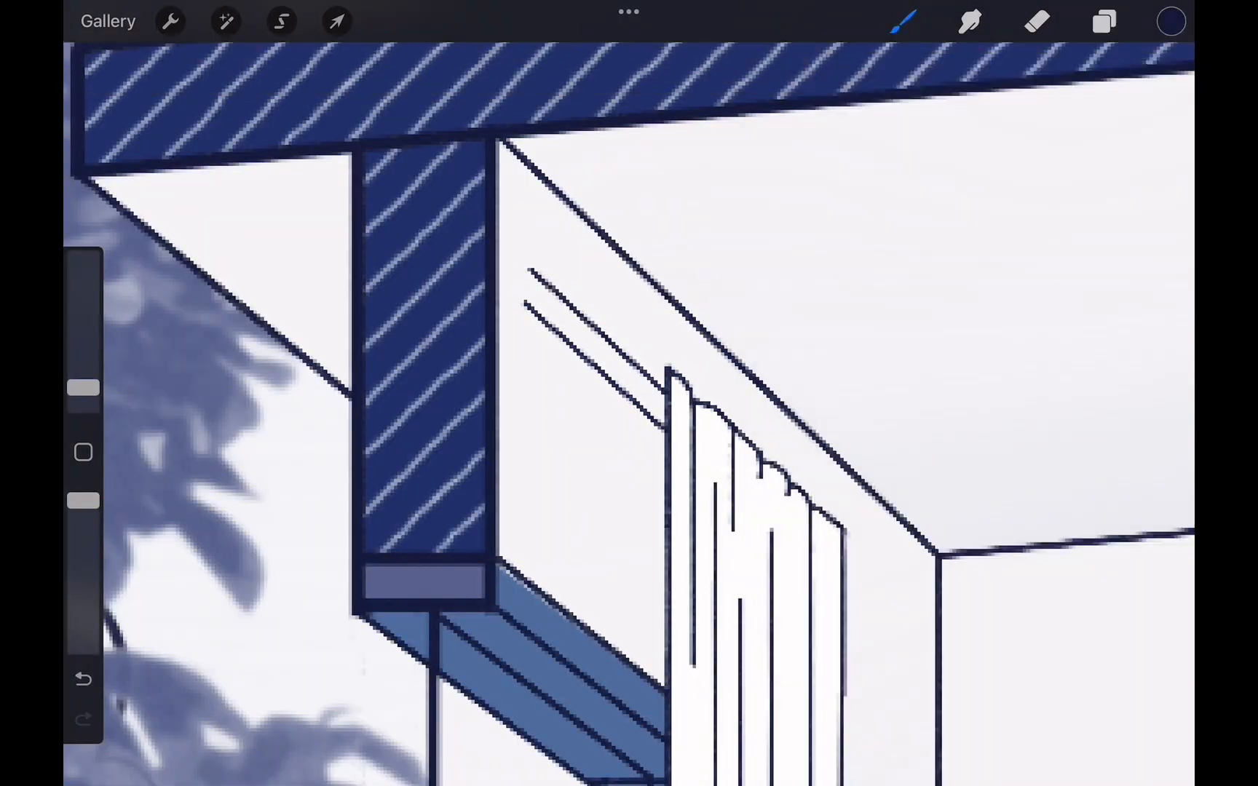
click(1103, 22)
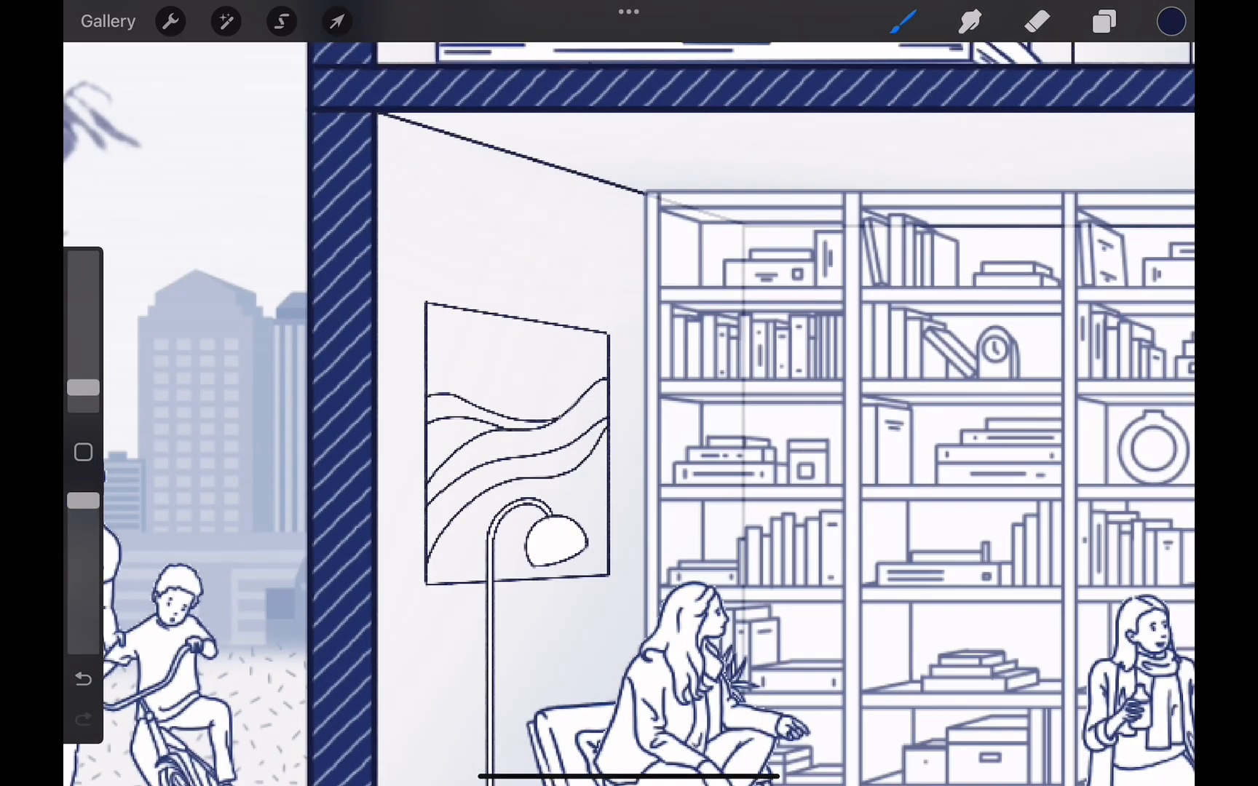
click(1103, 21)
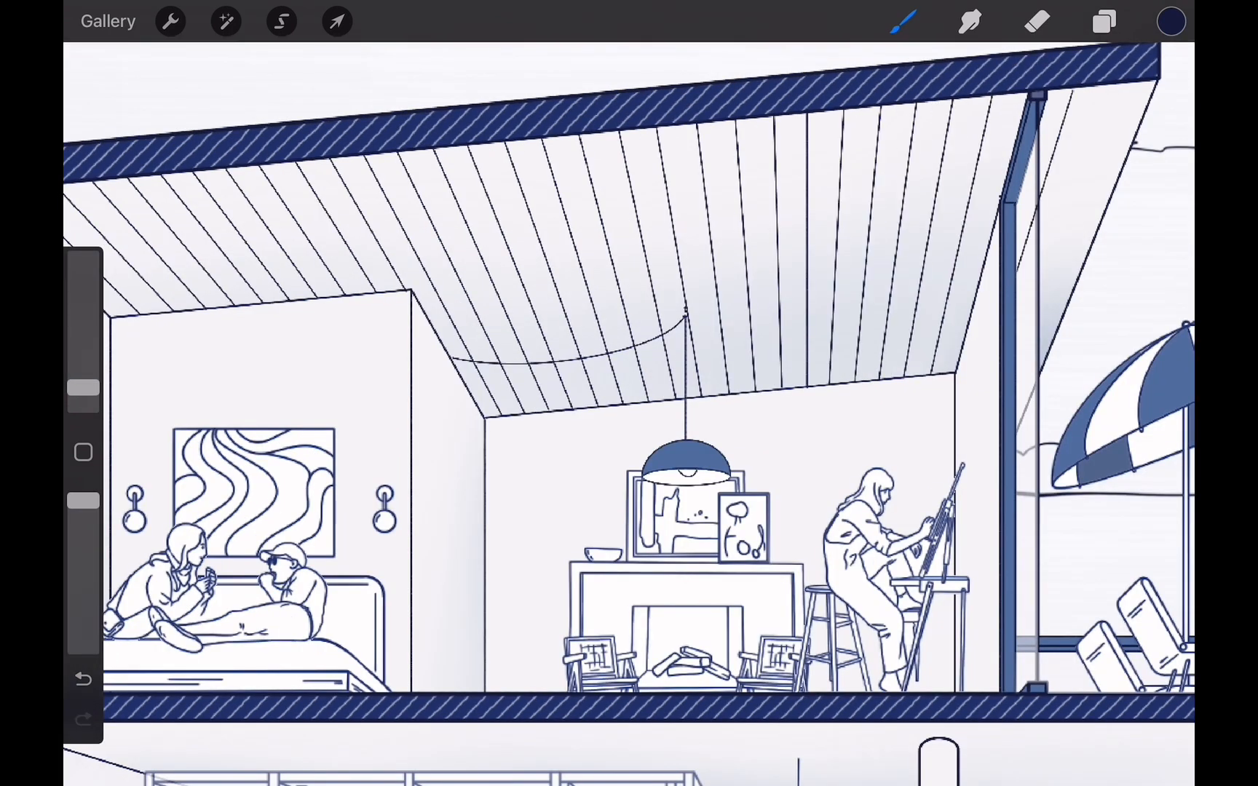
scroll(down, 3)
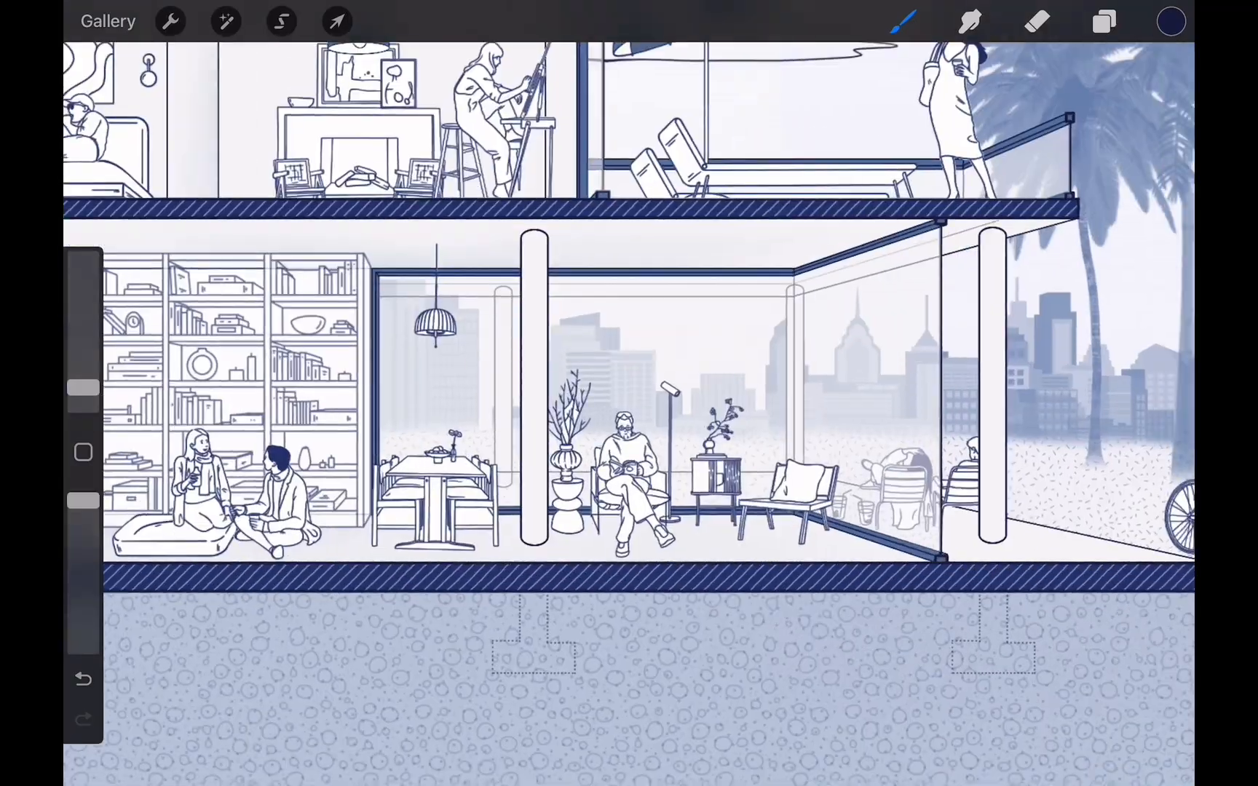
click(1103, 22)
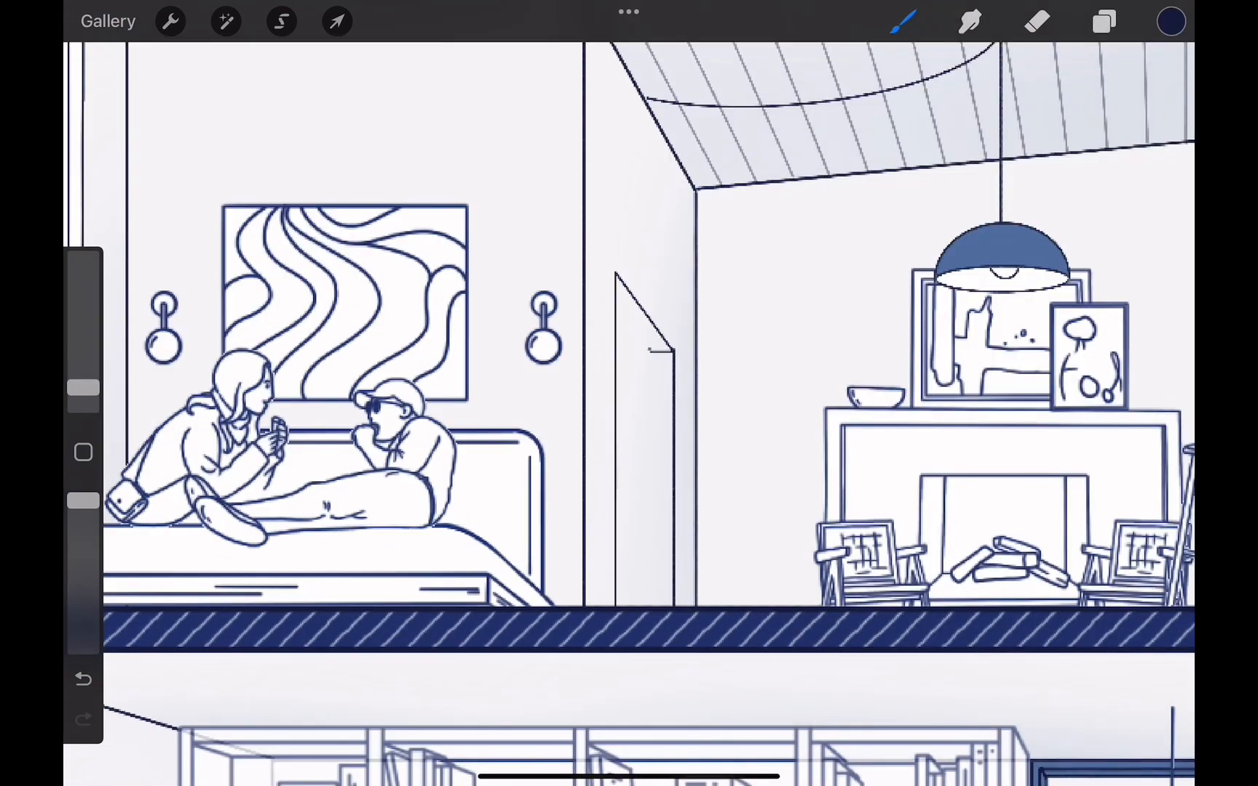
click(336, 21)
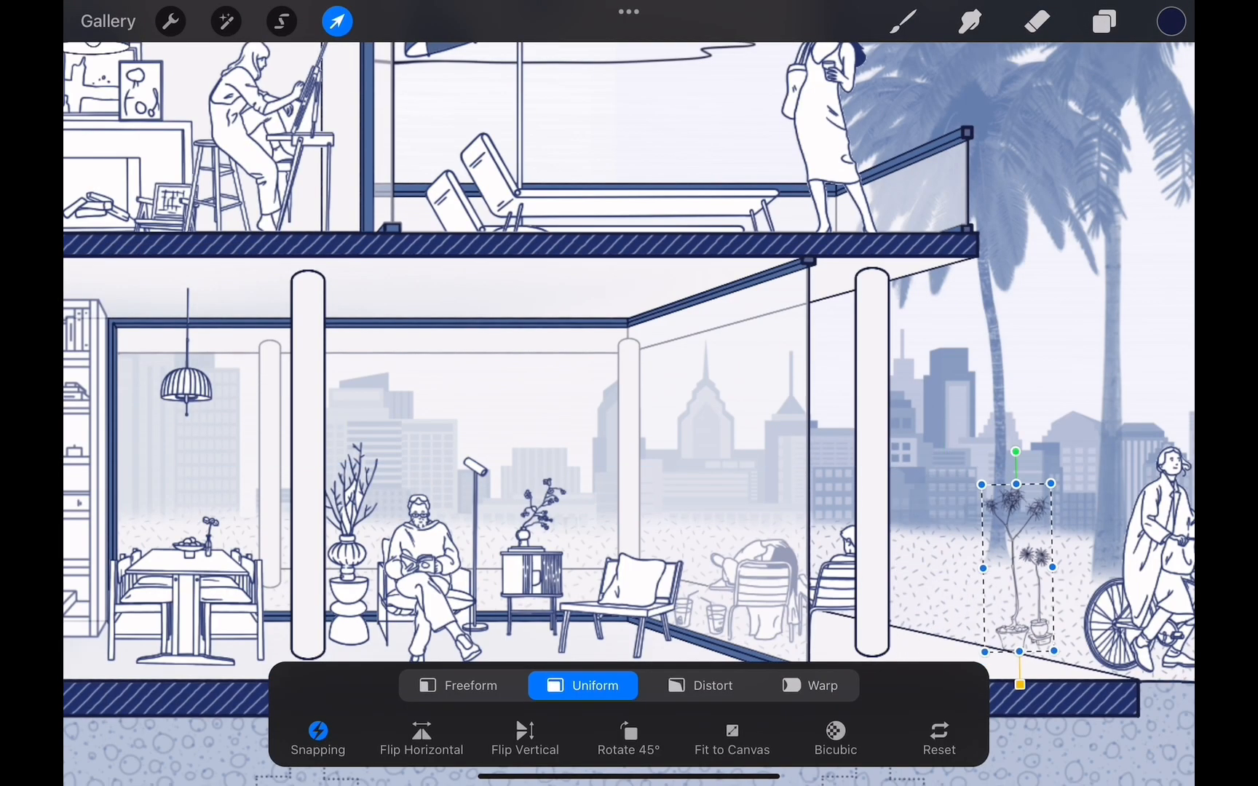
Stamp potted plants in the rooms and yard on a new layer.
click(903, 22)
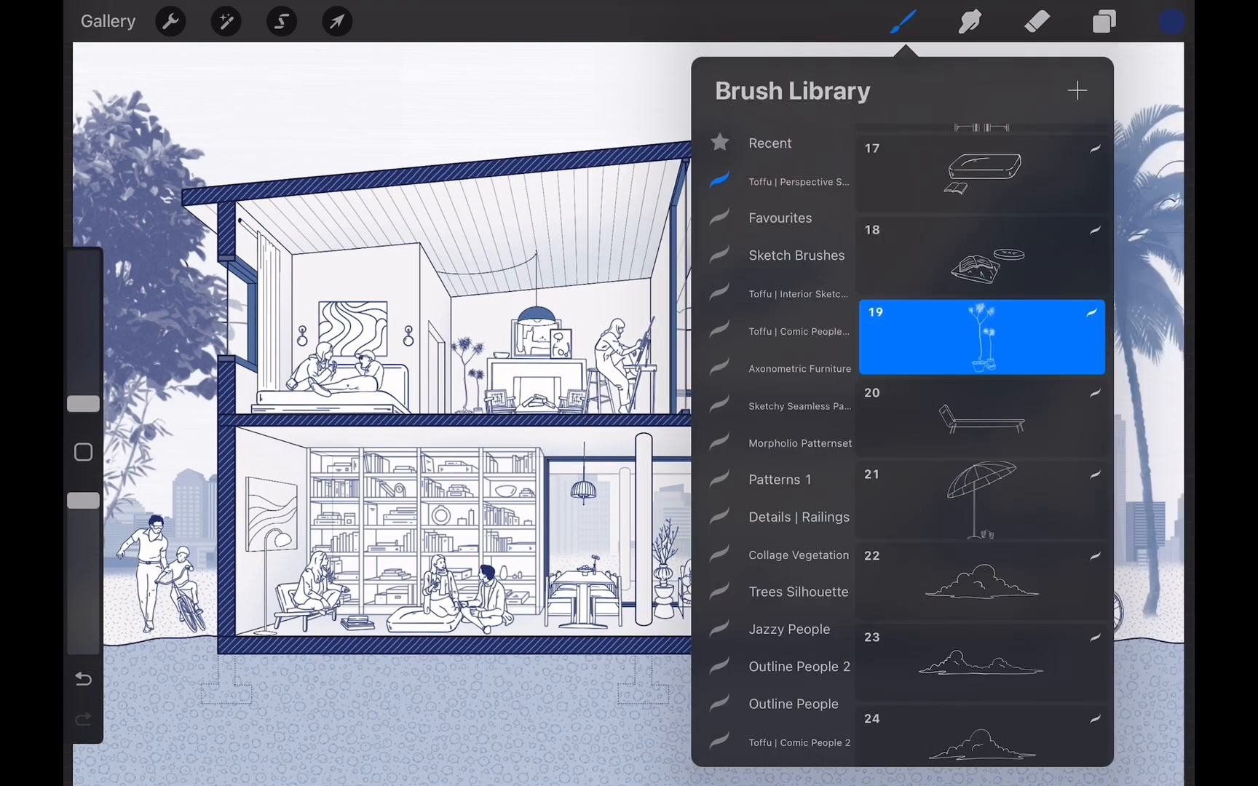
click(1103, 22)
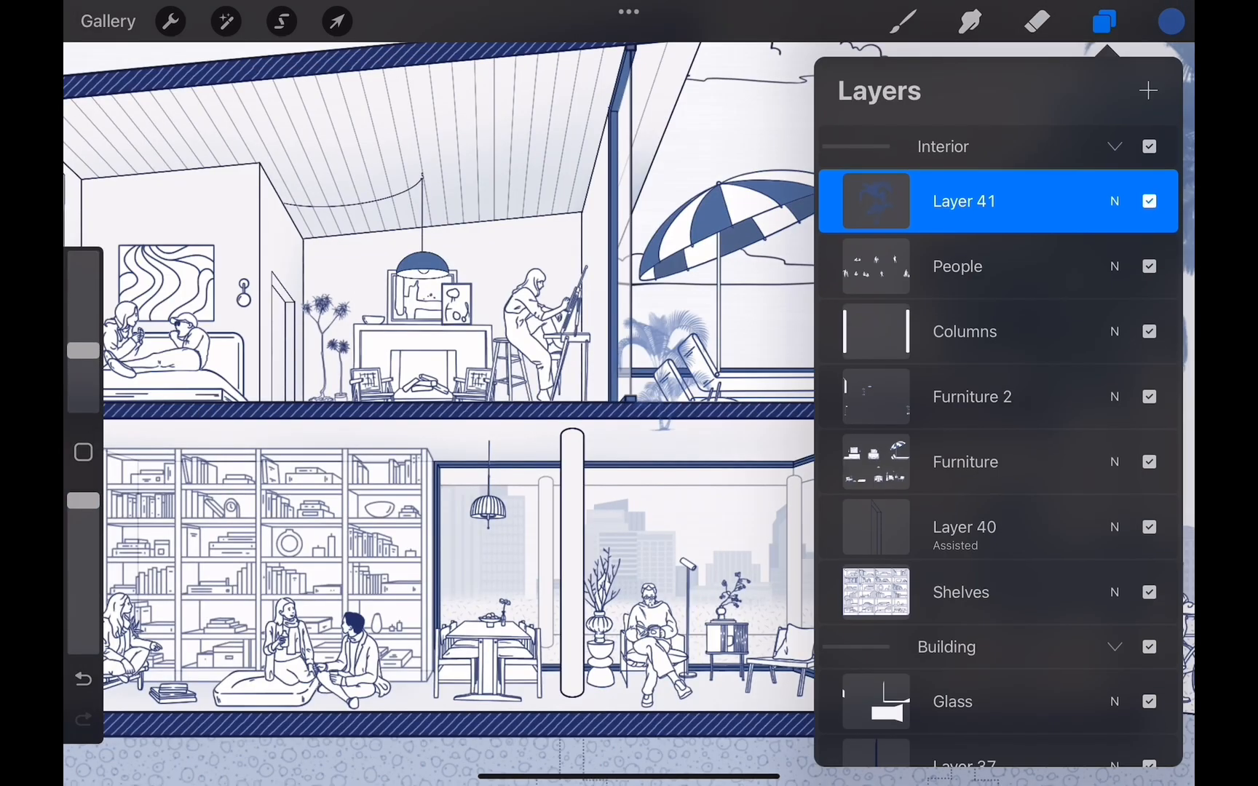
click(1147, 91)
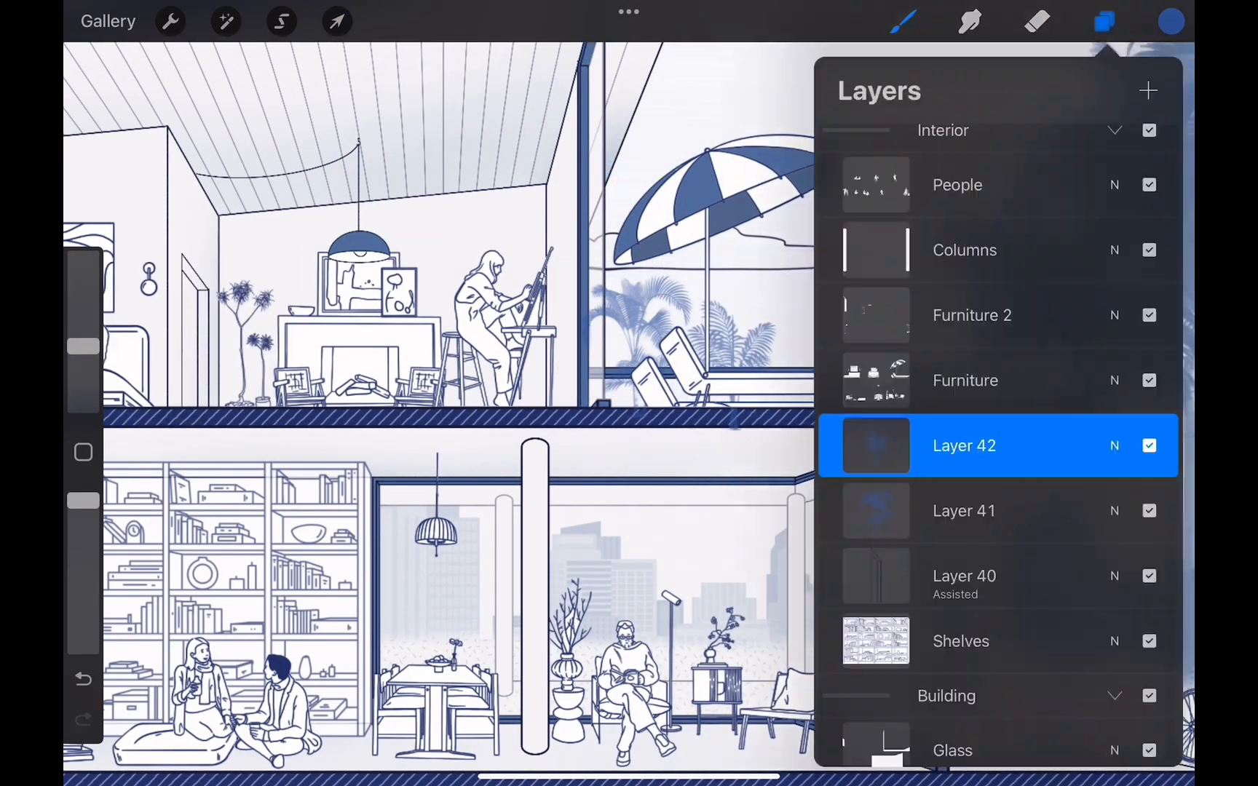
click(1104, 22)
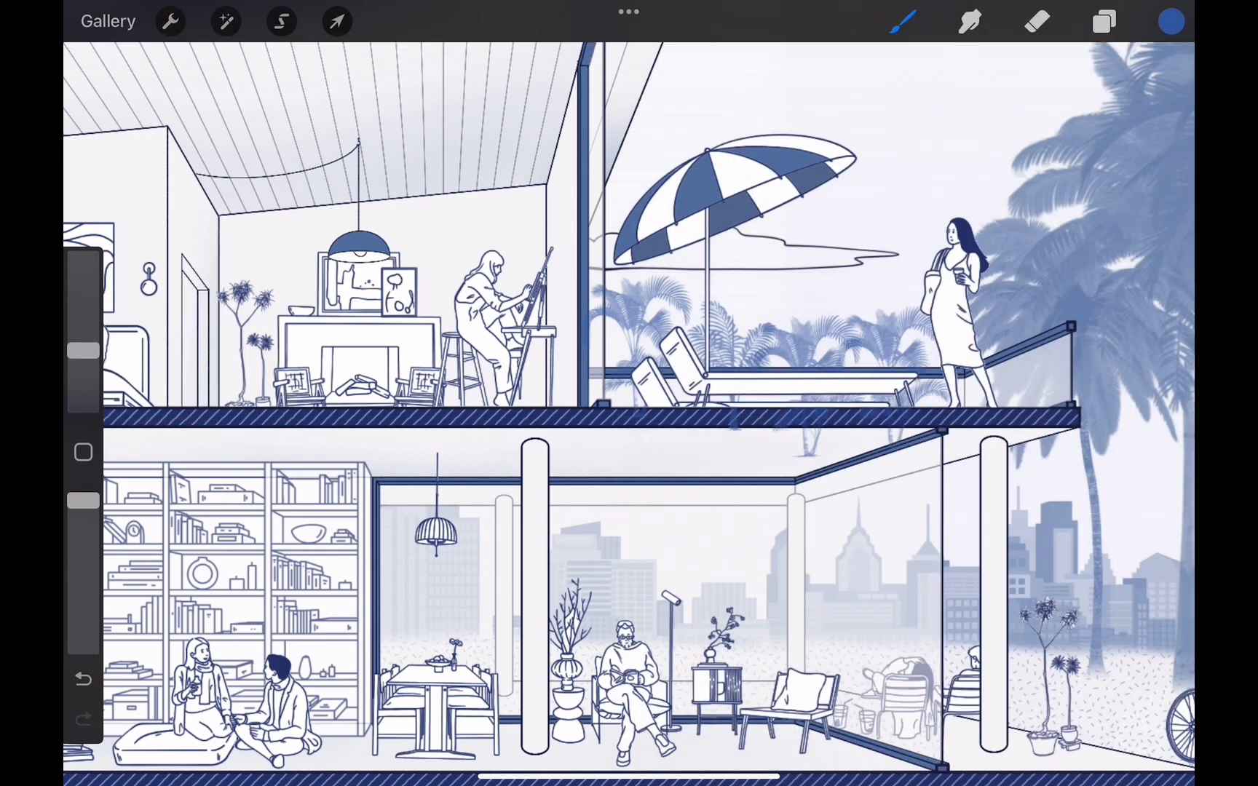
Add palm shrubs around the terrace, refining the area with a rectangular selection.
click(281, 21)
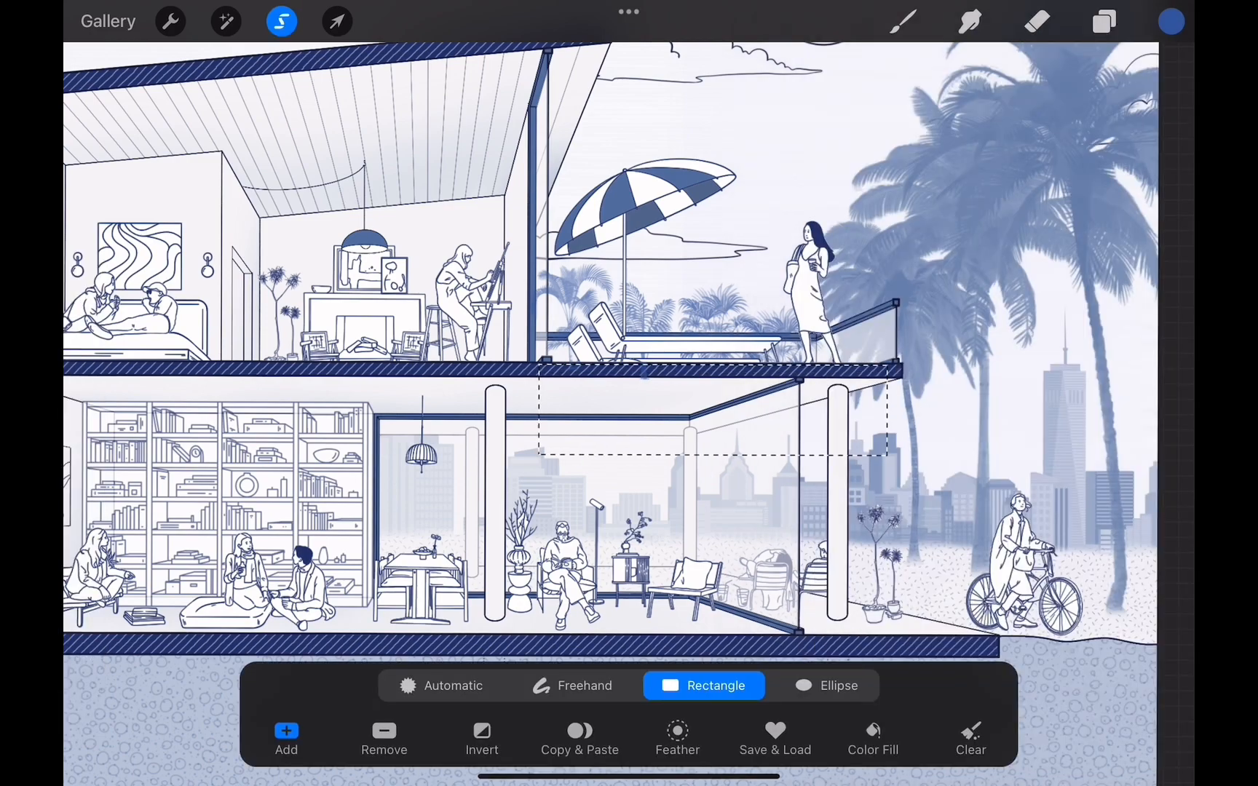
click(904, 21)
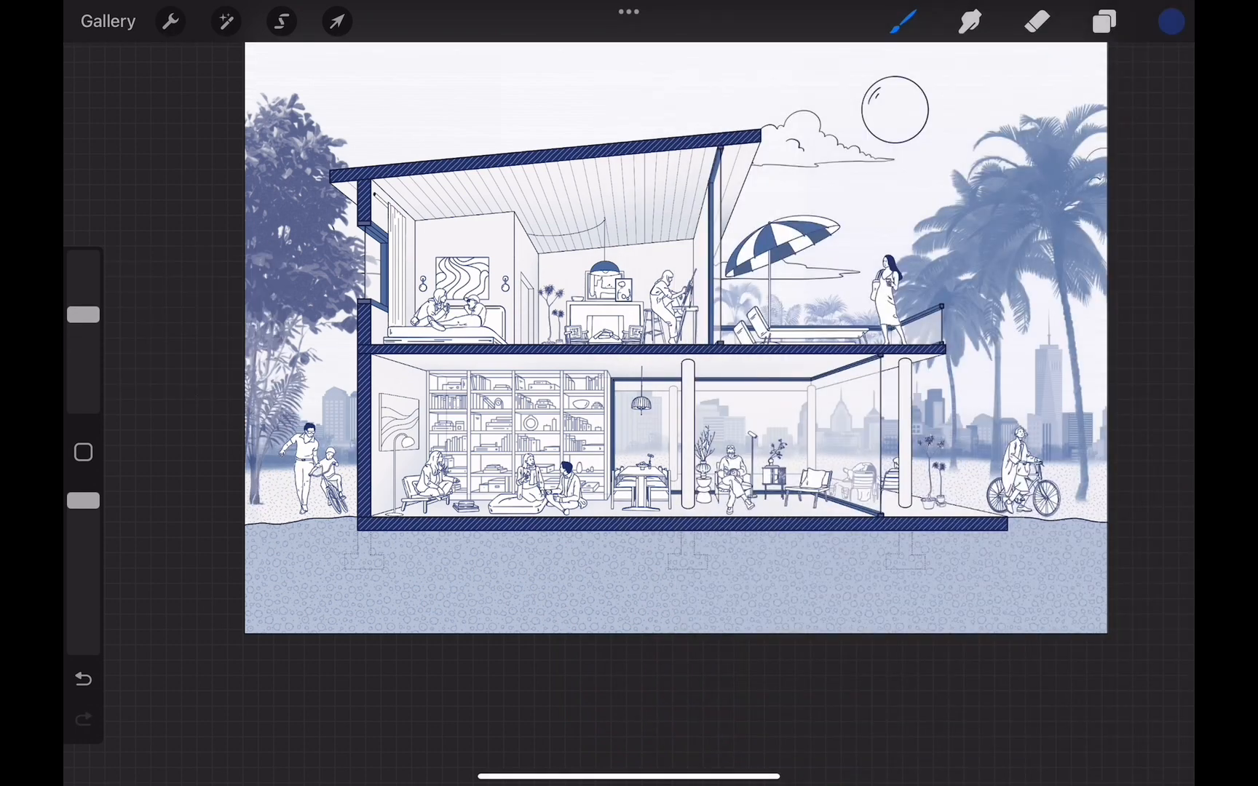
click(1104, 22)
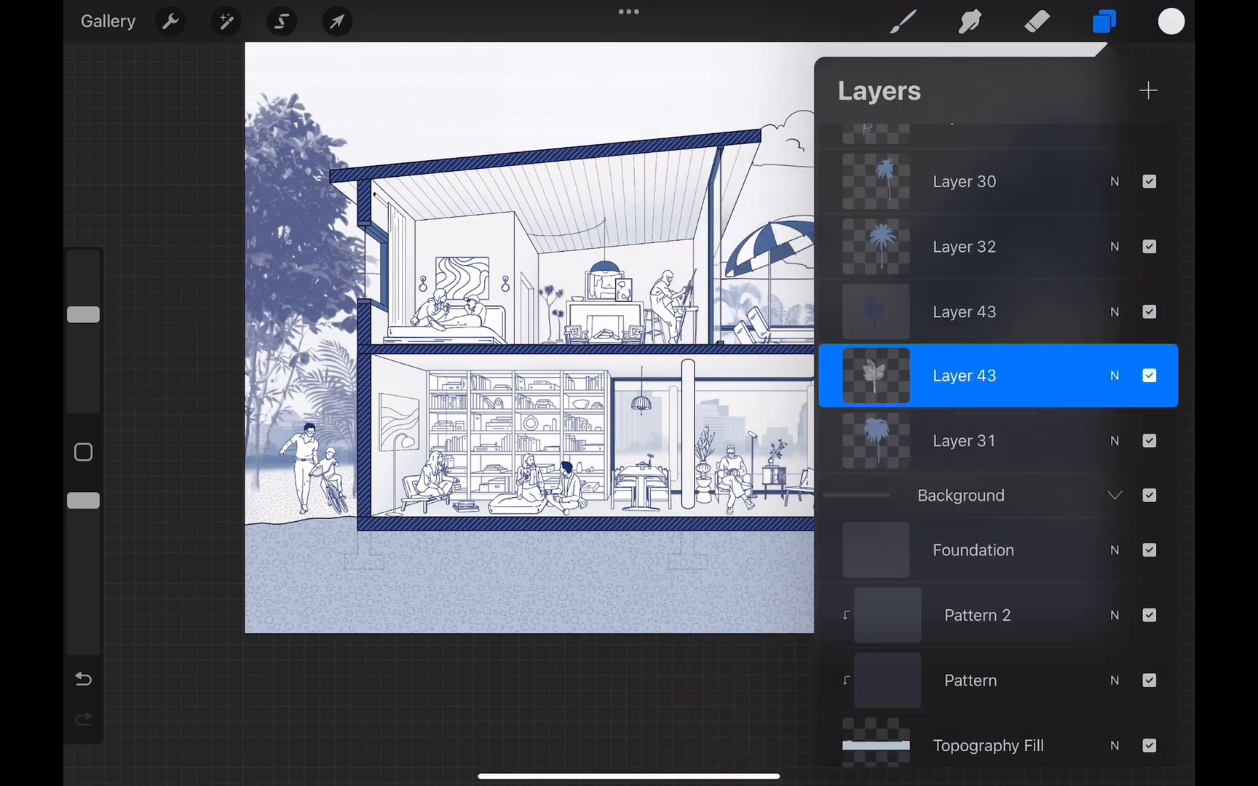
click(1105, 22)
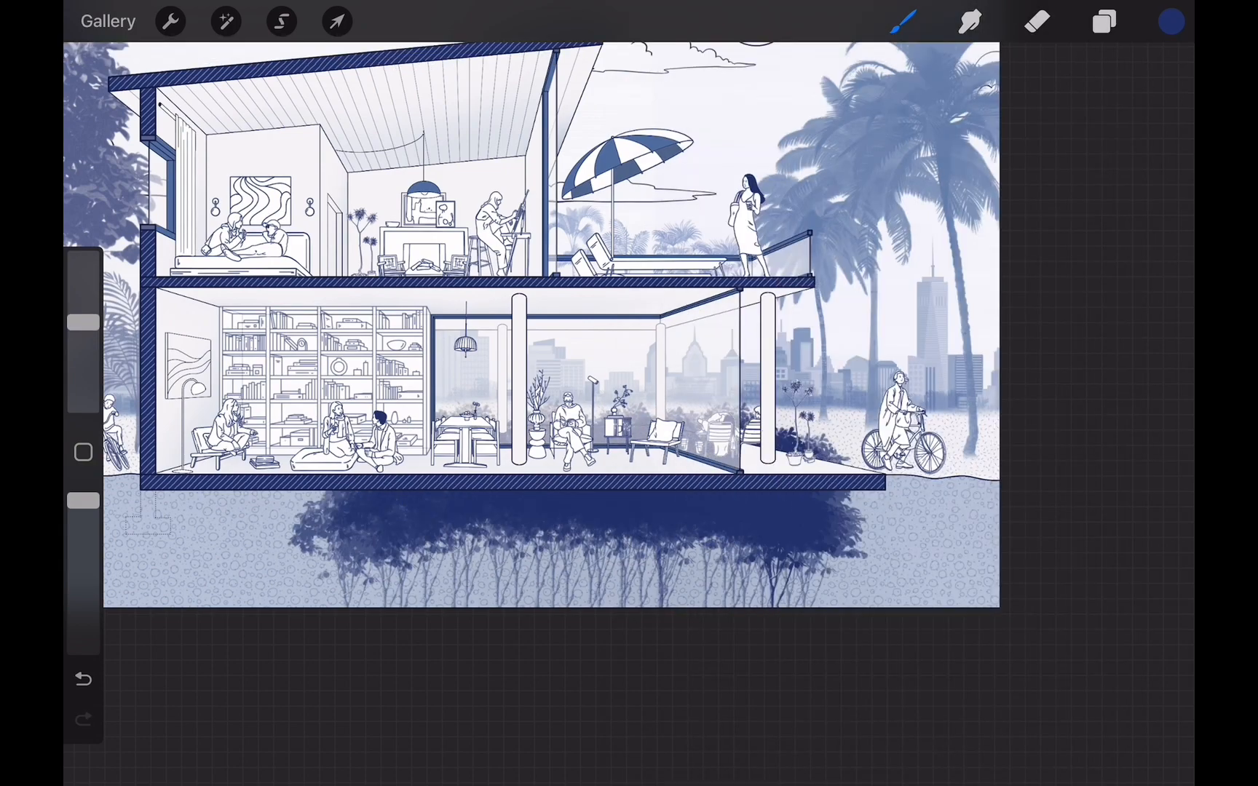
Clear the navy bush band with a freehand selection and move the railing onto the terrace.
click(281, 21)
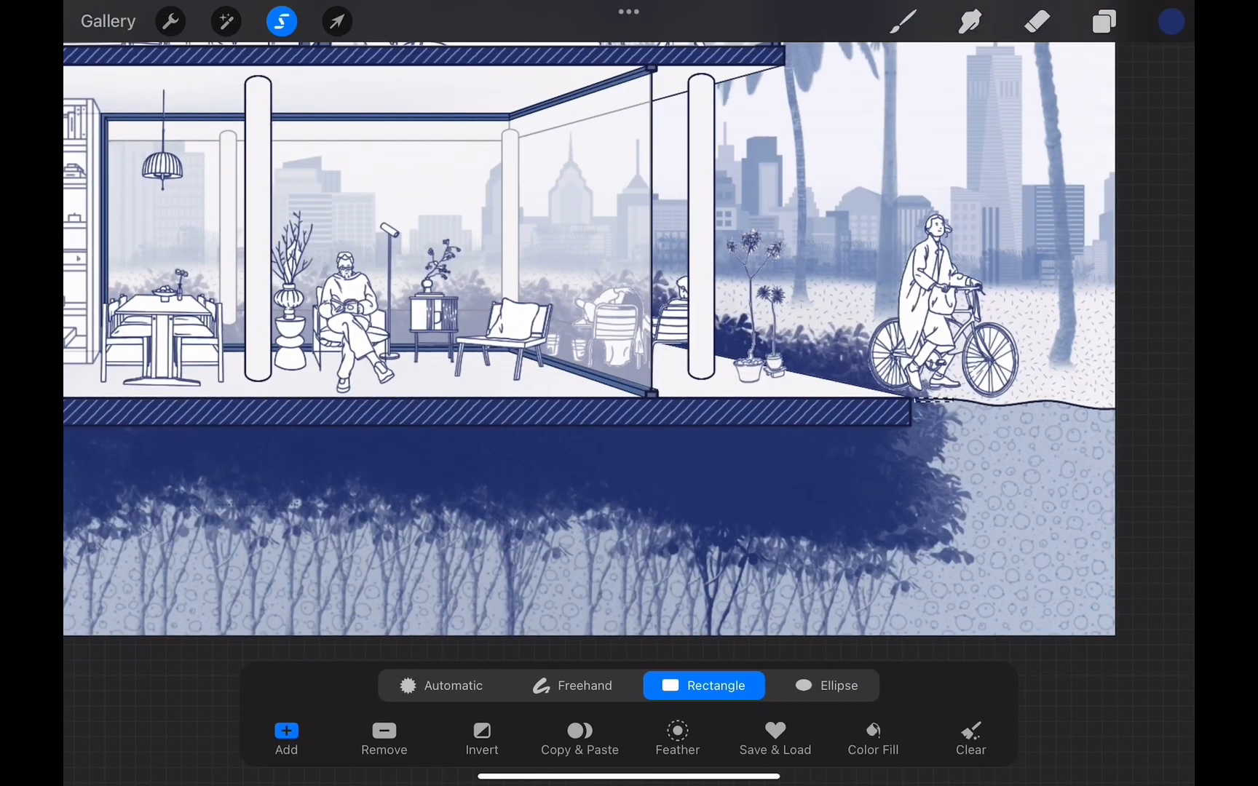
click(573, 685)
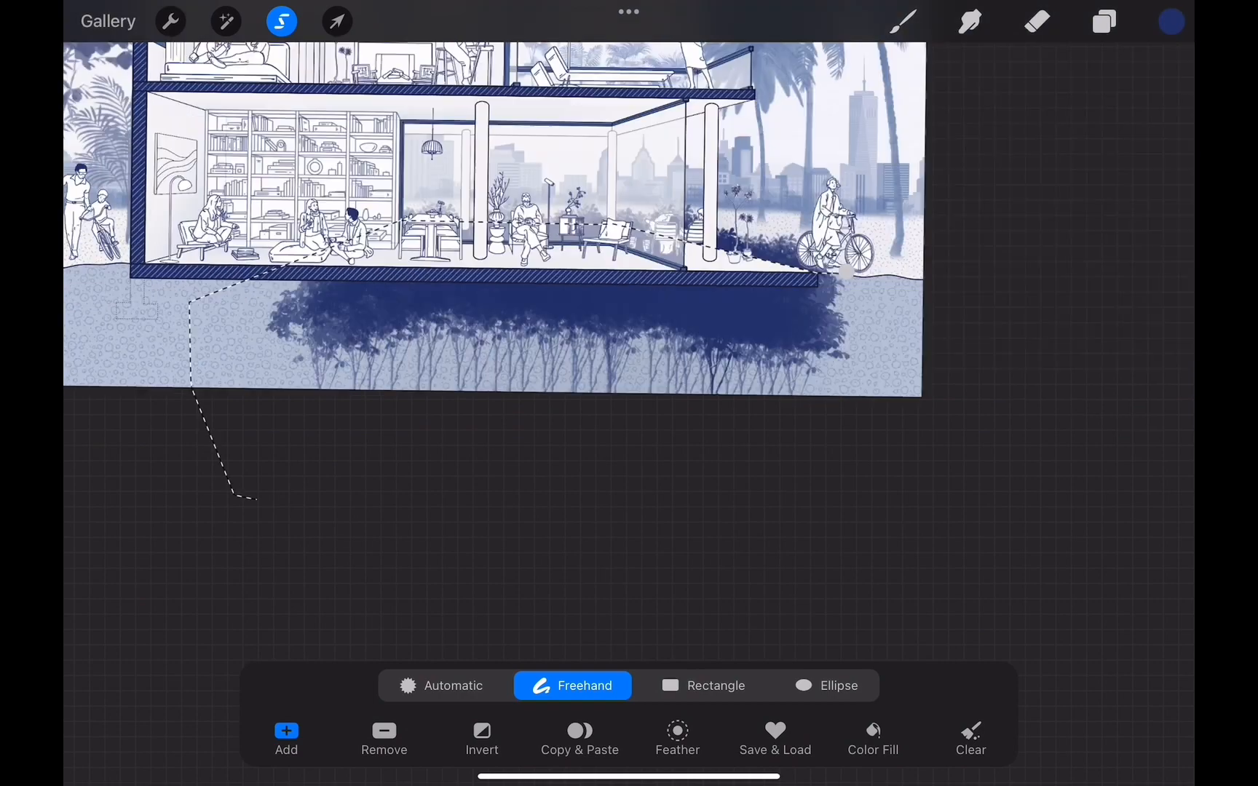
click(1104, 22)
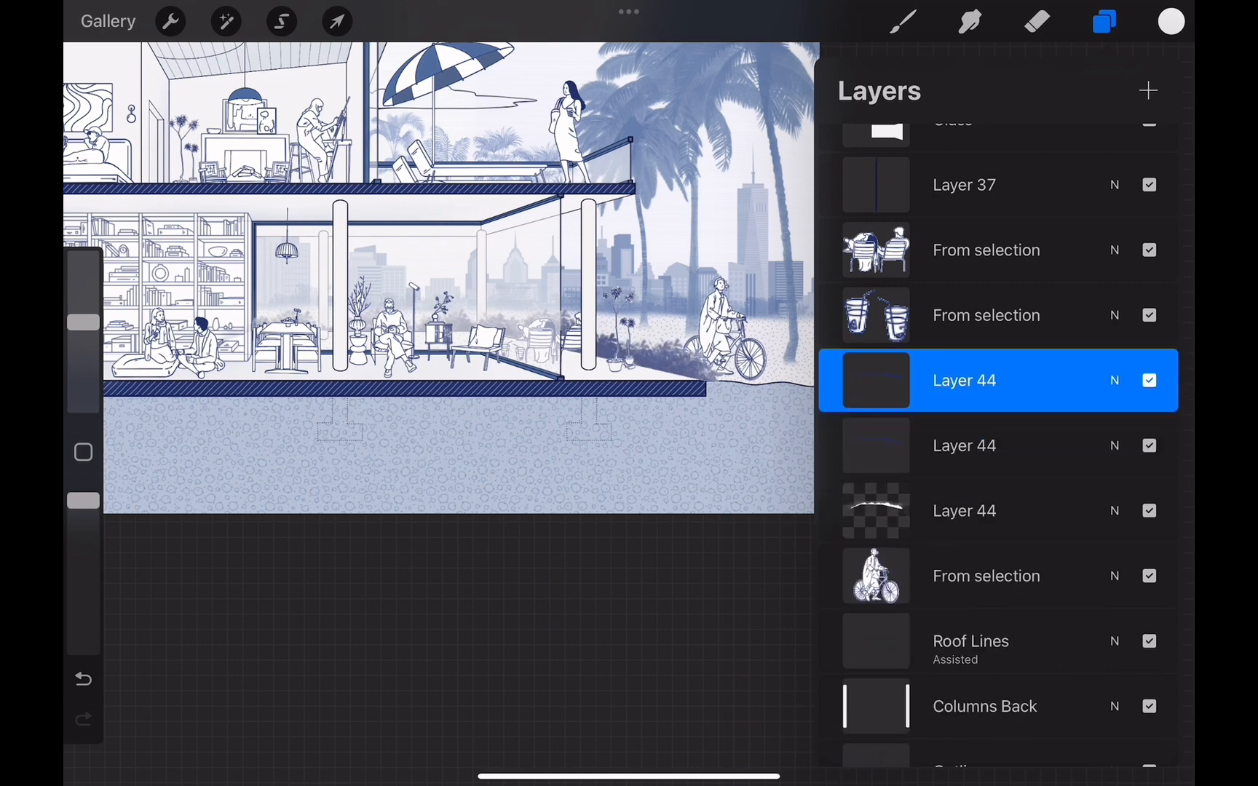
click(1103, 22)
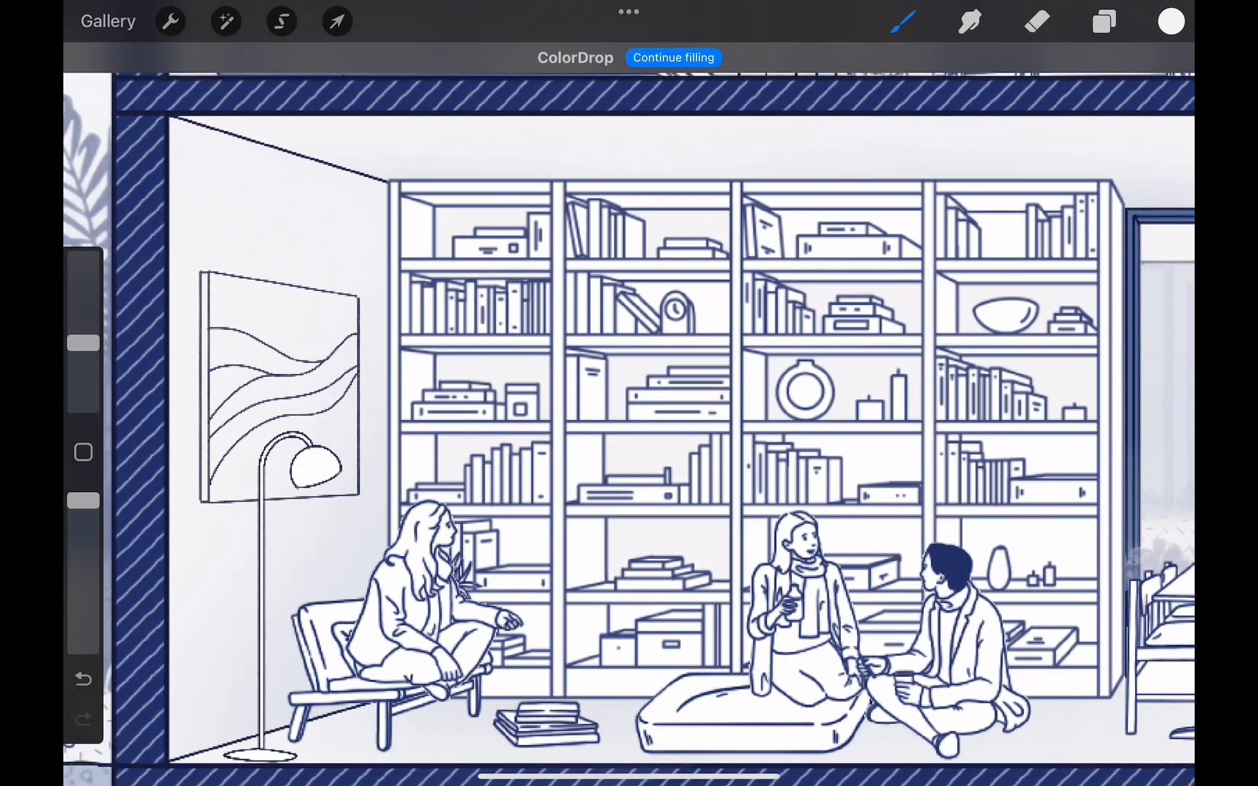
click(1171, 22)
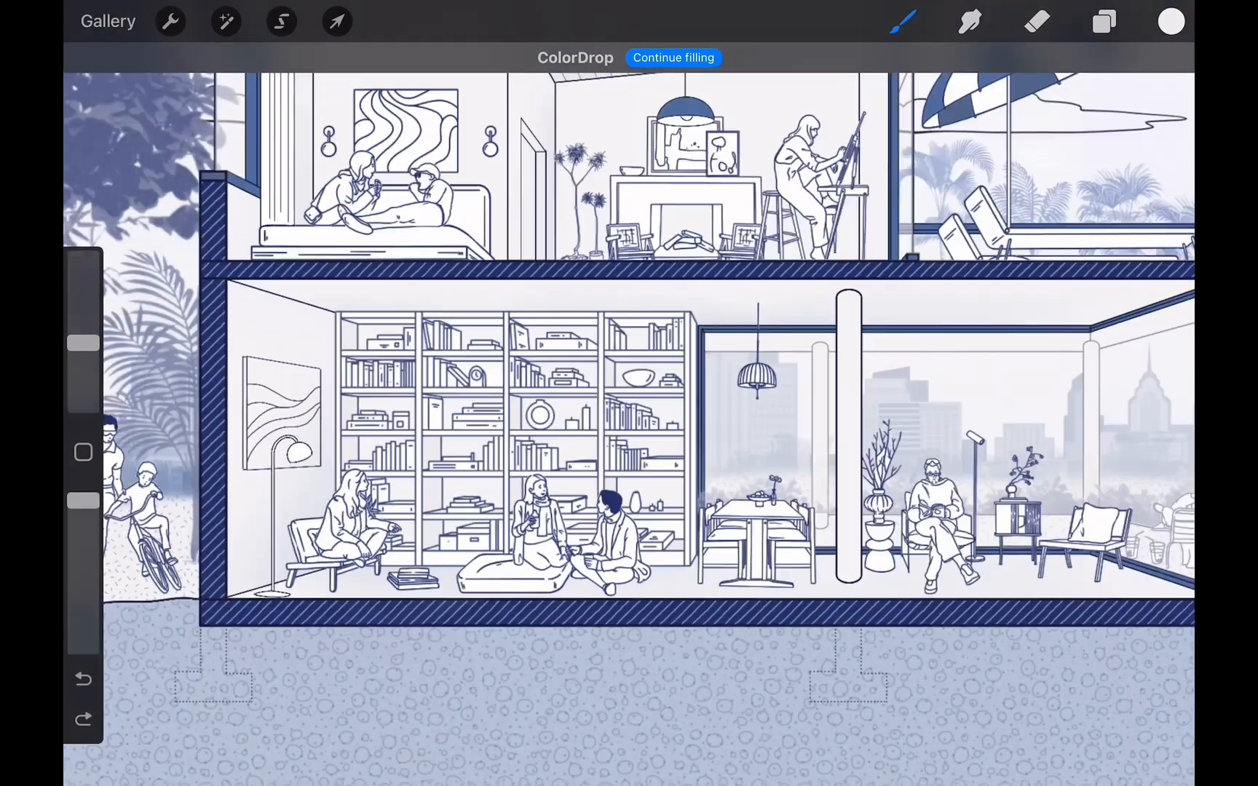
click(336, 22)
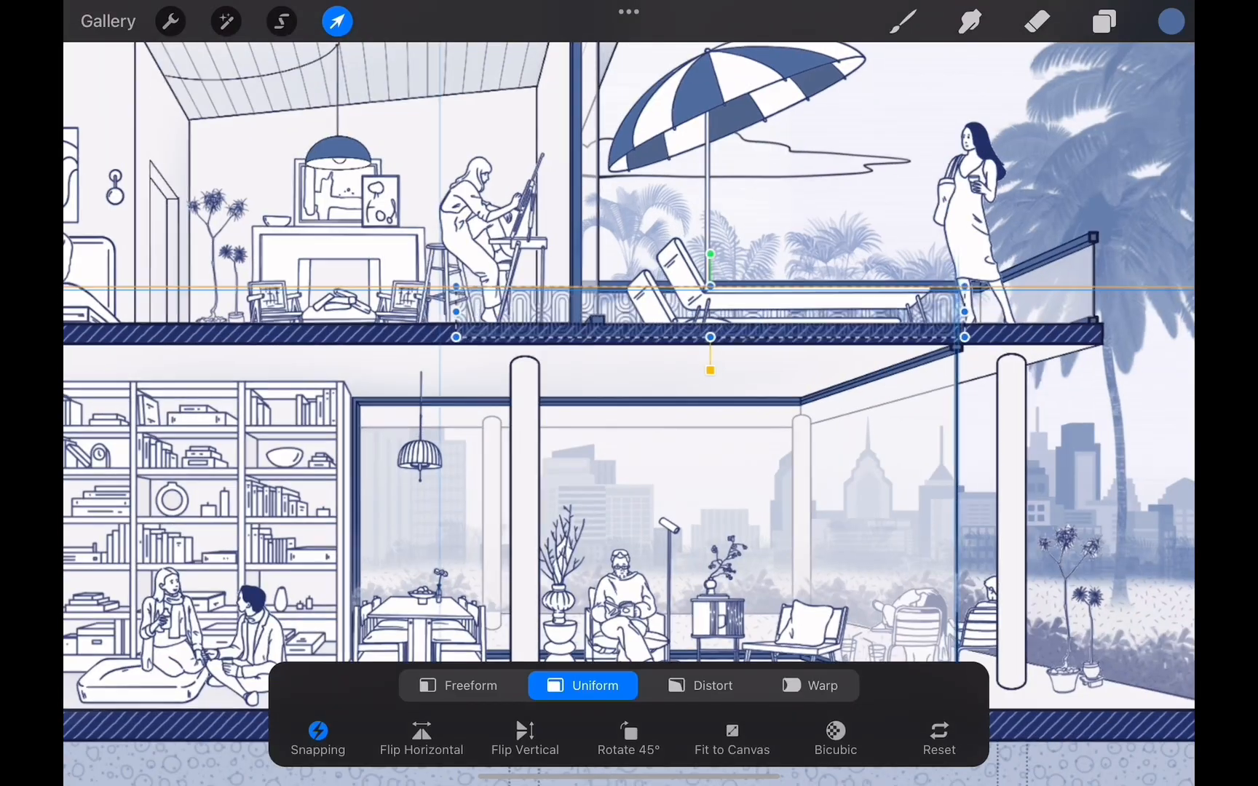
Distort the terrace railing into perspective and erase its excess.
click(700, 685)
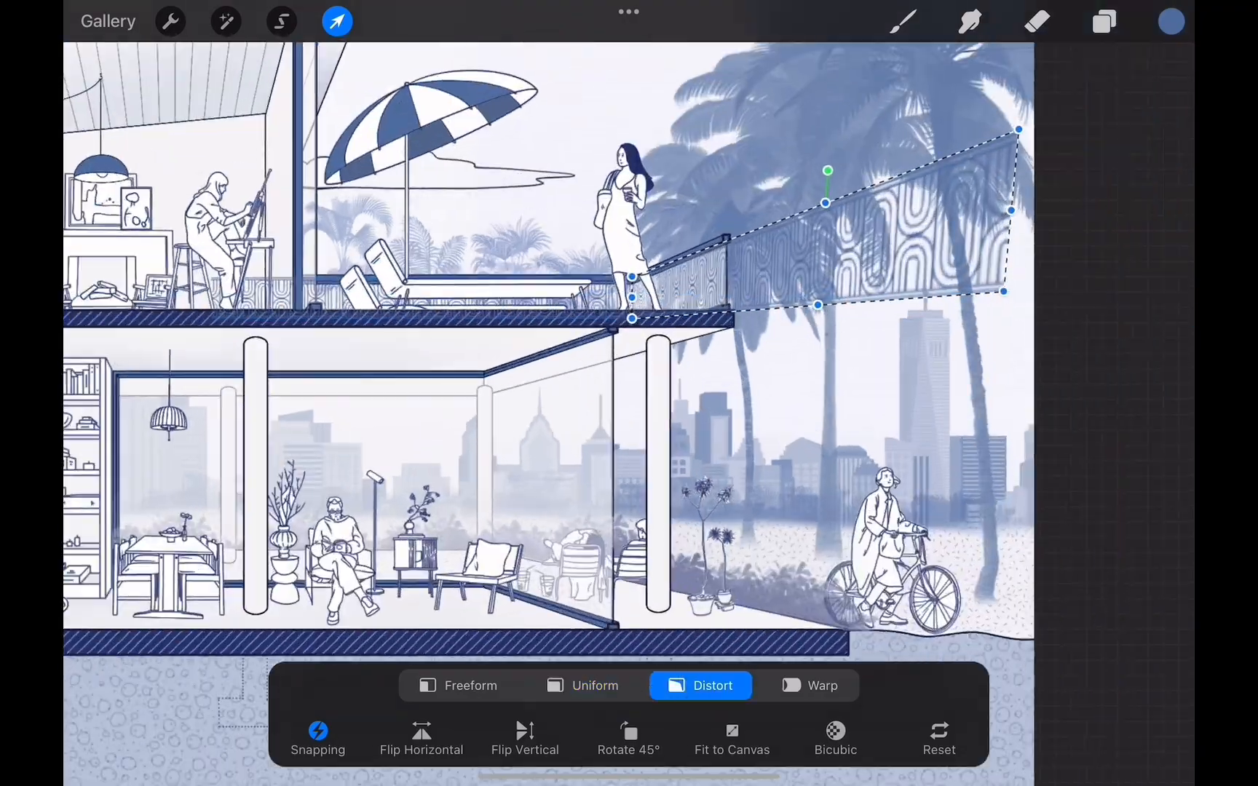
click(281, 21)
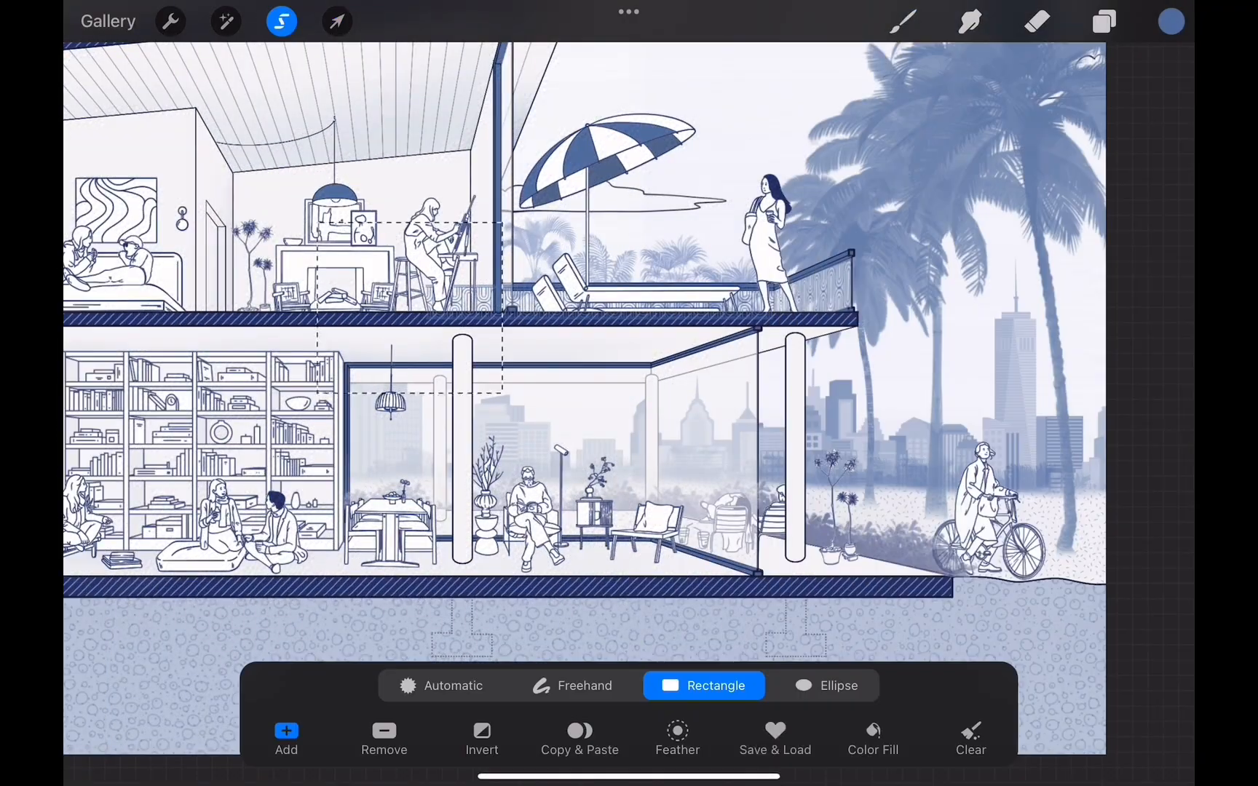
click(281, 21)
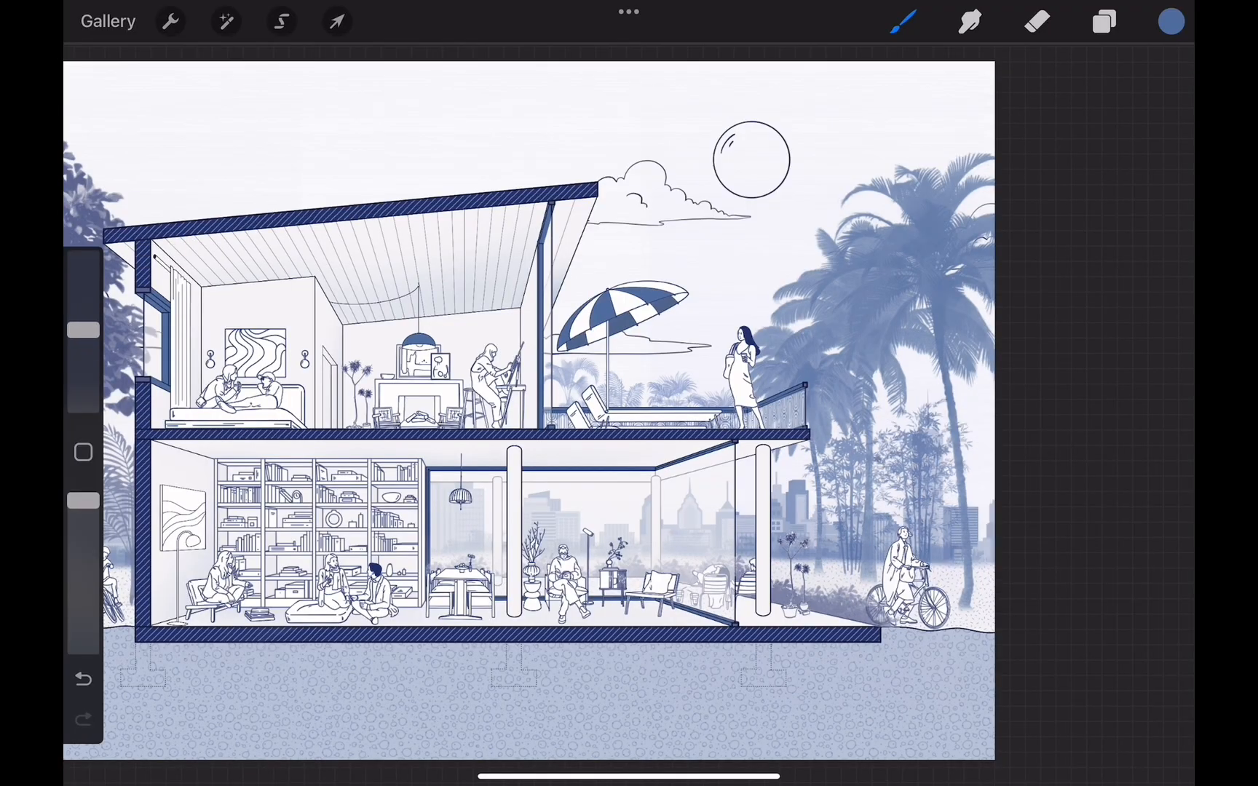
click(1038, 21)
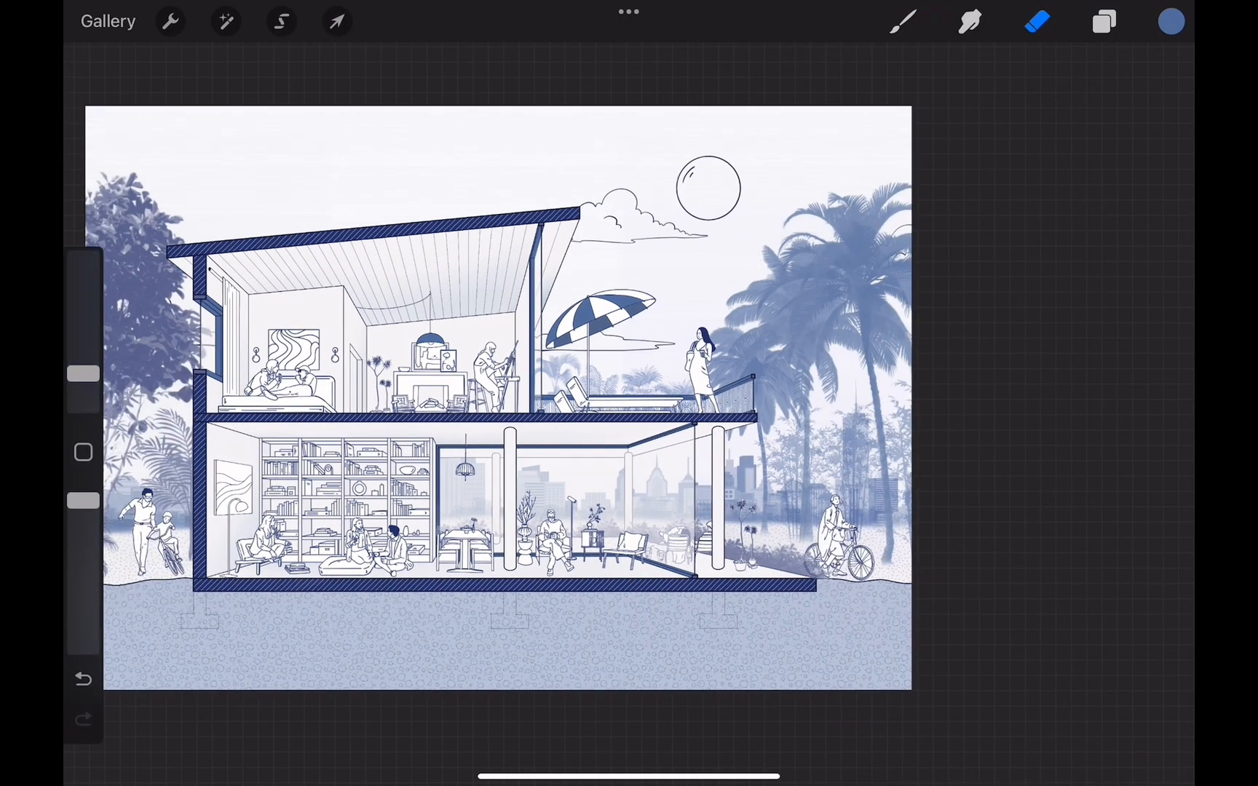
Stamp palm trees, reshape the cyclist and palm area, and resize the clouds.
click(904, 22)
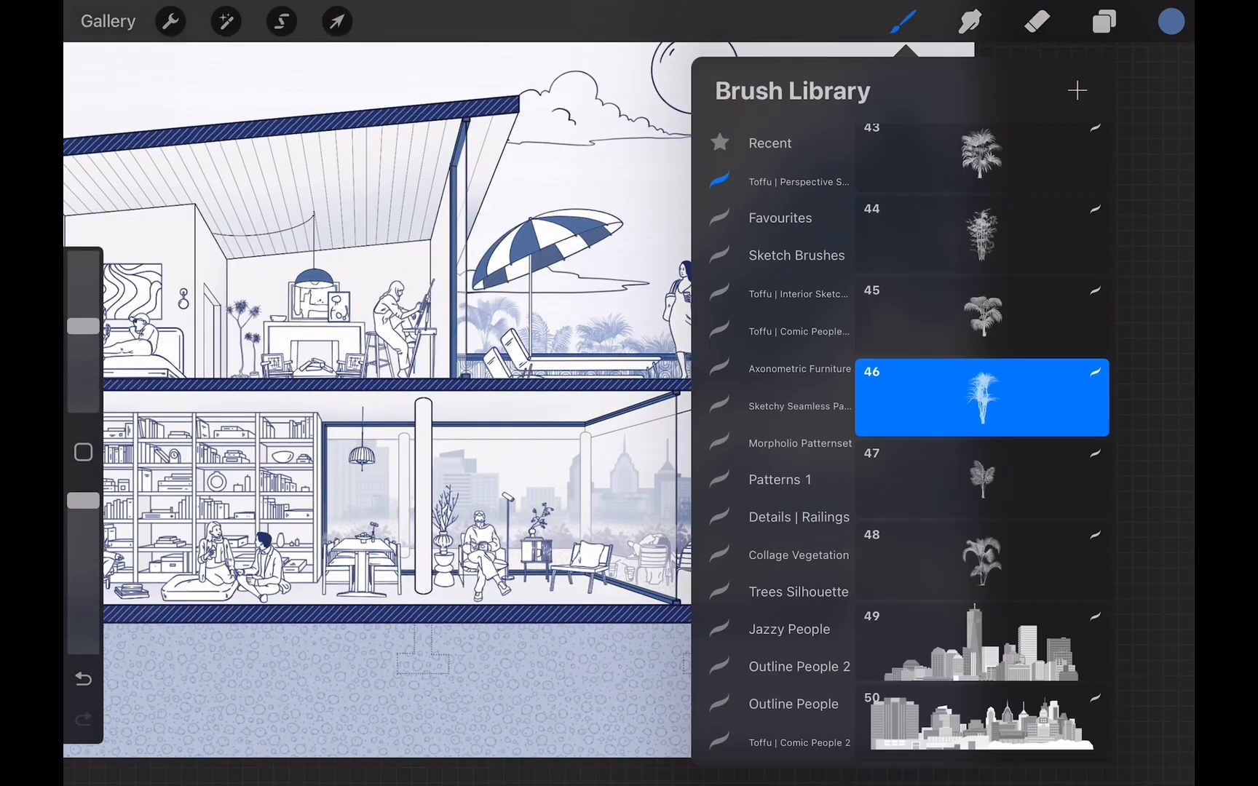
click(1104, 22)
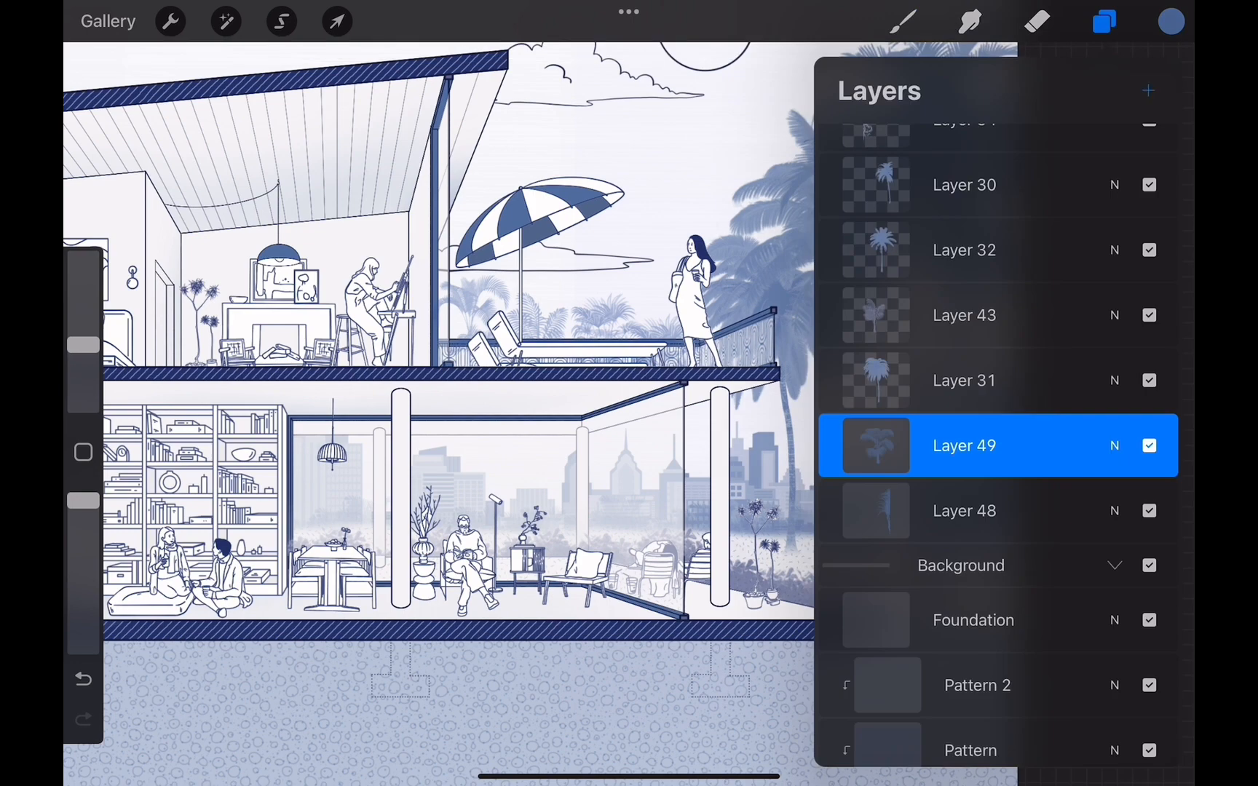
click(336, 21)
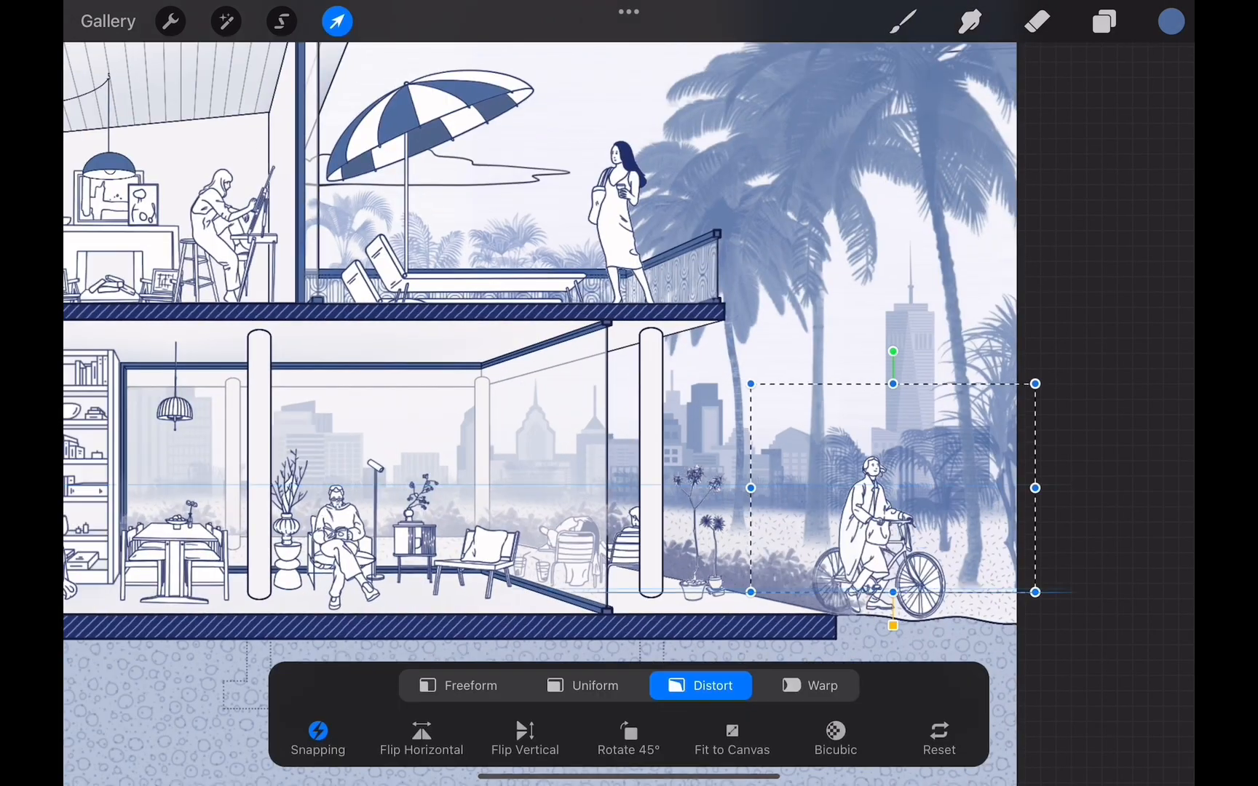
click(337, 21)
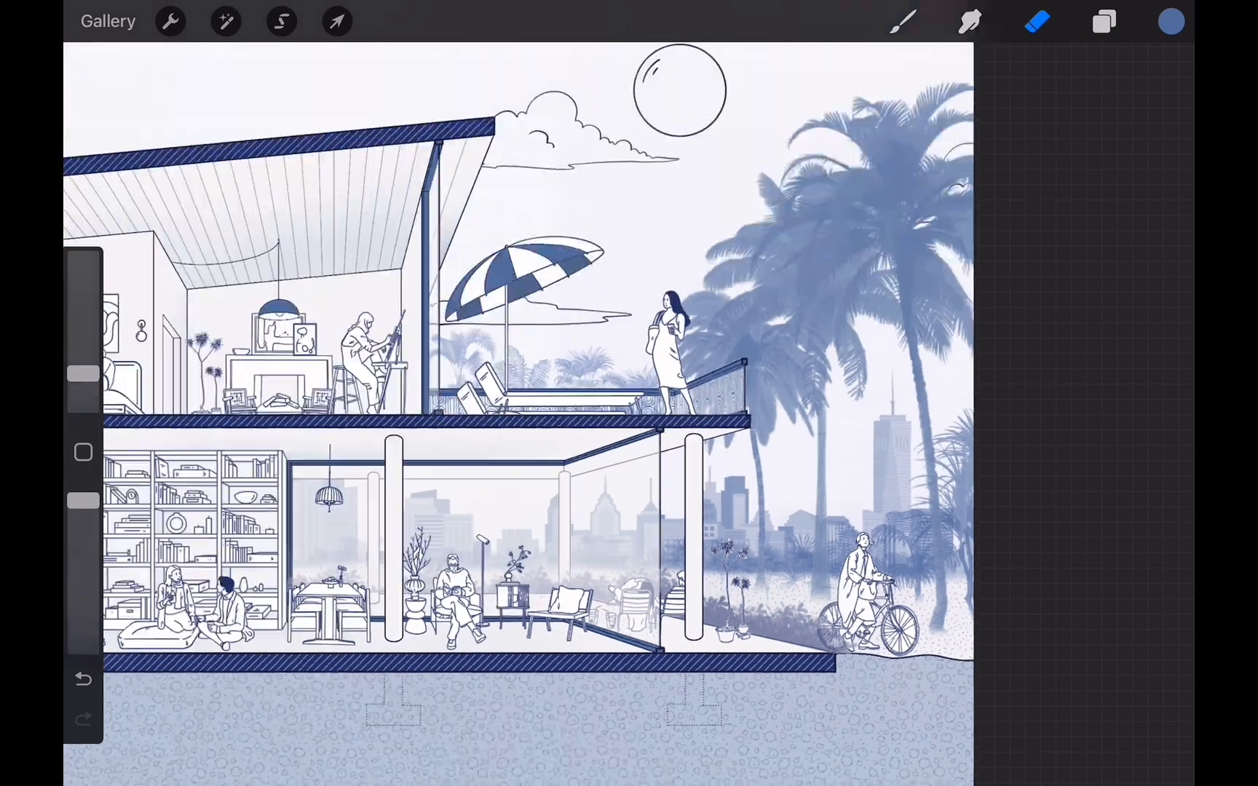
click(337, 21)
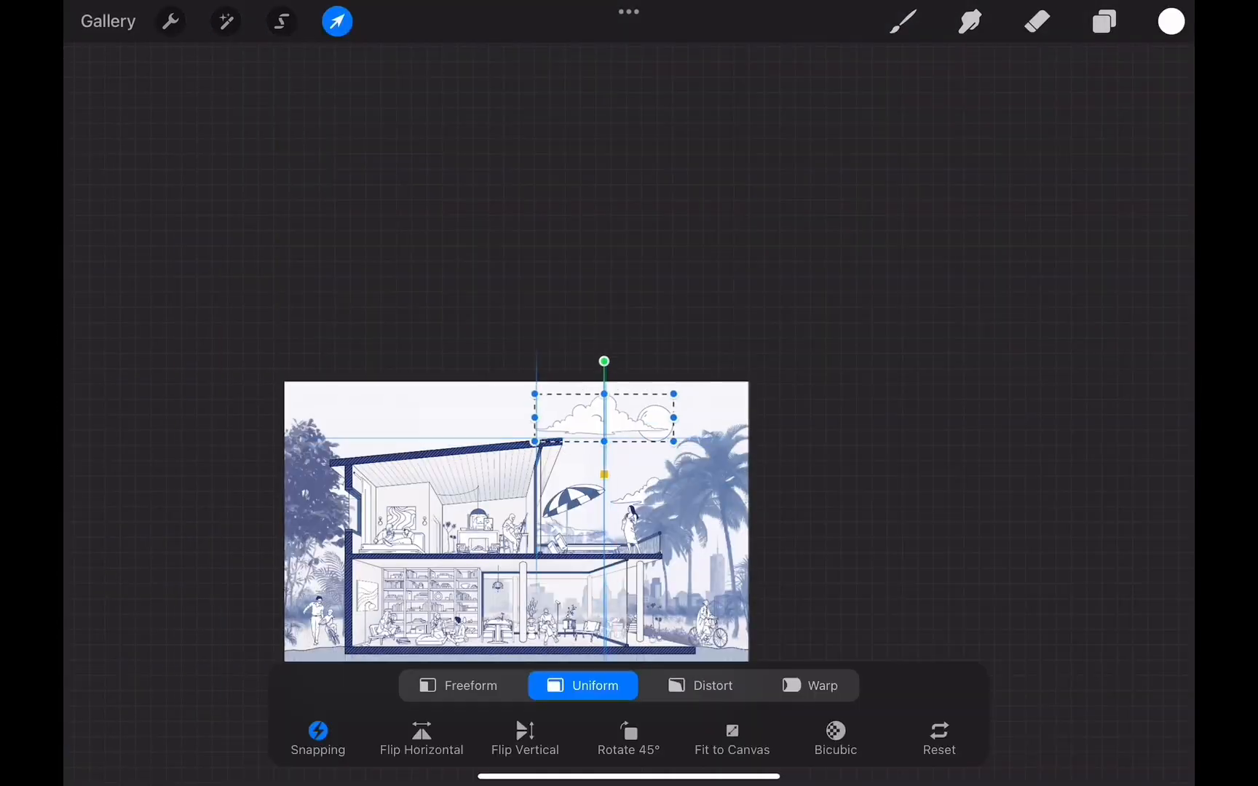
Arrange the layers into Interior, Building, Trees, Ground and Background groups, checking the Building group's contents.
click(902, 22)
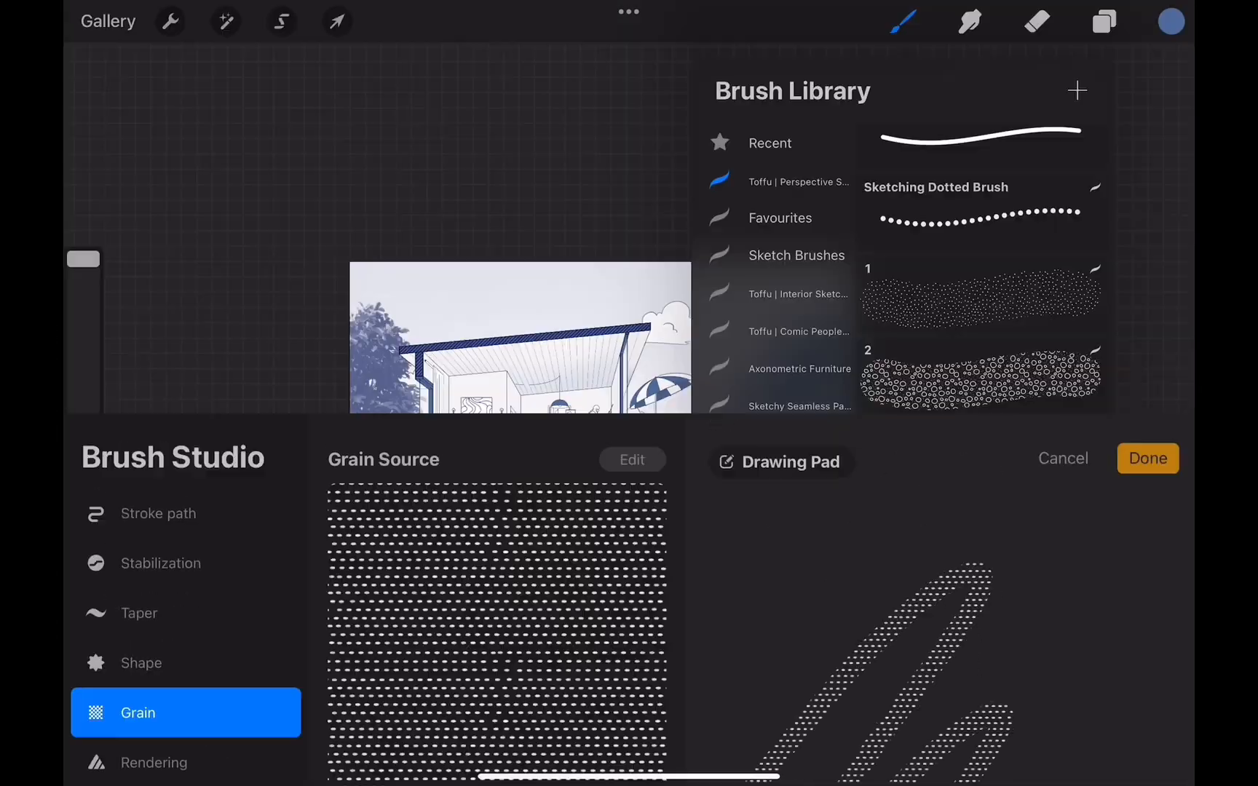
click(1103, 22)
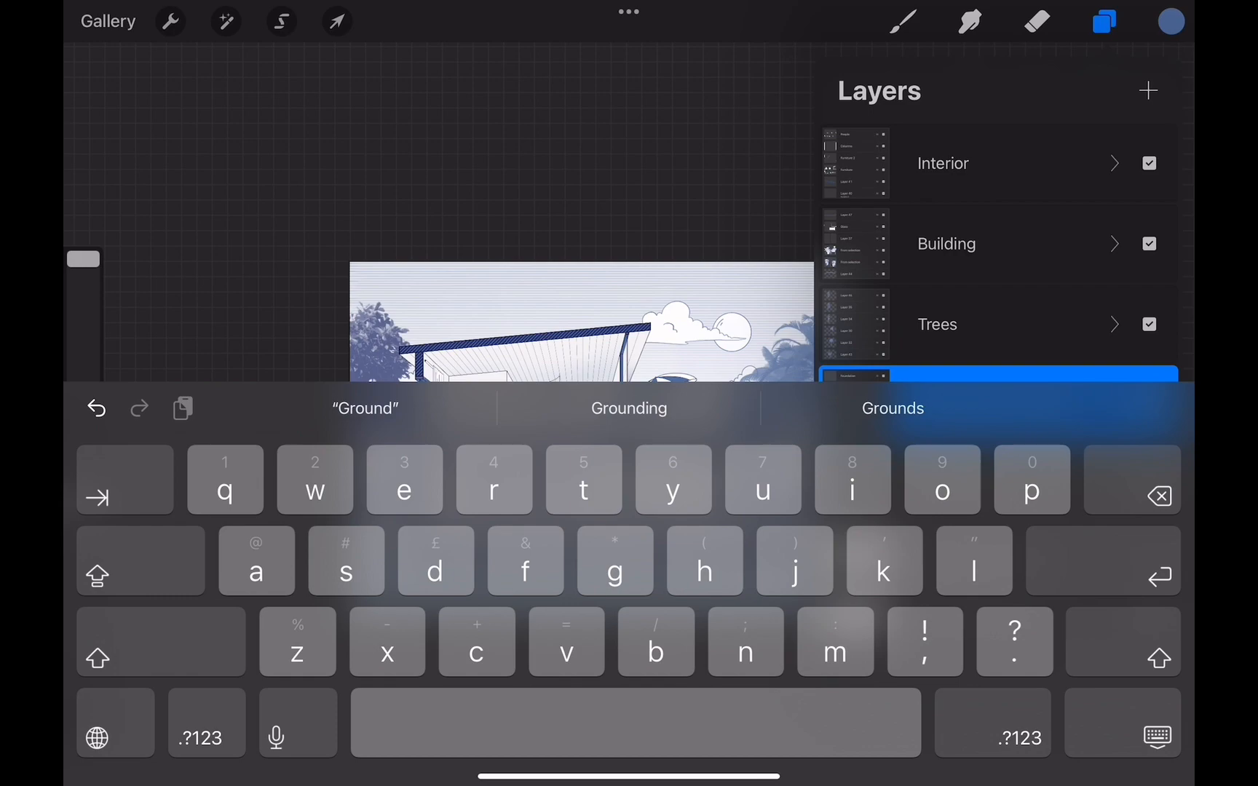
click(1114, 244)
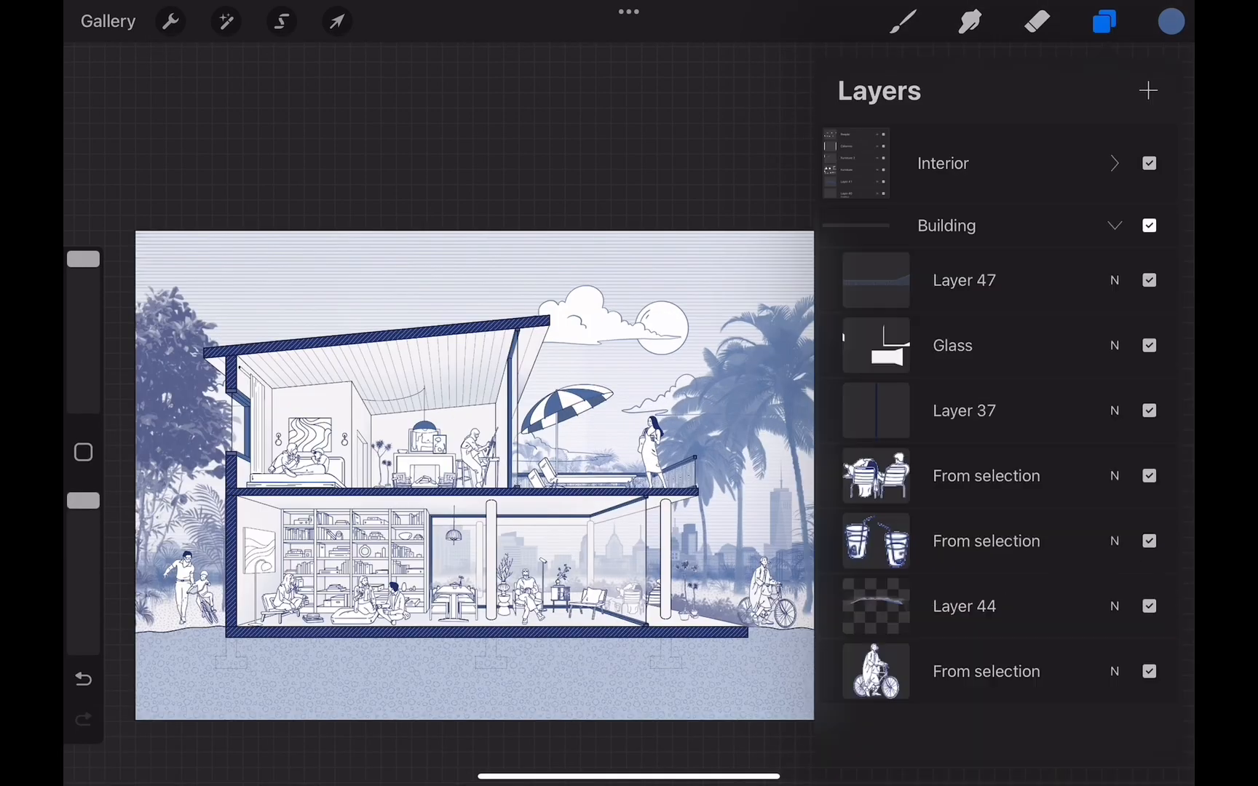
scroll(down, 3)
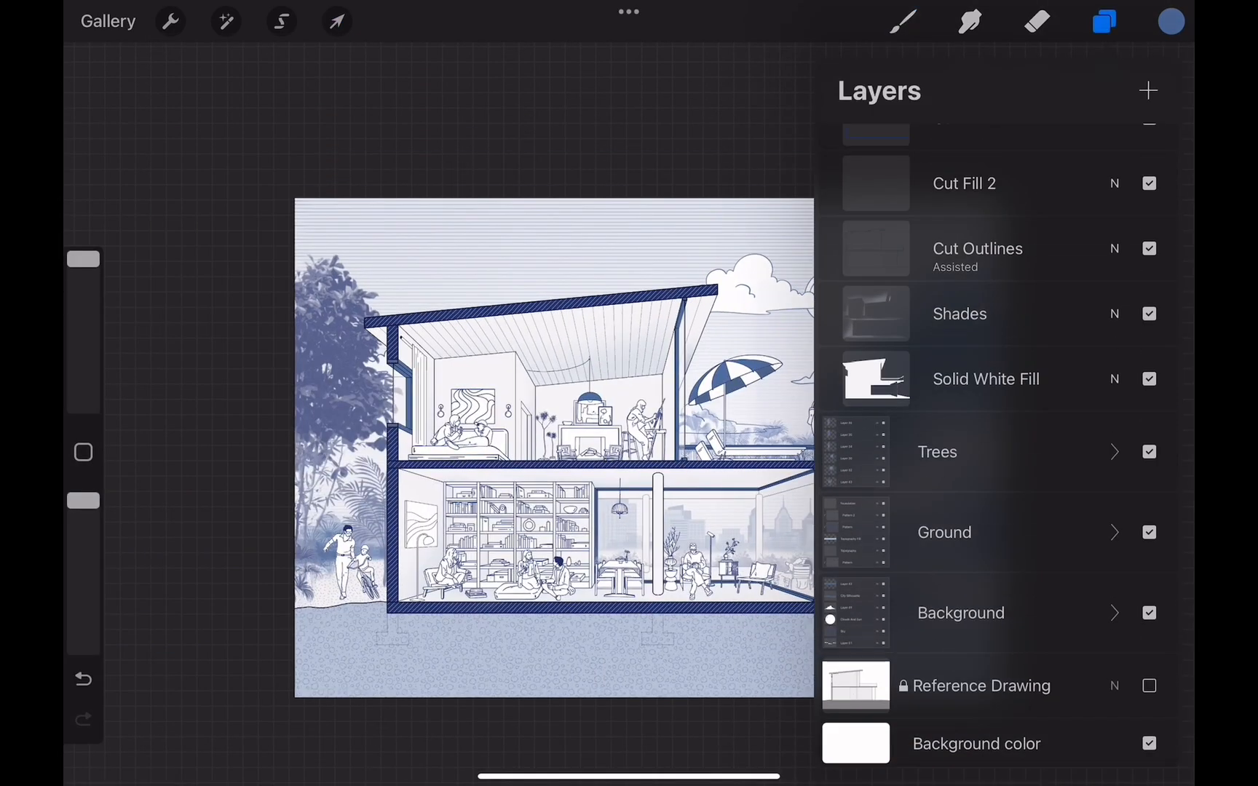
click(170, 22)
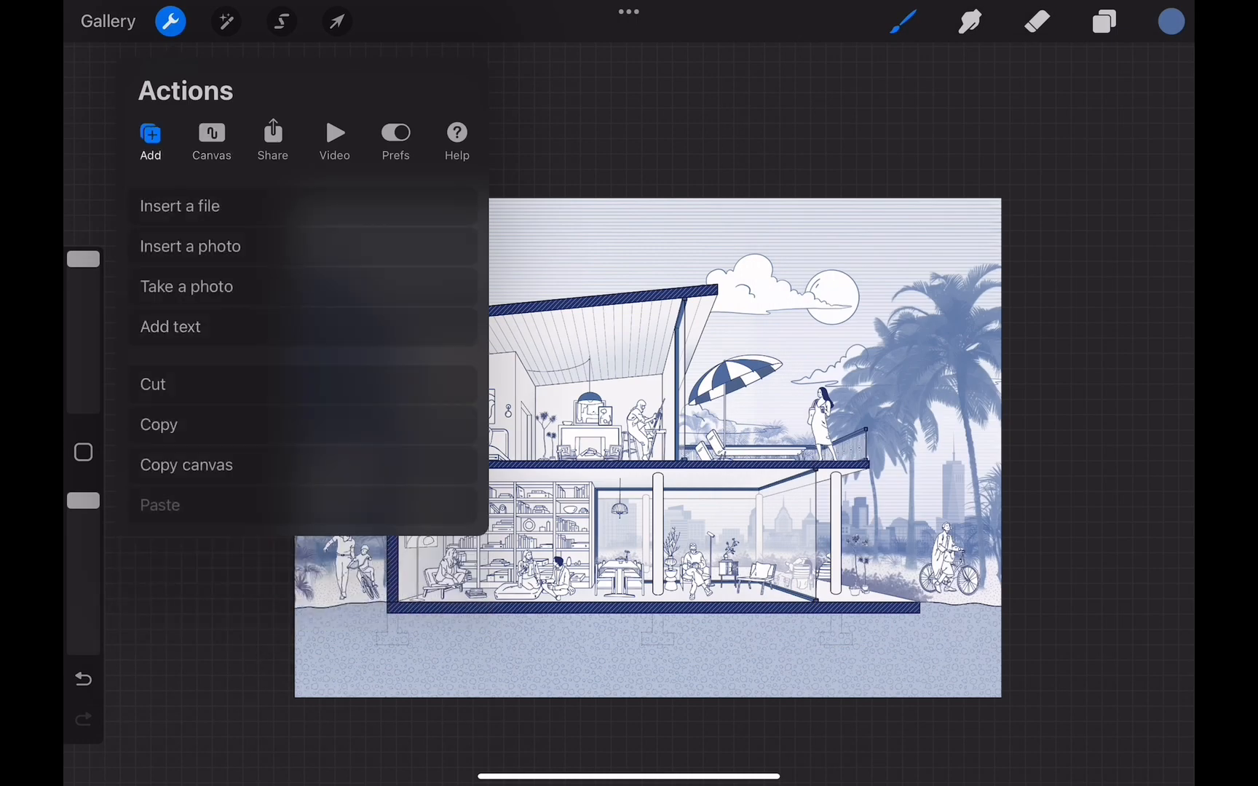
Copy the whole canvas and paste it as an Inserted Image layer above the groups.
click(272, 137)
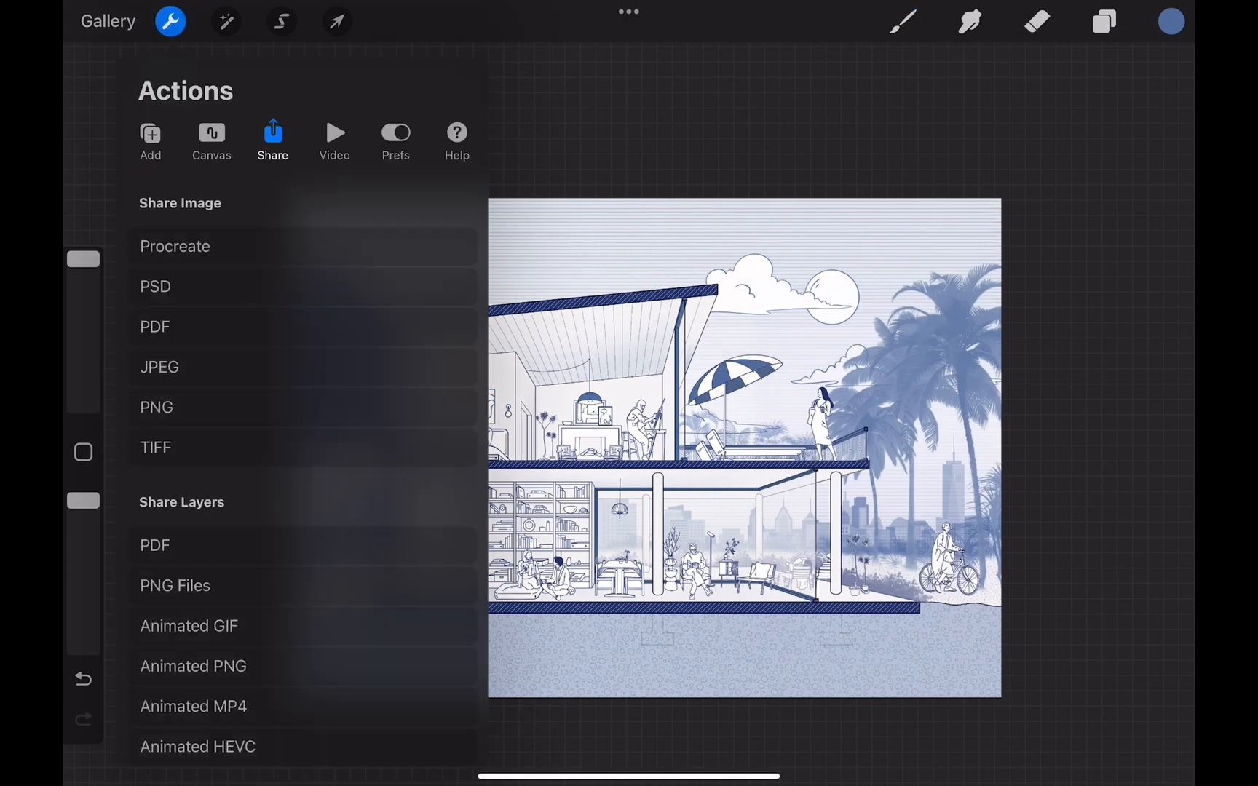
click(150, 136)
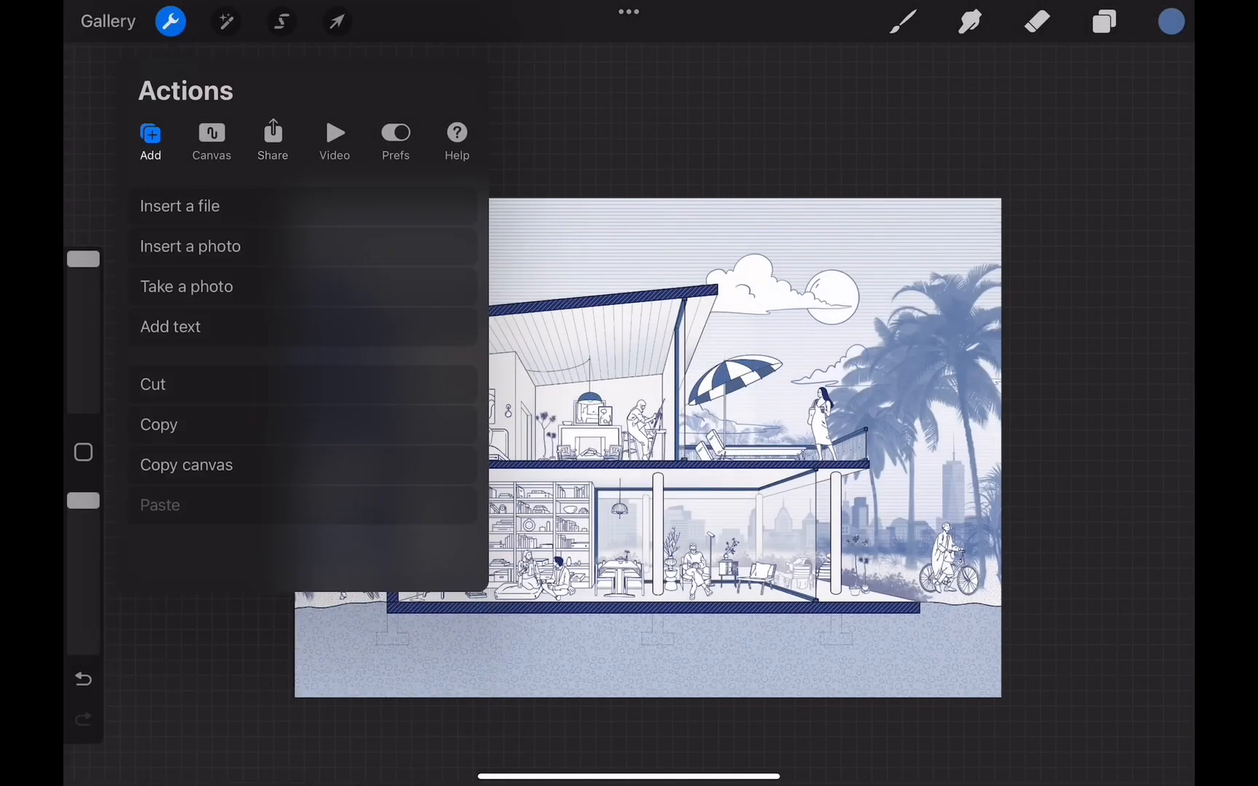
click(1103, 22)
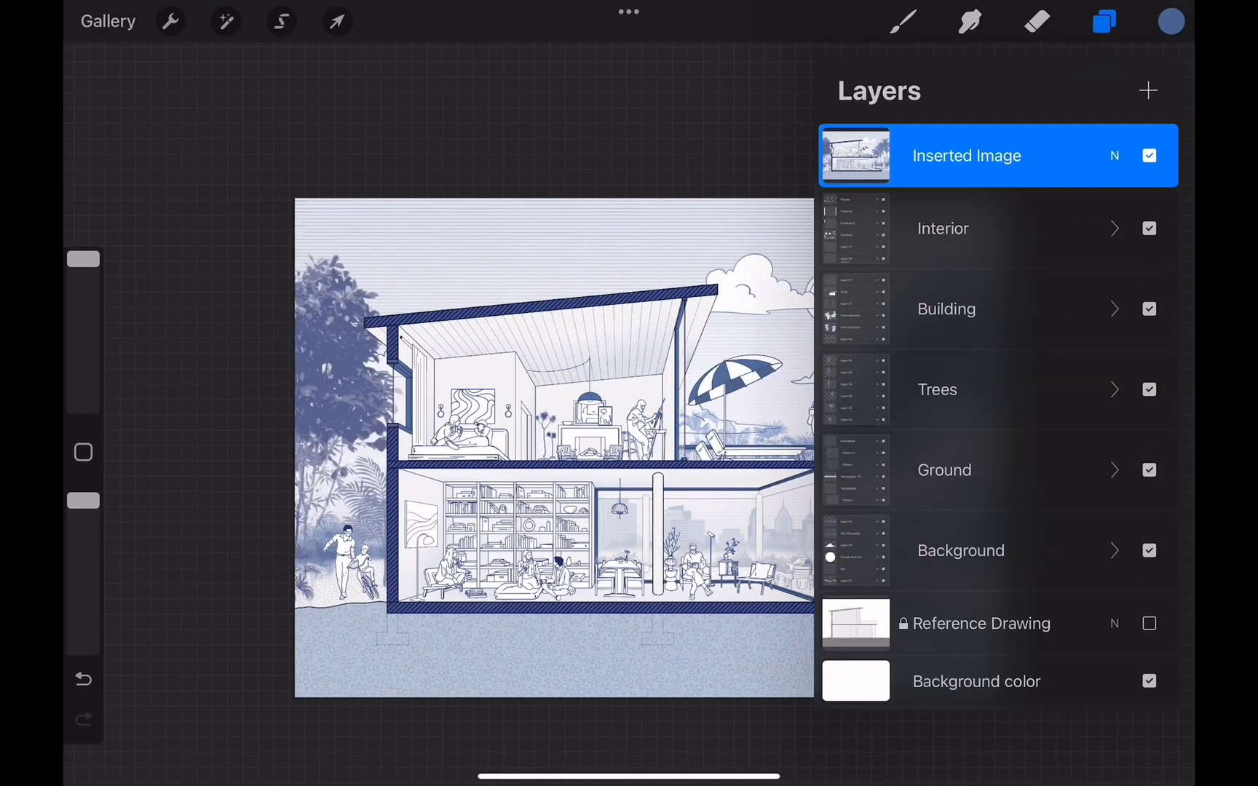
click(226, 22)
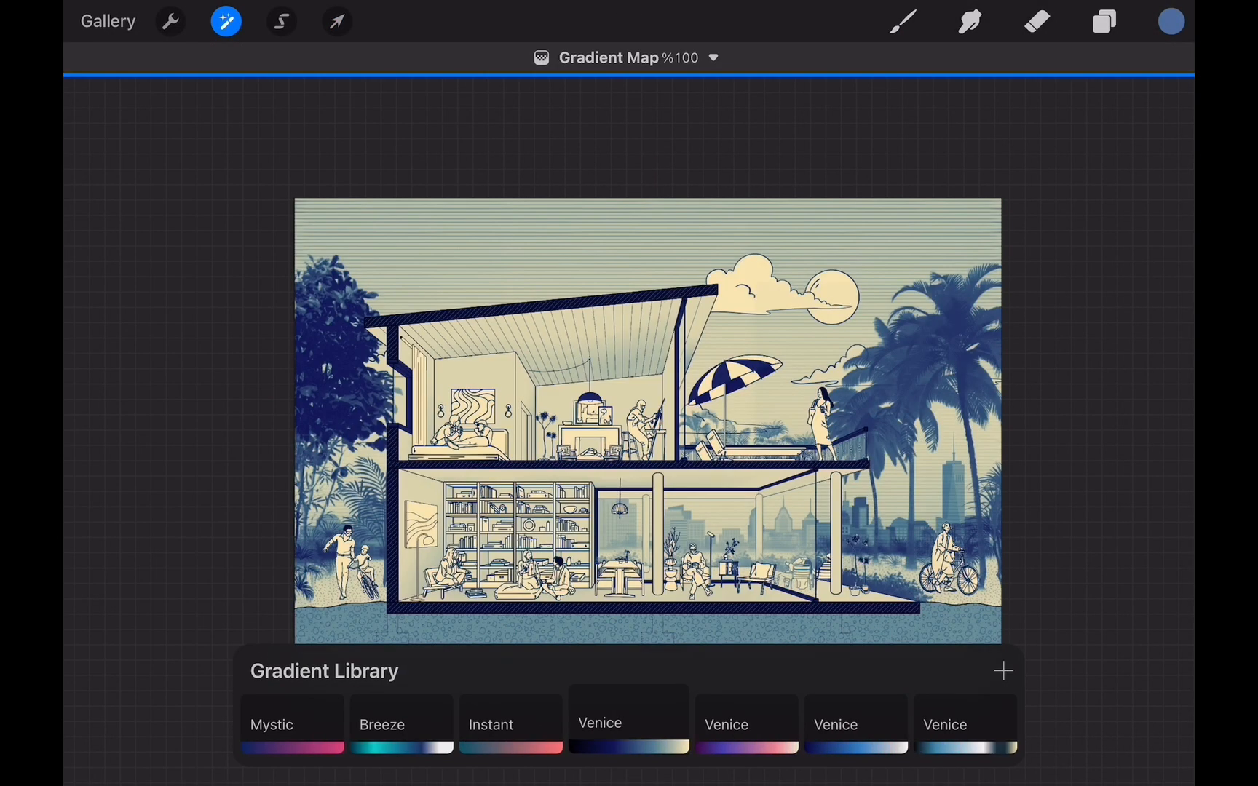
Apply a blue Gradient Library preset as a gradient map to the Inserted Image layer.
scroll(left, 3)
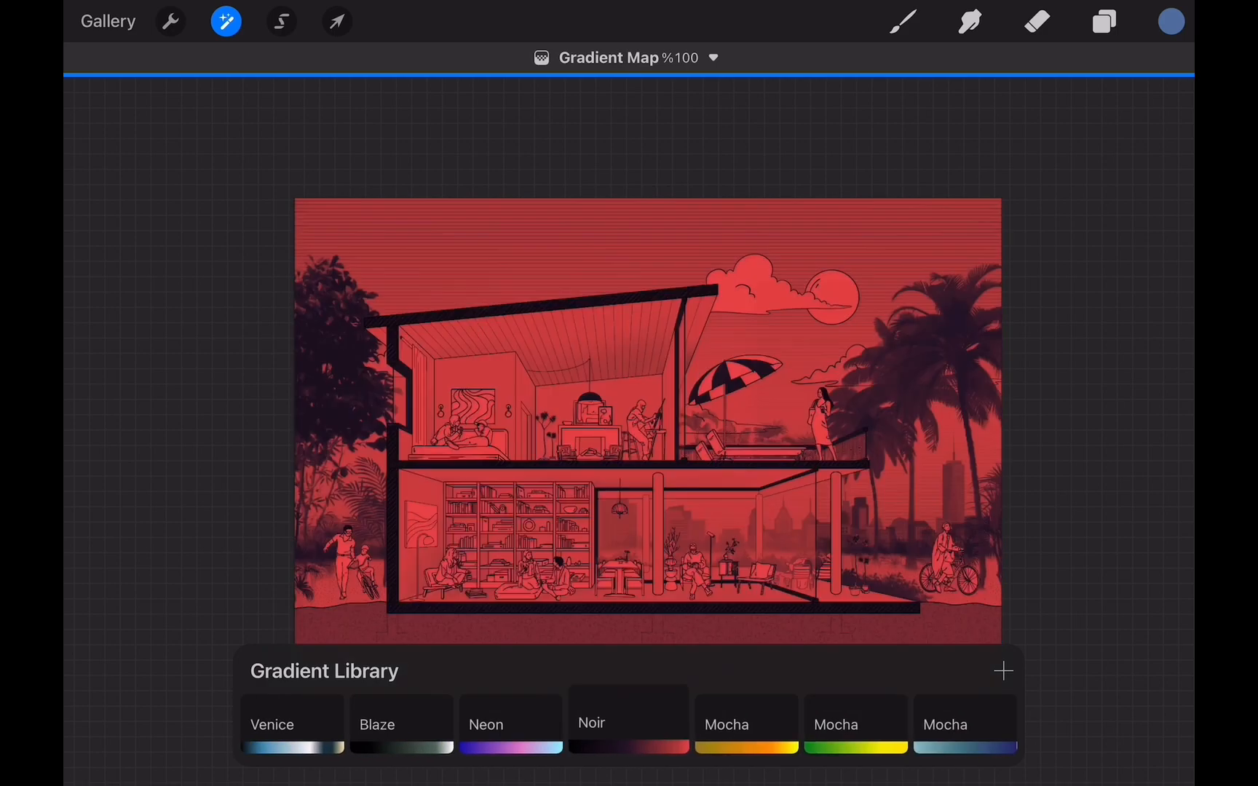
click(1102, 22)
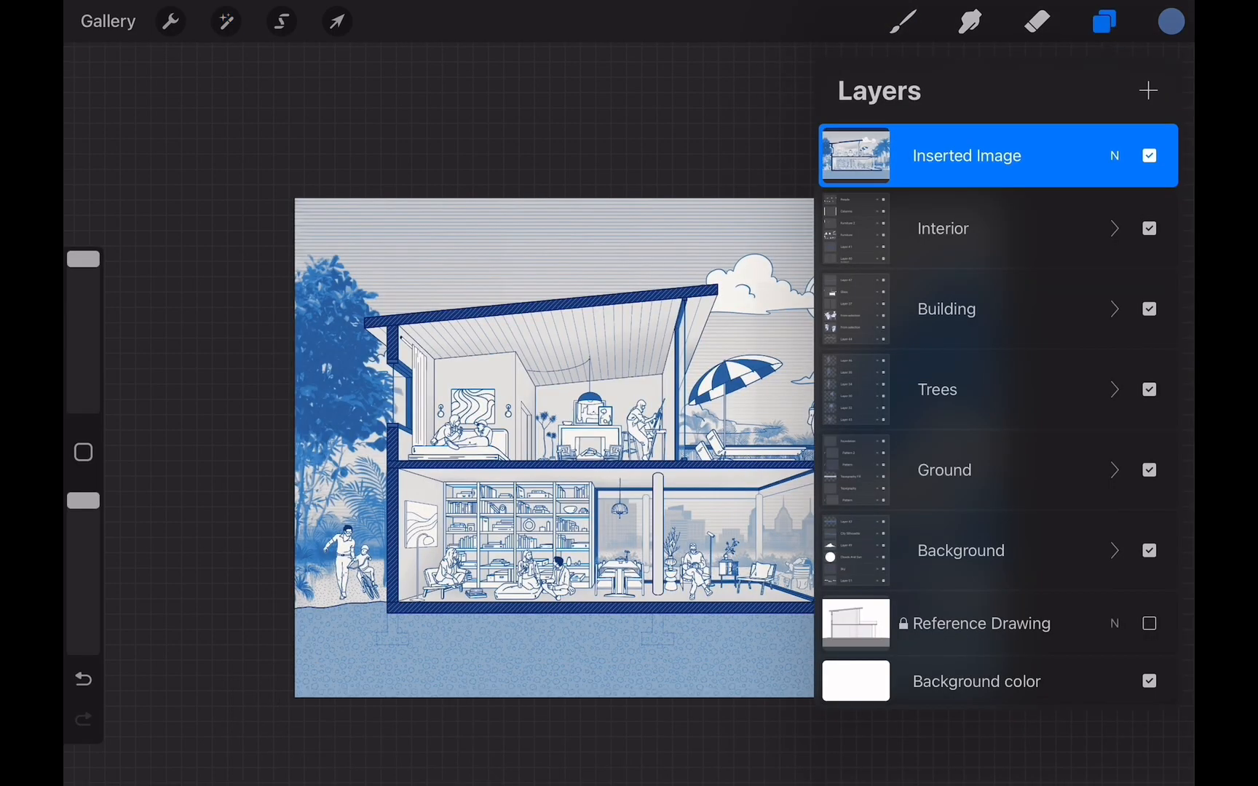
click(1115, 156)
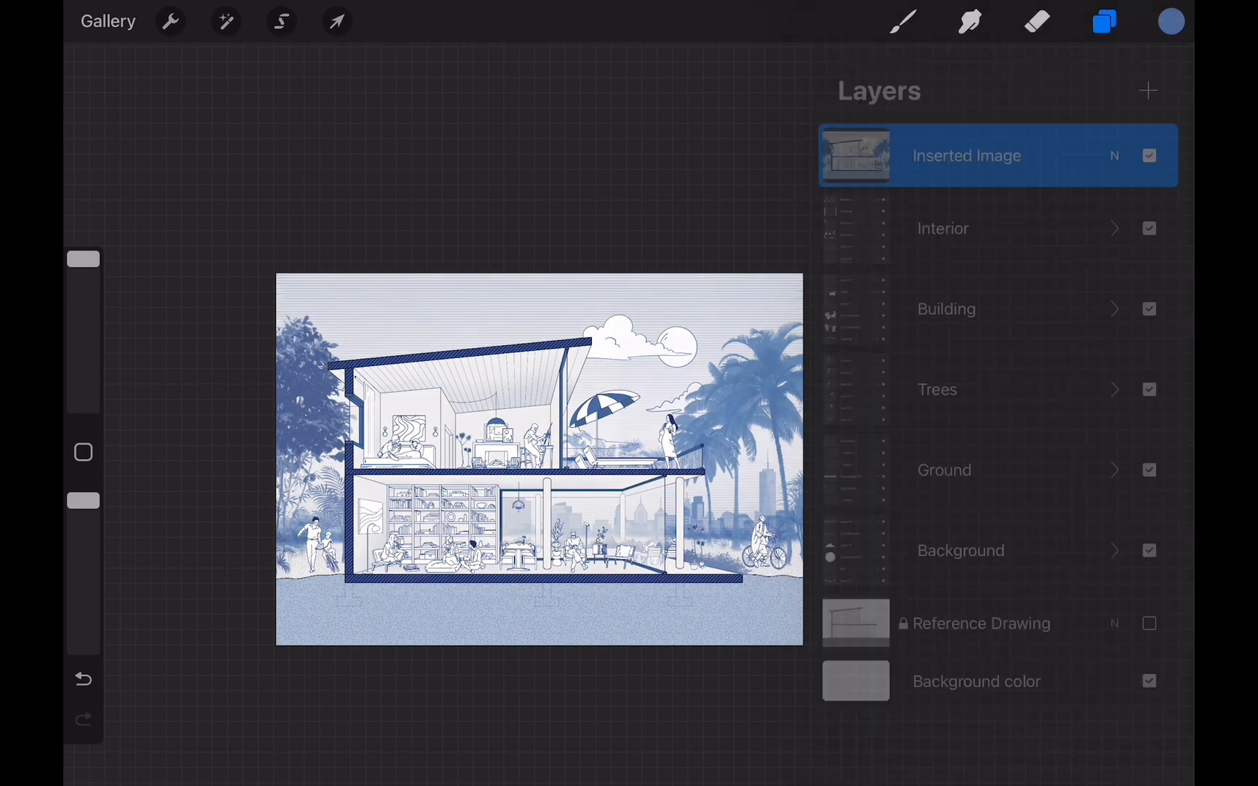
click(1104, 21)
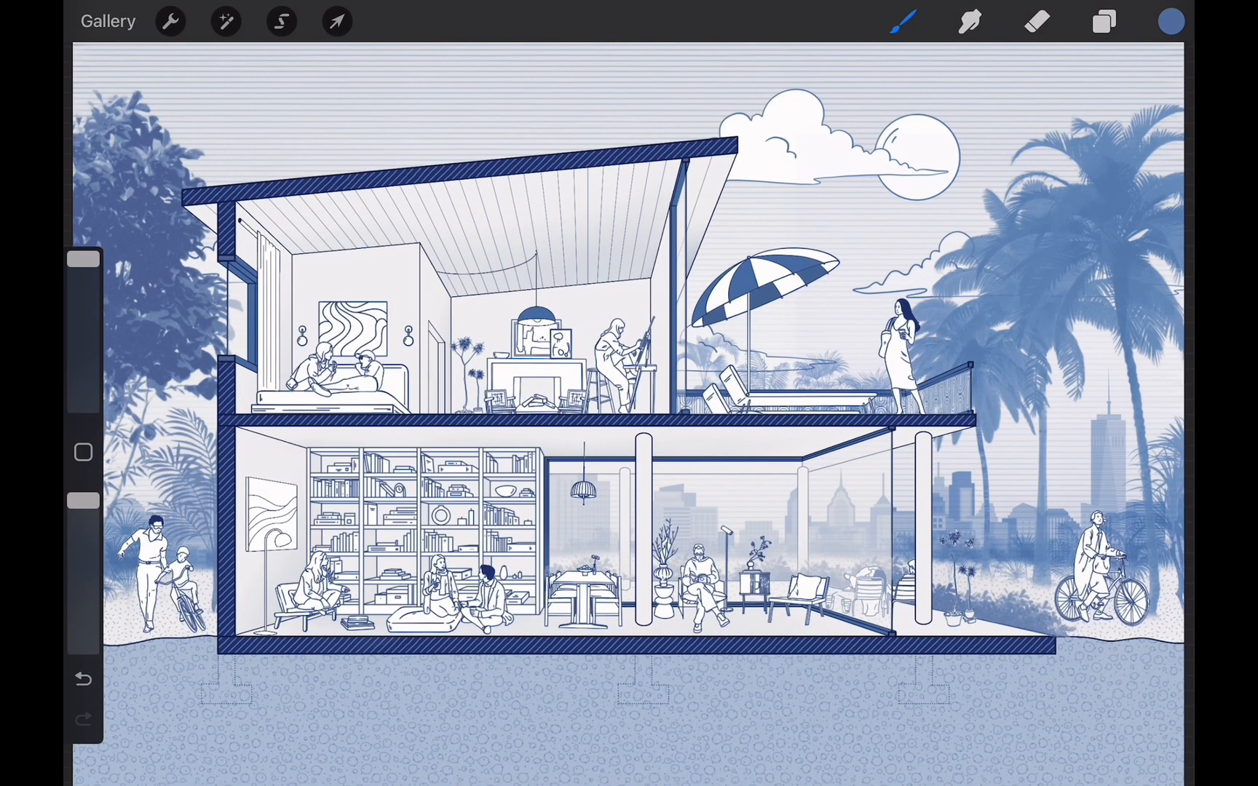